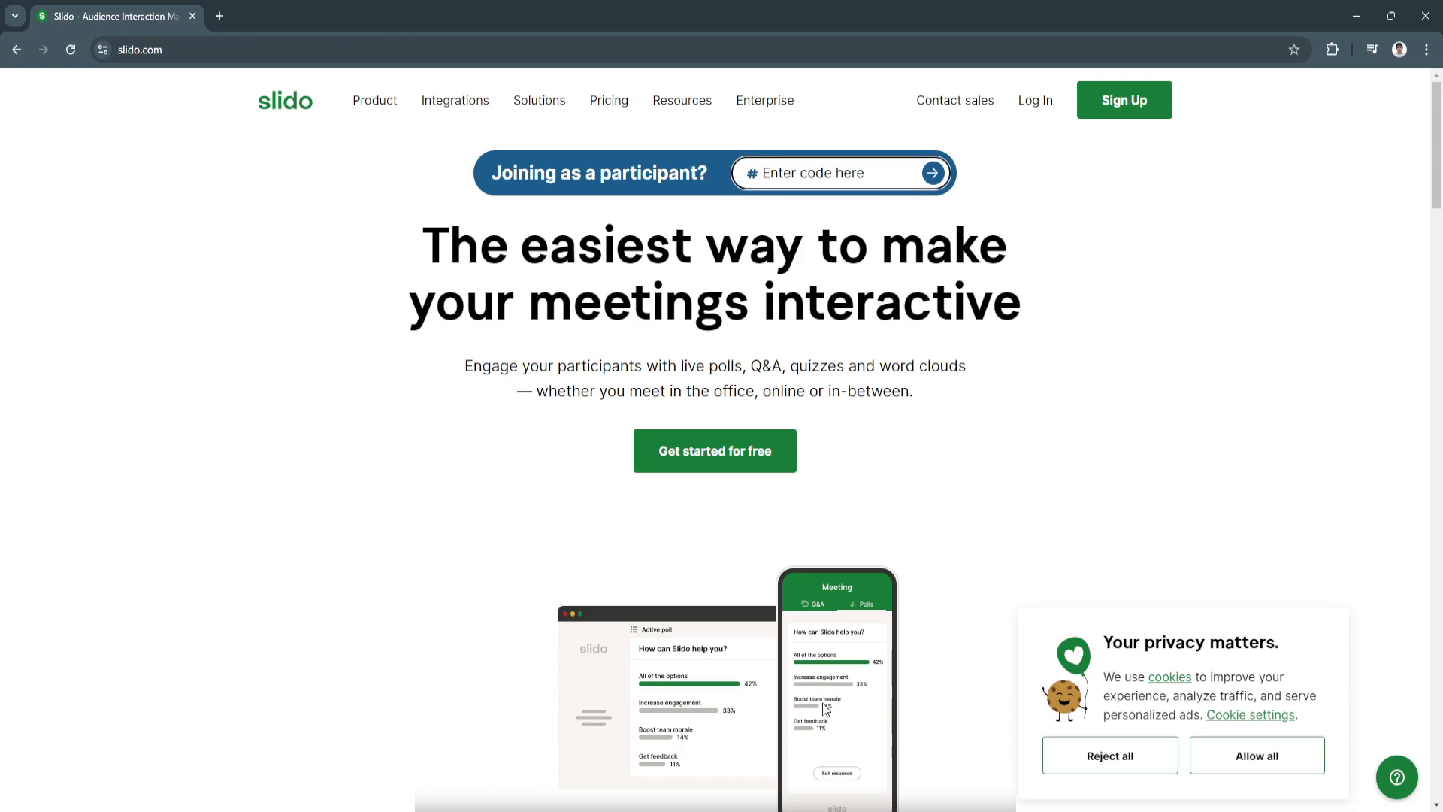
mouse_move(163, 450)
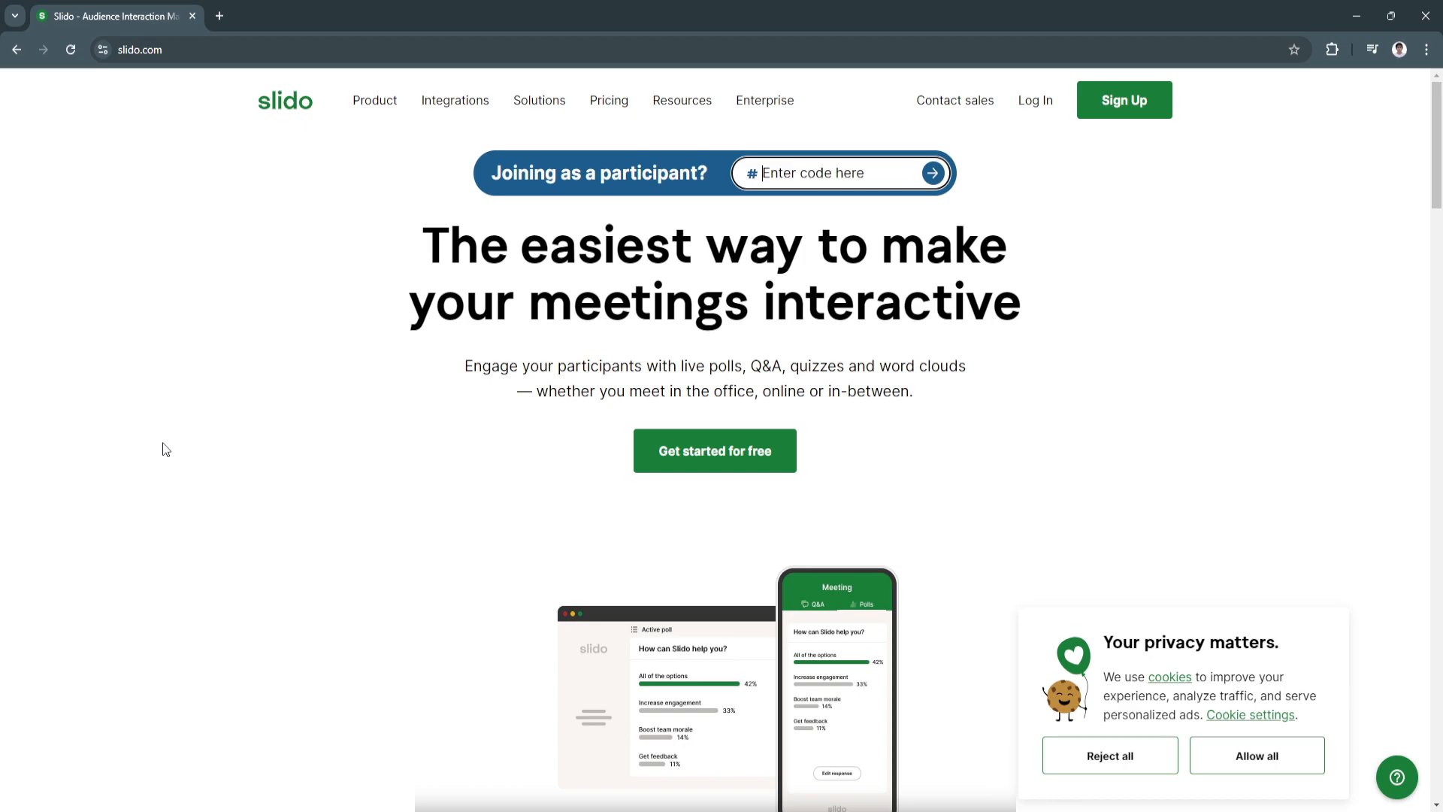
mouse_move(1272, 704)
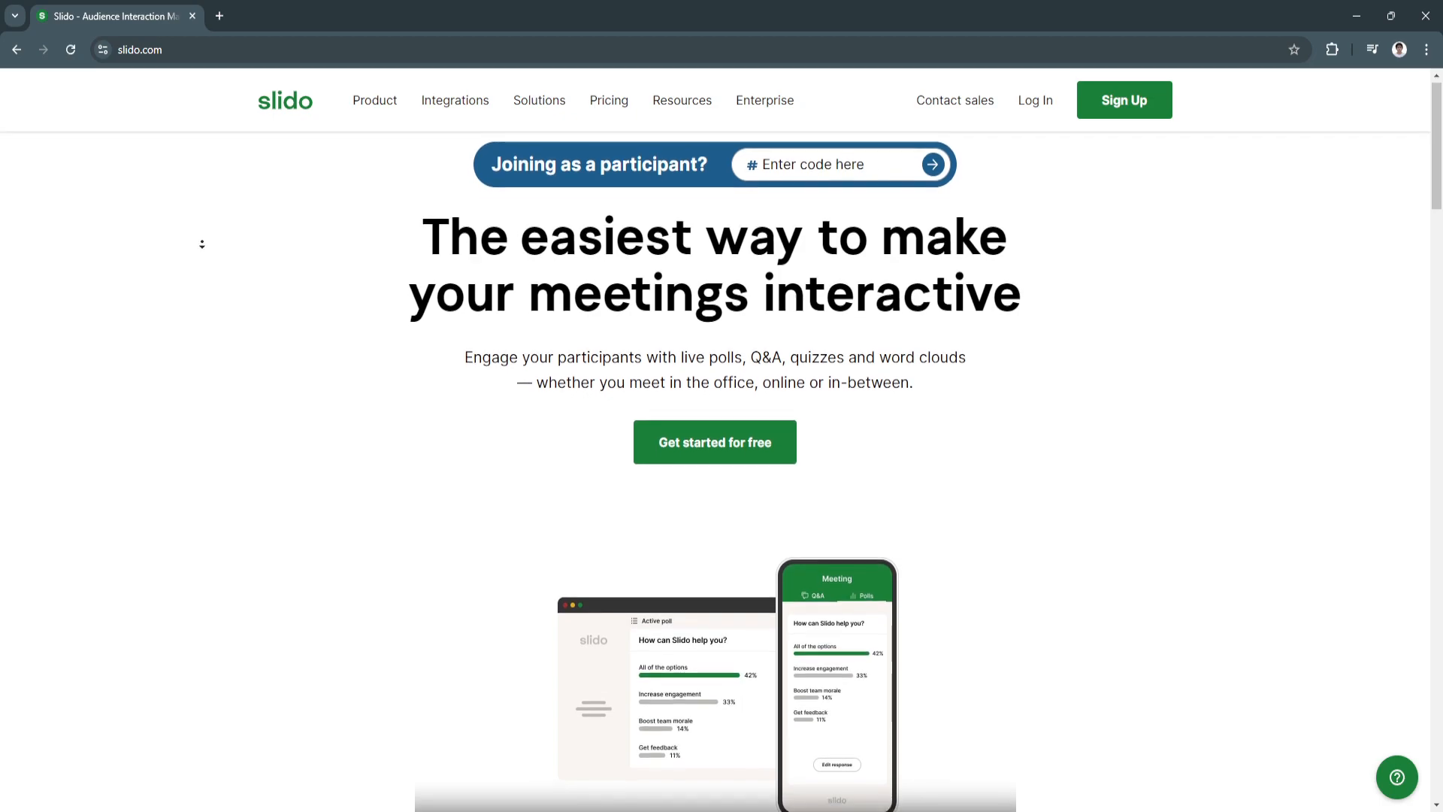
Scroll down through the Slido page and back up a little.
scroll("down", 3)
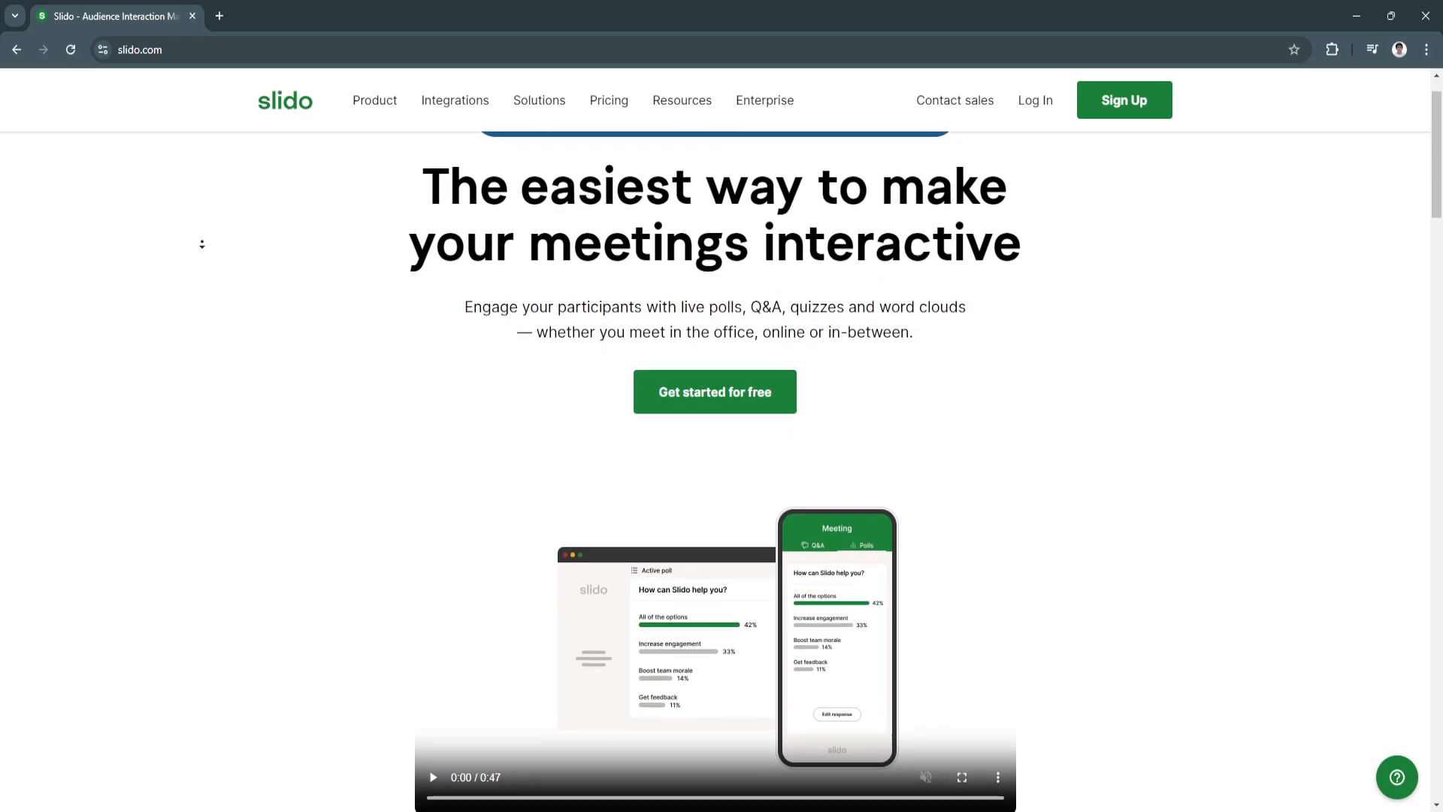
scroll("down", 3)
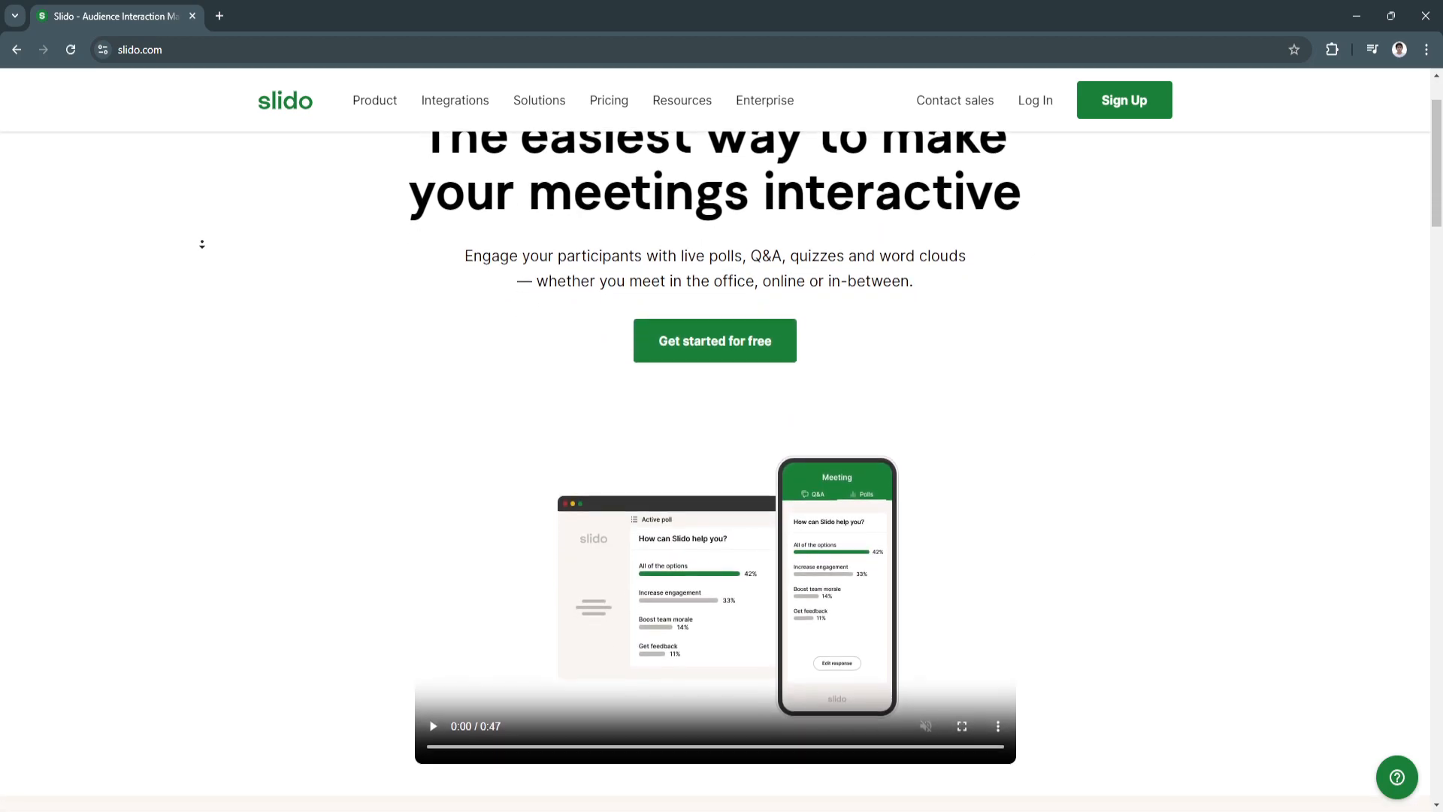
scroll("down", 3)
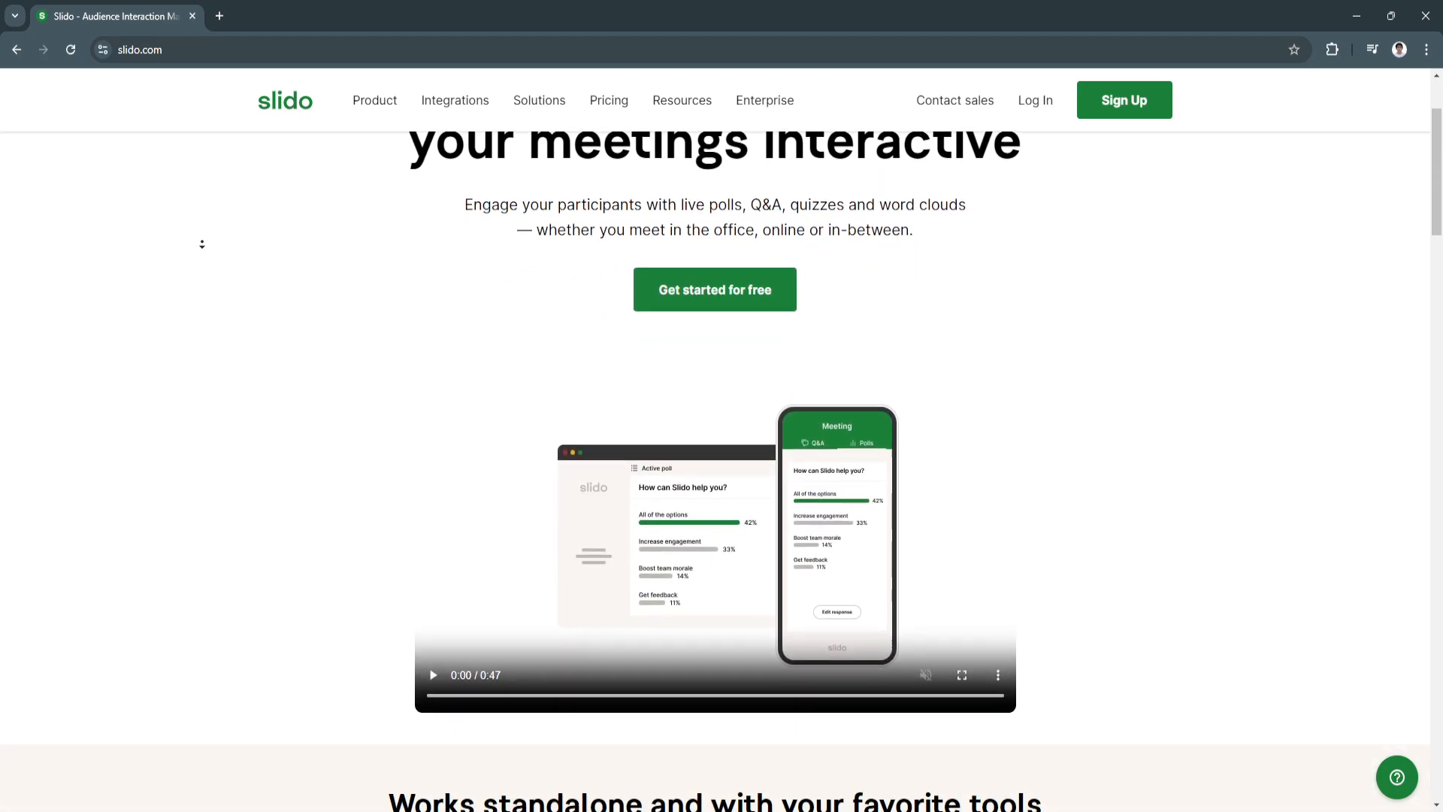
scroll("down", 3)
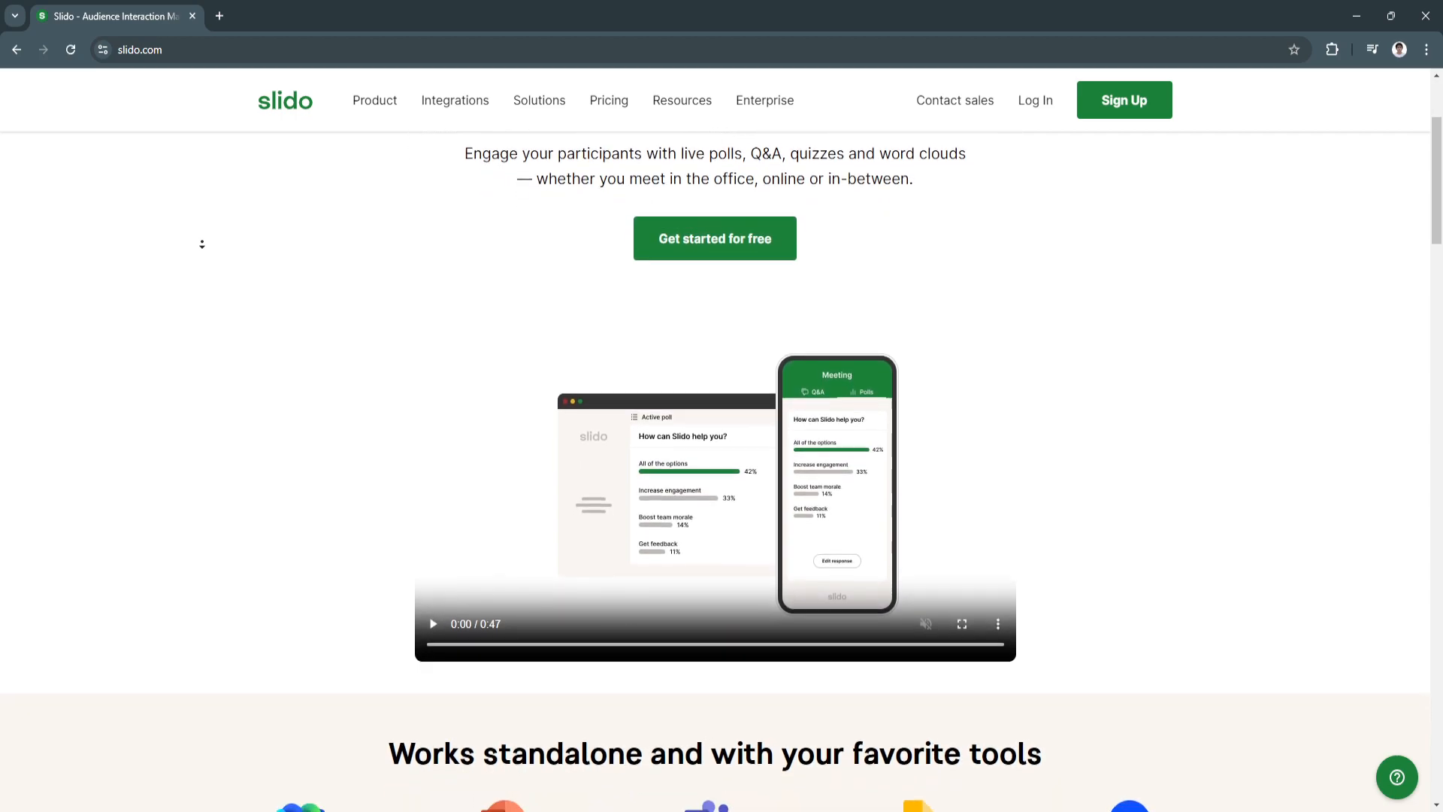
scroll("down", 3)
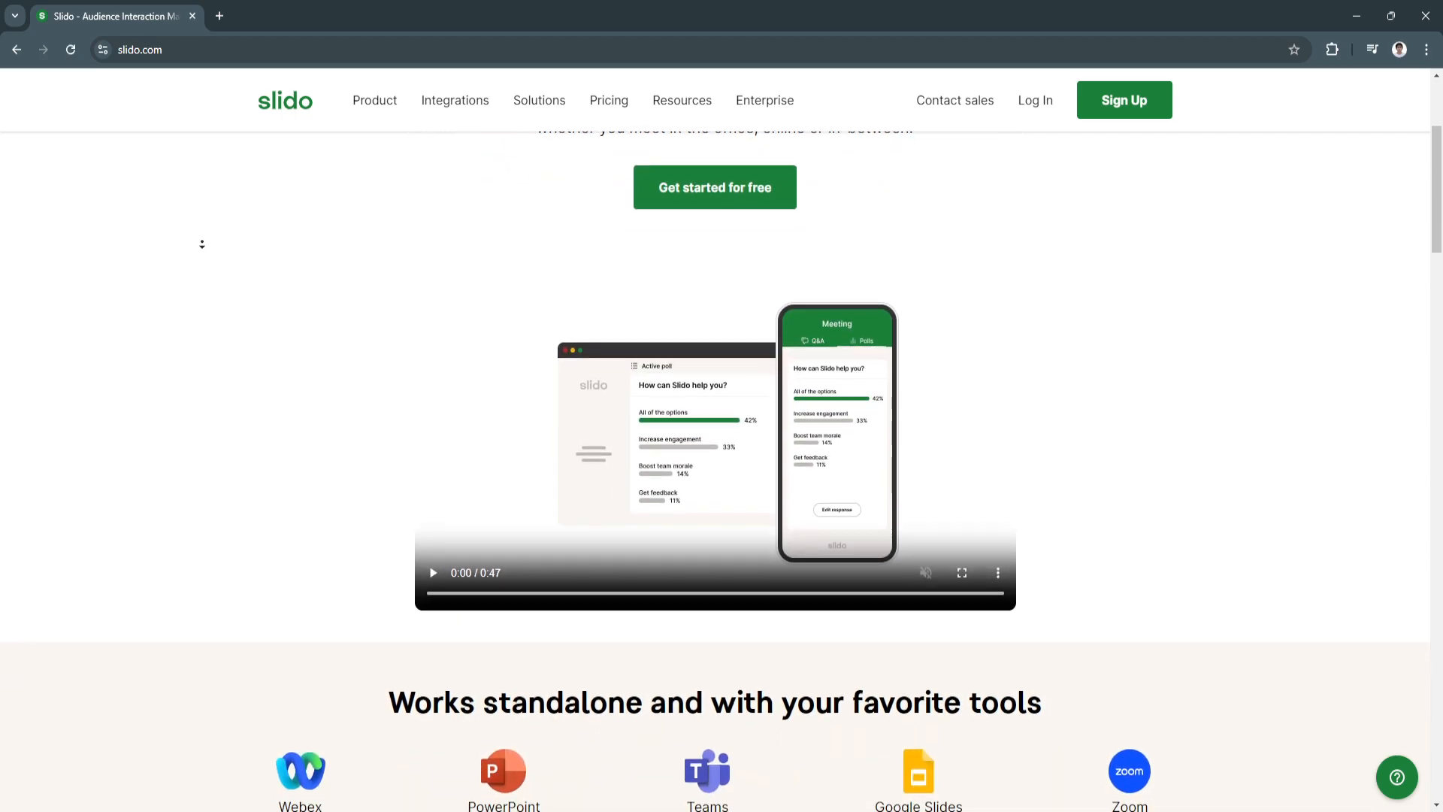
scroll("down", 3)
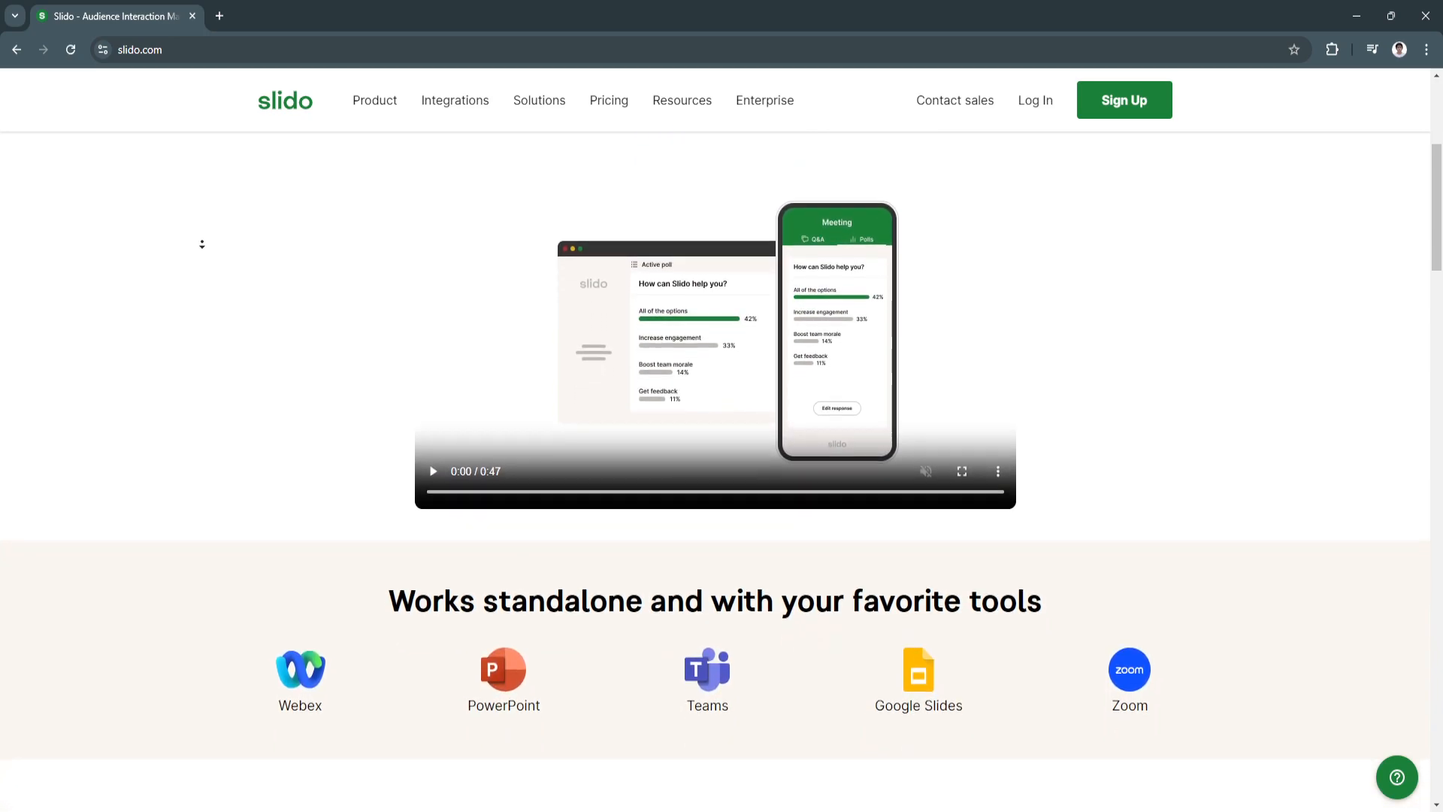
scroll("down", 3)
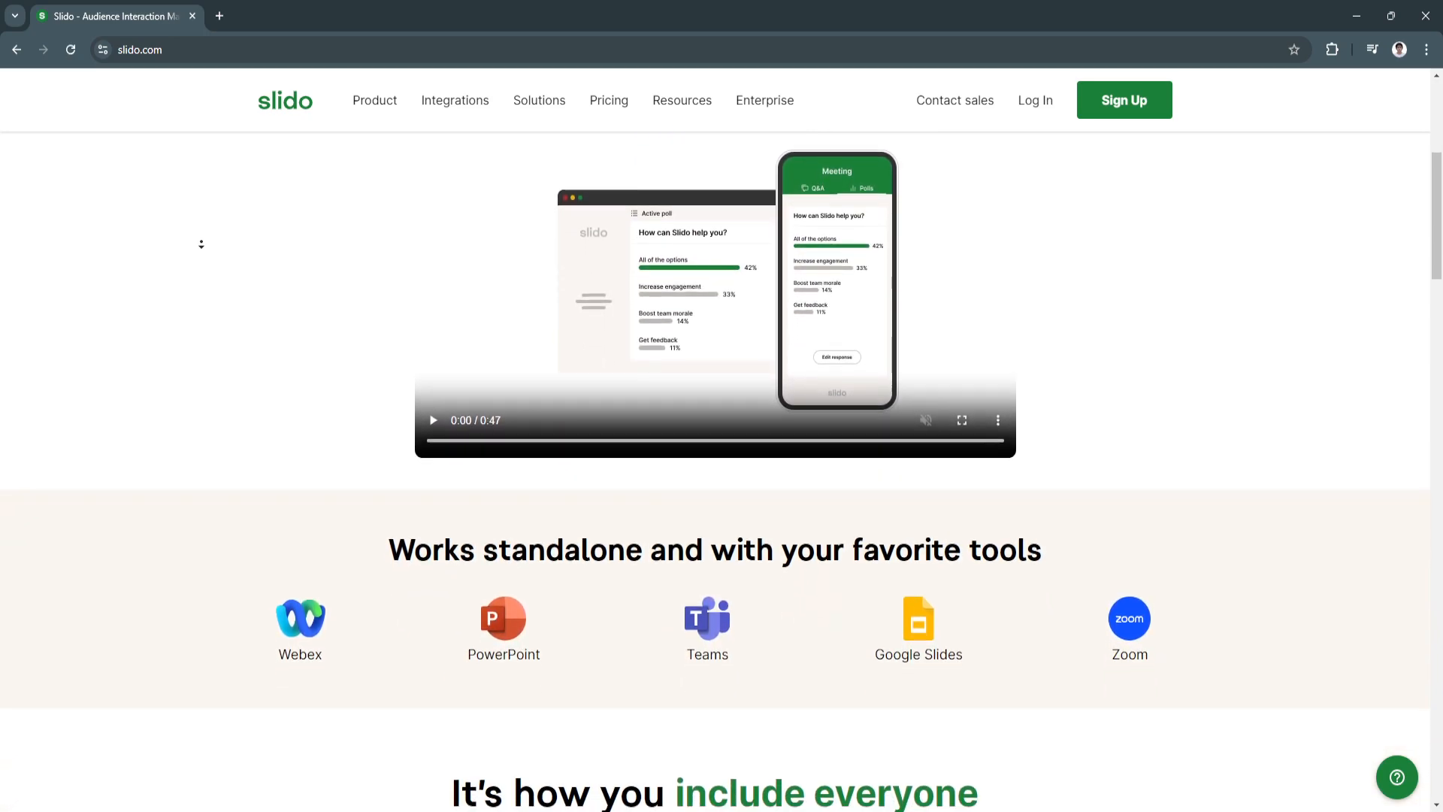
scroll("down", 3)
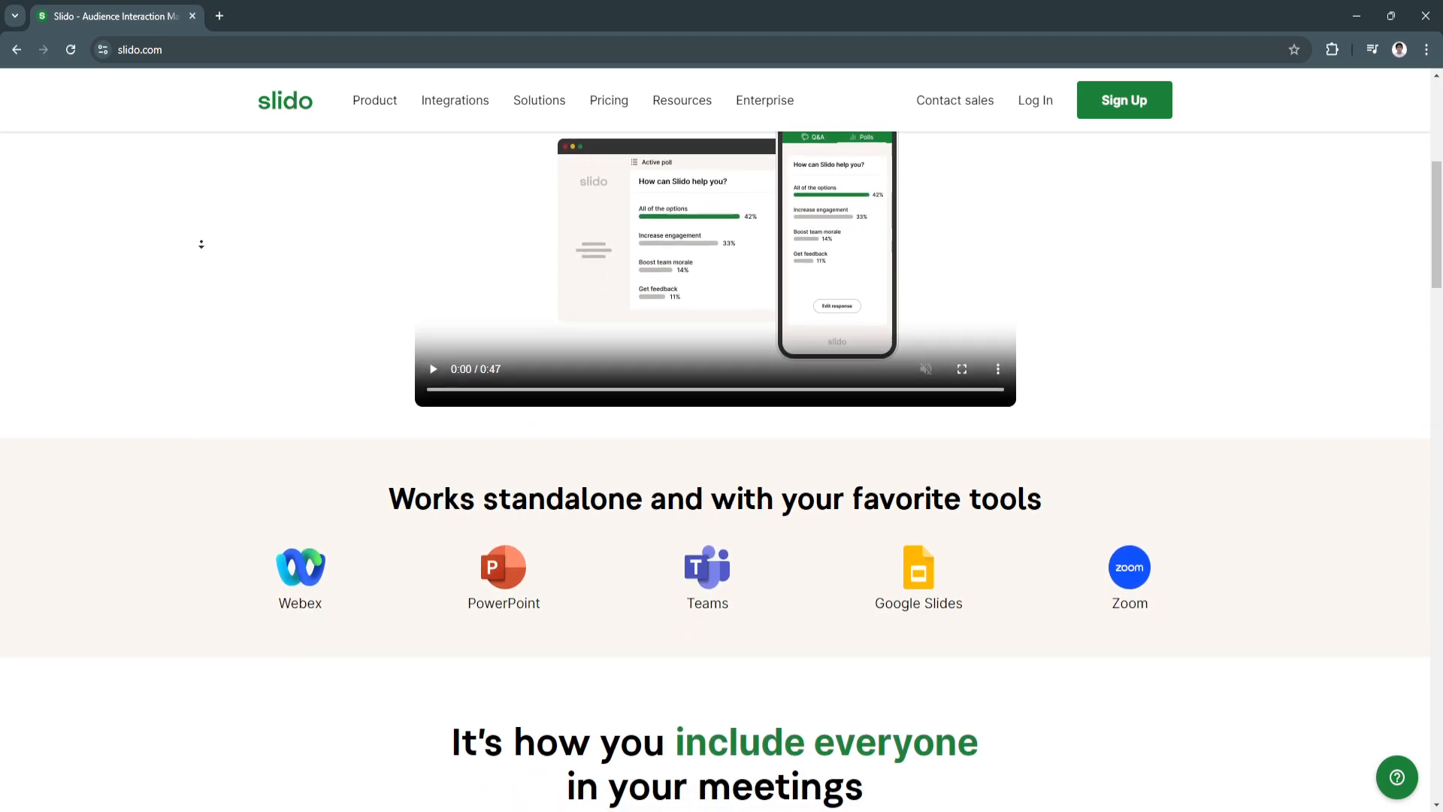
scroll("down", 3)
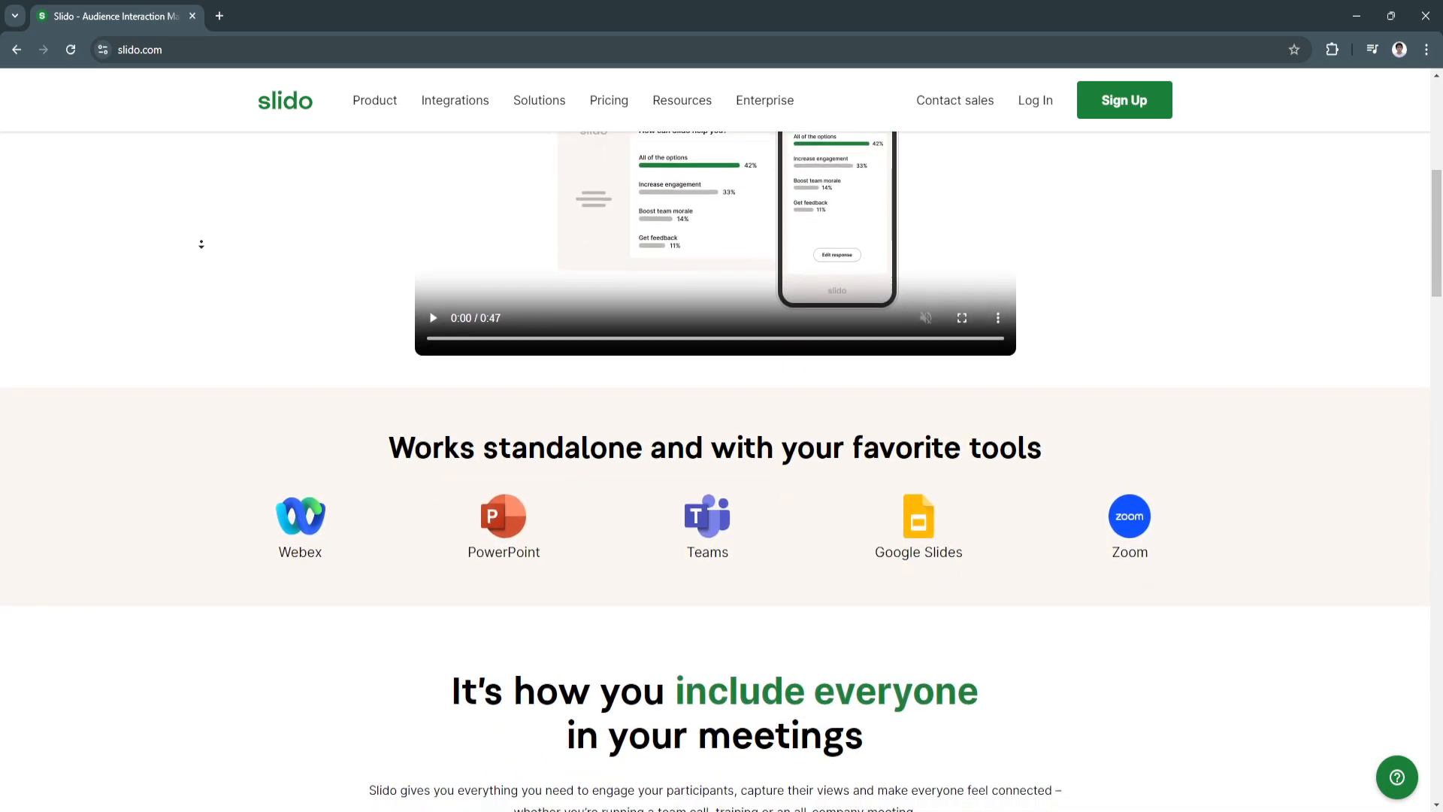
scroll("down", 3)
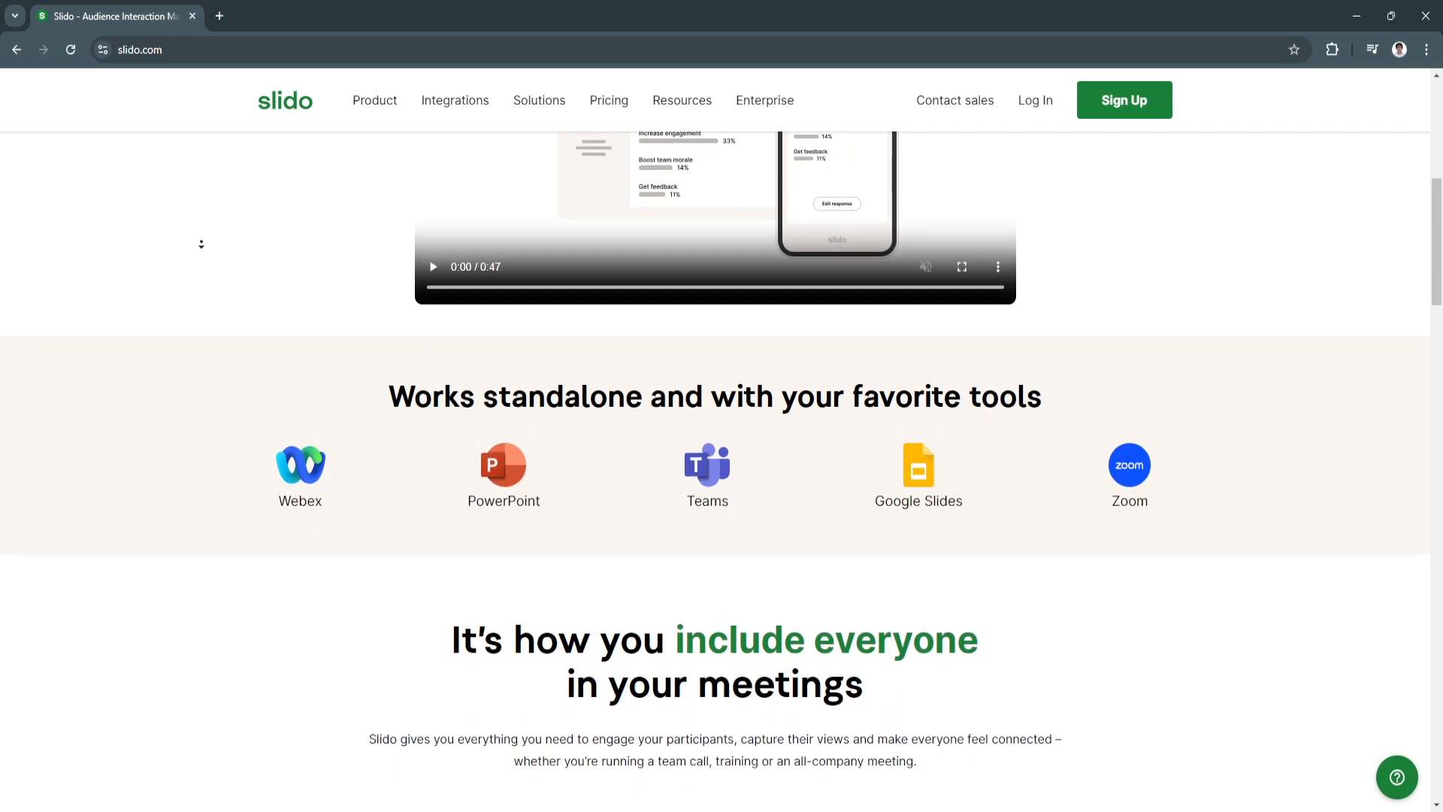
scroll("down", 3)
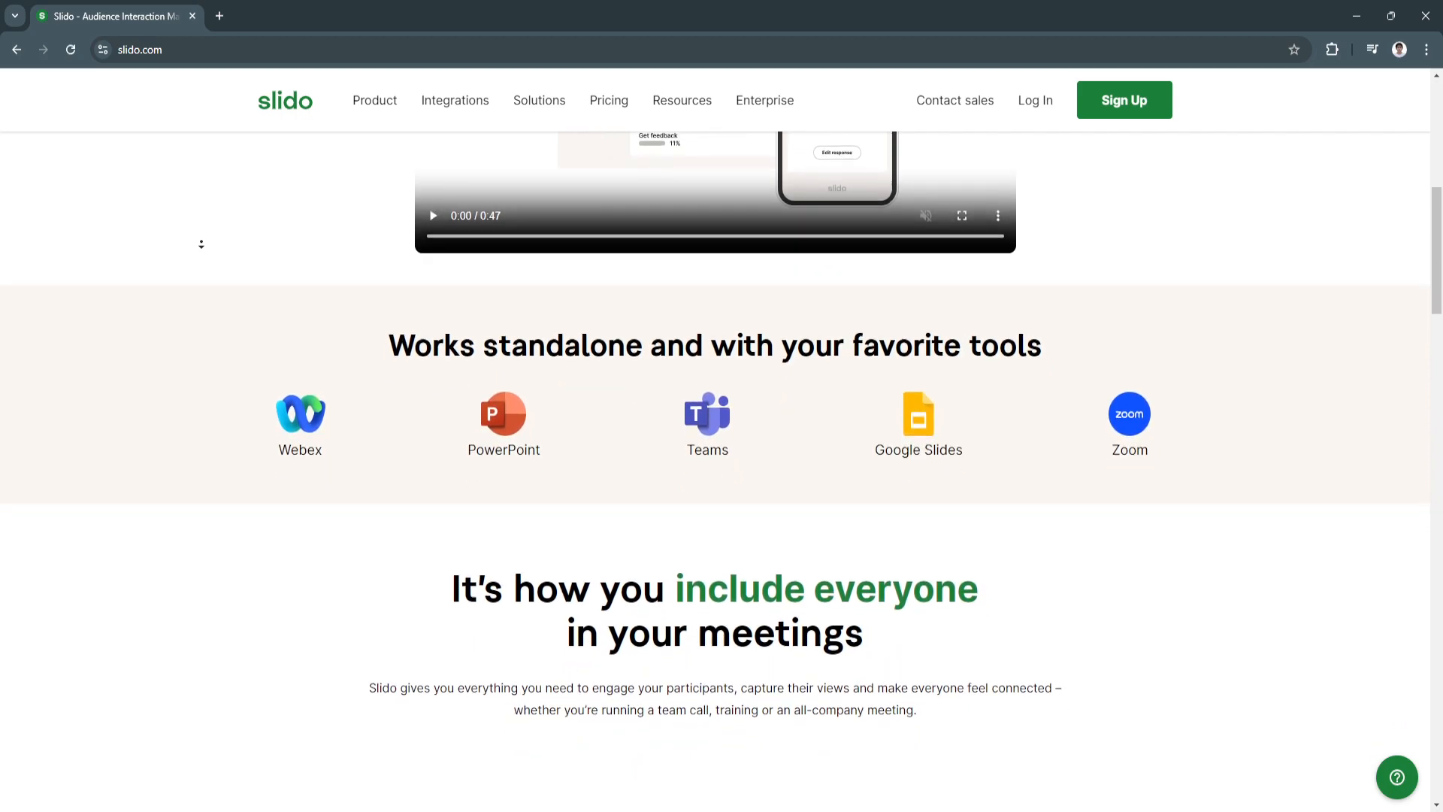
scroll("down", 3)
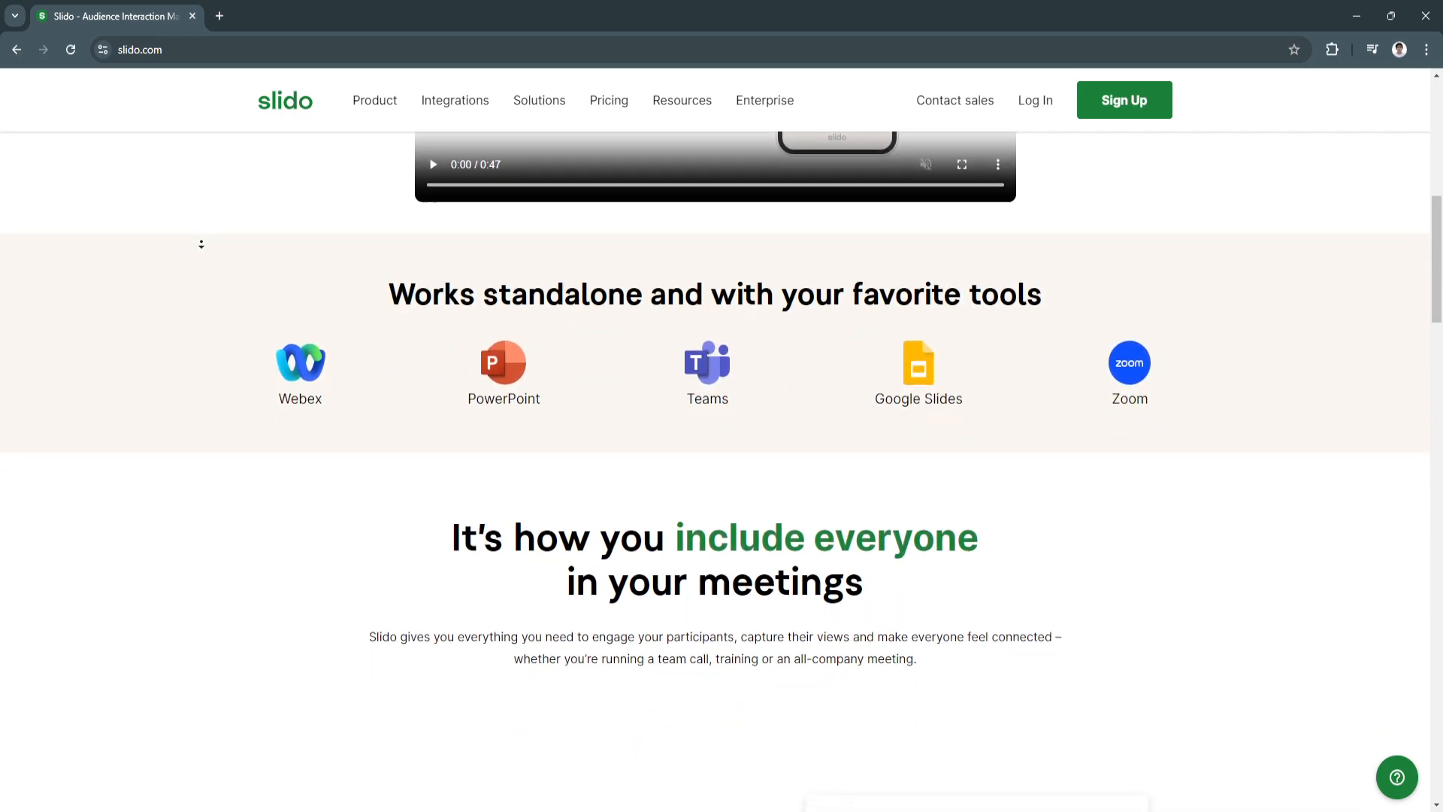
scroll("down", 3)
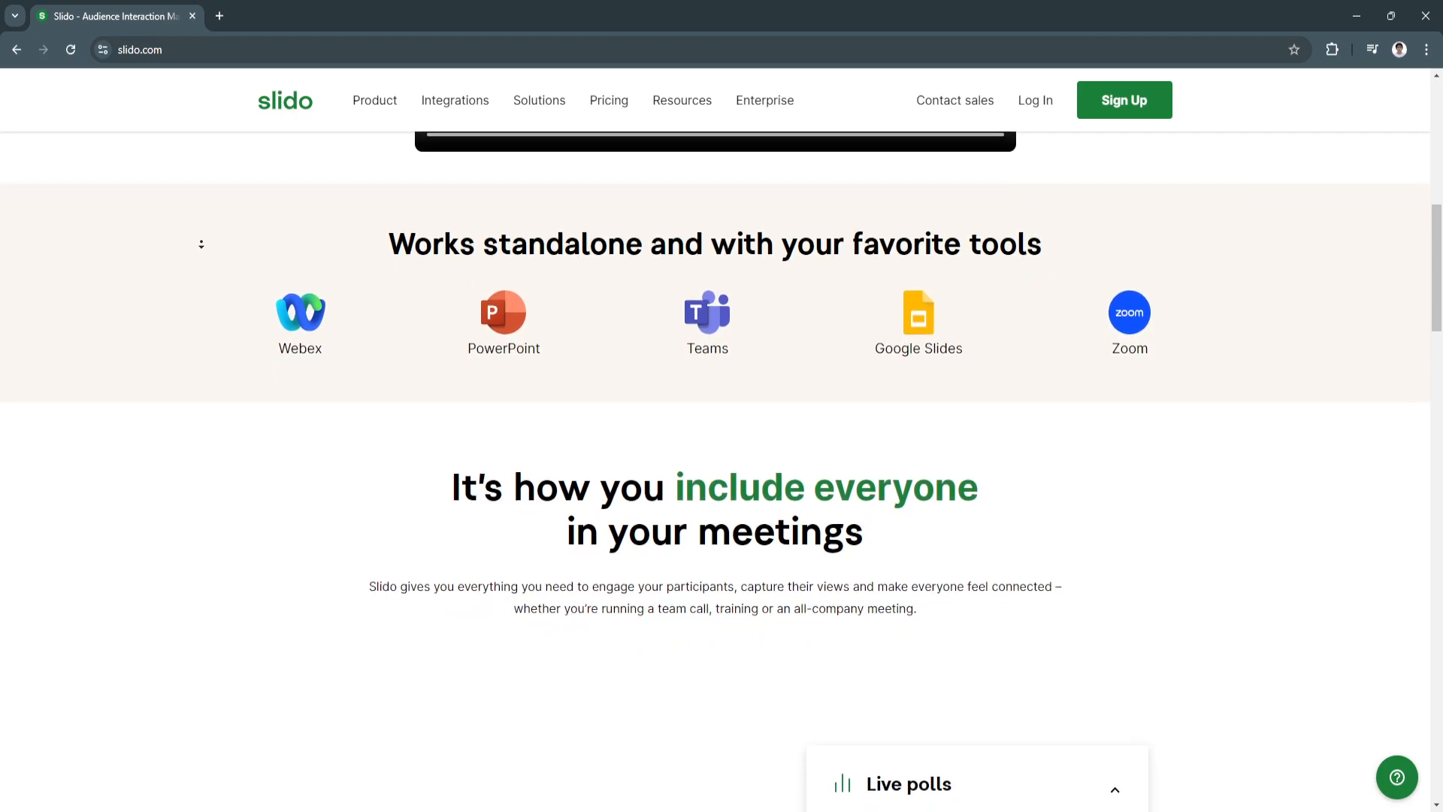
scroll("down", 3)
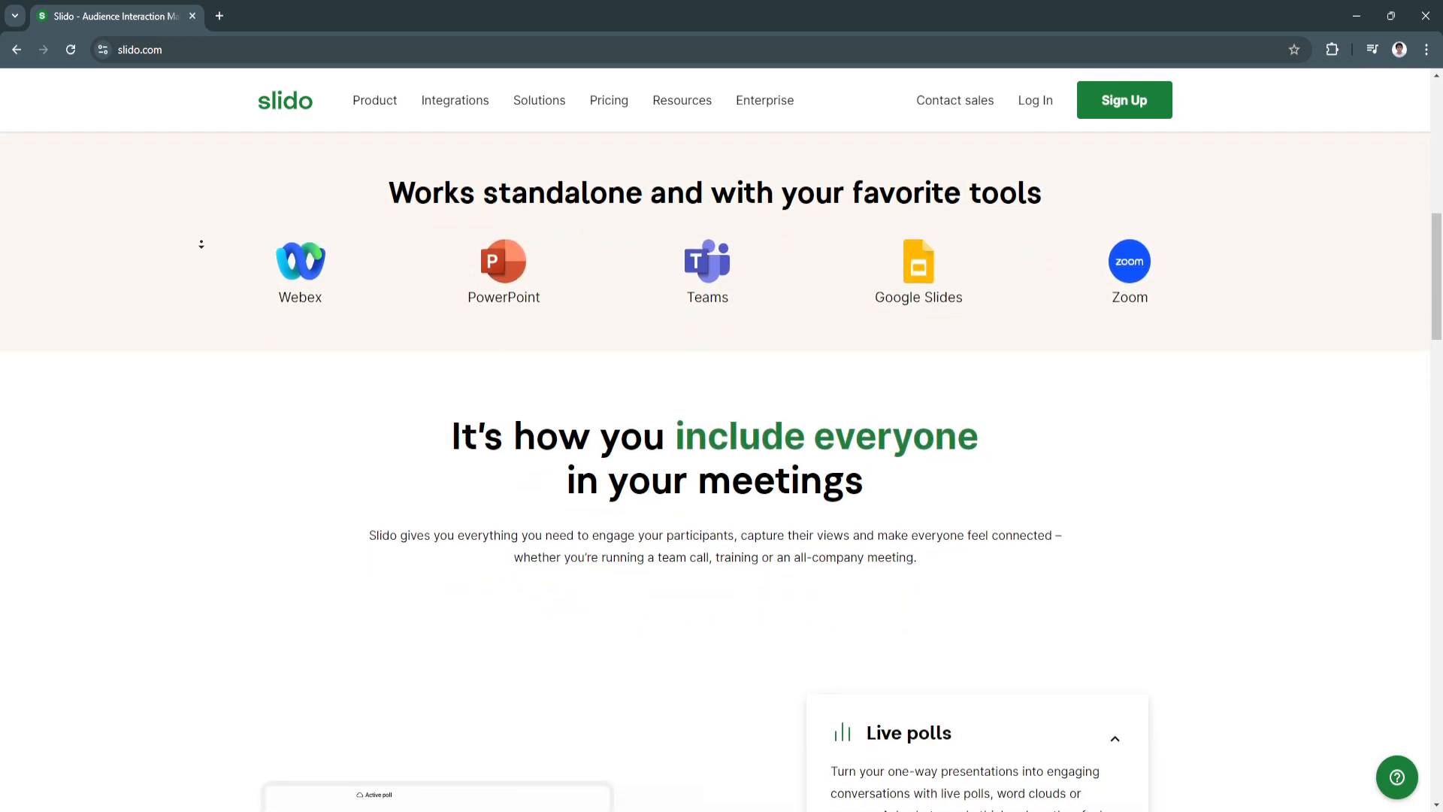
scroll("down", 3)
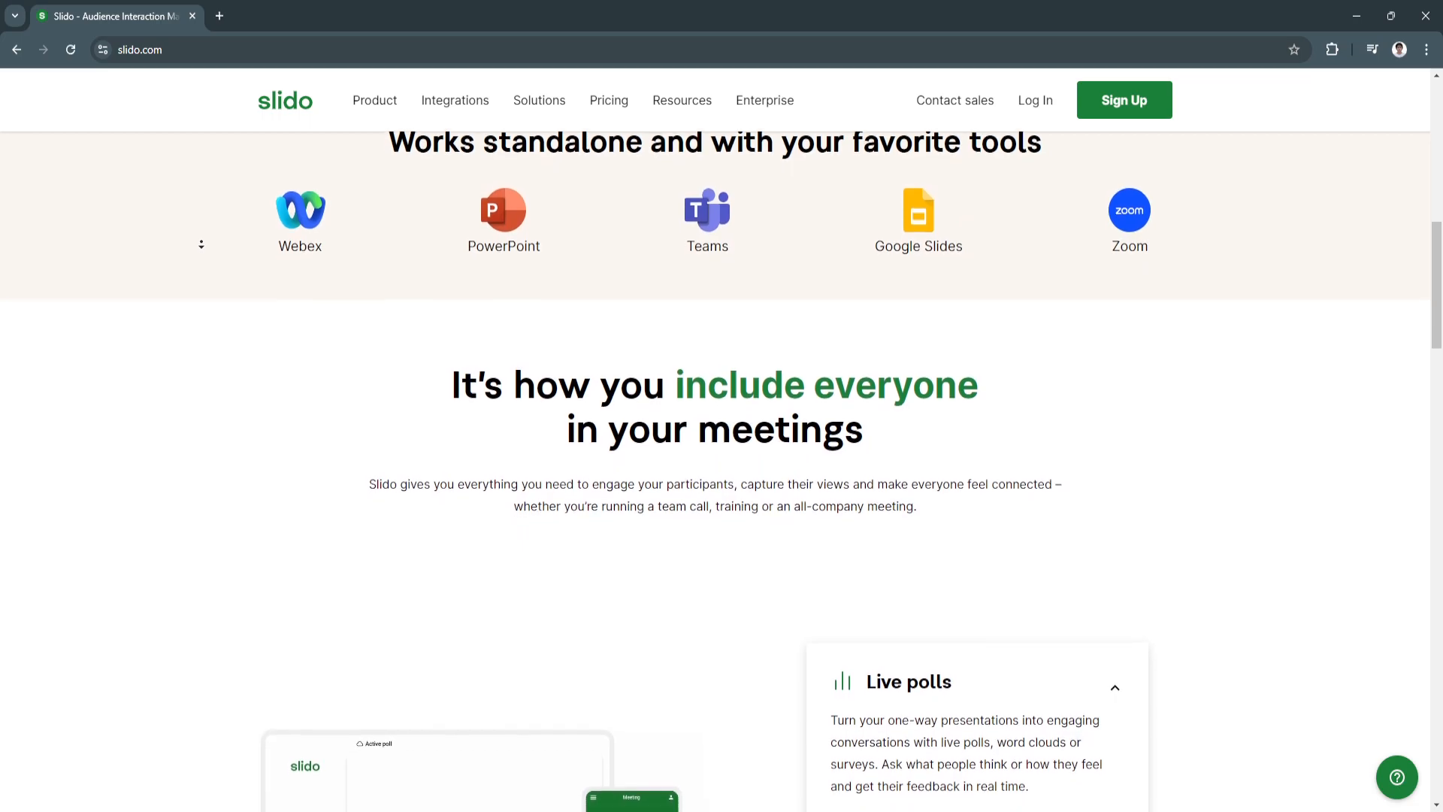
scroll("down", 3)
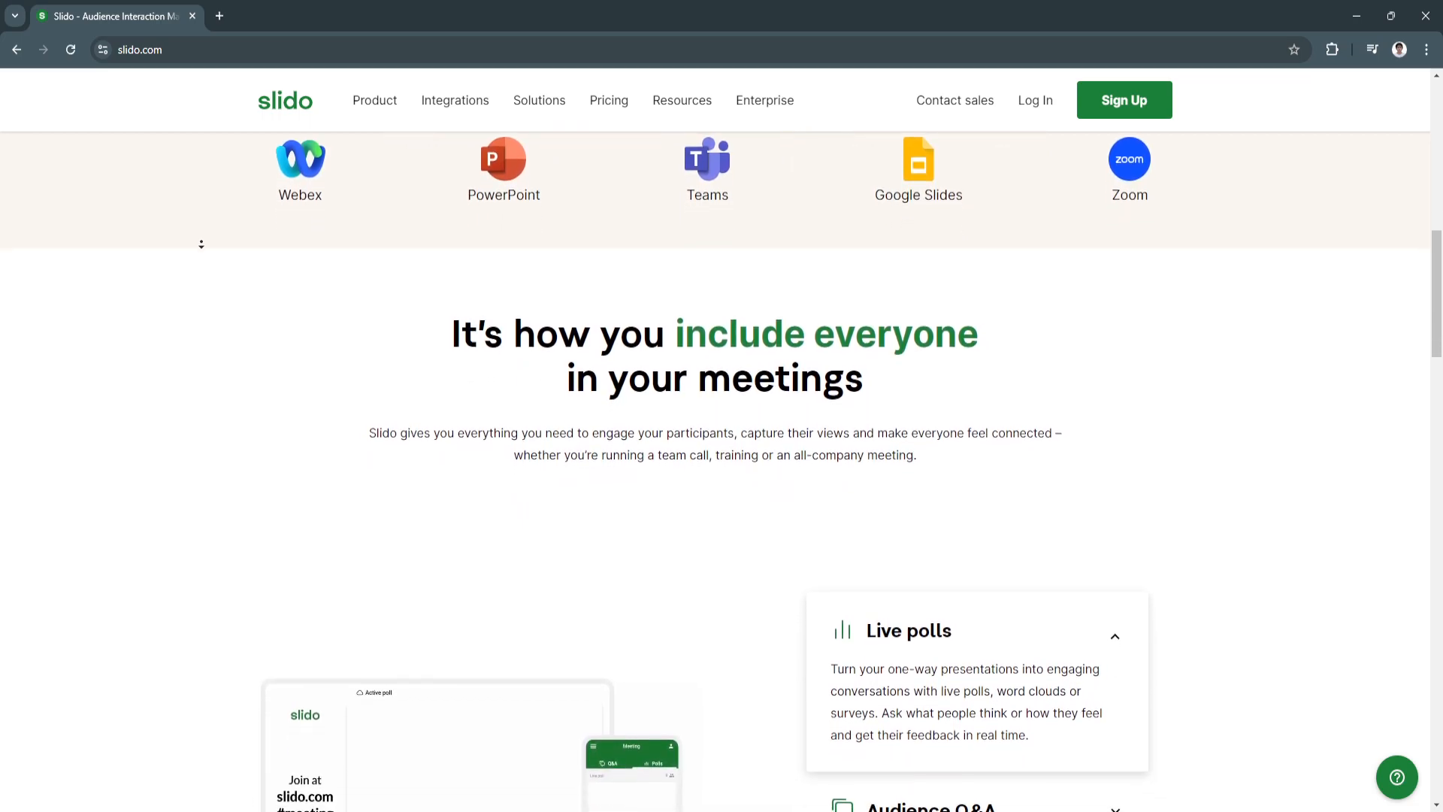
scroll("up", 3)
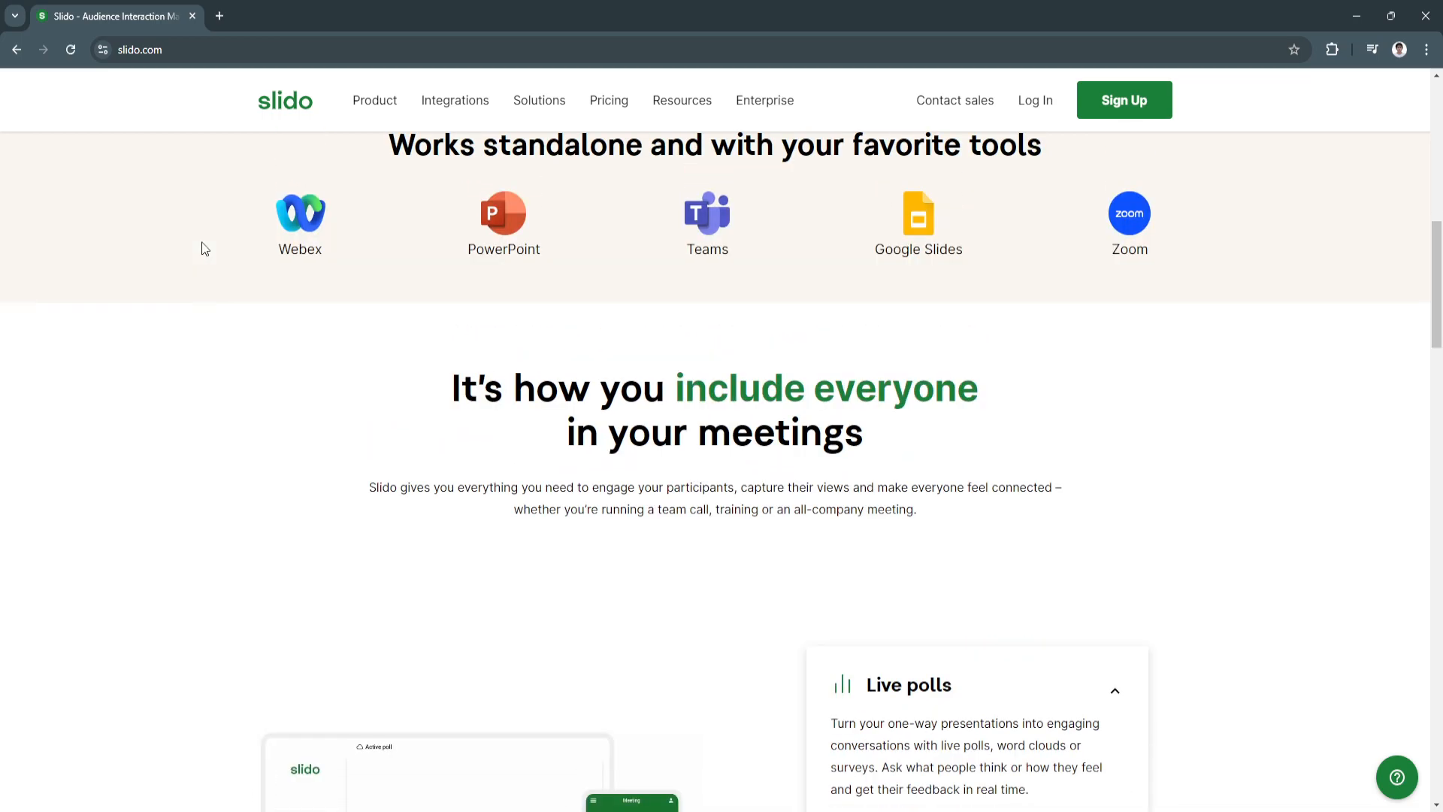
scroll("up", 3)
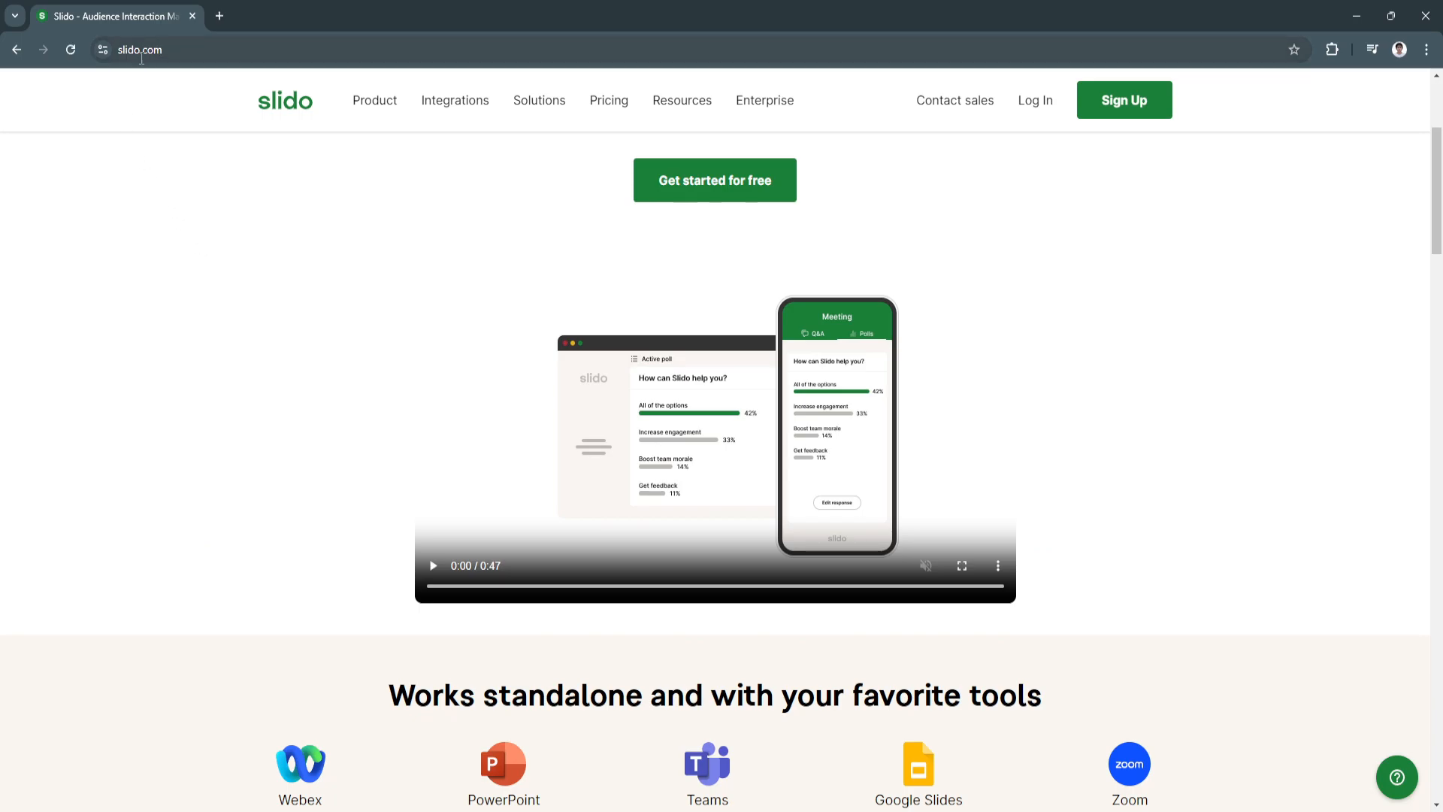
scroll("up", 3)
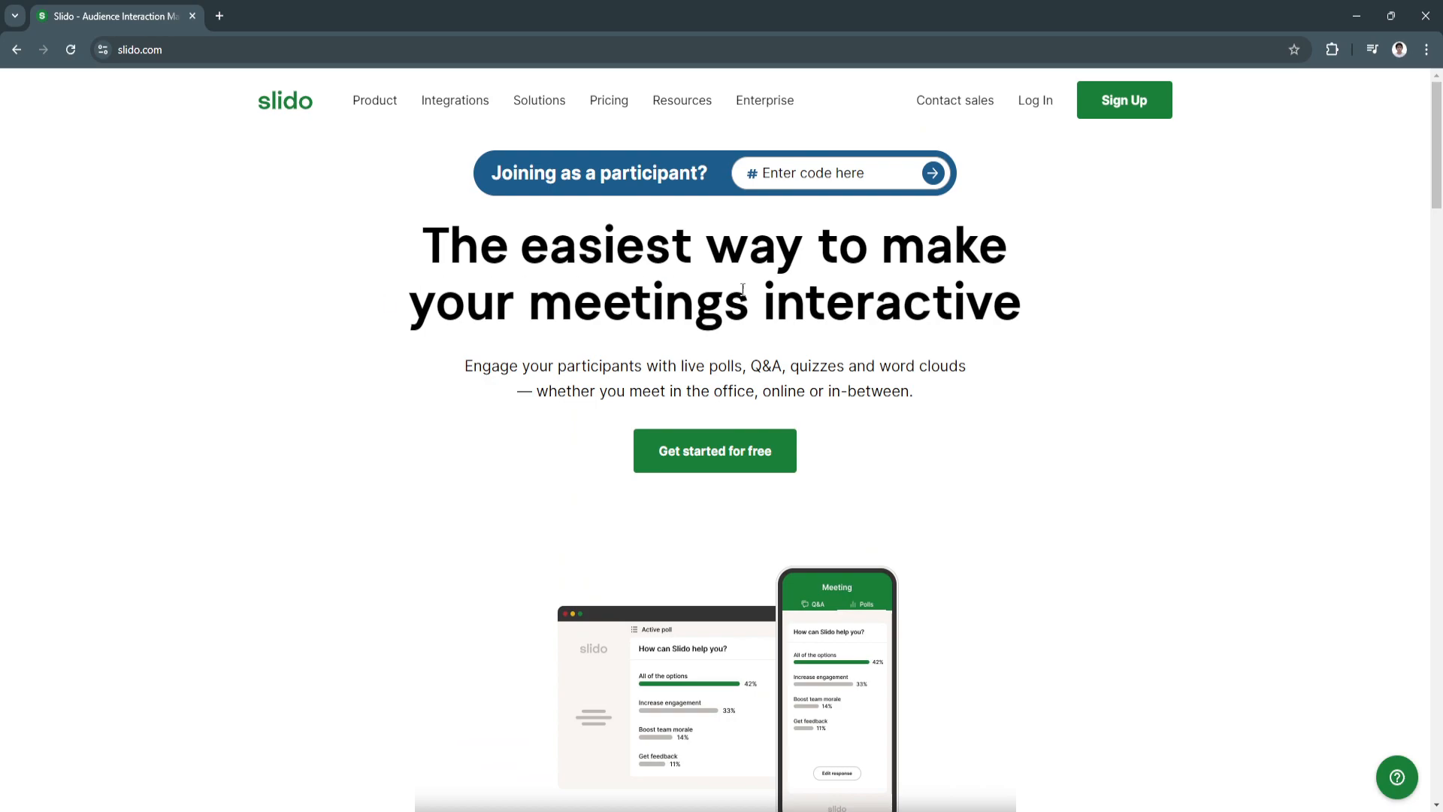
mouse_move(1032, 111)
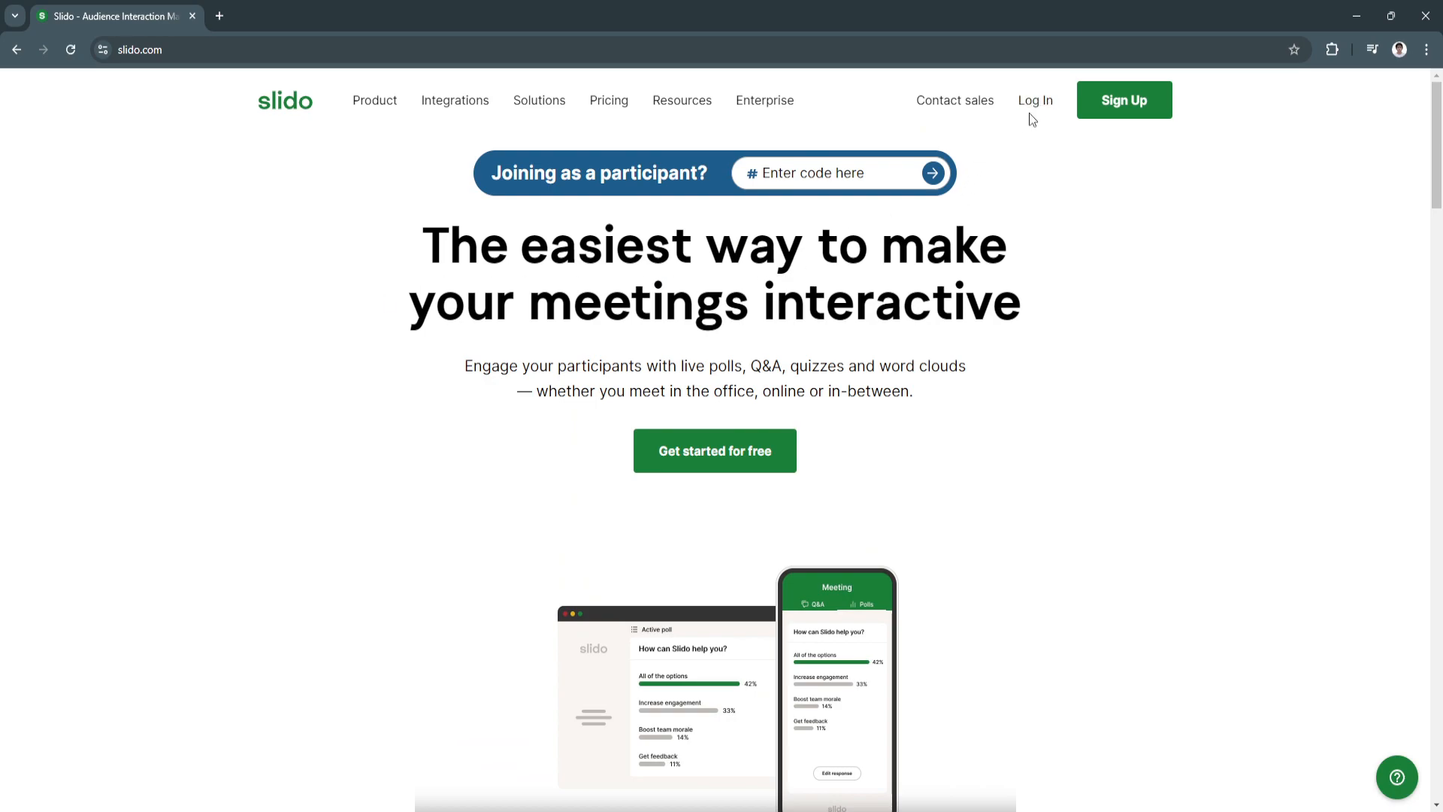
mouse_move(1034, 100)
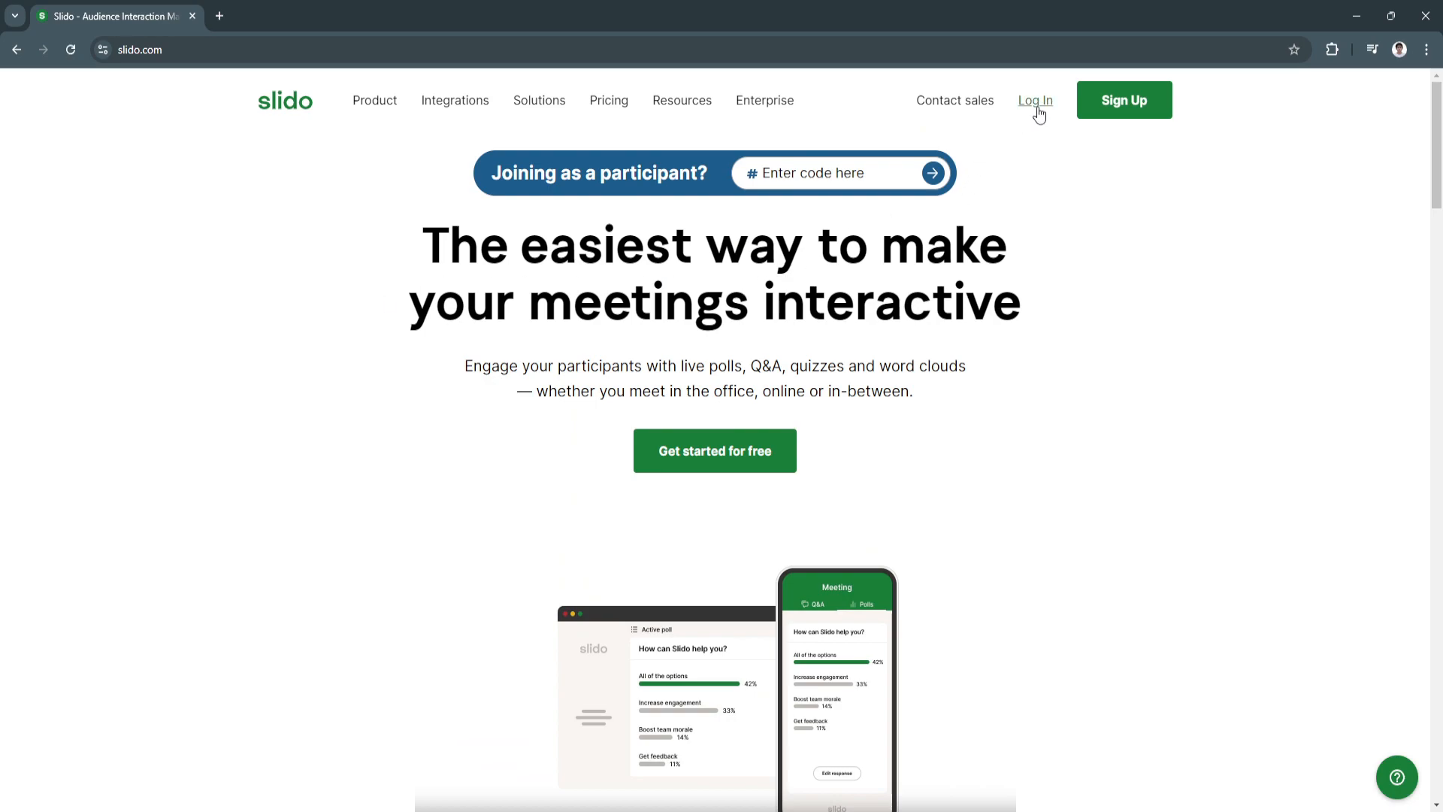
mouse_move(1123, 99)
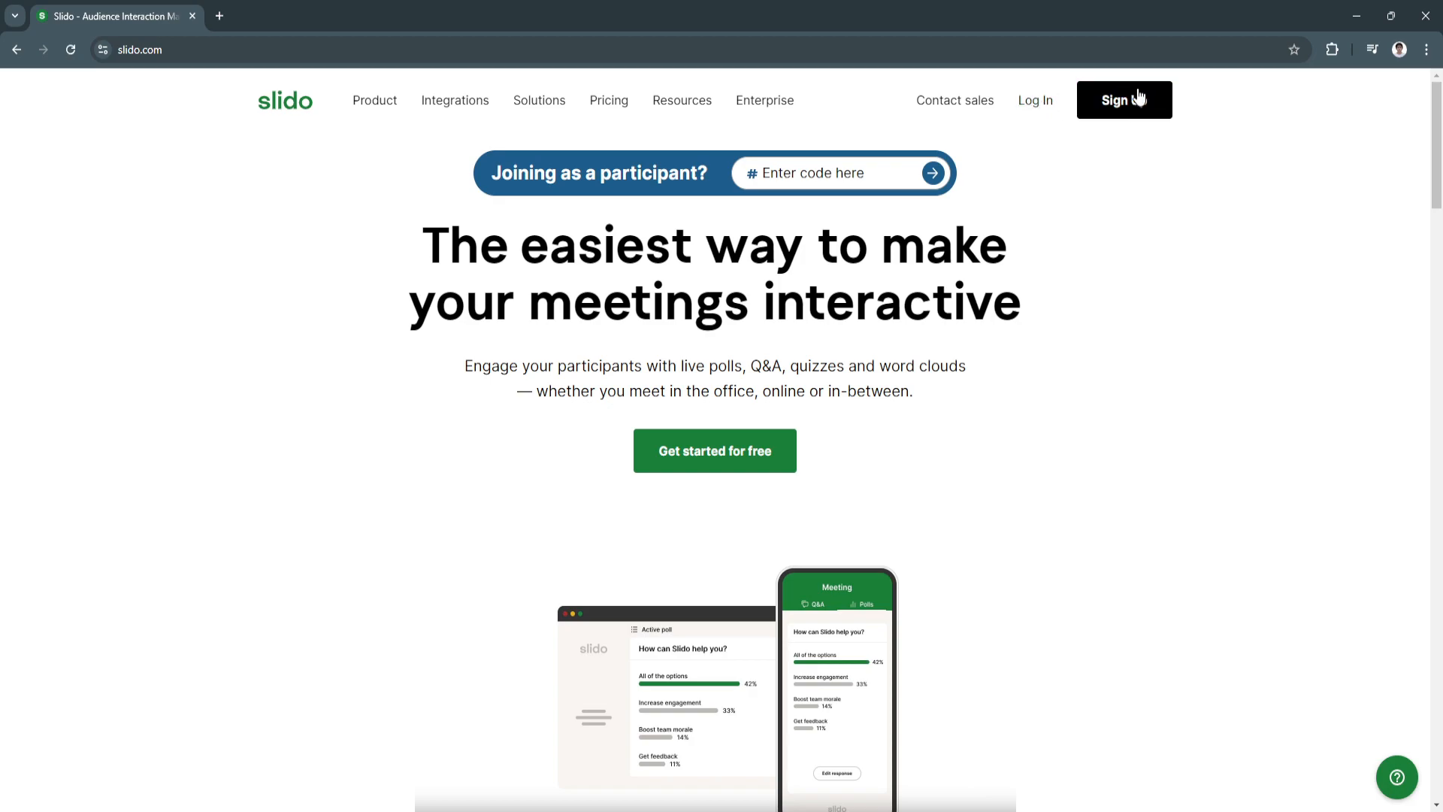
mouse_move(775, 362)
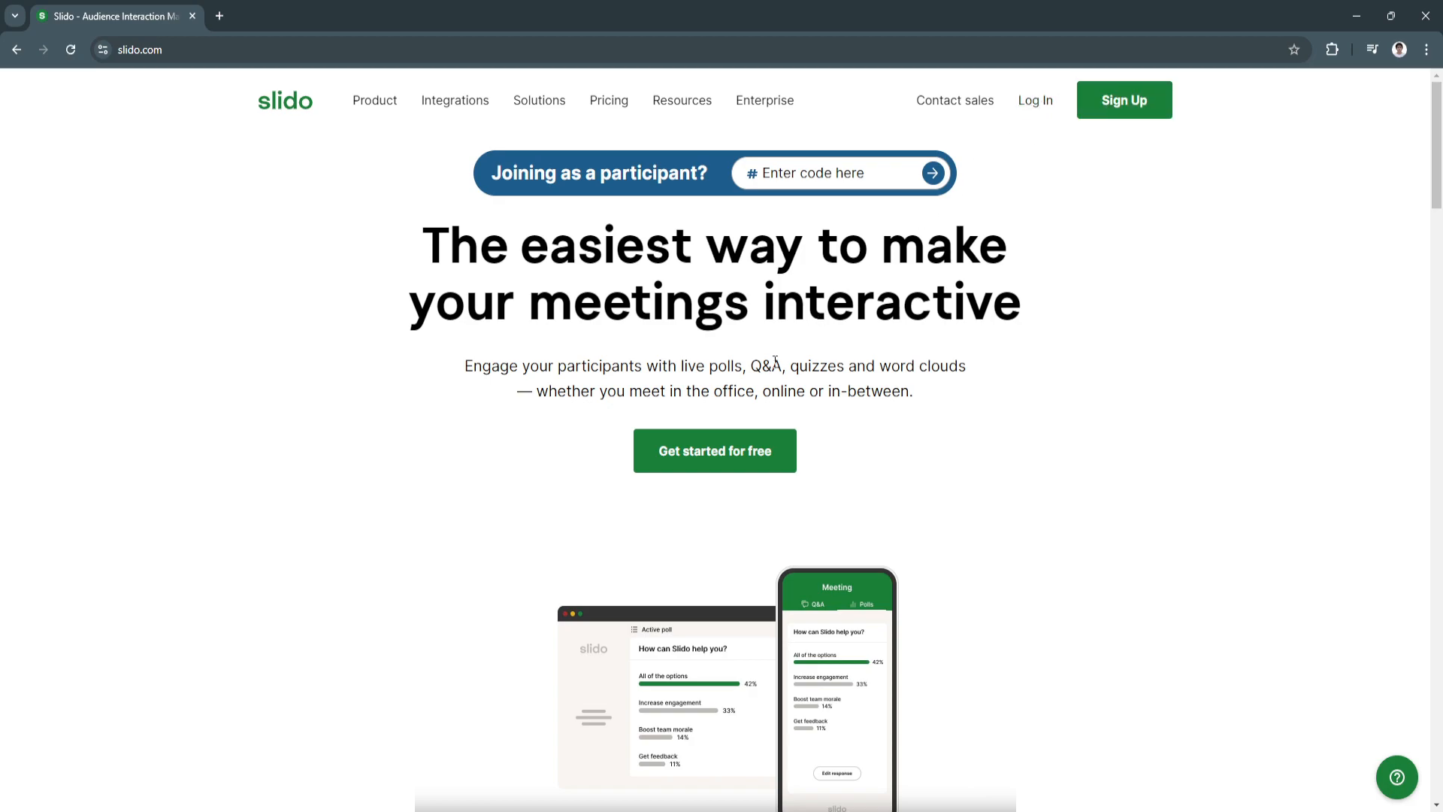
mouse_move(788, 422)
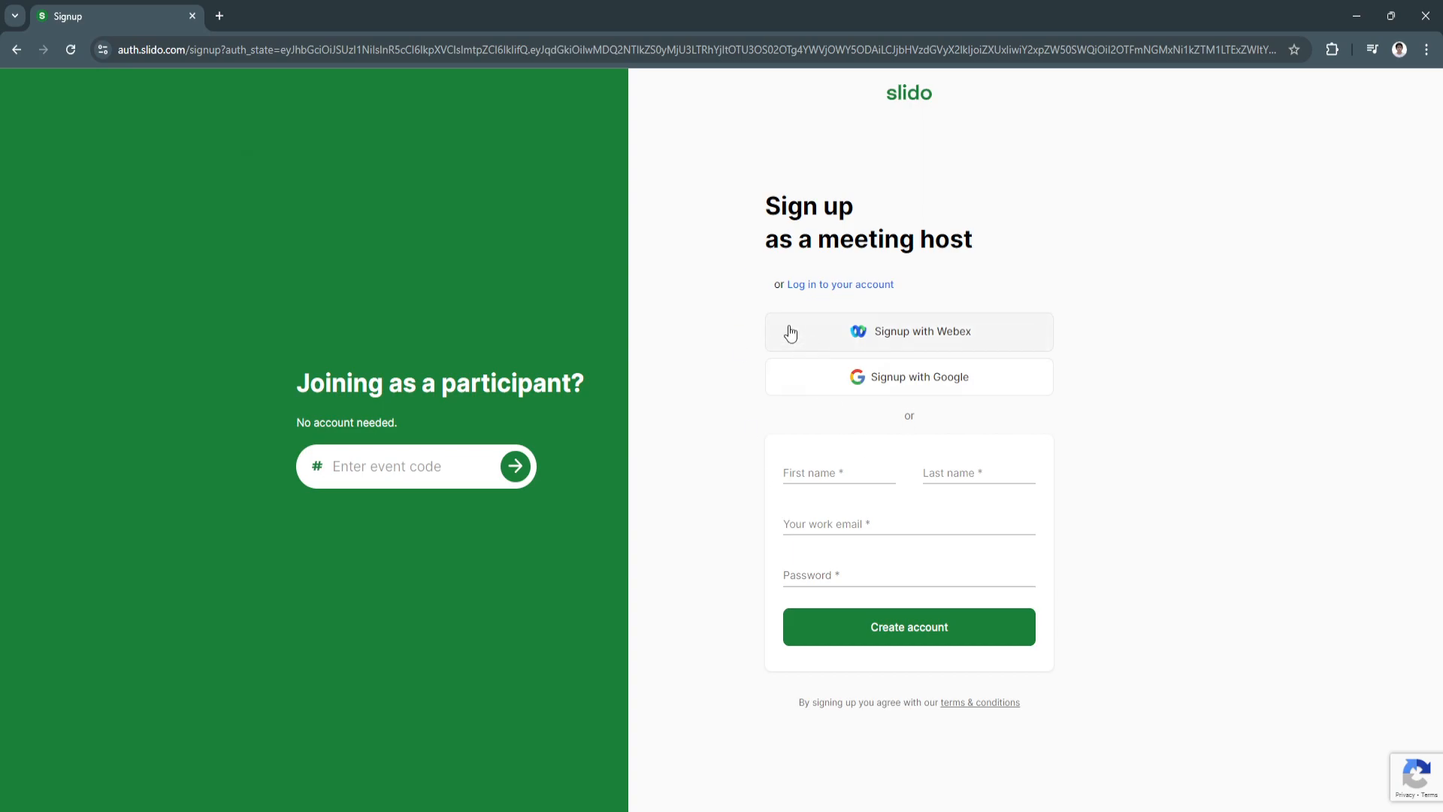
mouse_move(874, 370)
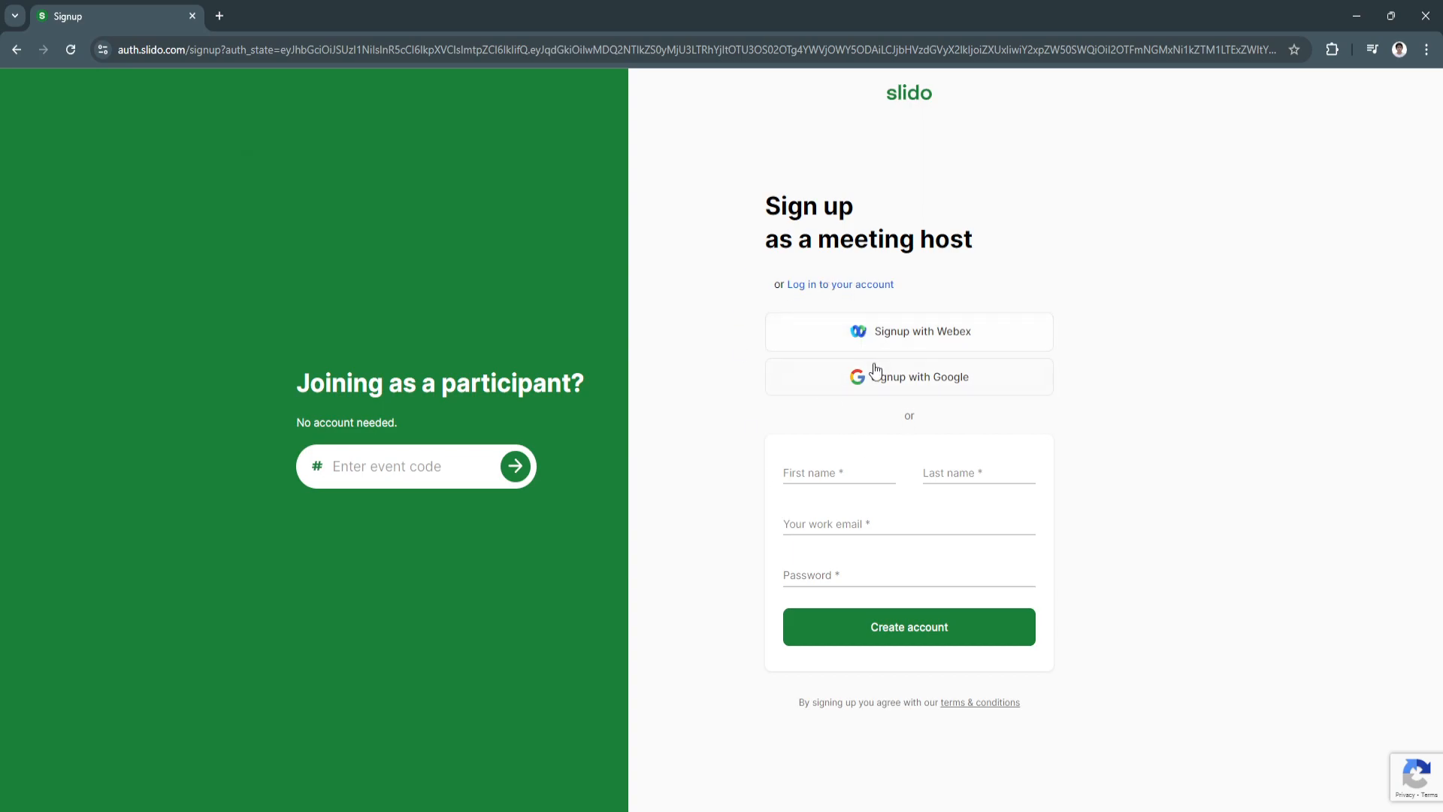
mouse_move(860, 411)
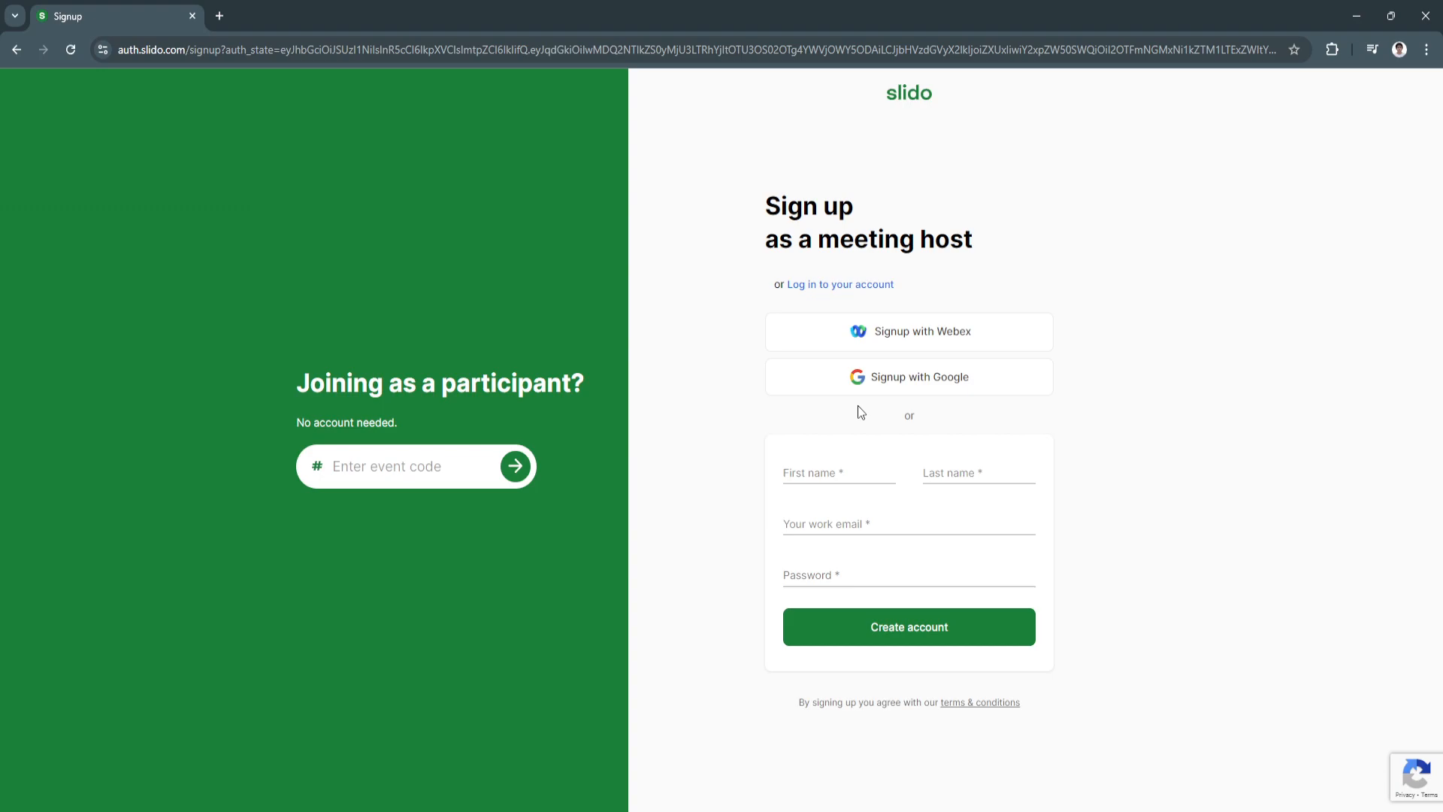
mouse_move(880, 345)
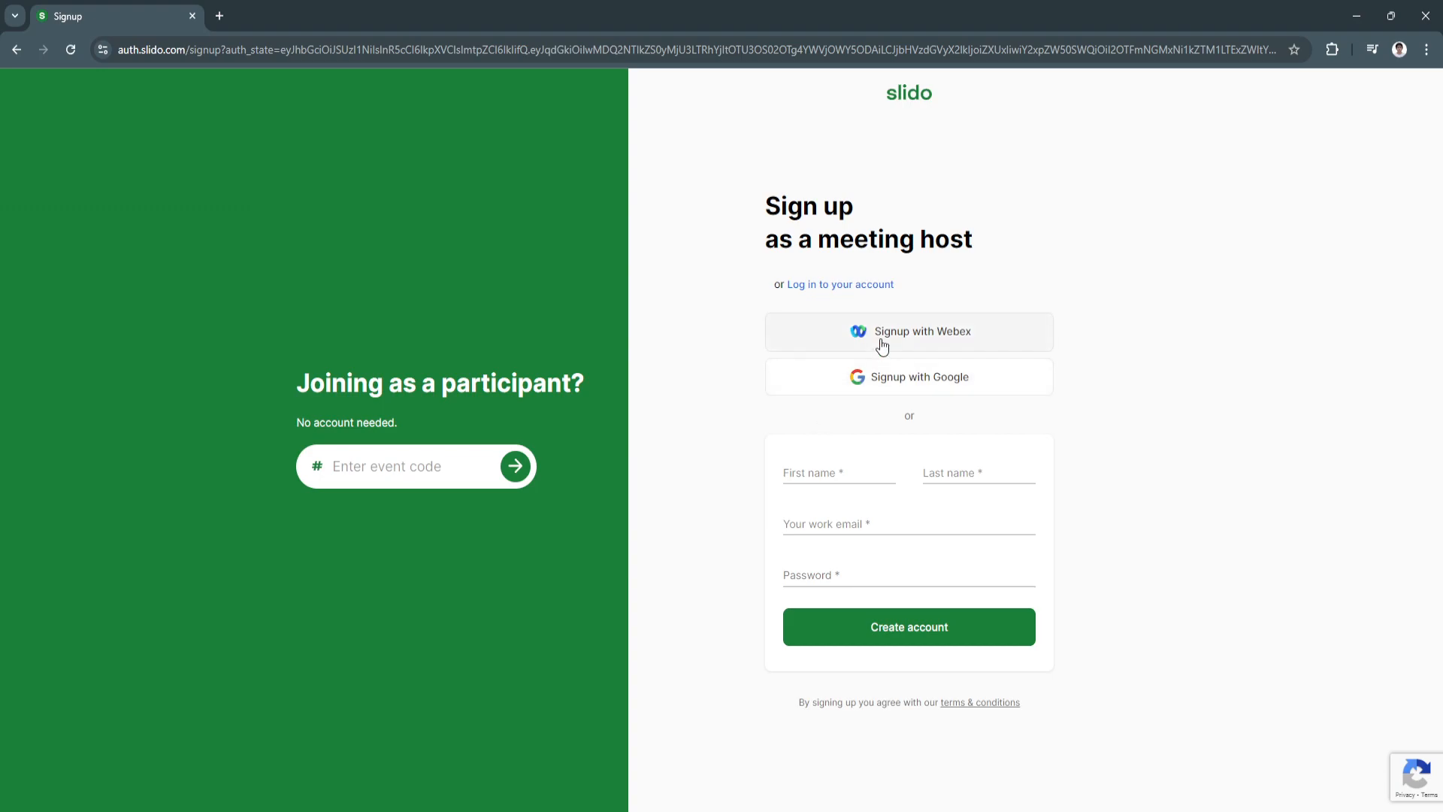
mouse_move(898, 388)
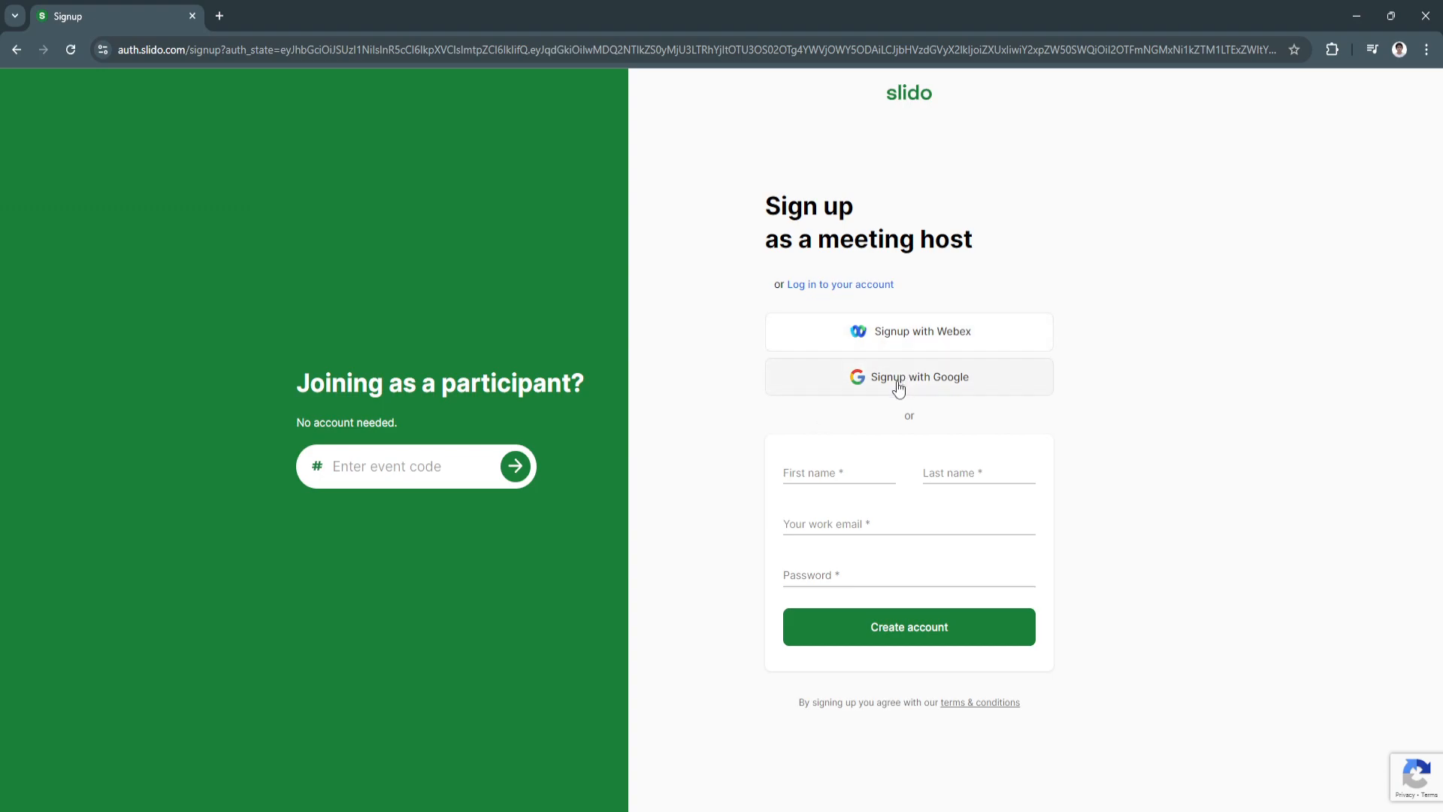
On the host signup form, choose Signup with Google instead of filling in the first name.
left_click(838, 473)
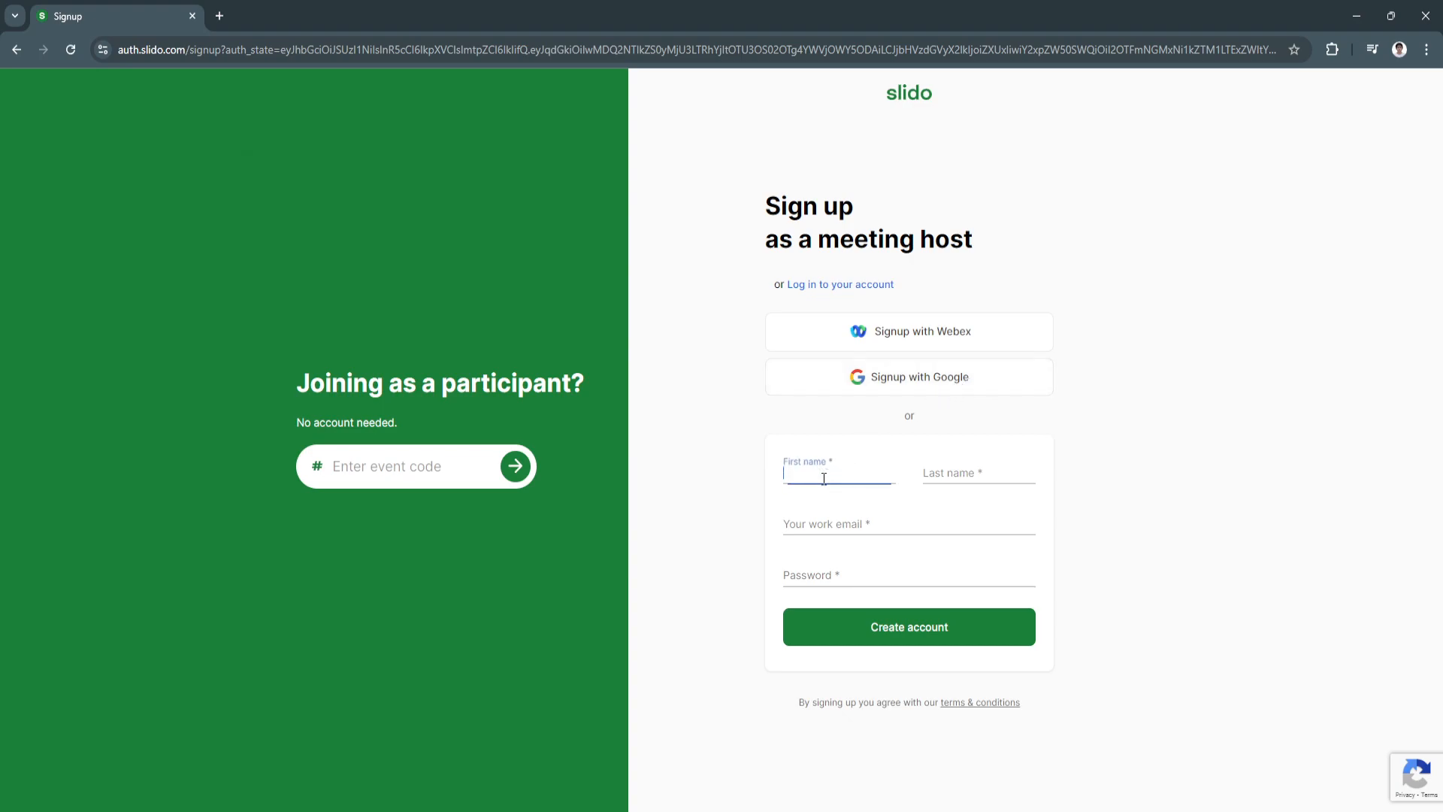
left_click(908, 626)
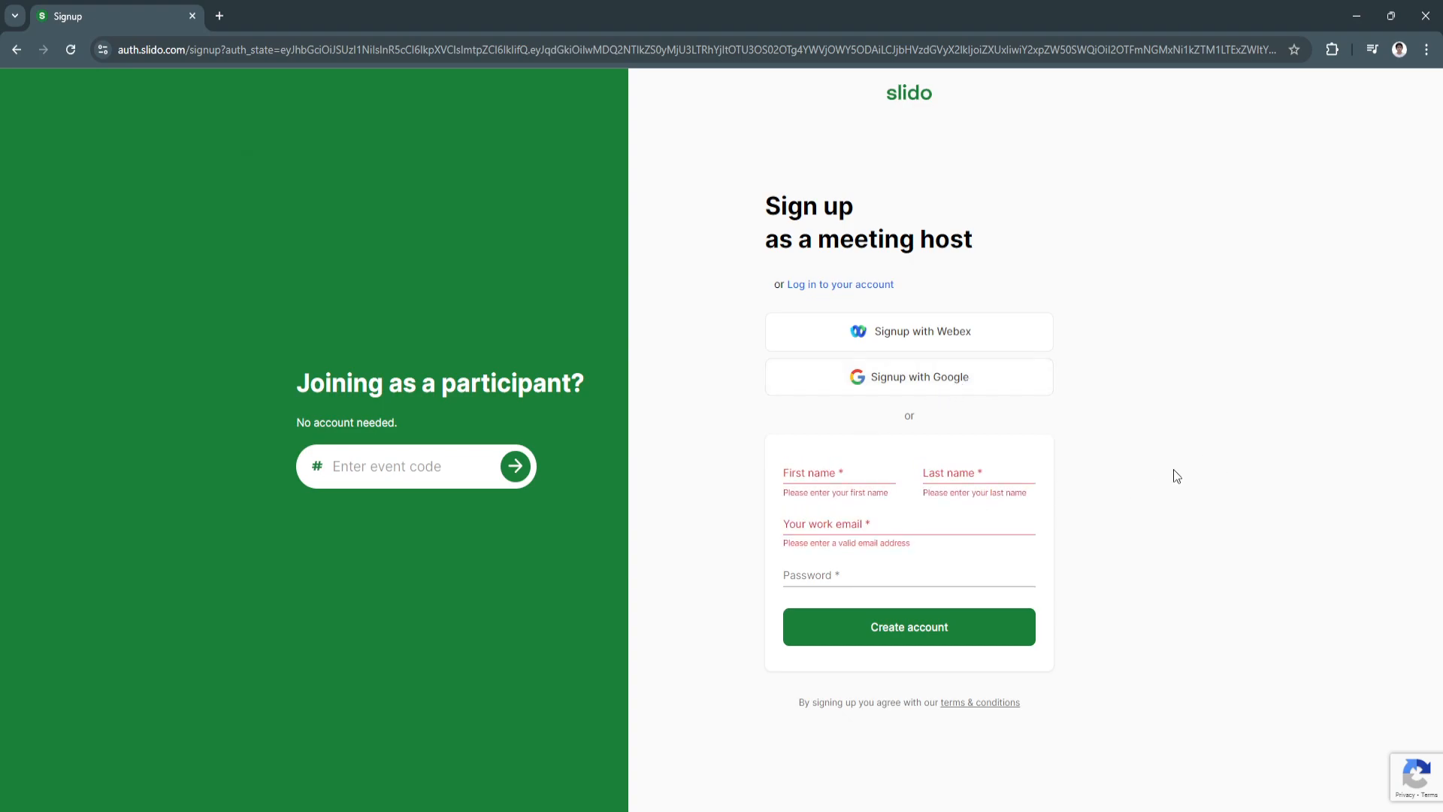
mouse_move(955, 414)
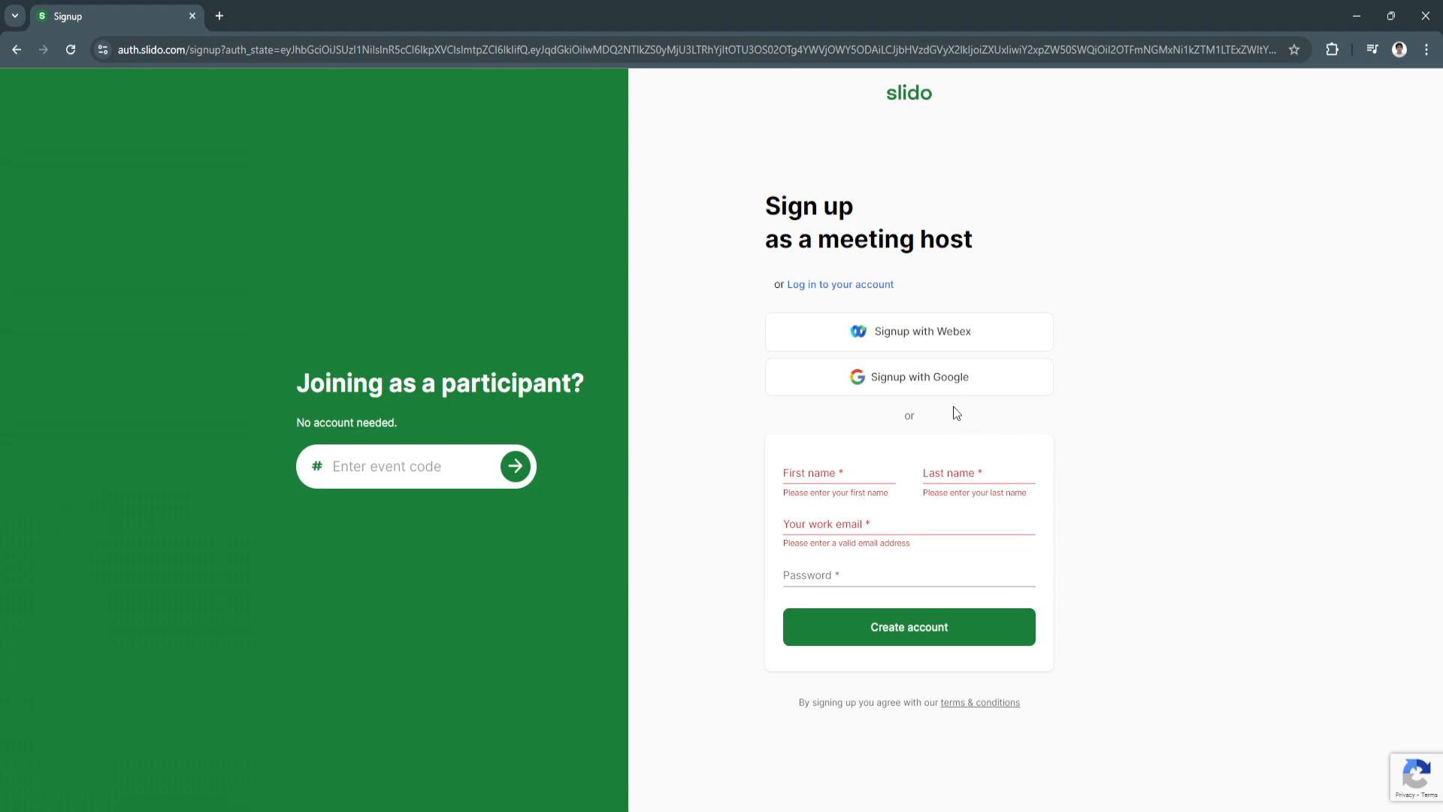
left_click(908, 377)
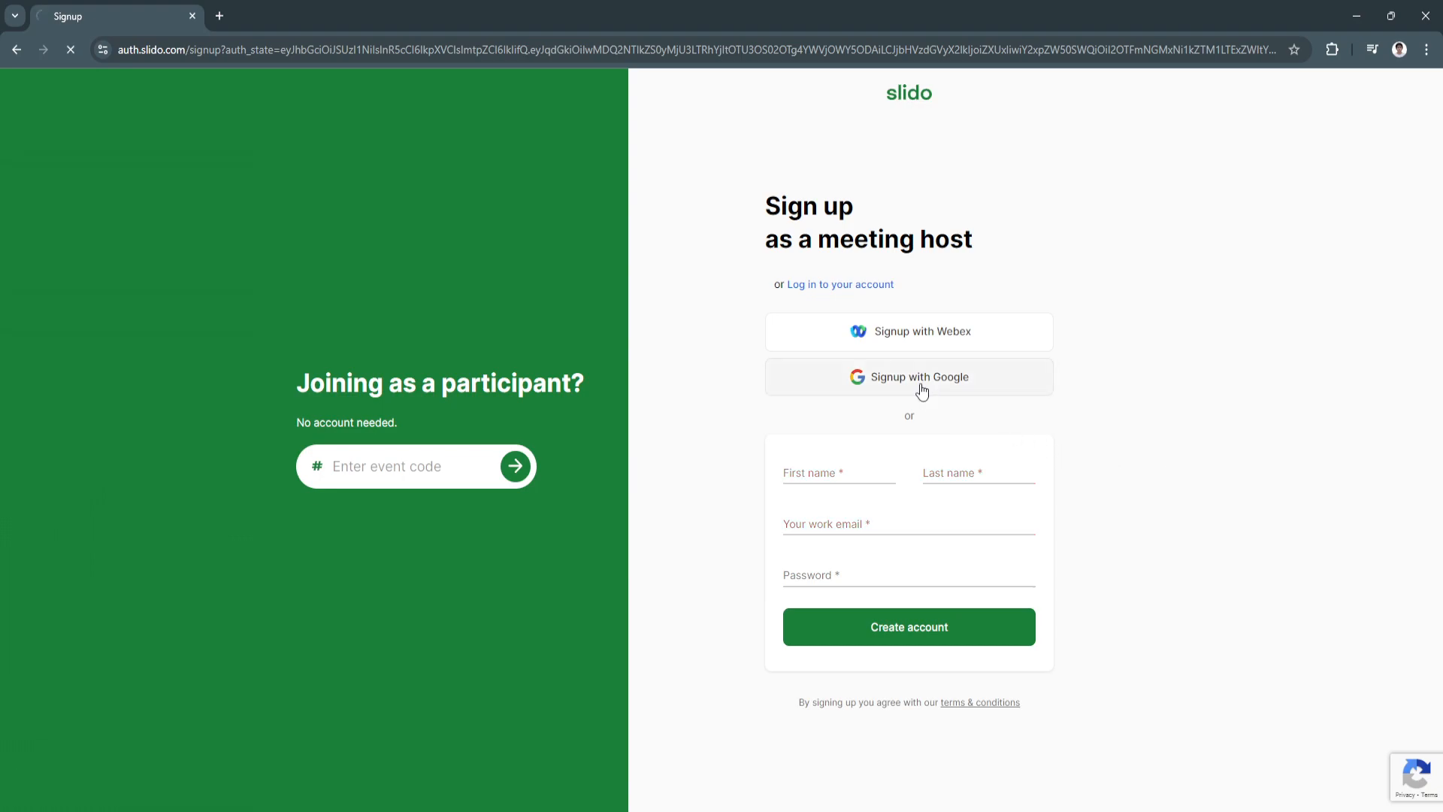
Continue on Google's 'Sign in to Slido' page to allow the Google account.
left_click(908, 376)
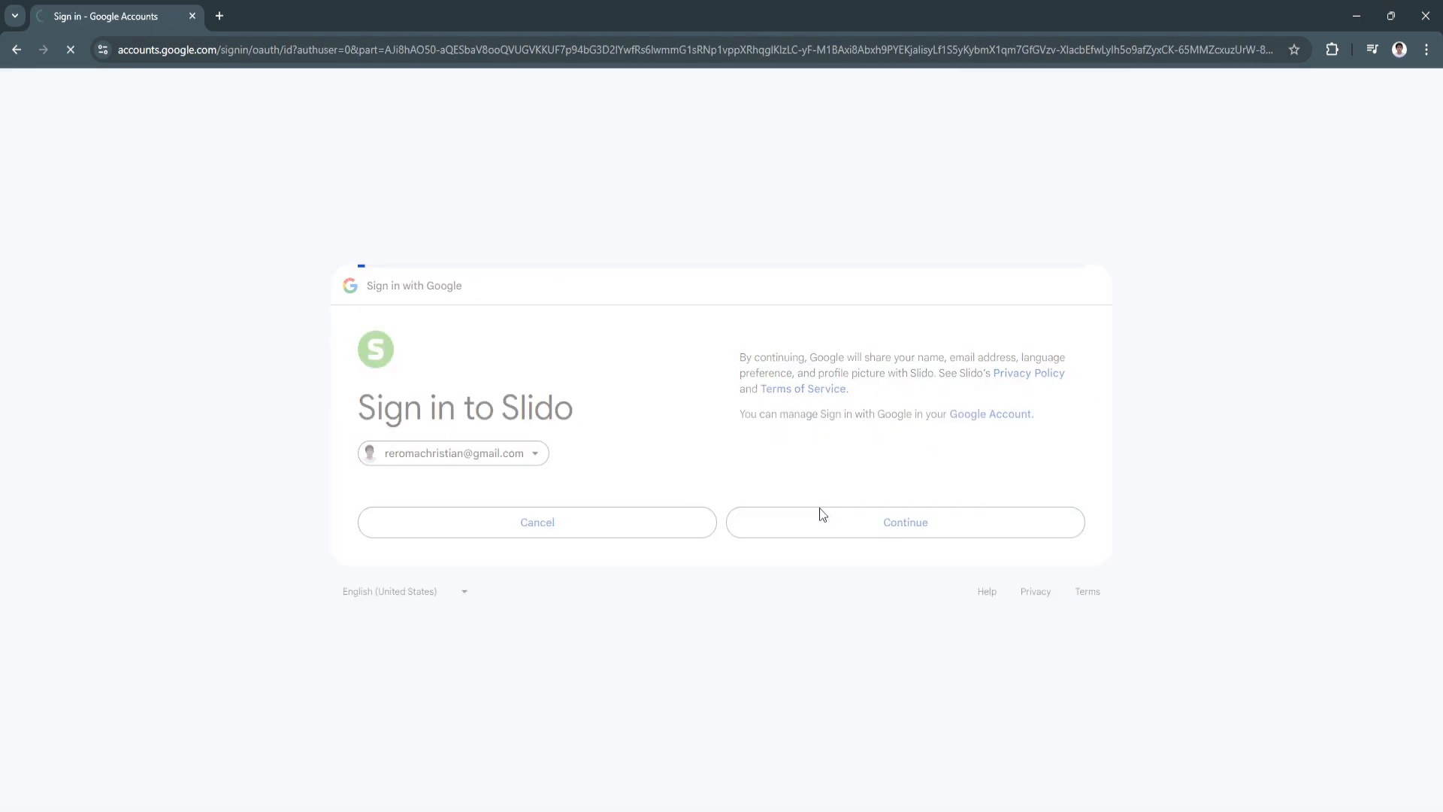
left_click(903, 522)
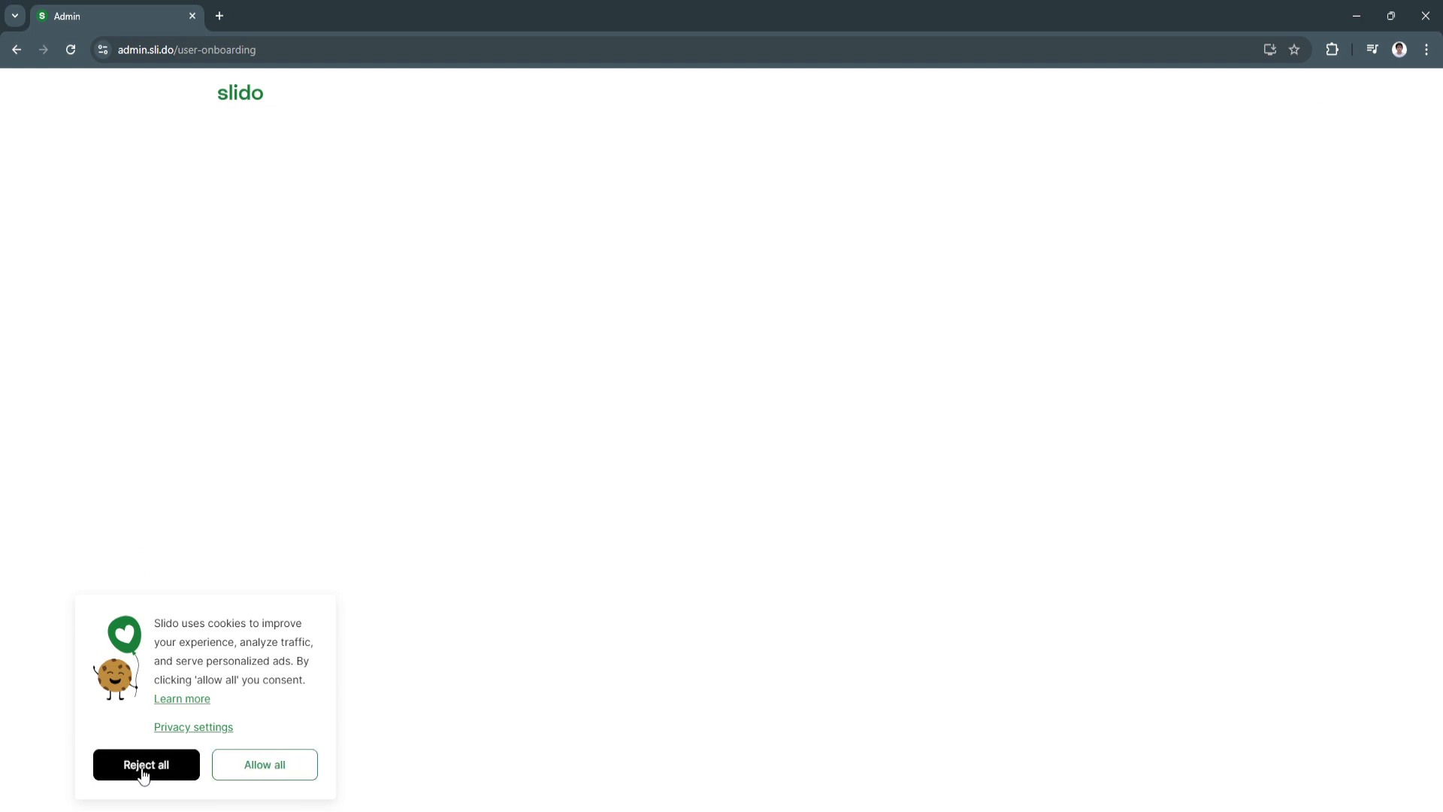
Reject optional cookies, choose Personal use, and skip the usage, tools and goals questions.
left_click(145, 764)
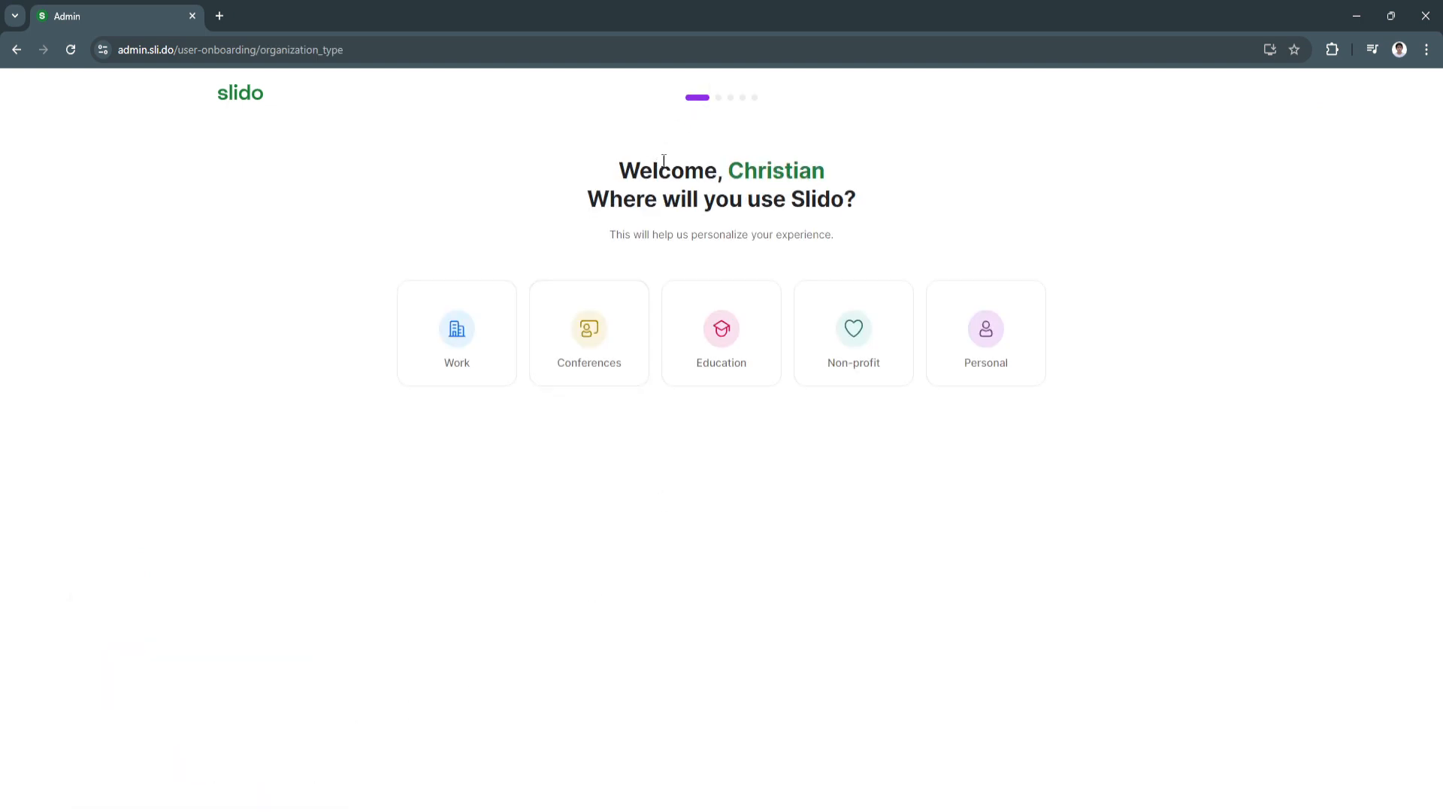
mouse_move(741, 221)
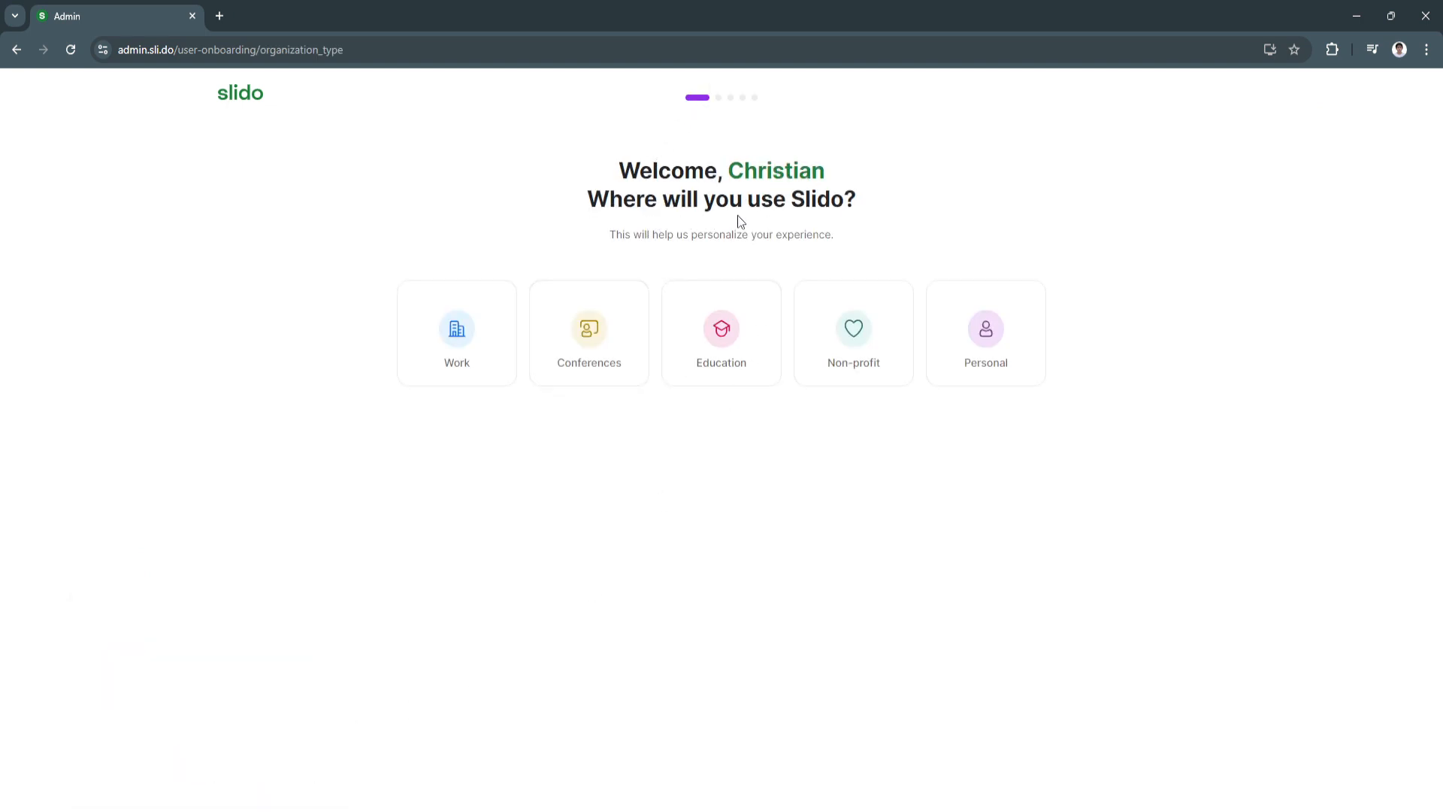
mouse_move(457, 349)
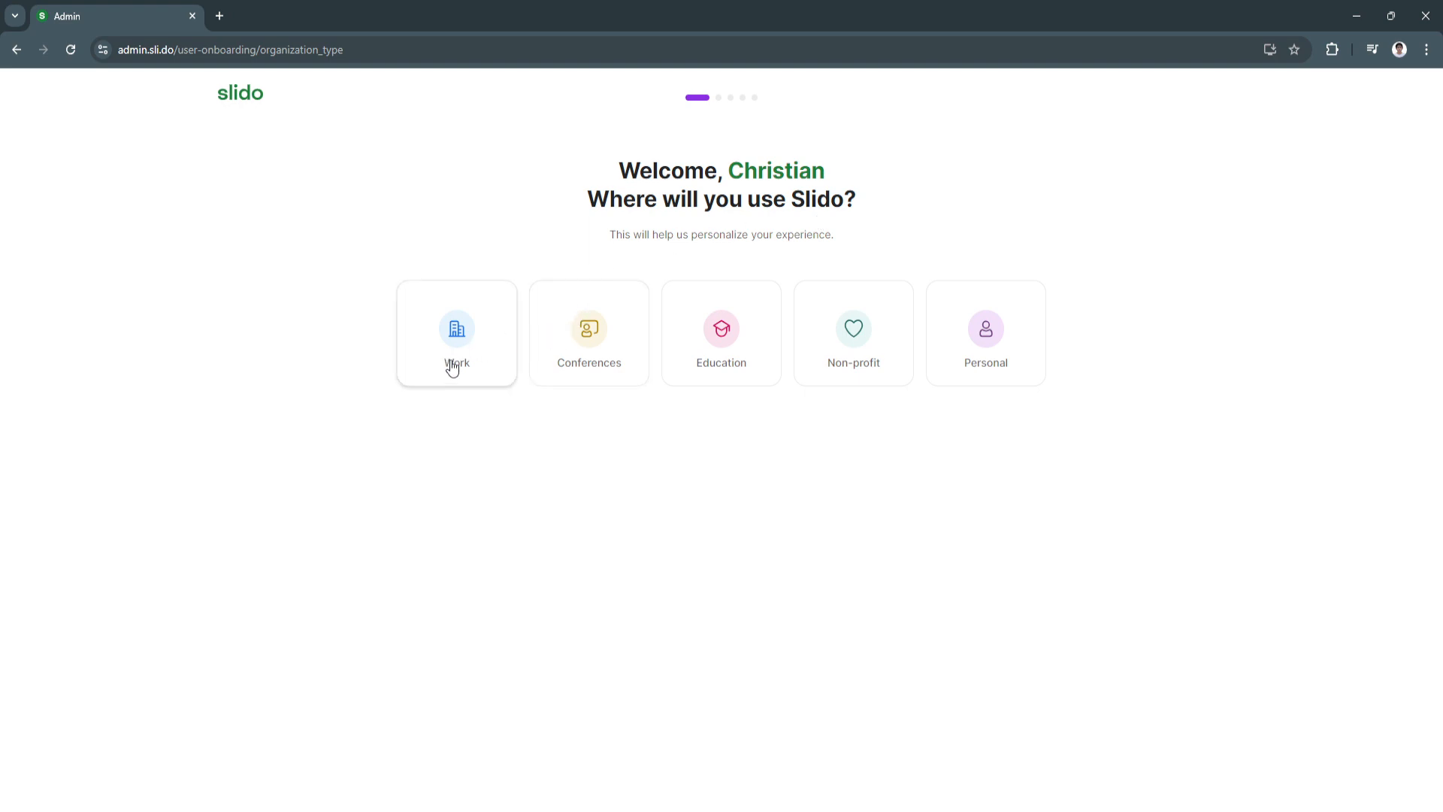
mouse_move(477, 344)
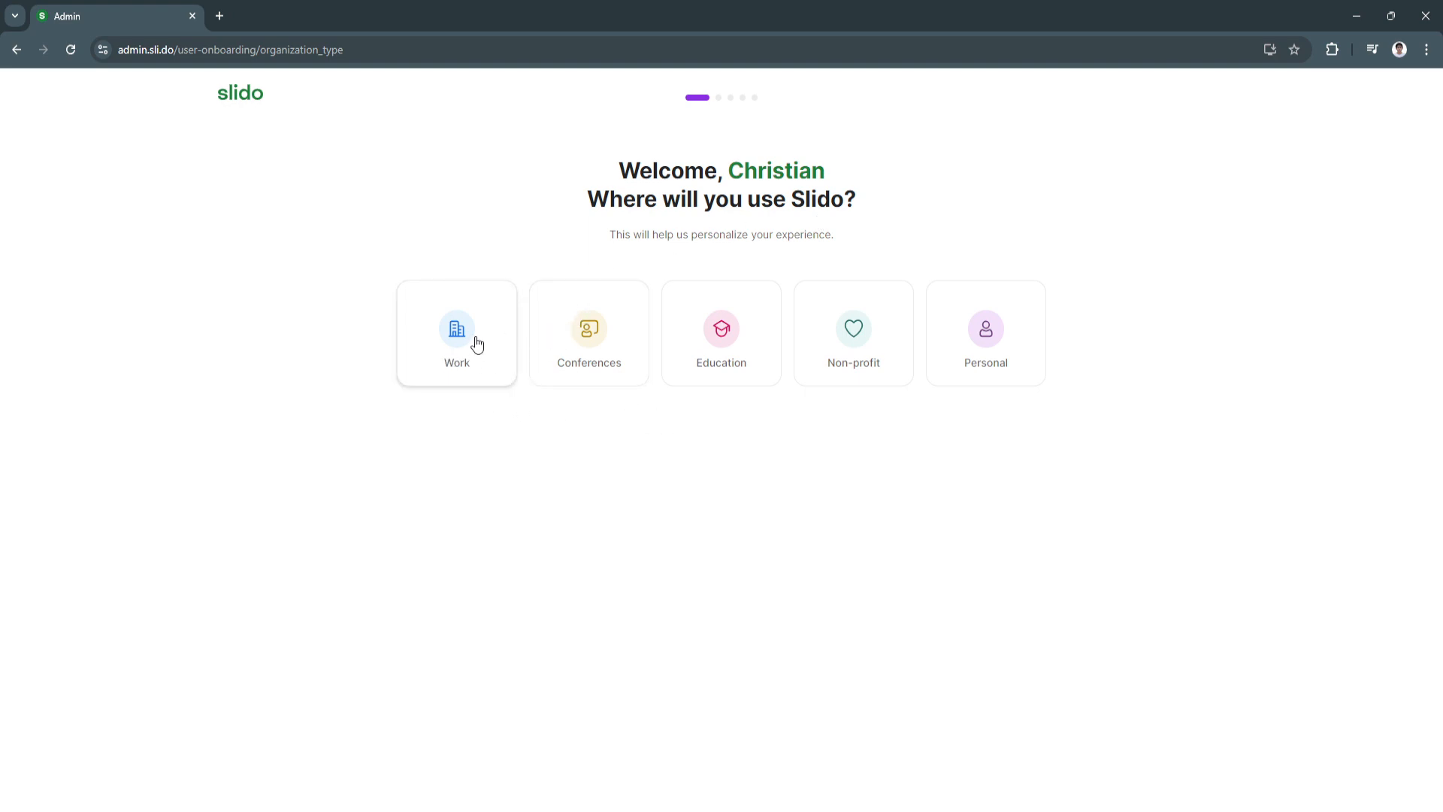
mouse_move(985, 348)
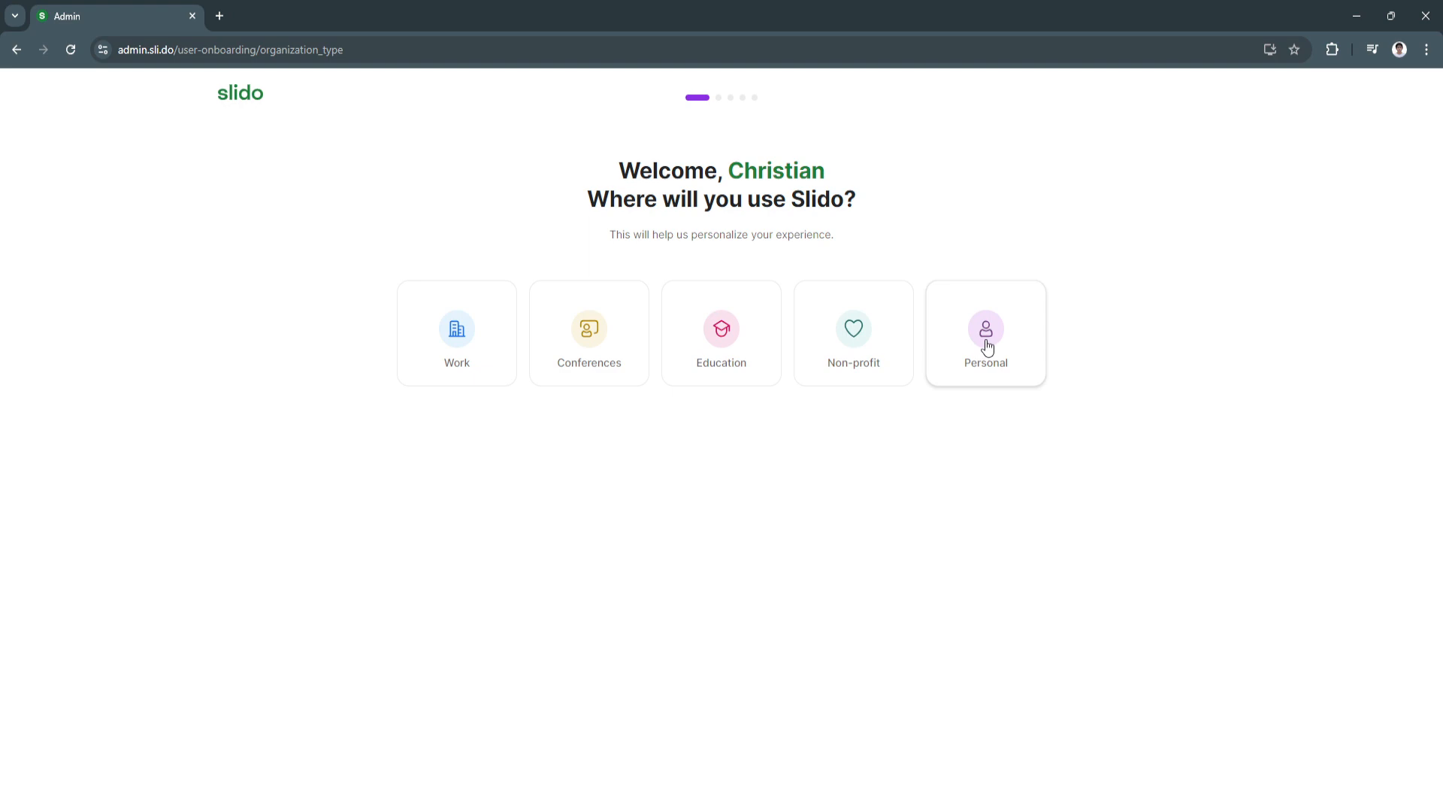
left_click(984, 332)
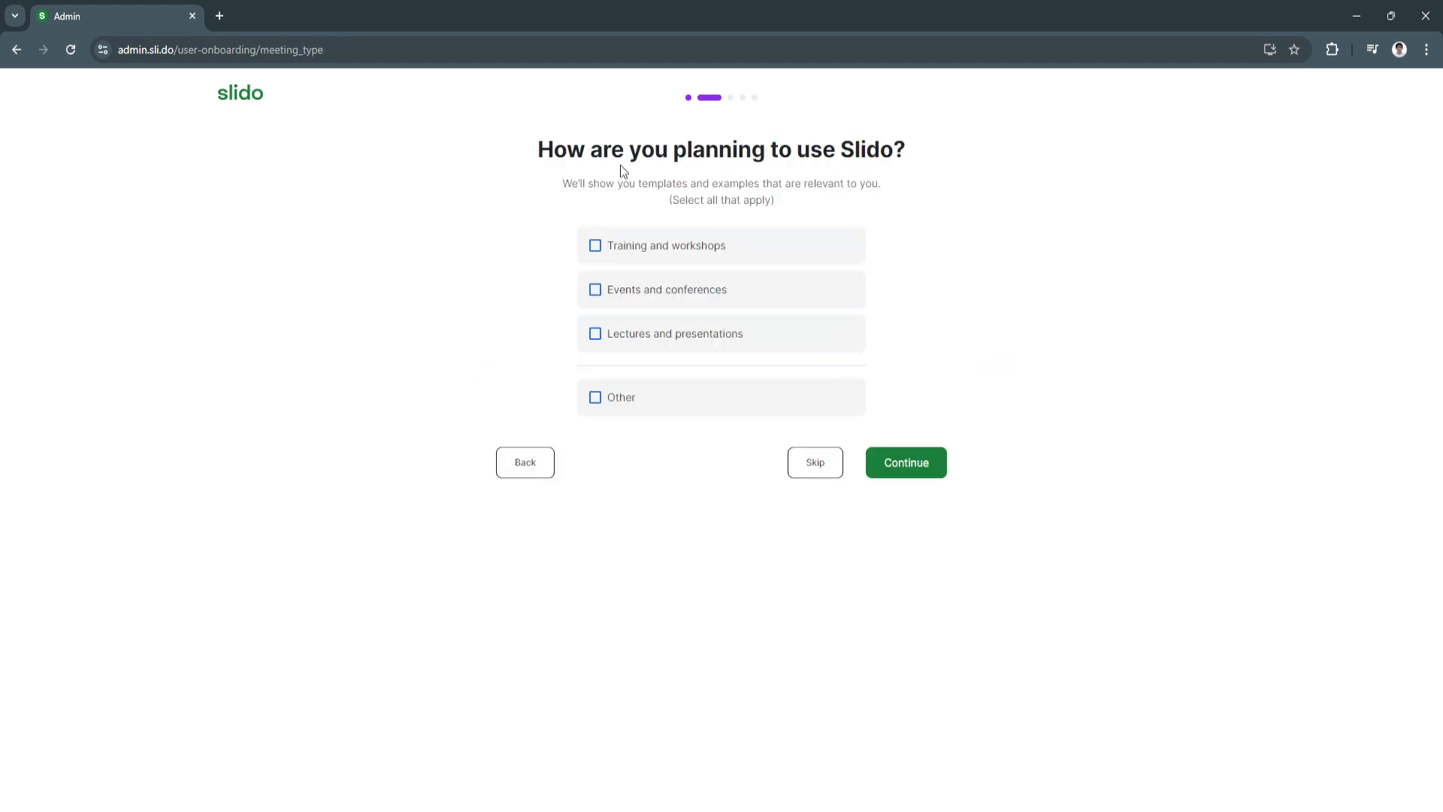
mouse_move(615, 261)
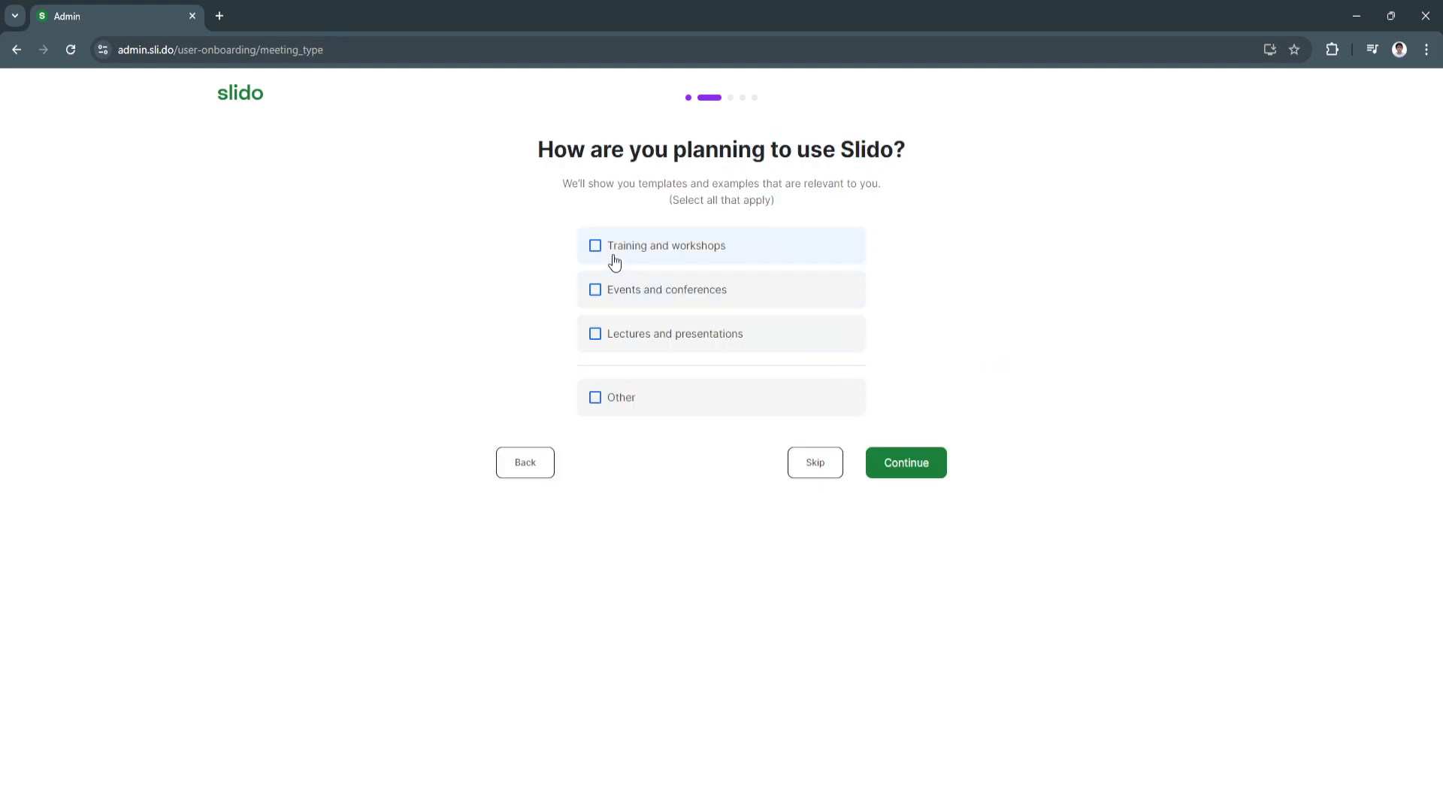
mouse_move(762, 171)
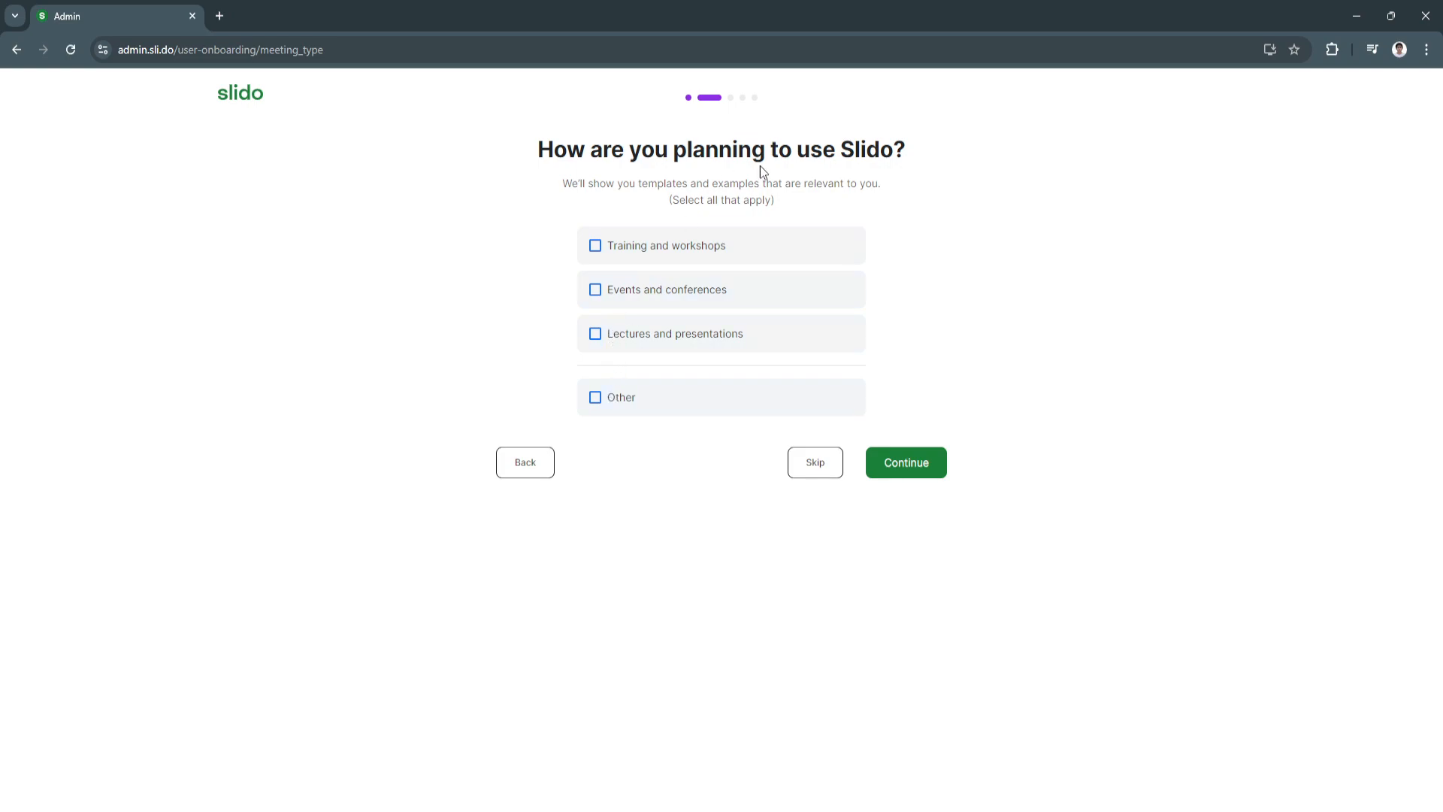
left_click(904, 462)
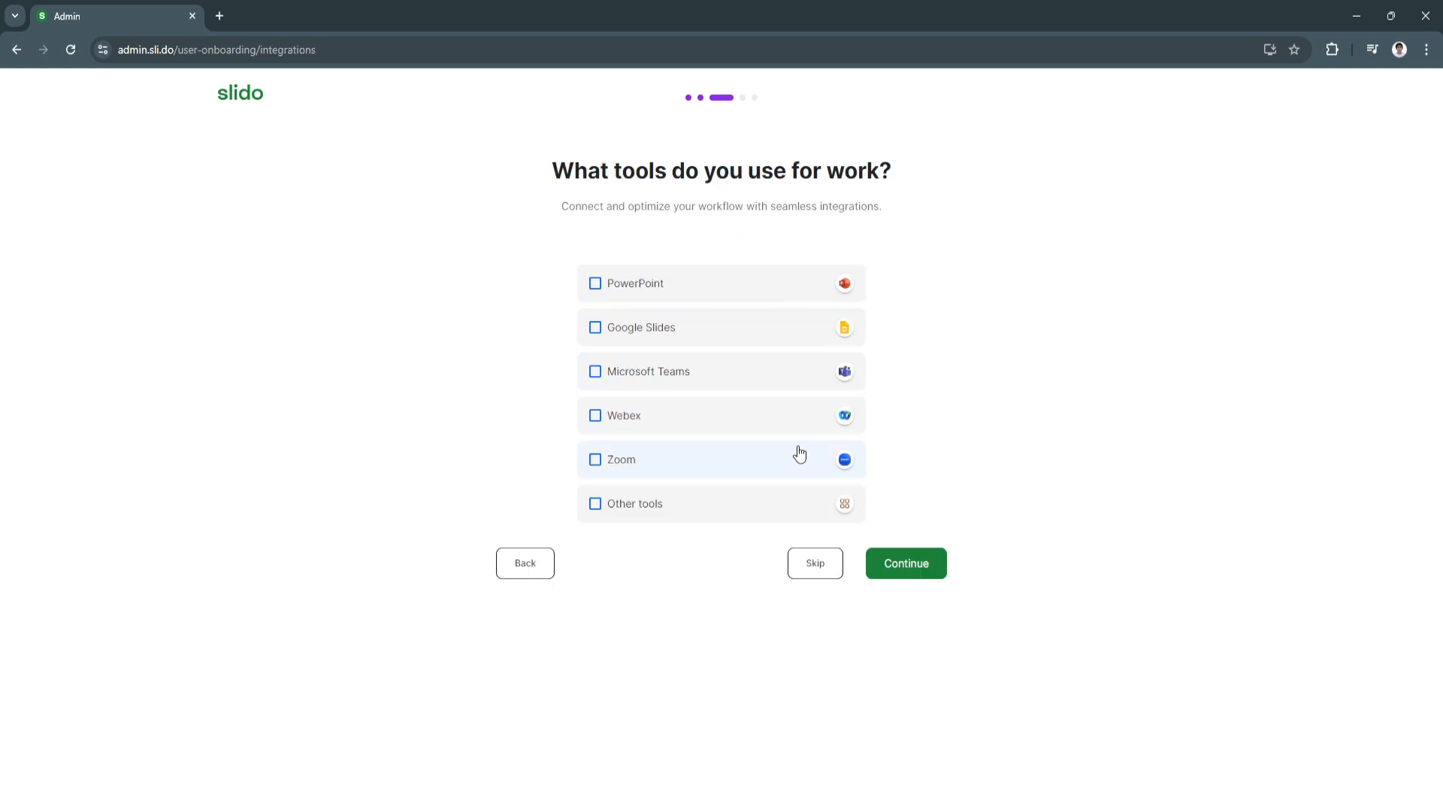
mouse_move(731, 181)
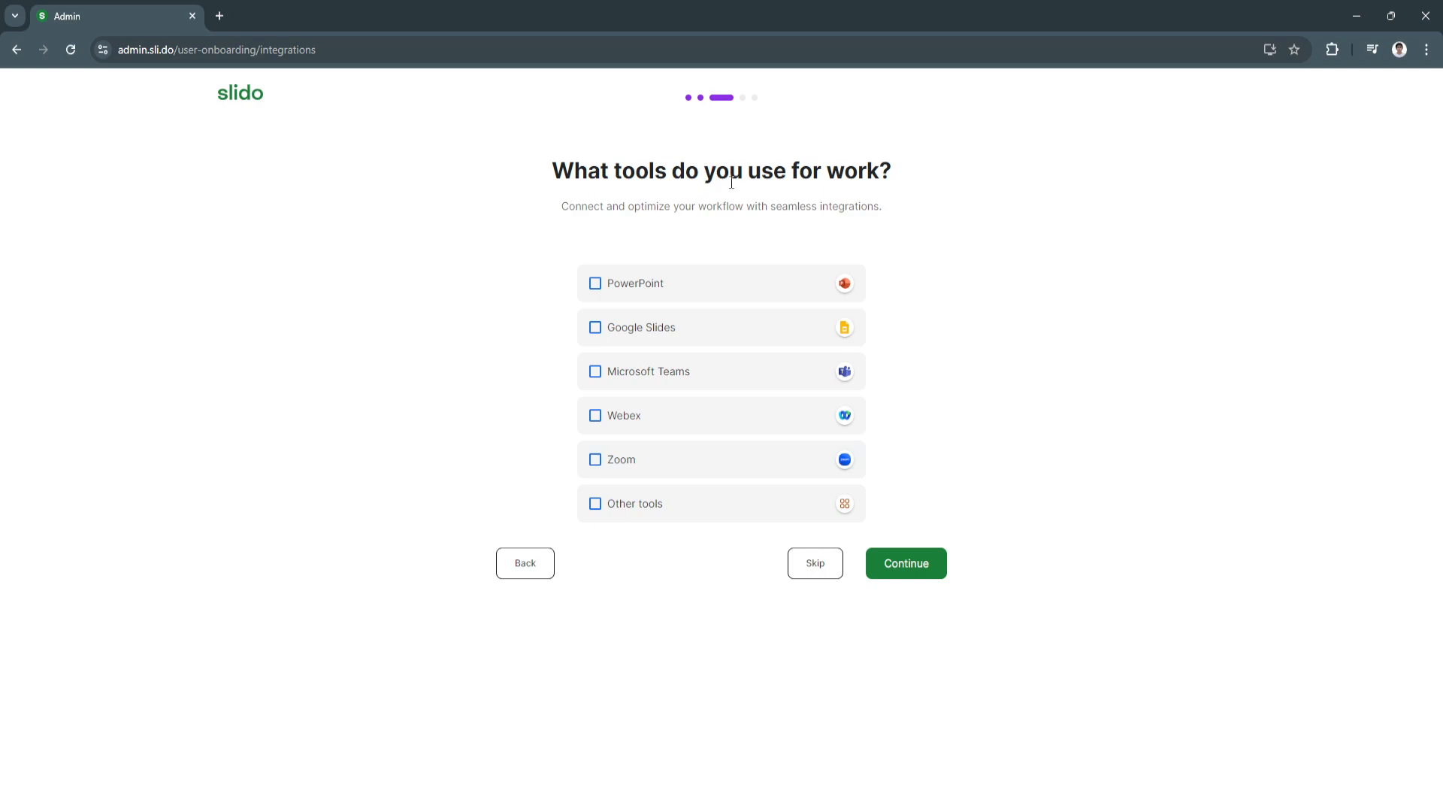
mouse_move(669, 487)
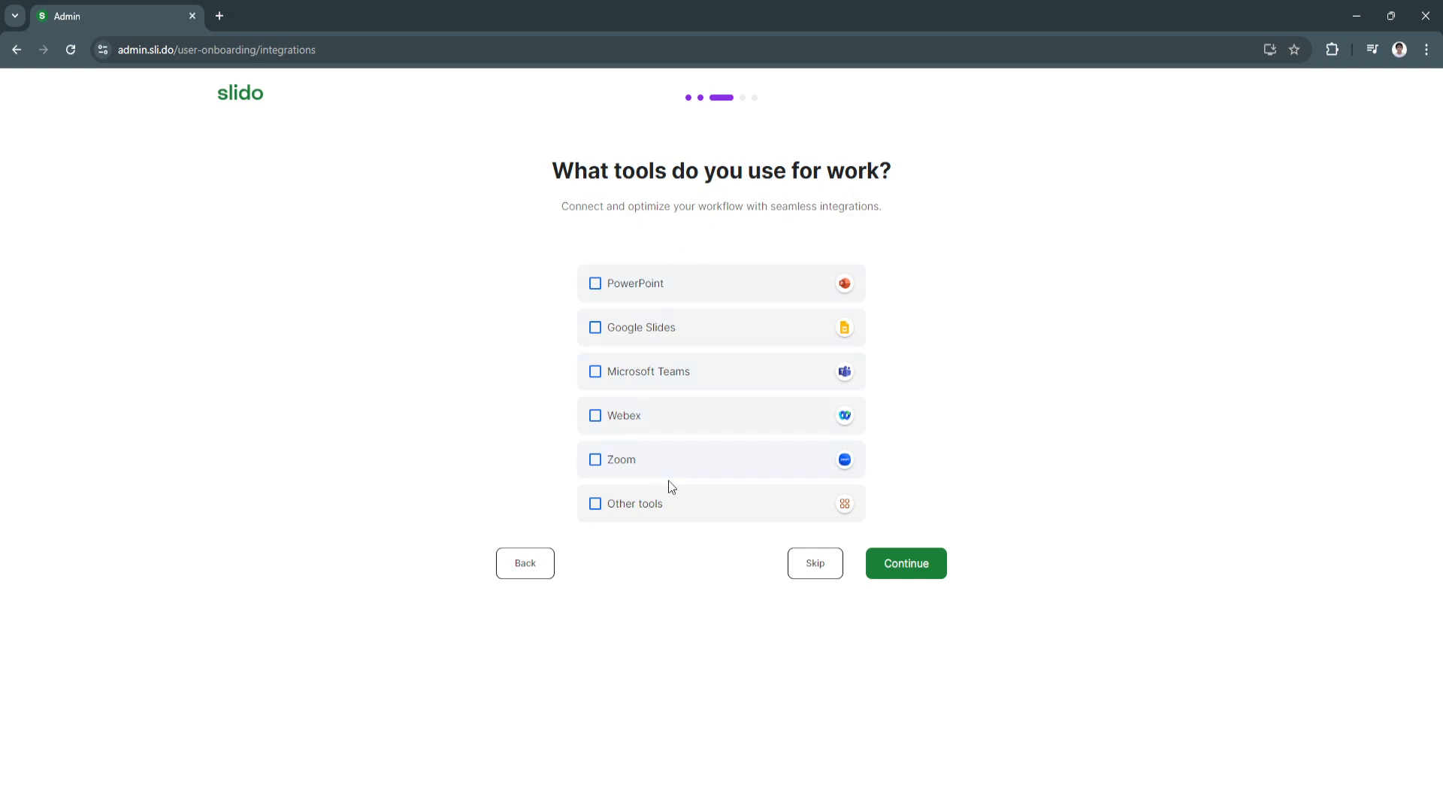
left_click(904, 562)
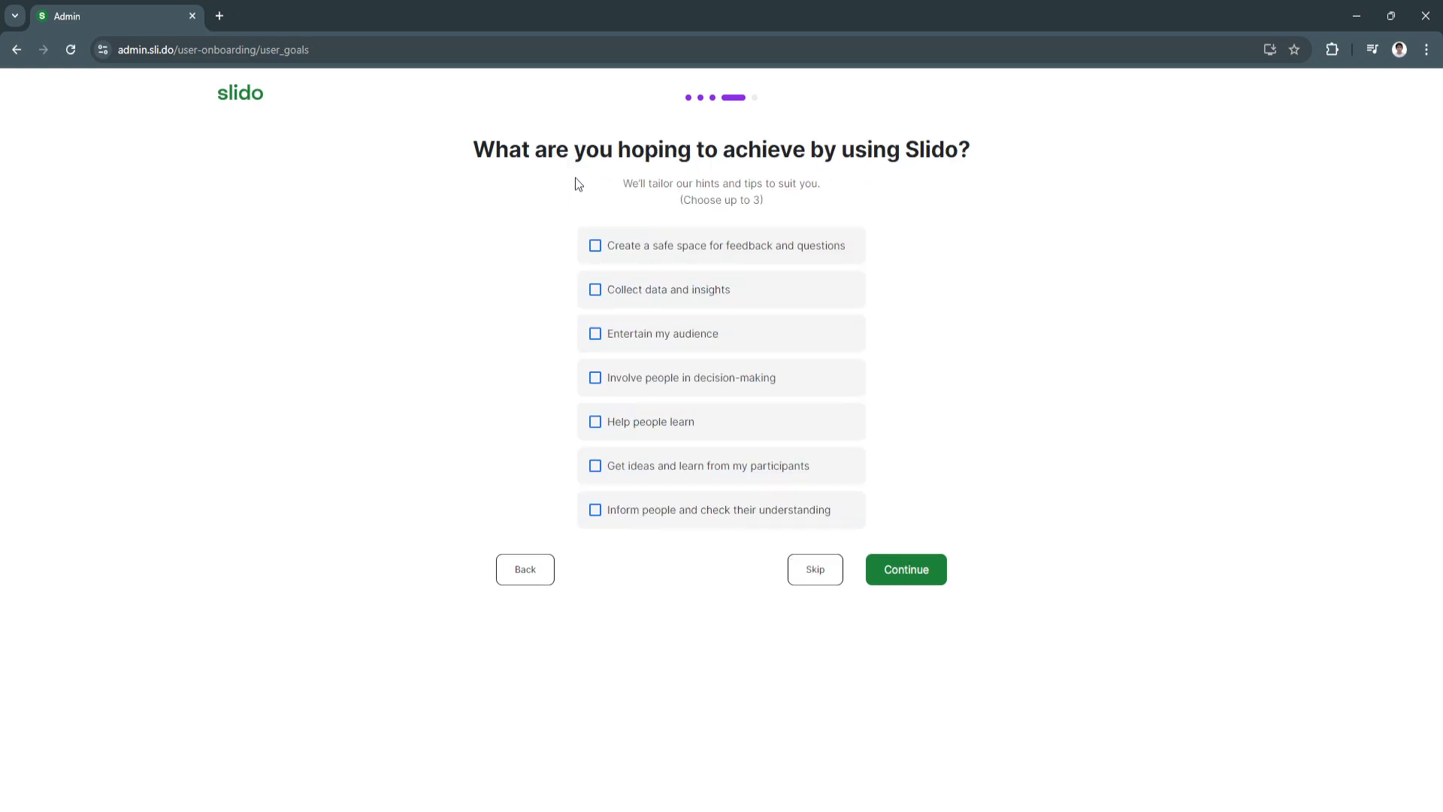
mouse_move(856, 175)
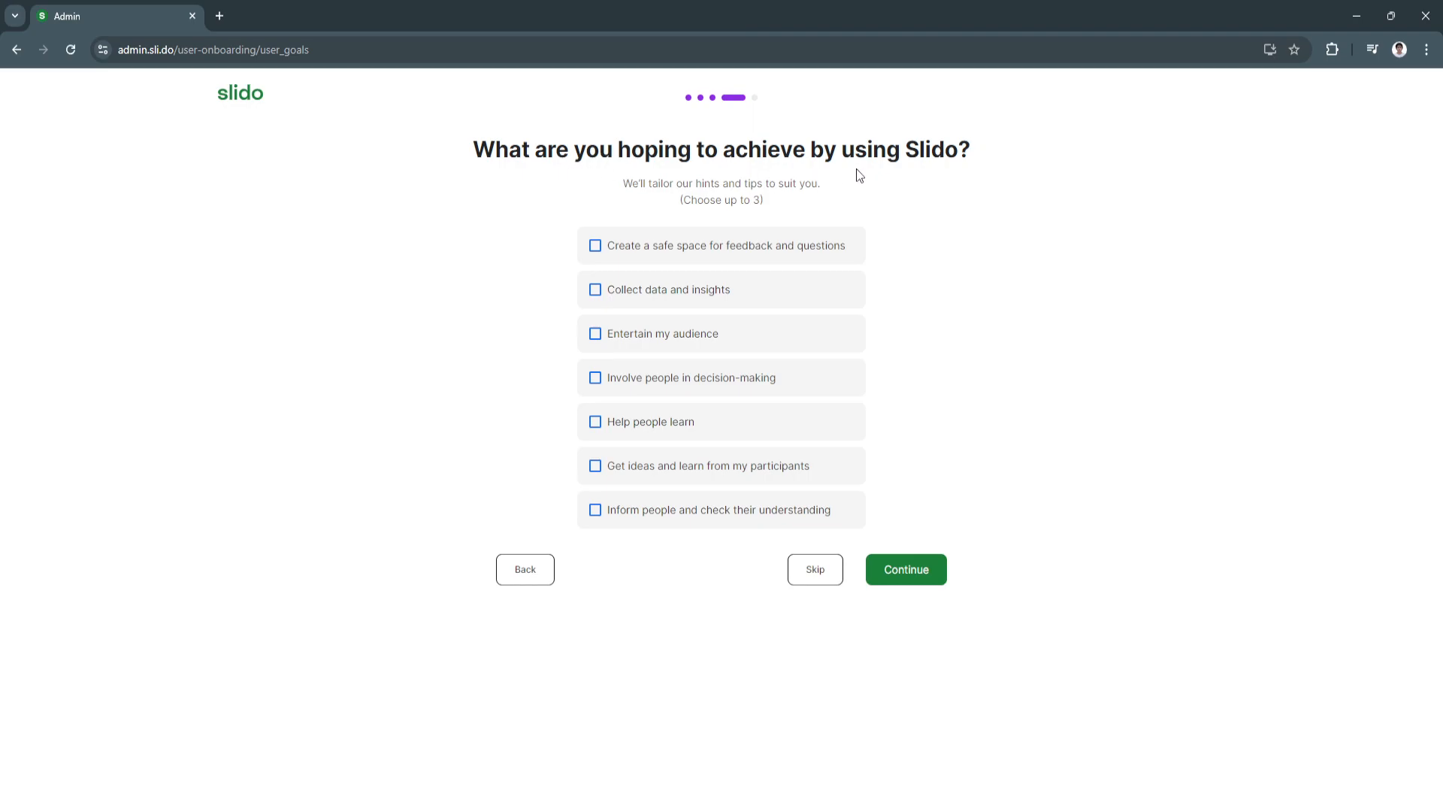
mouse_move(813, 568)
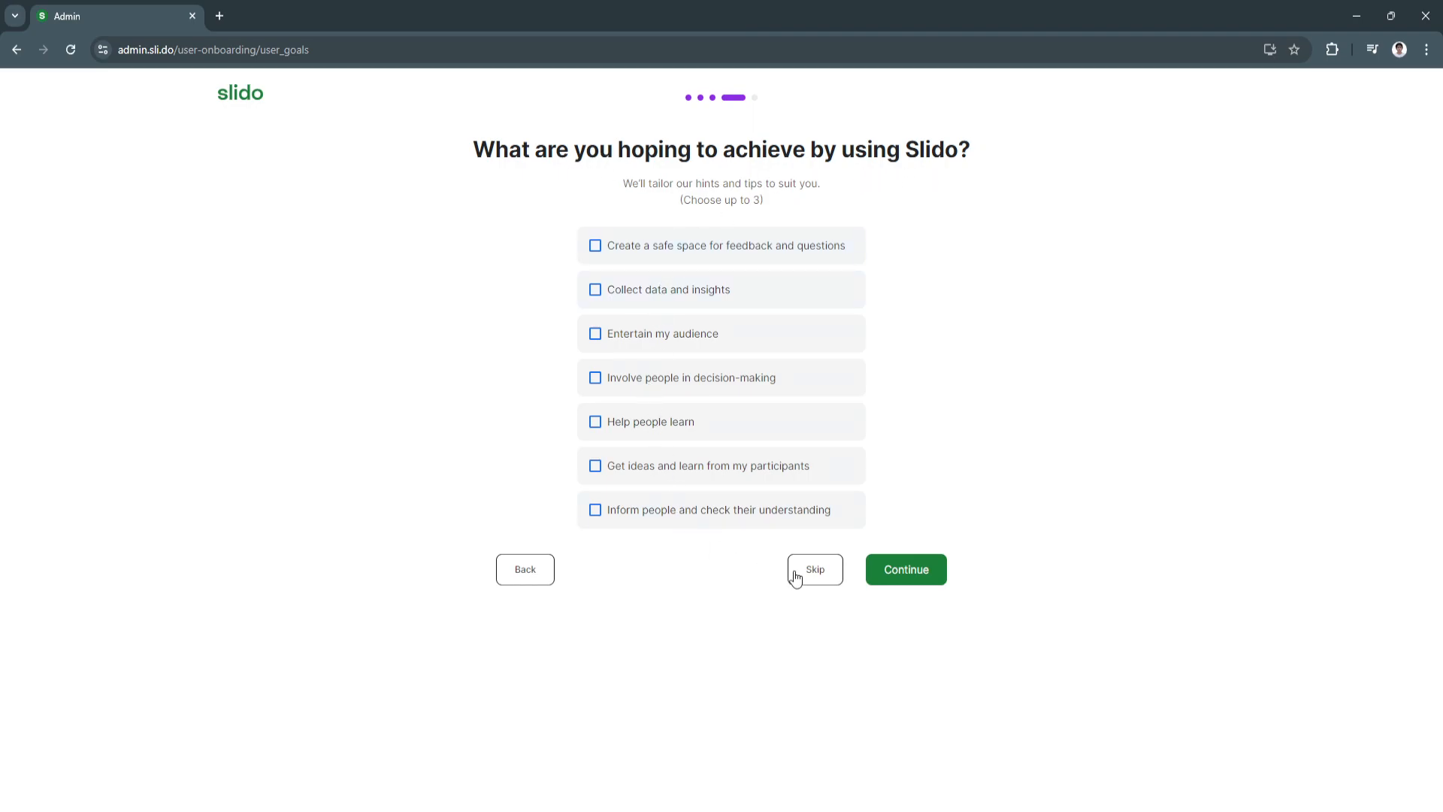
left_click(813, 569)
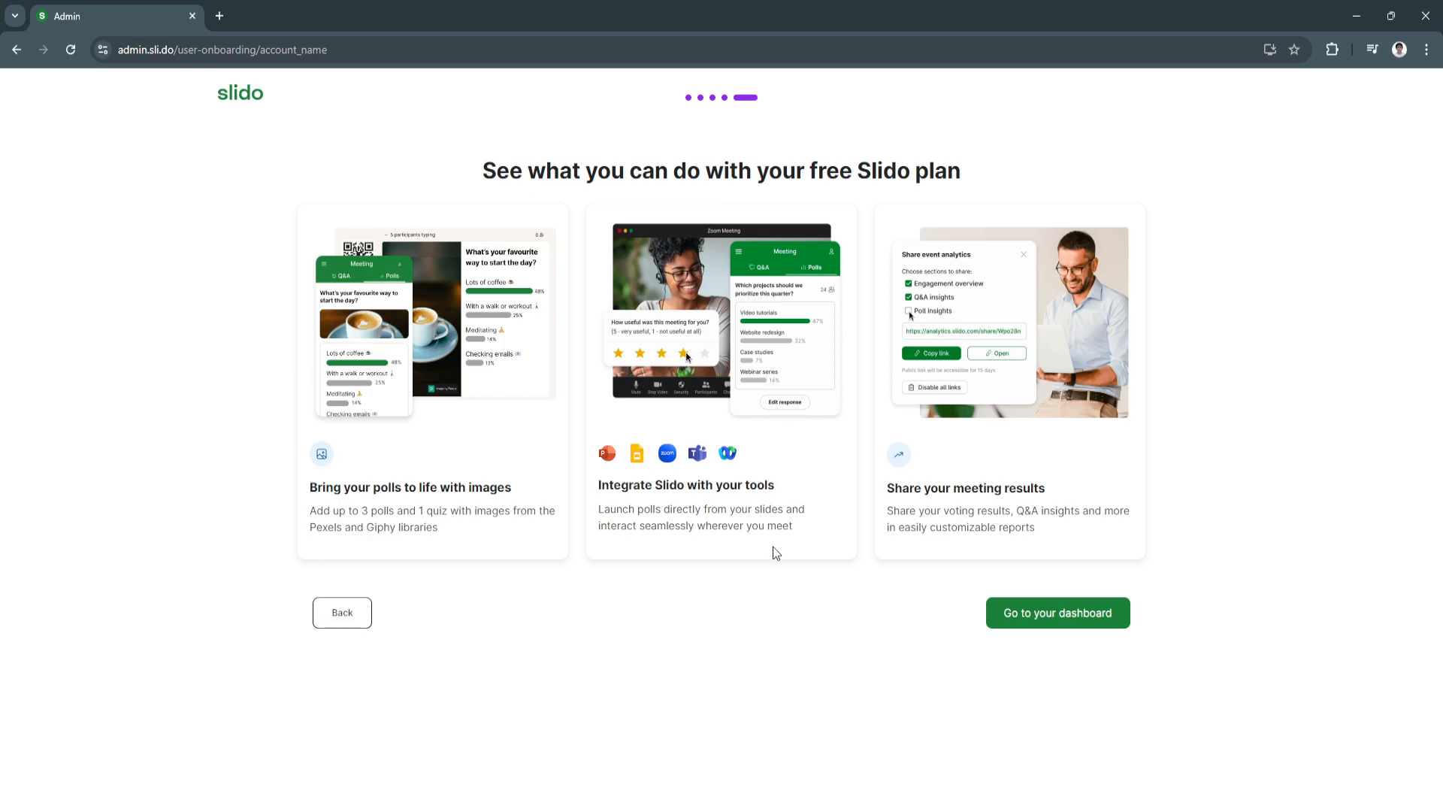
left_click(1057, 612)
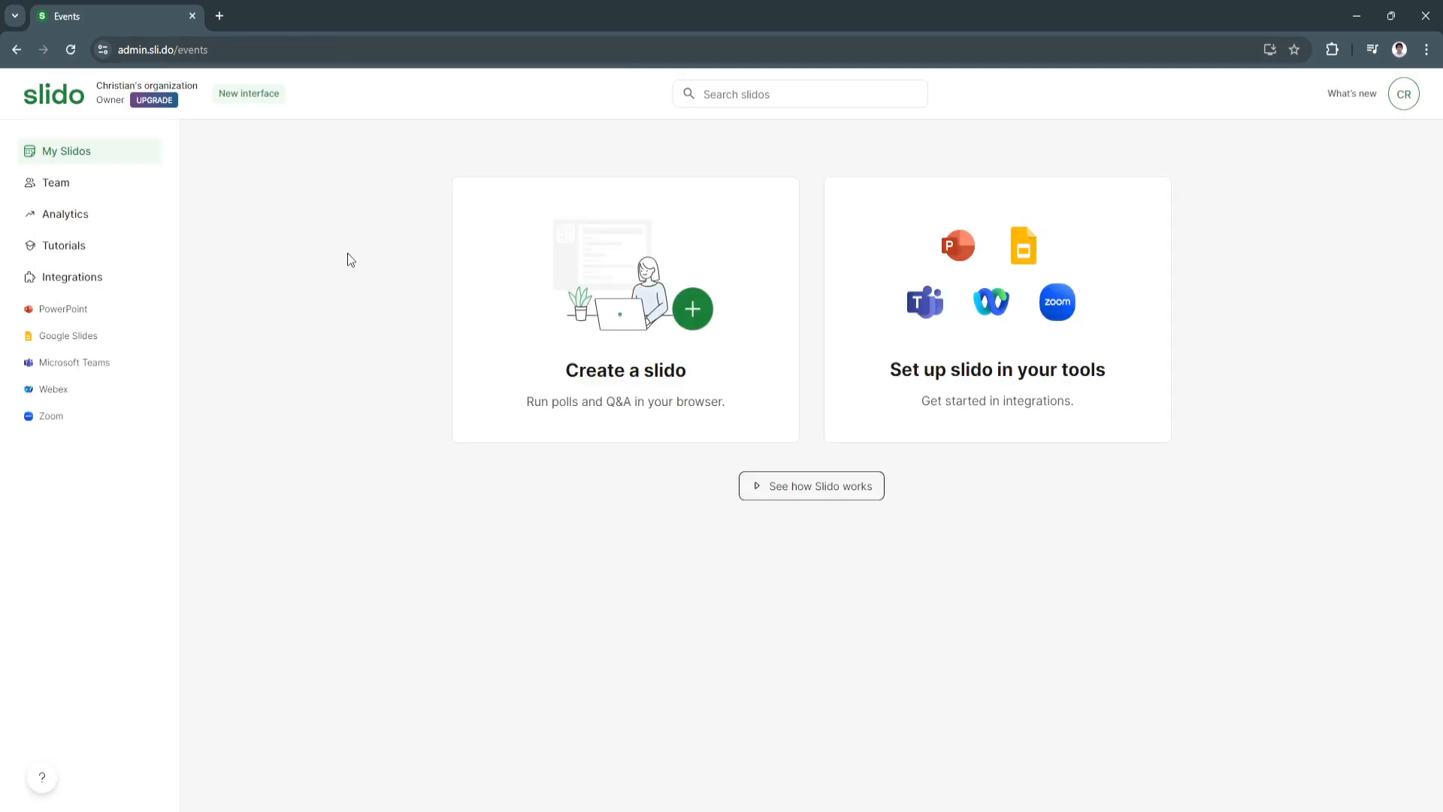
mouse_move(1402, 255)
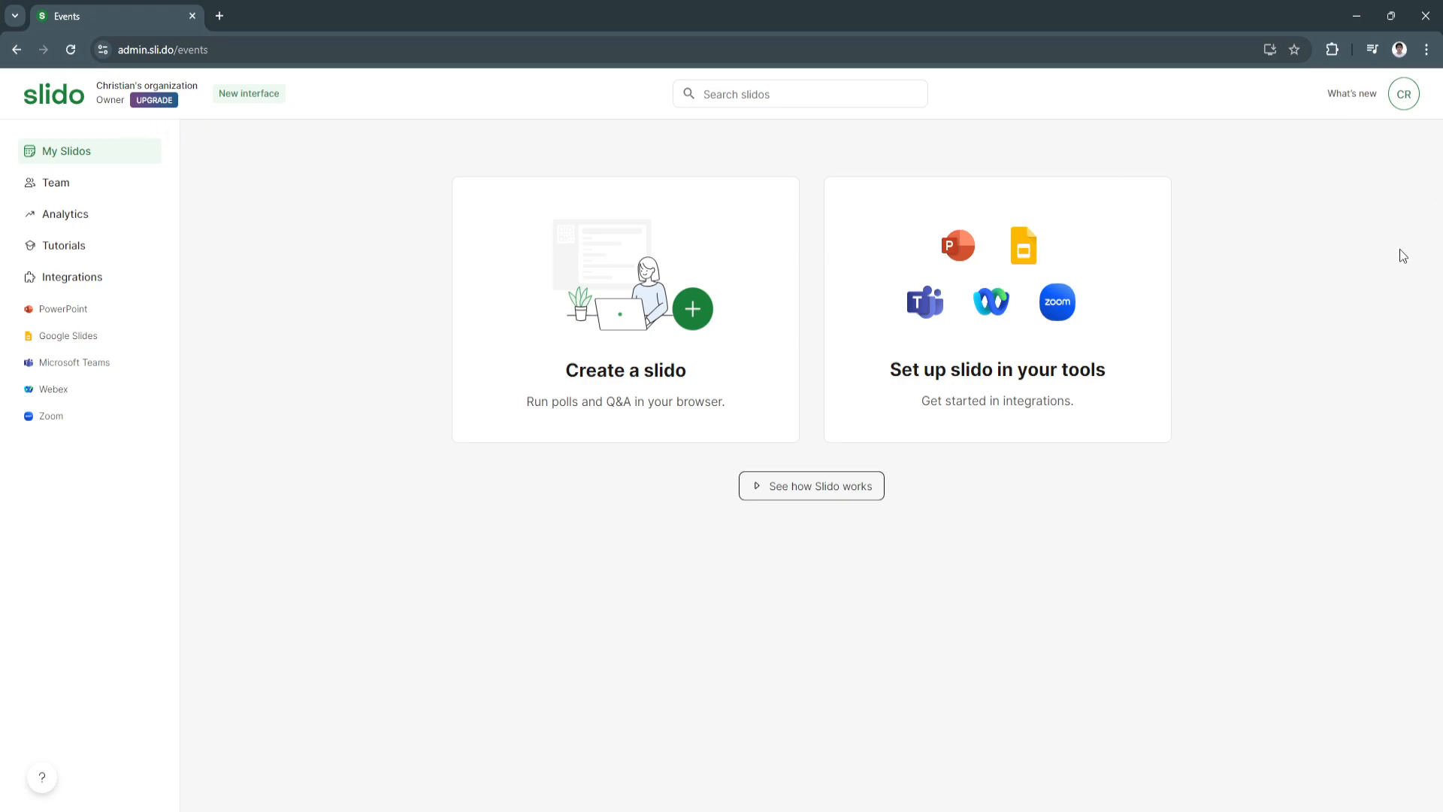
mouse_move(788, 610)
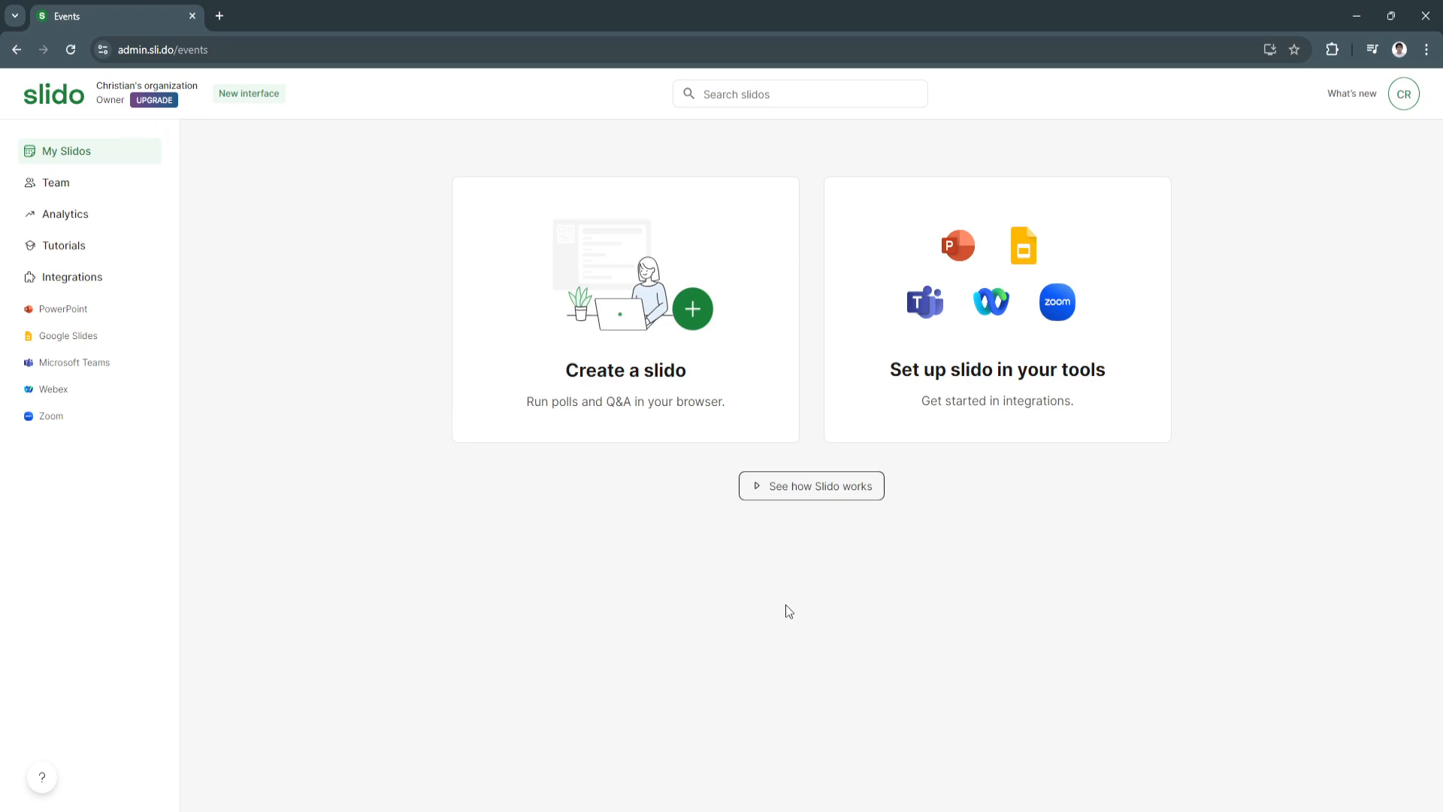
mouse_move(620, 599)
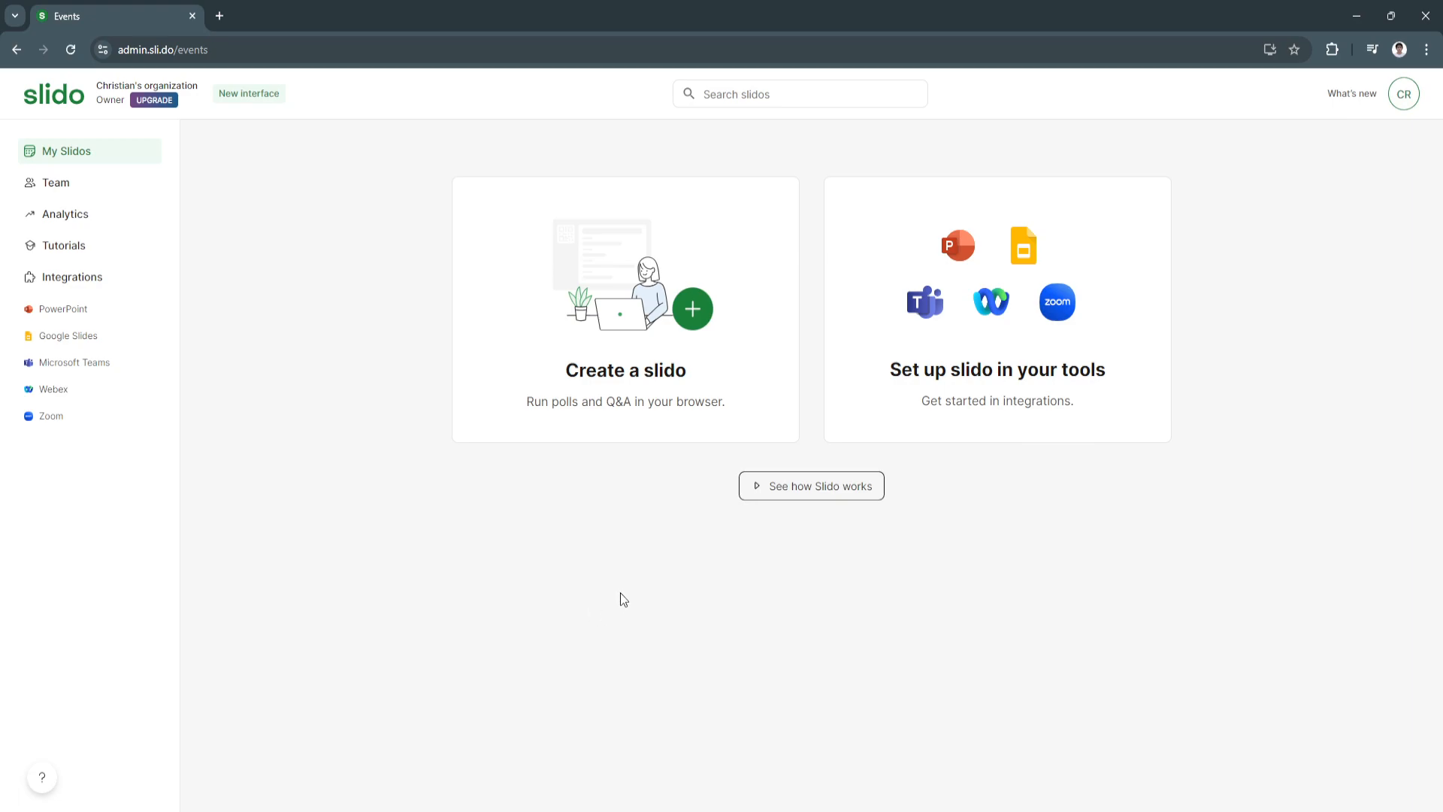
mouse_move(646, 419)
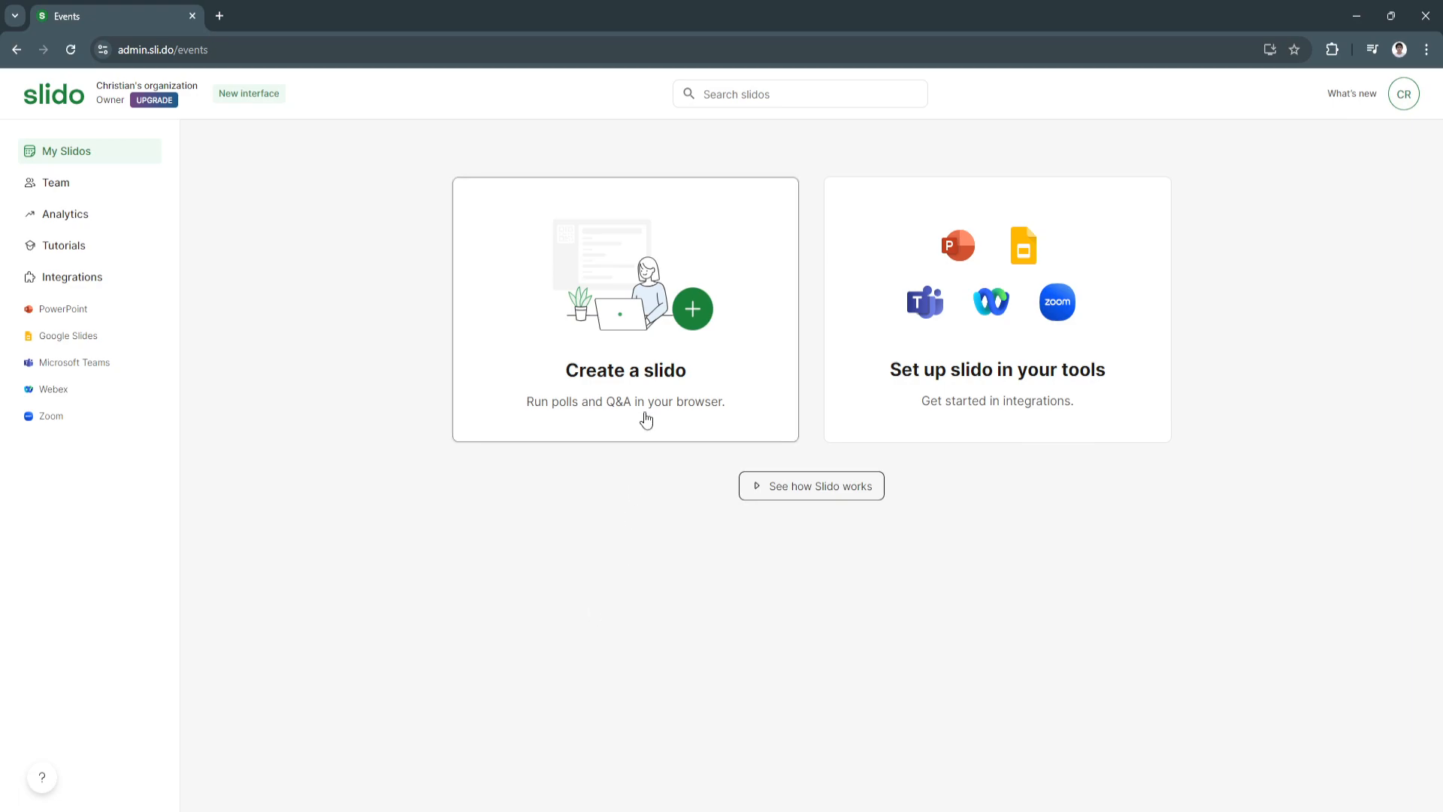
mouse_move(644, 396)
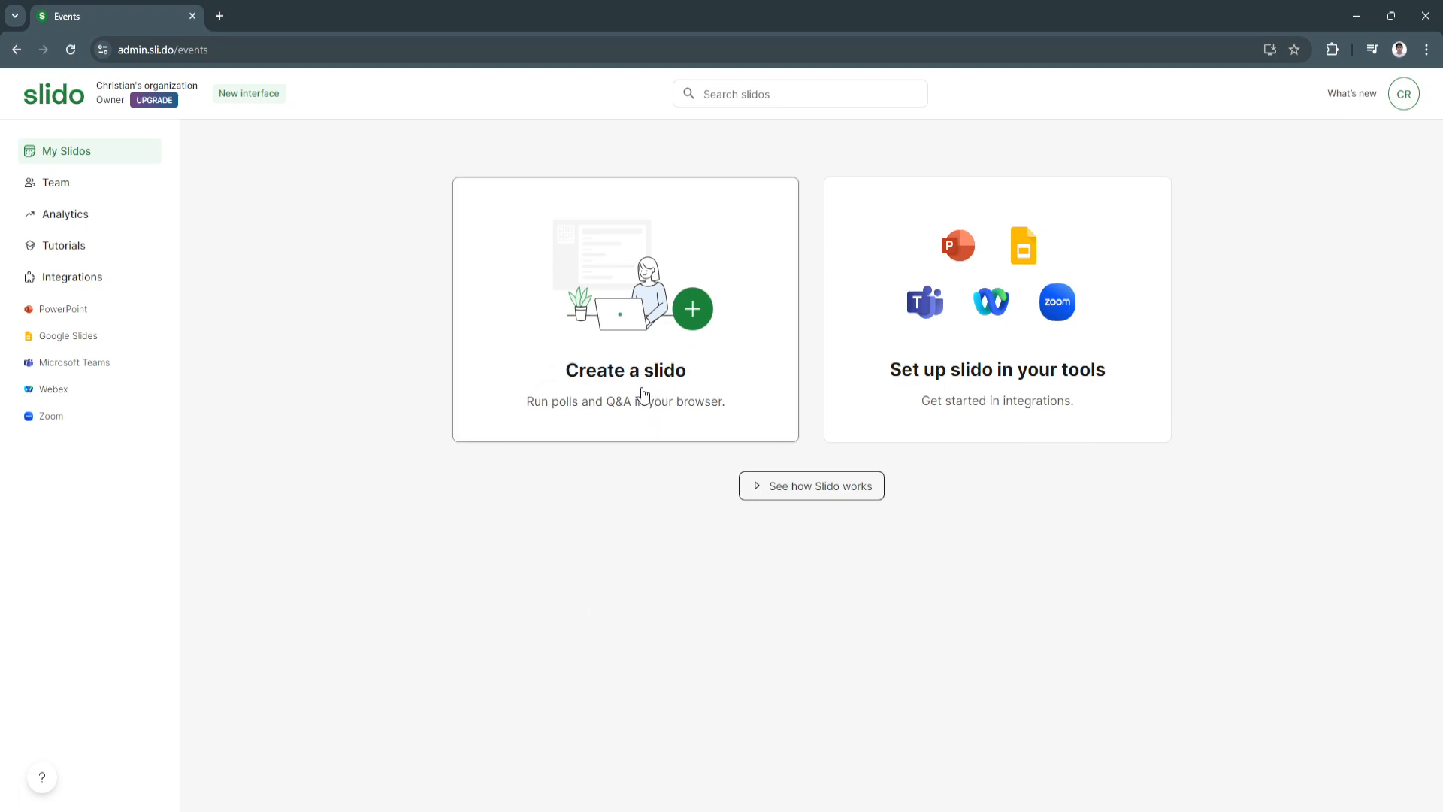
mouse_move(704, 365)
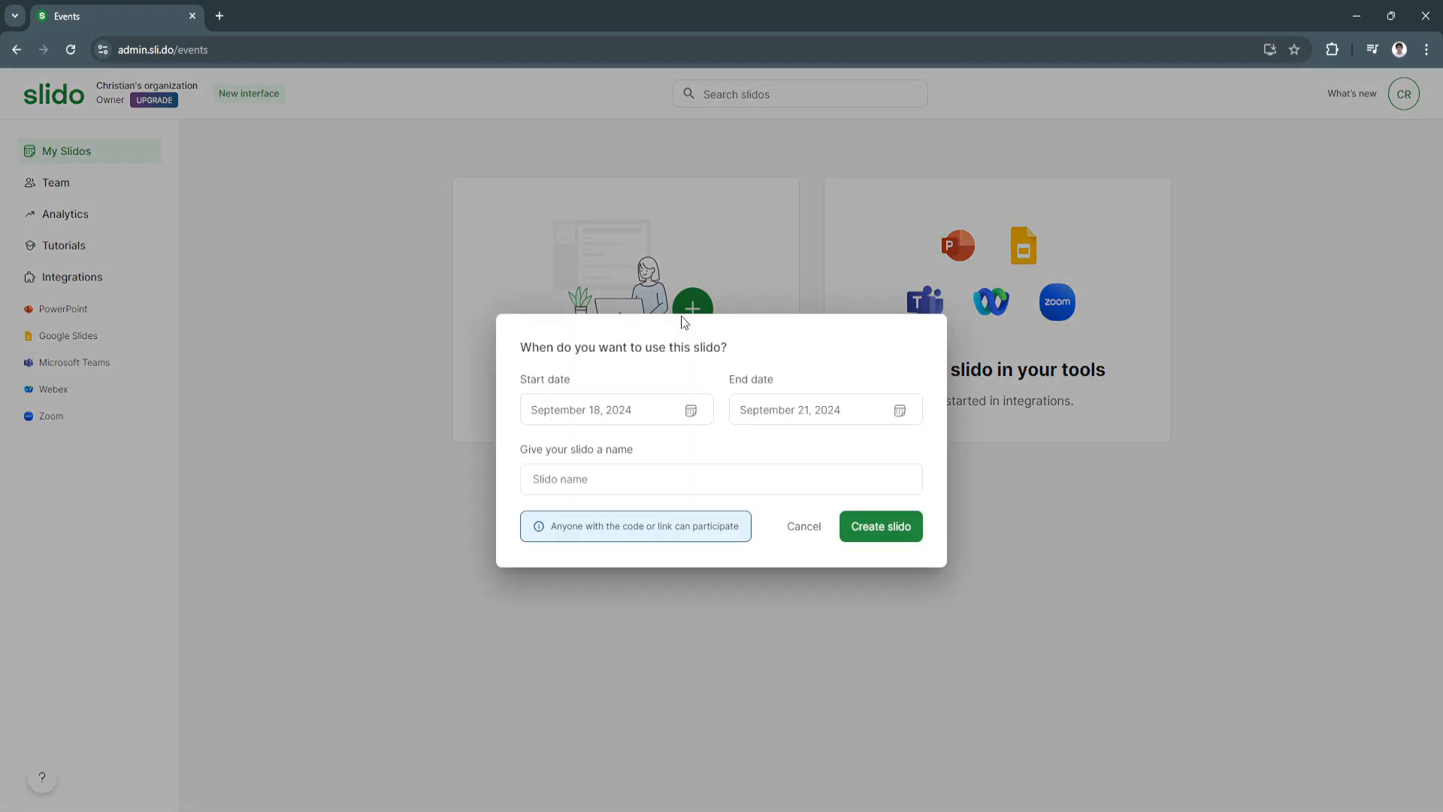
Create a slido named TEST for September 18–21, 2024, then reopen it from the slido list.
left_click(607, 409)
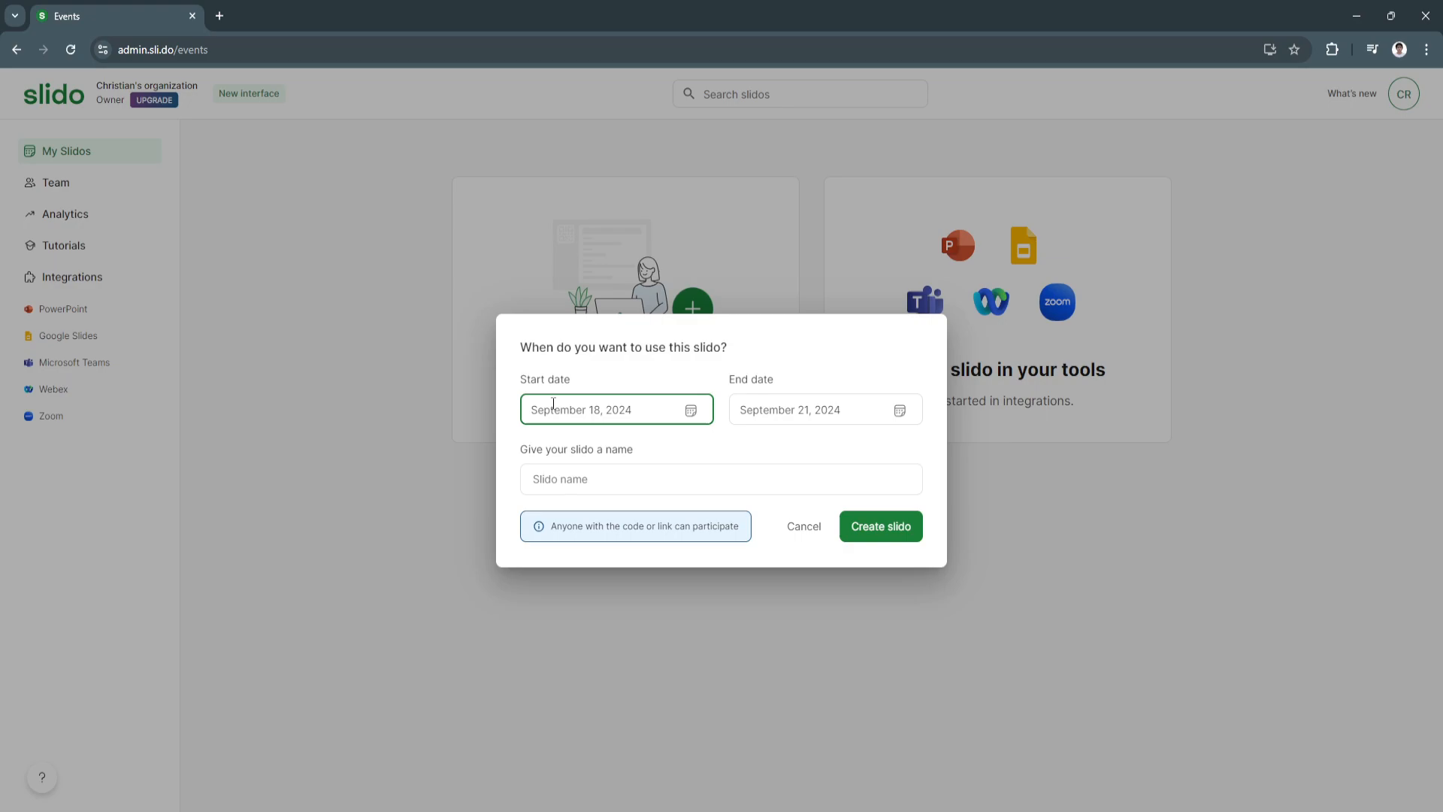
mouse_move(695, 389)
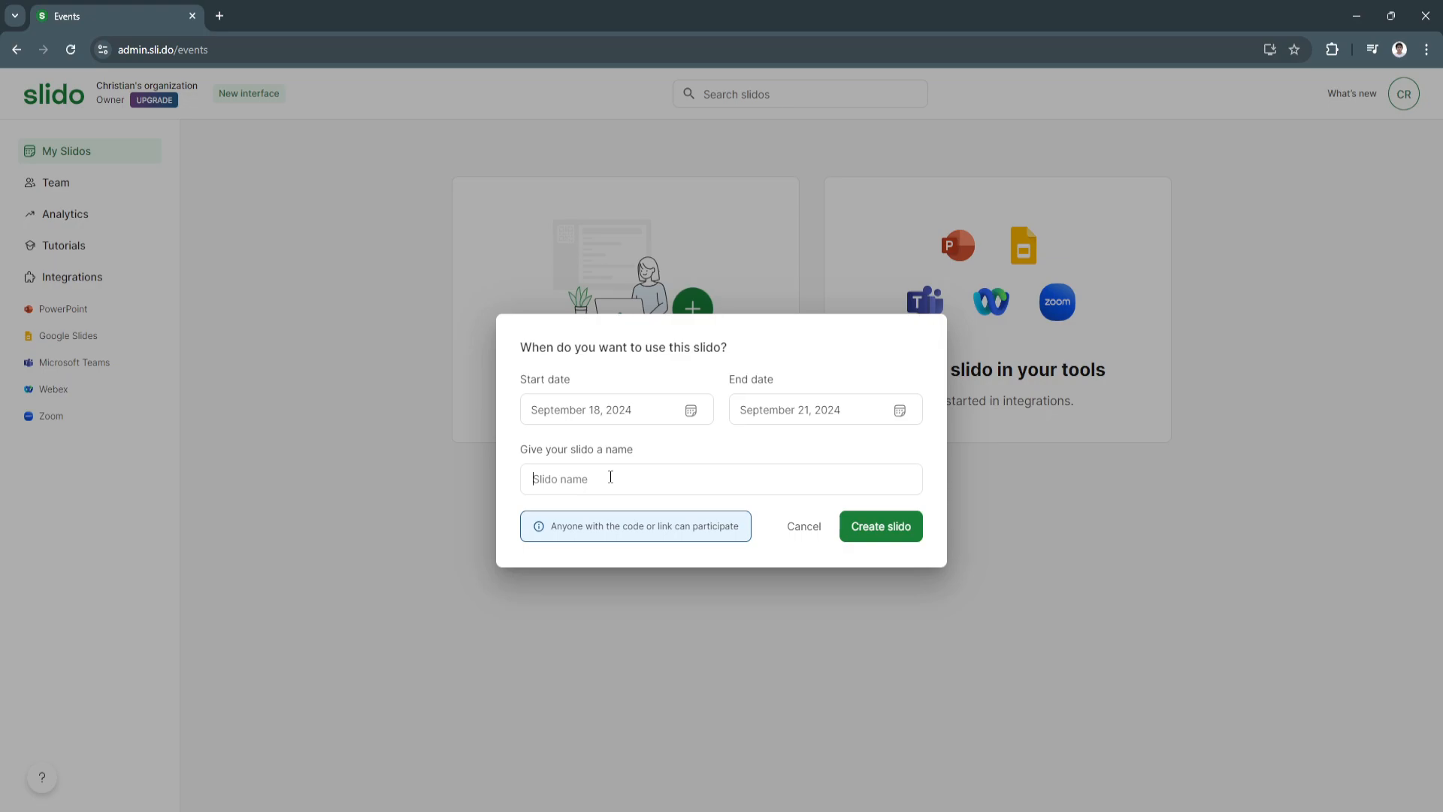
type("TEST")
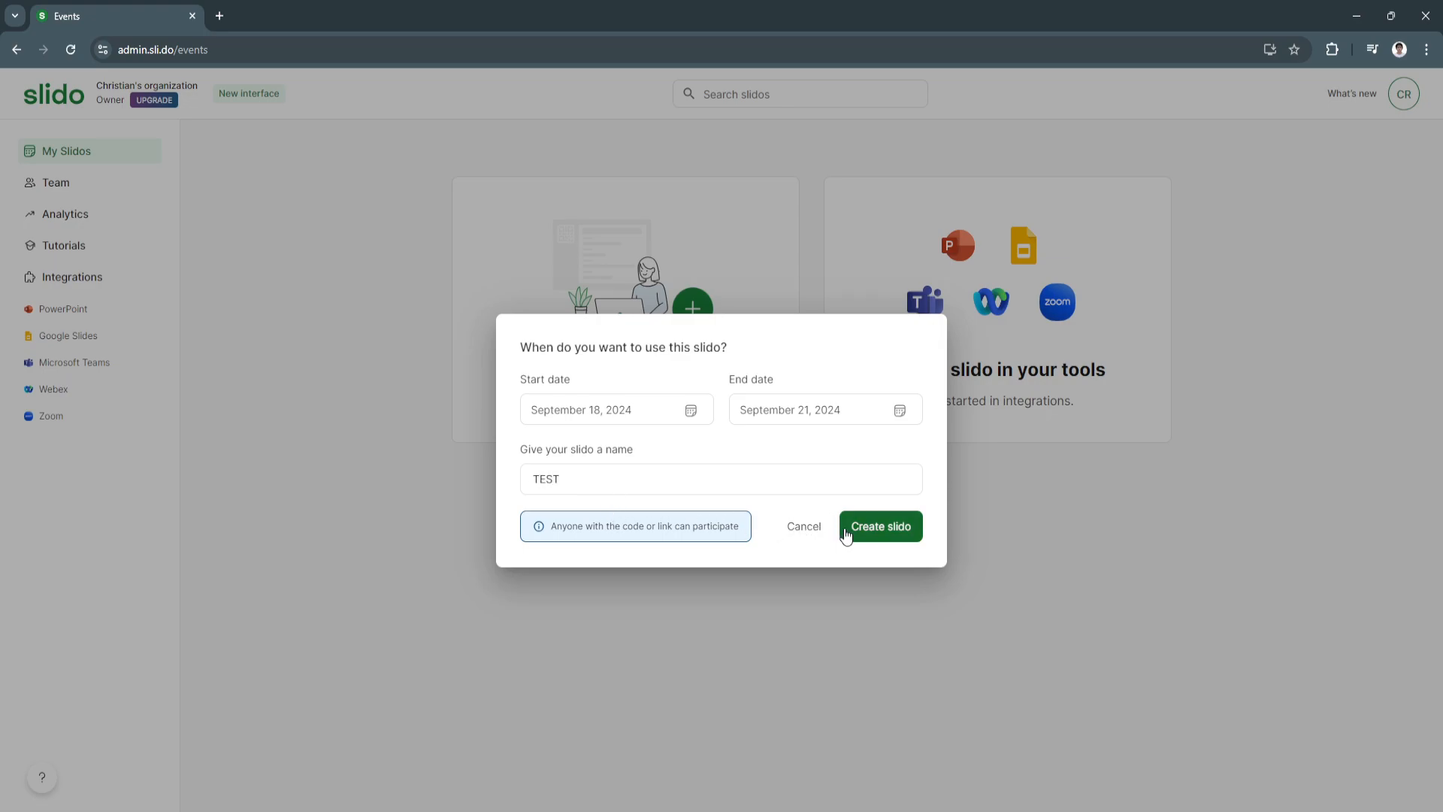
left_click(878, 525)
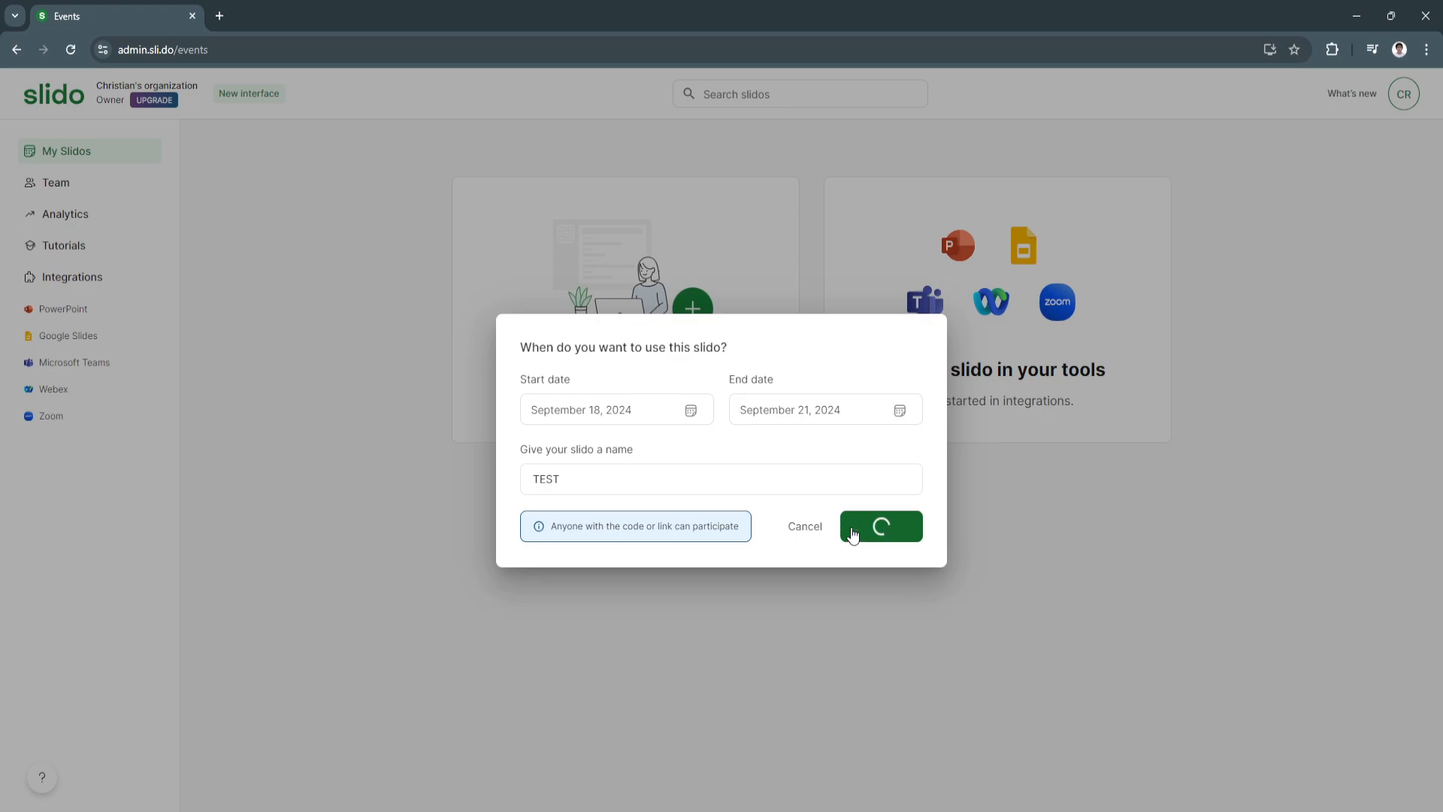
left_click(878, 525)
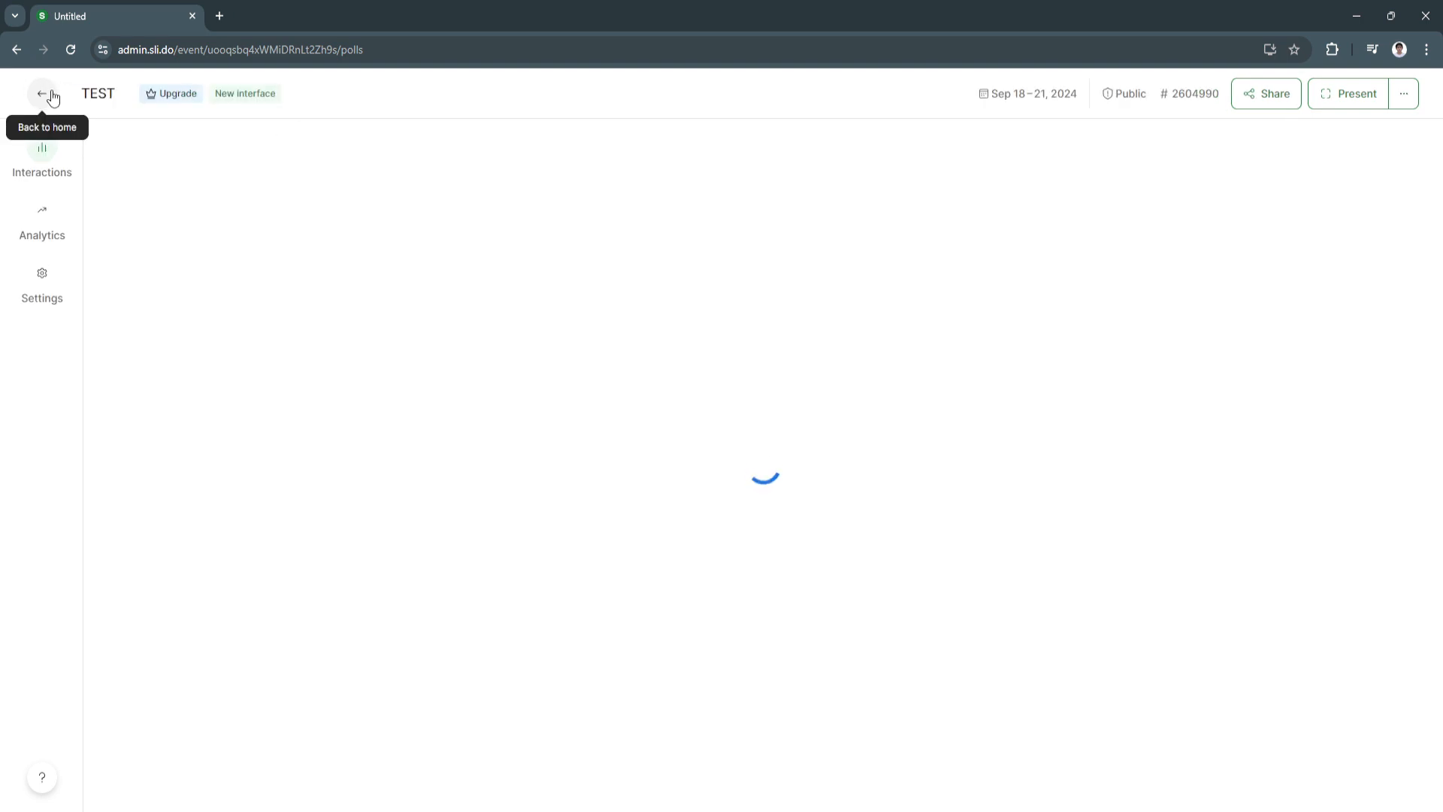
left_click(42, 93)
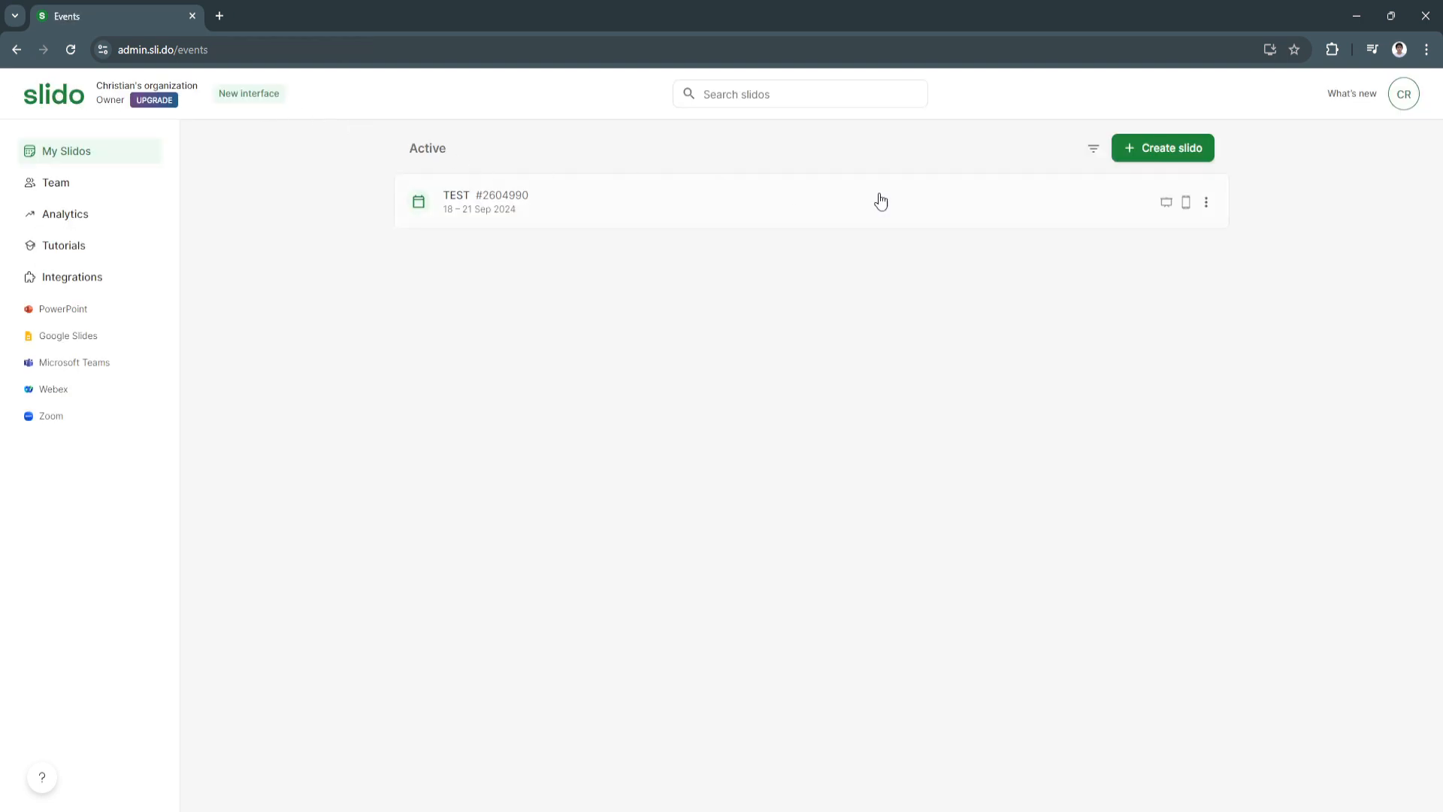
mouse_move(458, 227)
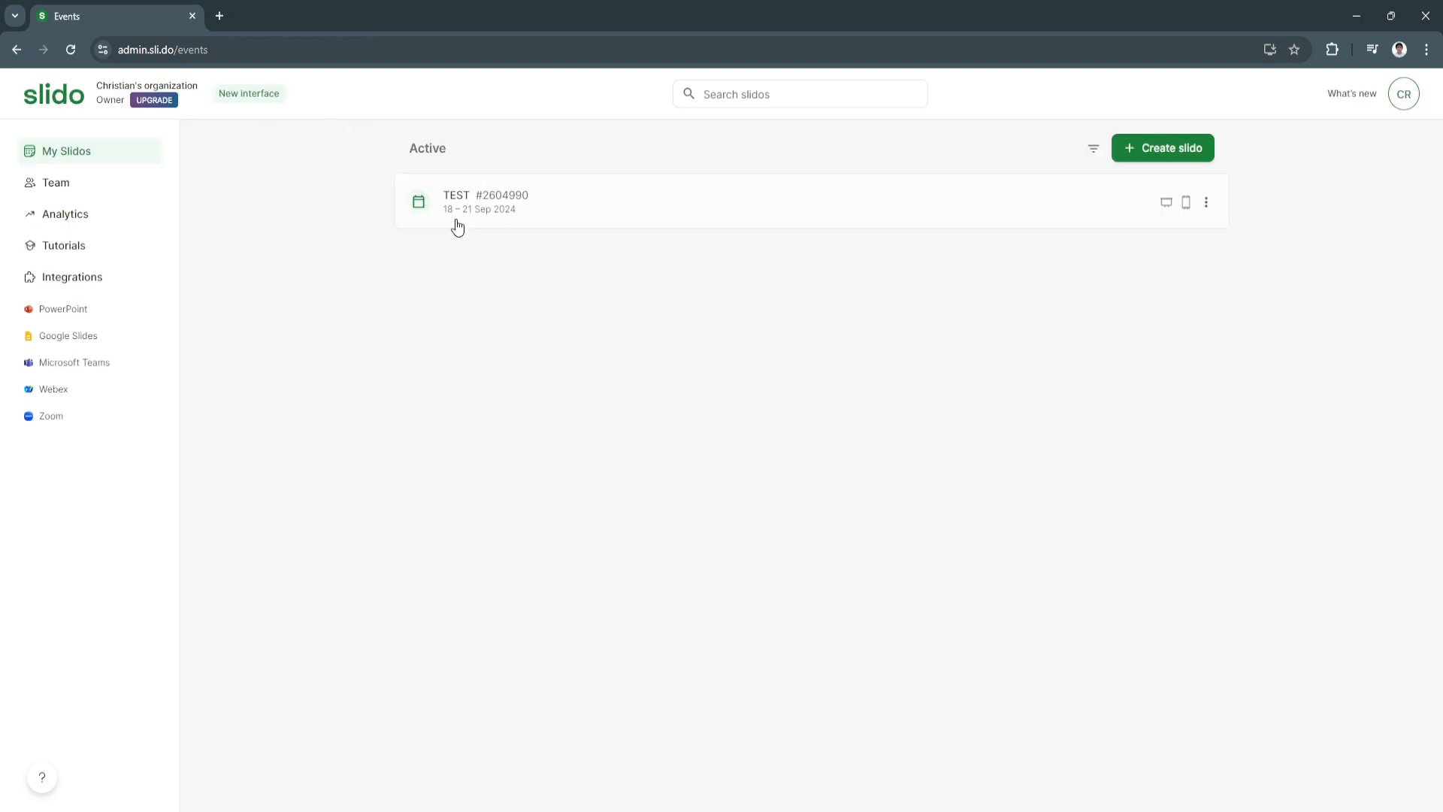
mouse_move(700, 208)
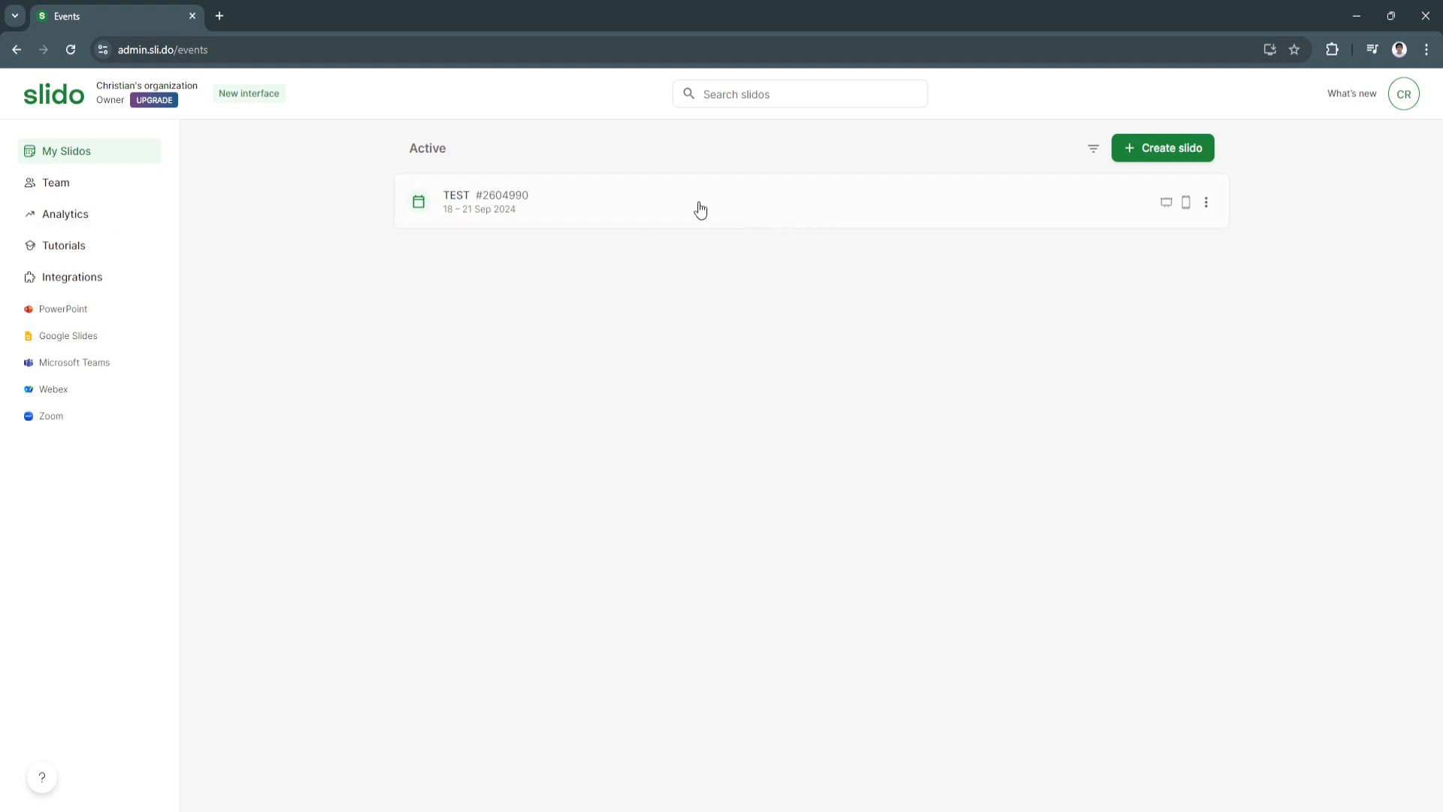
left_click(484, 200)
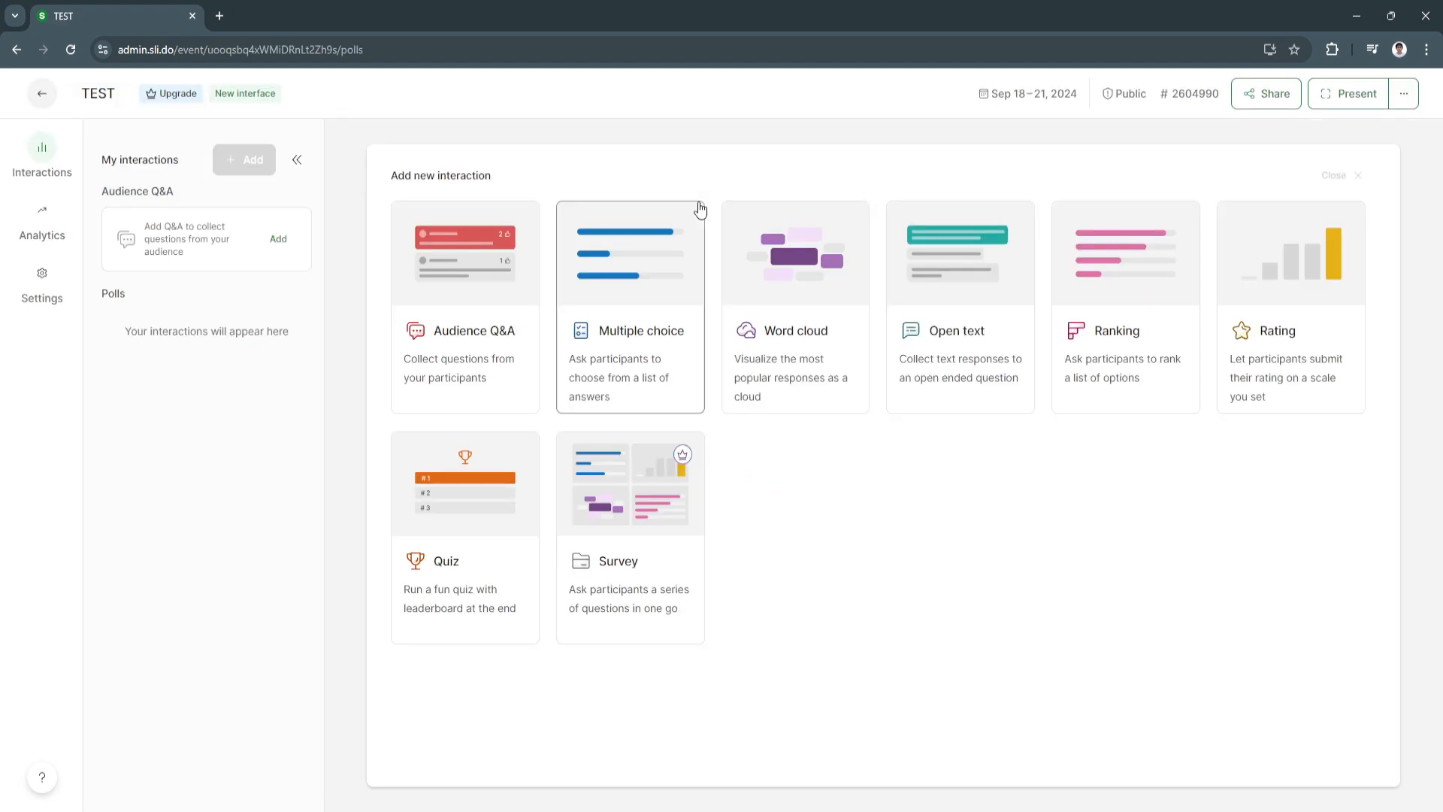
mouse_move(623, 292)
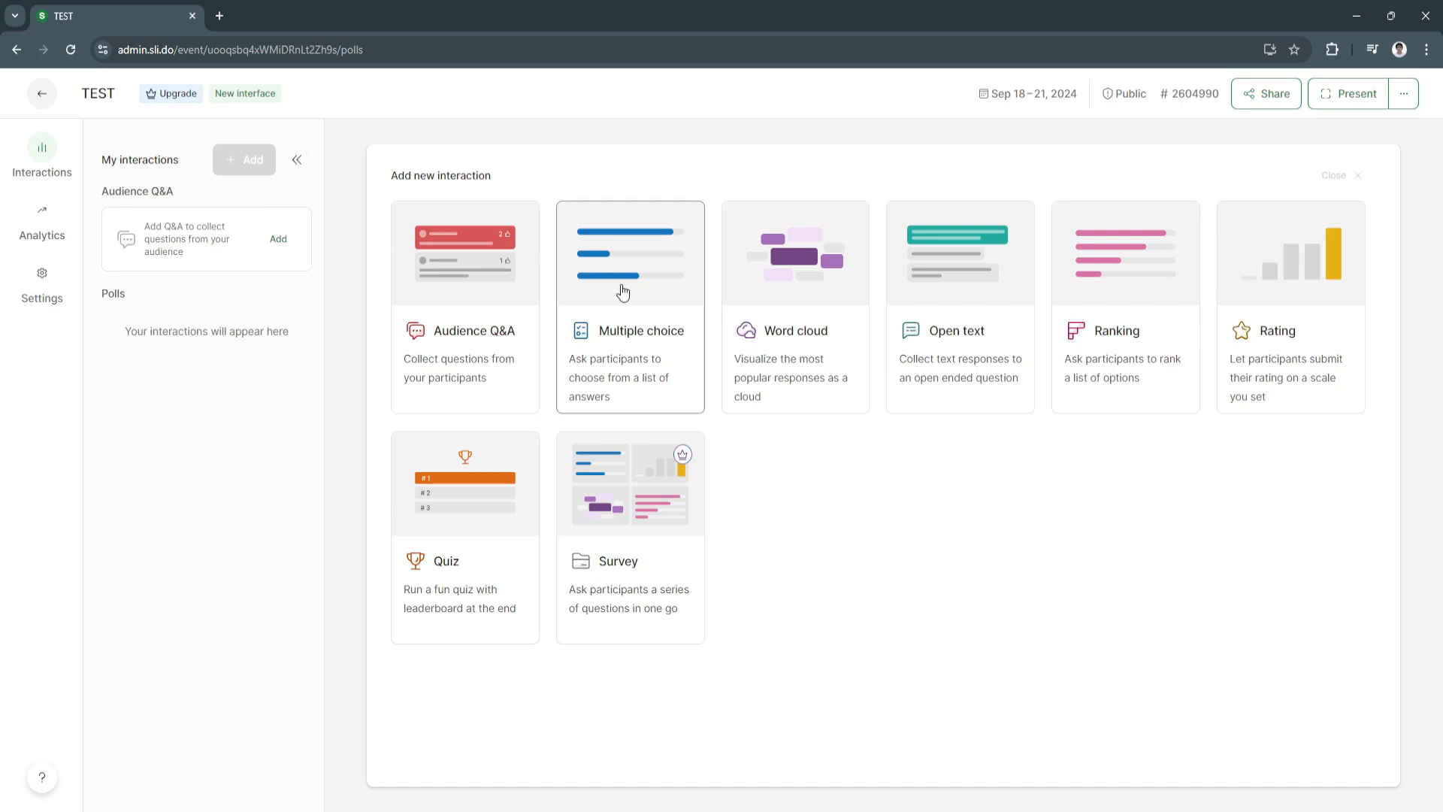
mouse_move(943, 462)
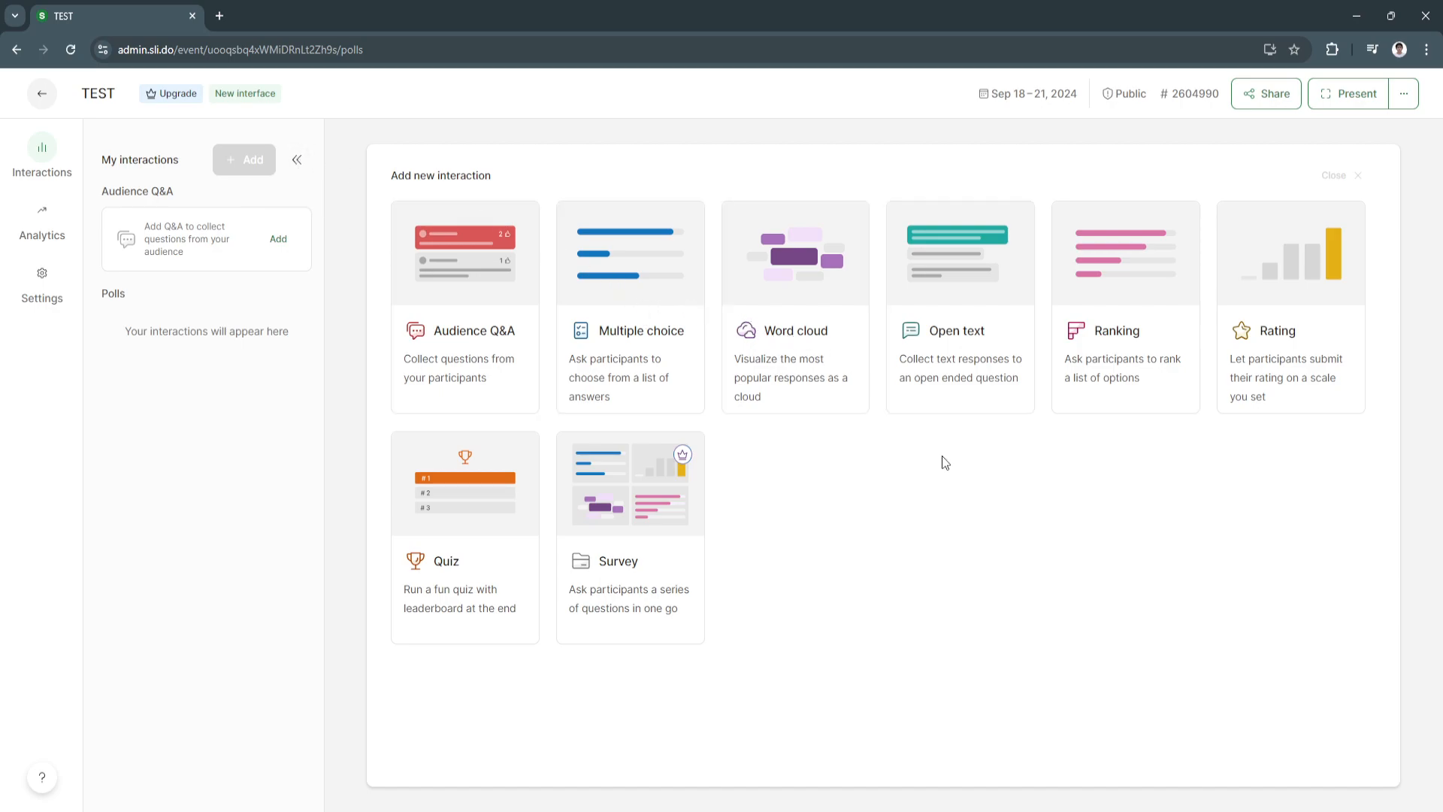
mouse_move(708, 464)
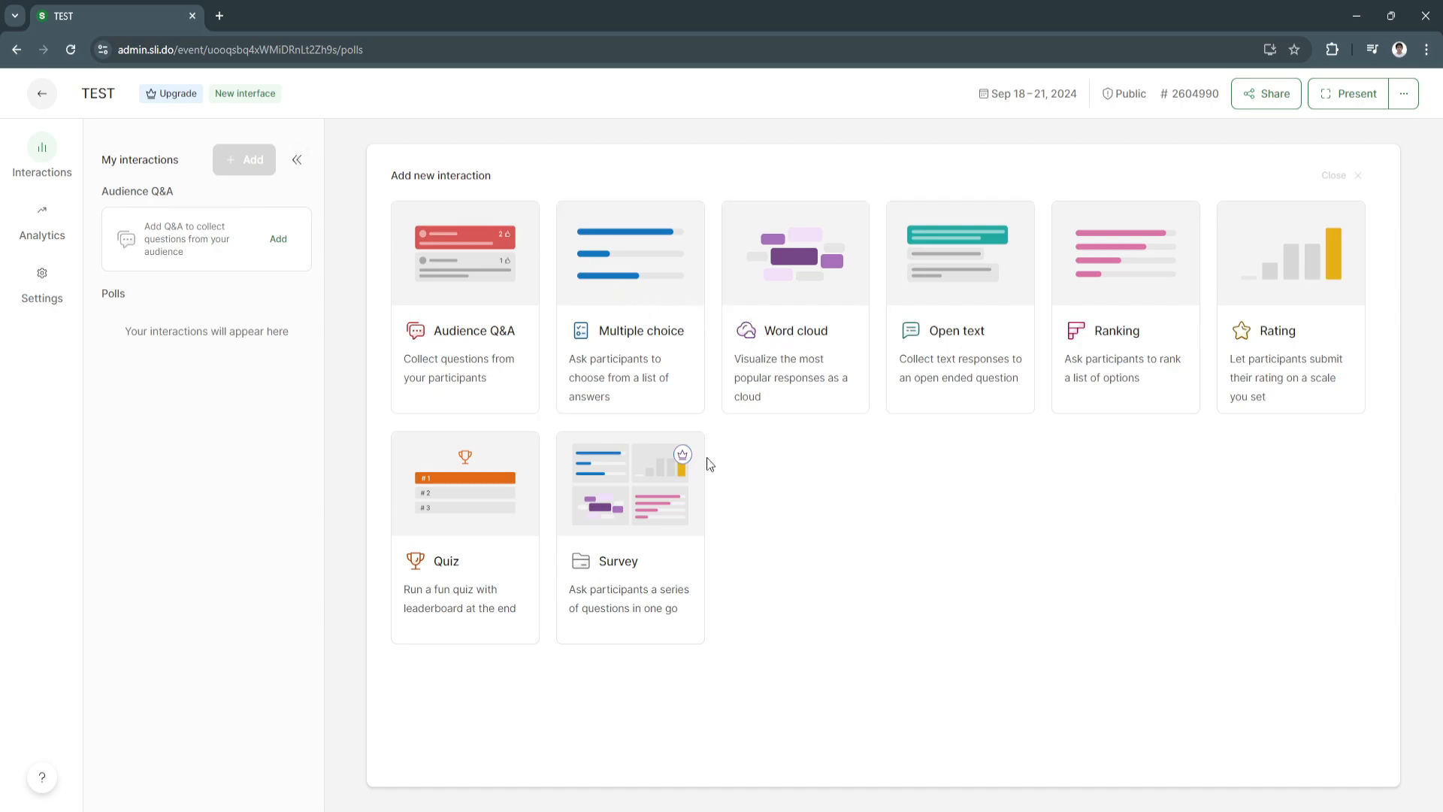
mouse_move(478, 378)
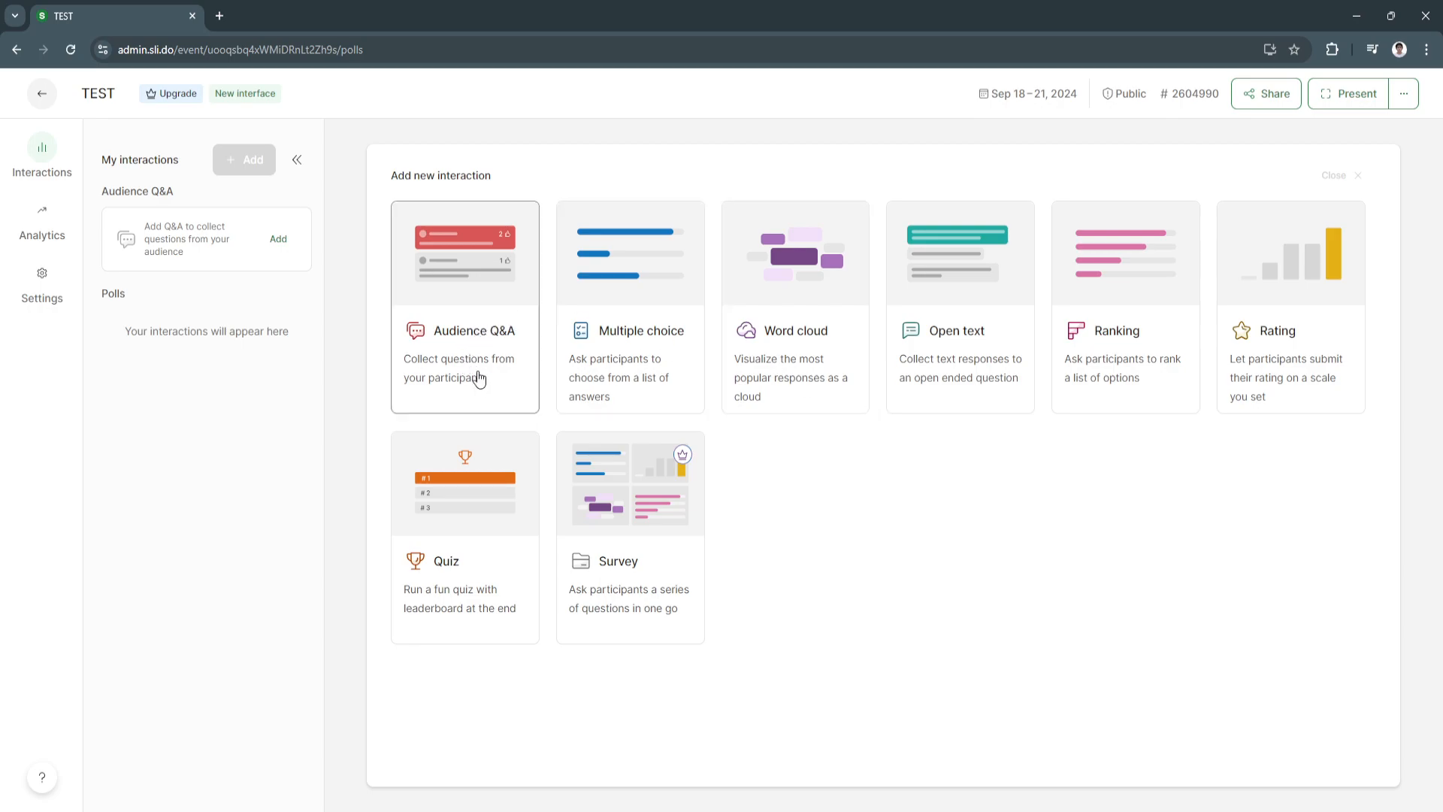
mouse_move(496, 351)
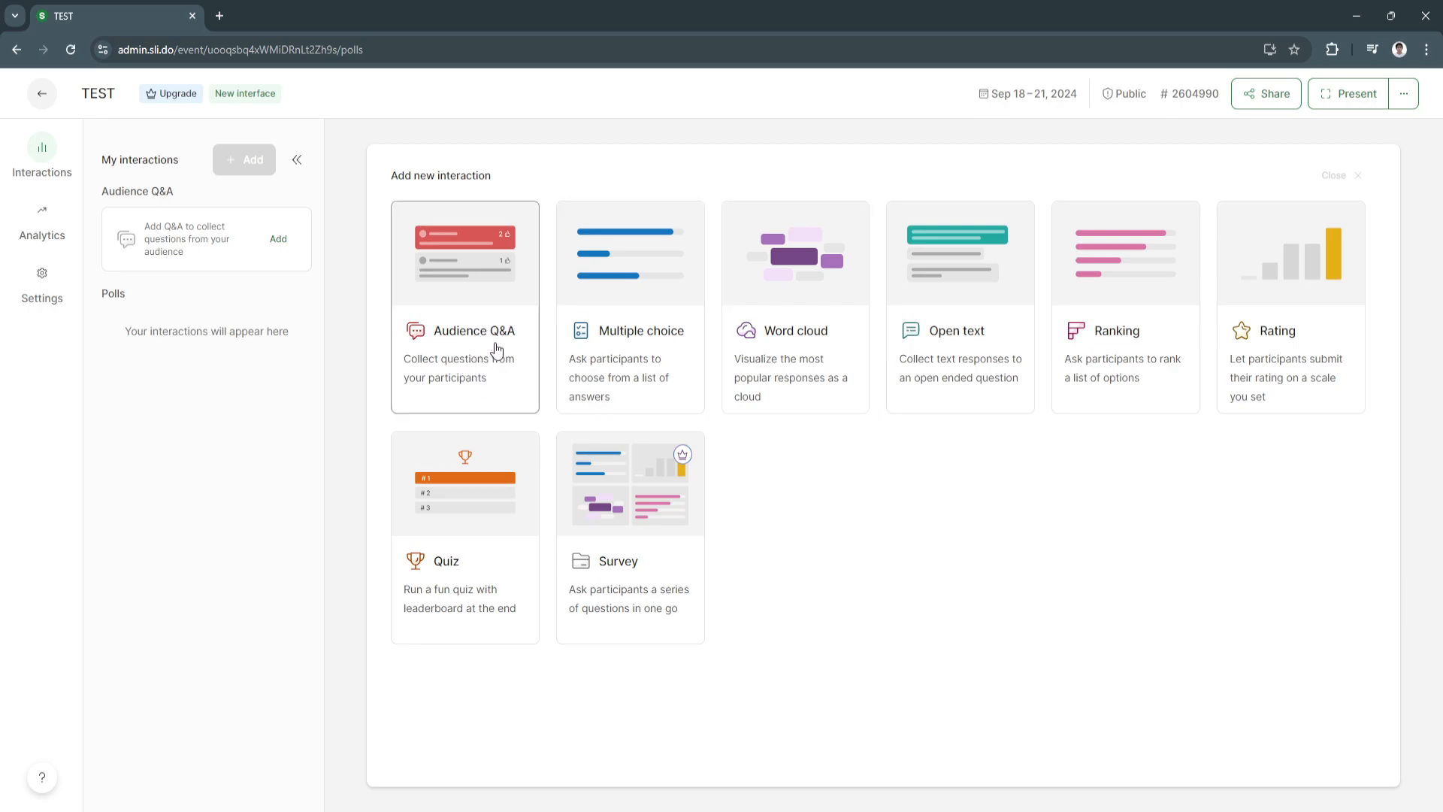
mouse_move(605, 370)
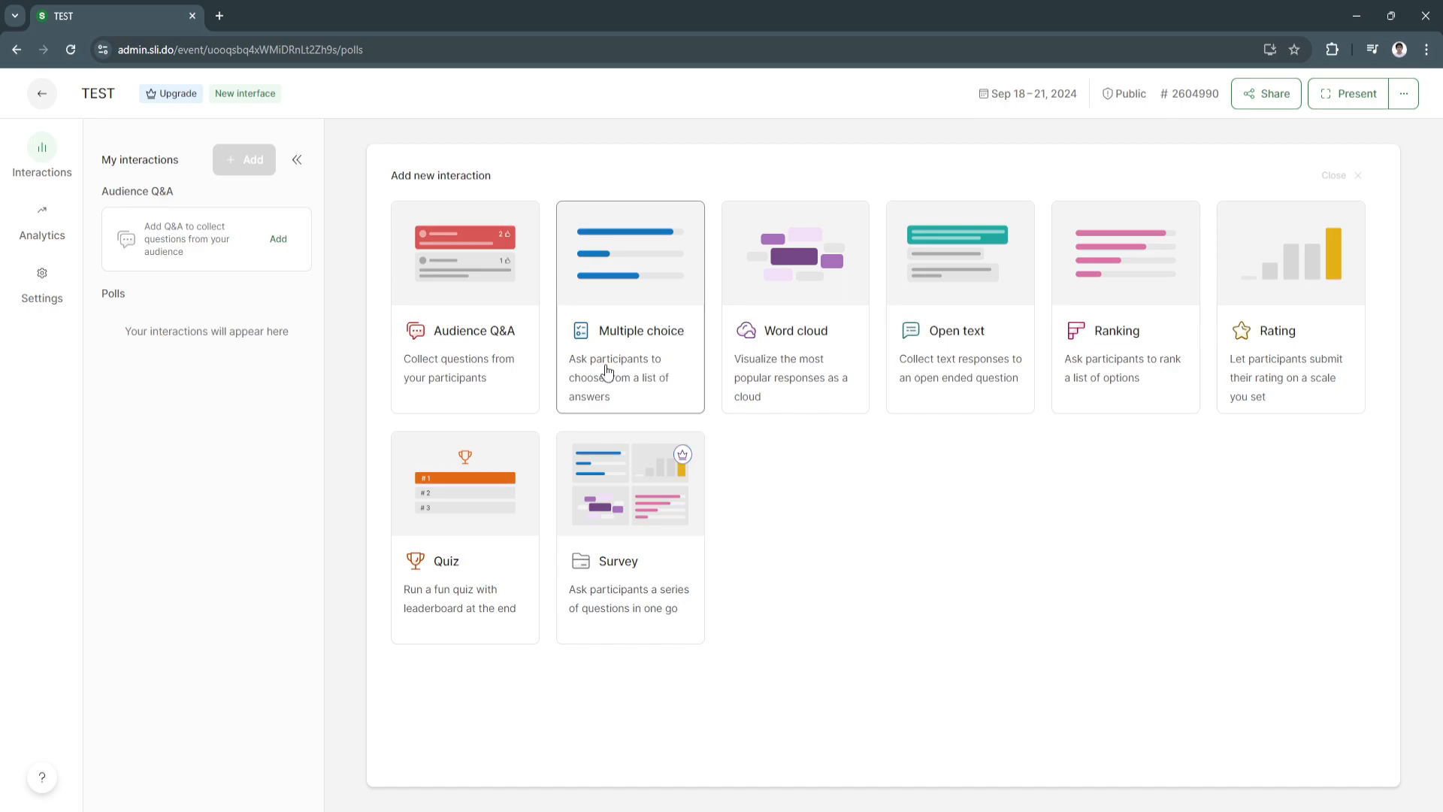
mouse_move(630, 348)
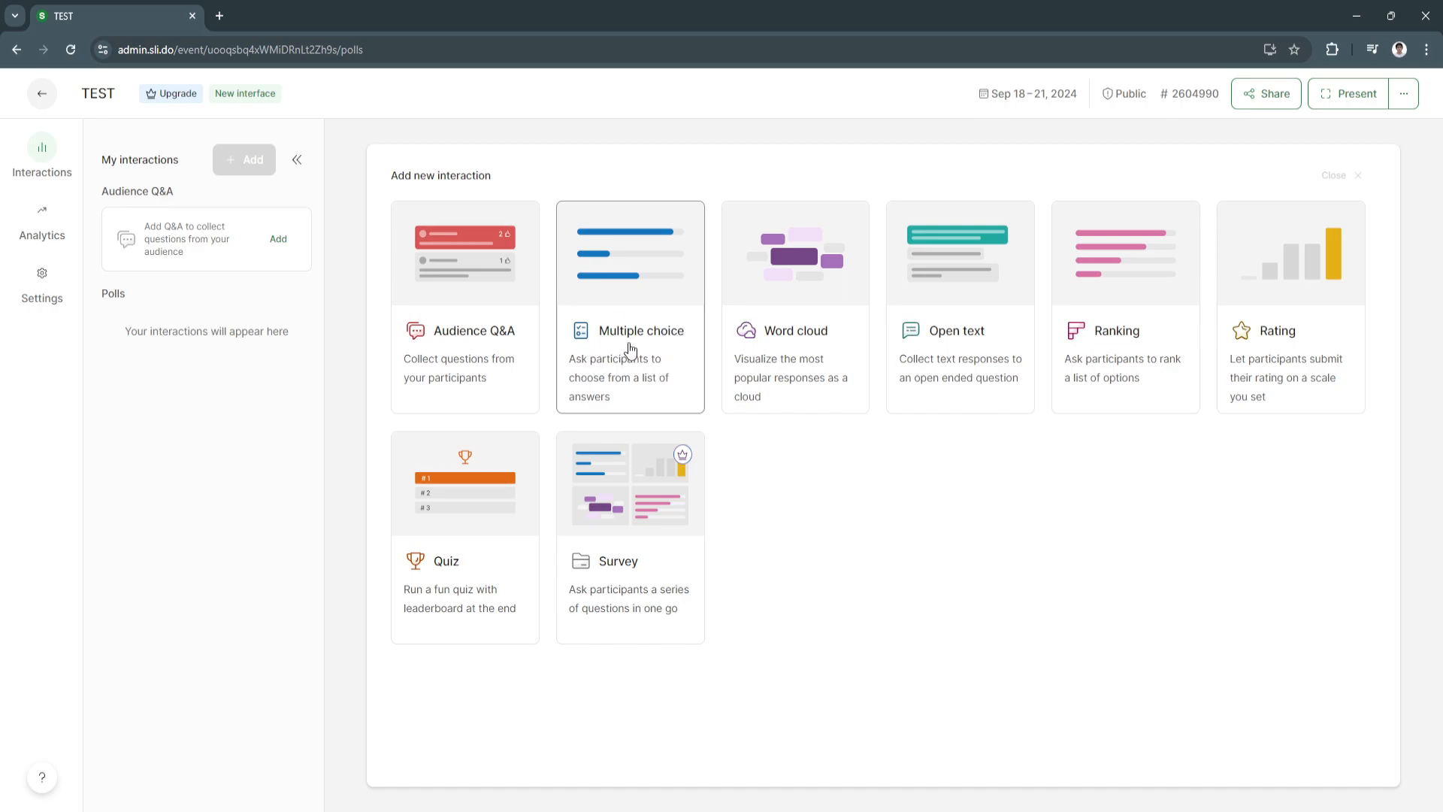
mouse_move(929, 327)
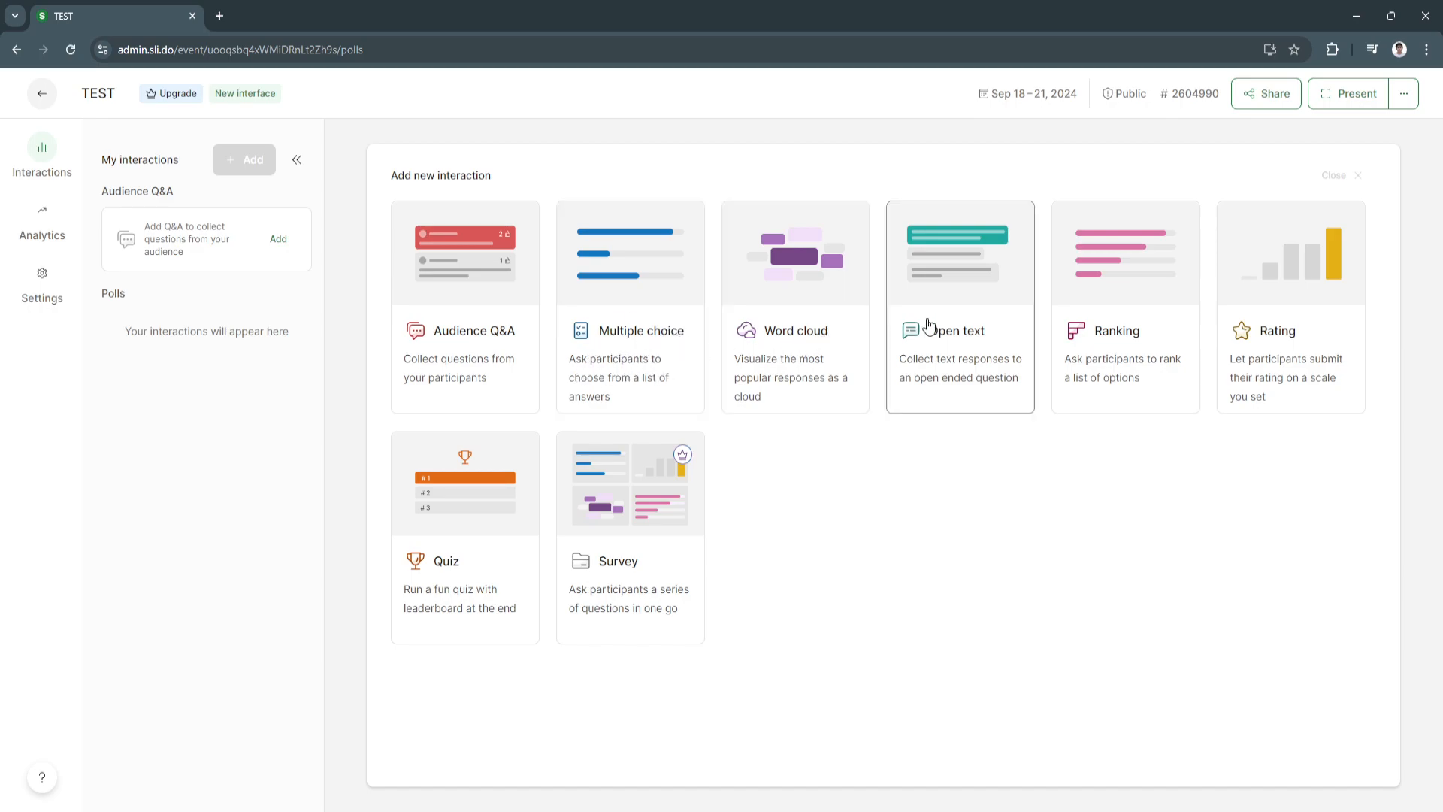
mouse_move(1122, 351)
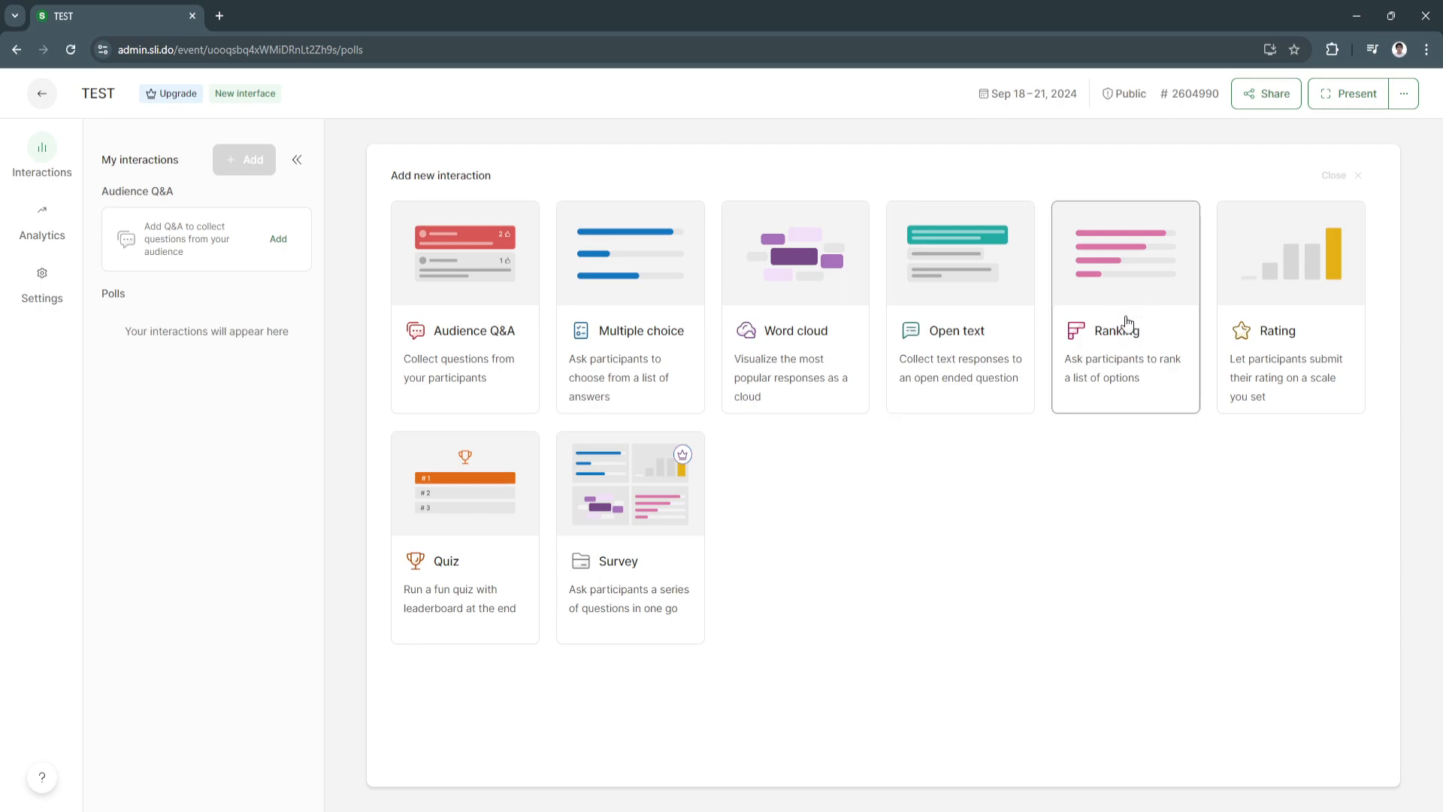
mouse_move(918, 489)
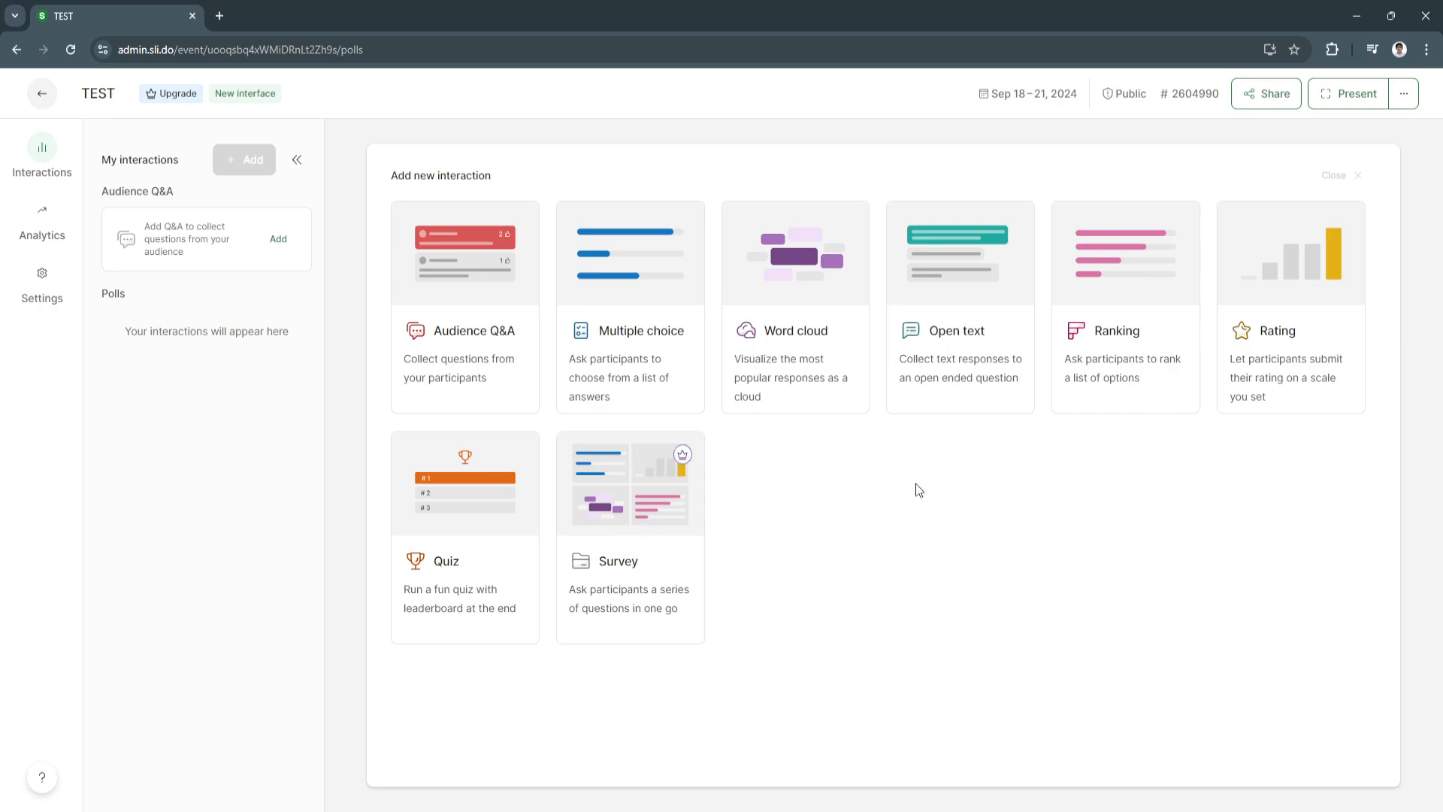
mouse_move(472, 540)
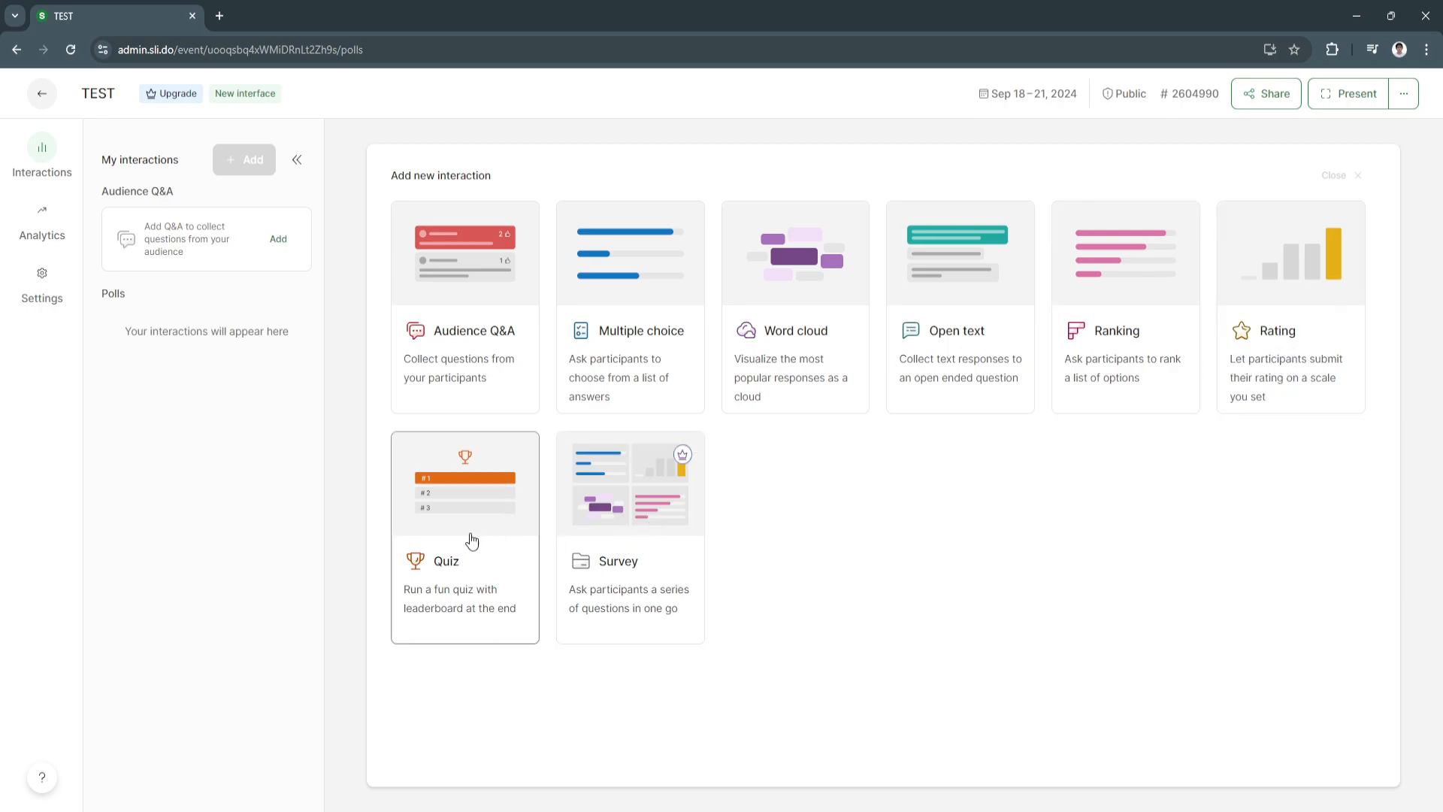
mouse_move(432, 512)
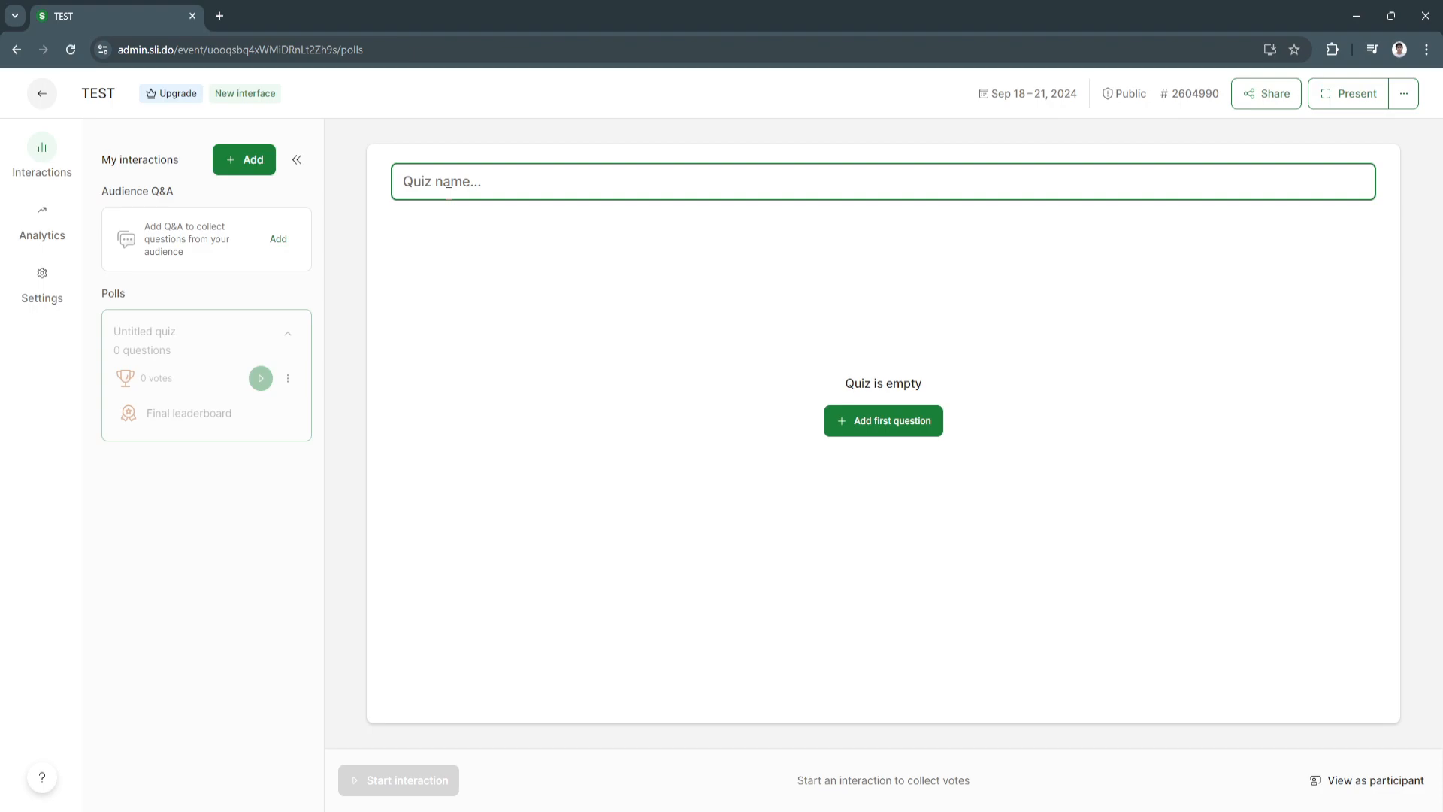
Name the quiz TEST and add question 20x5 with answers 50 and 100, marking 100 correct.
type("TEST")
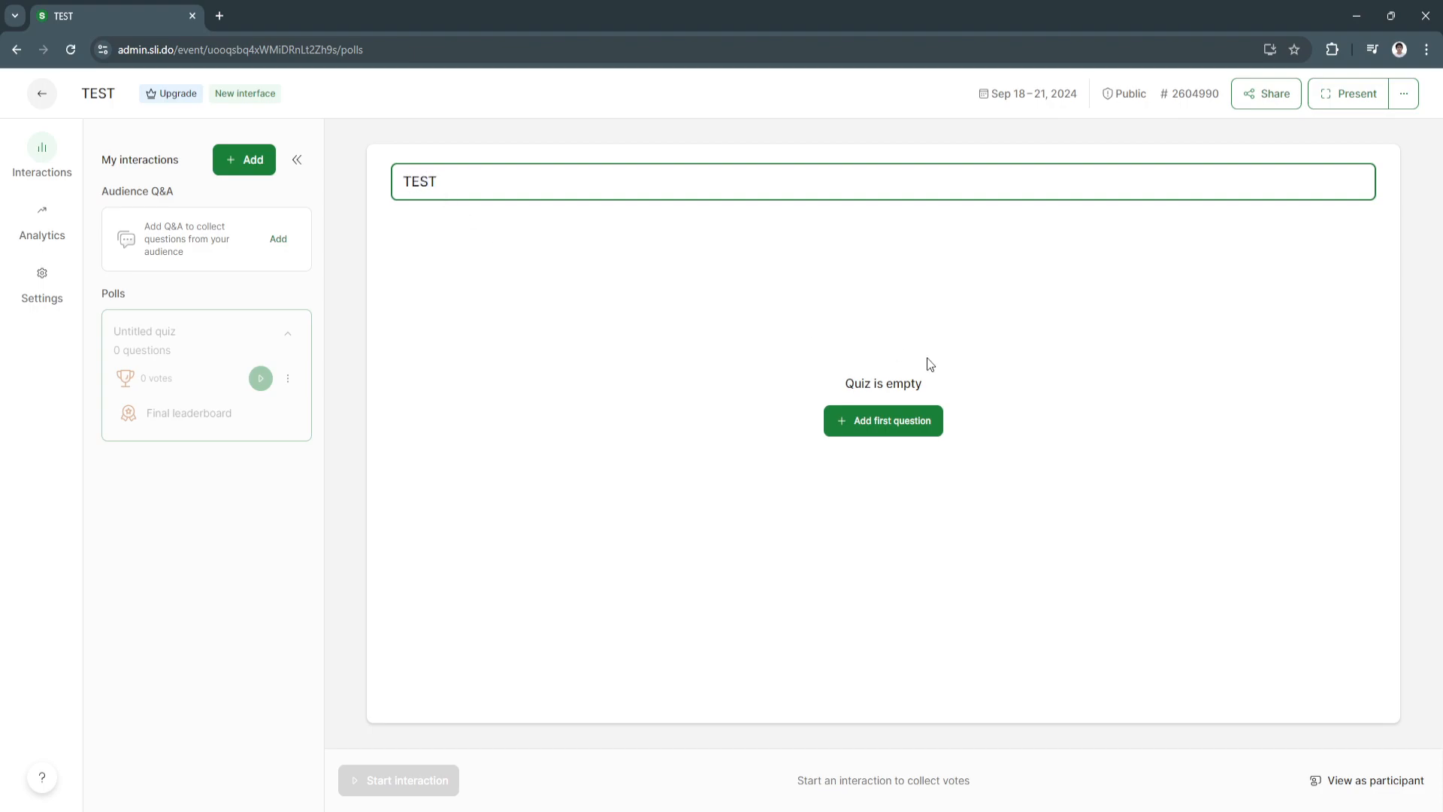
left_click(882, 421)
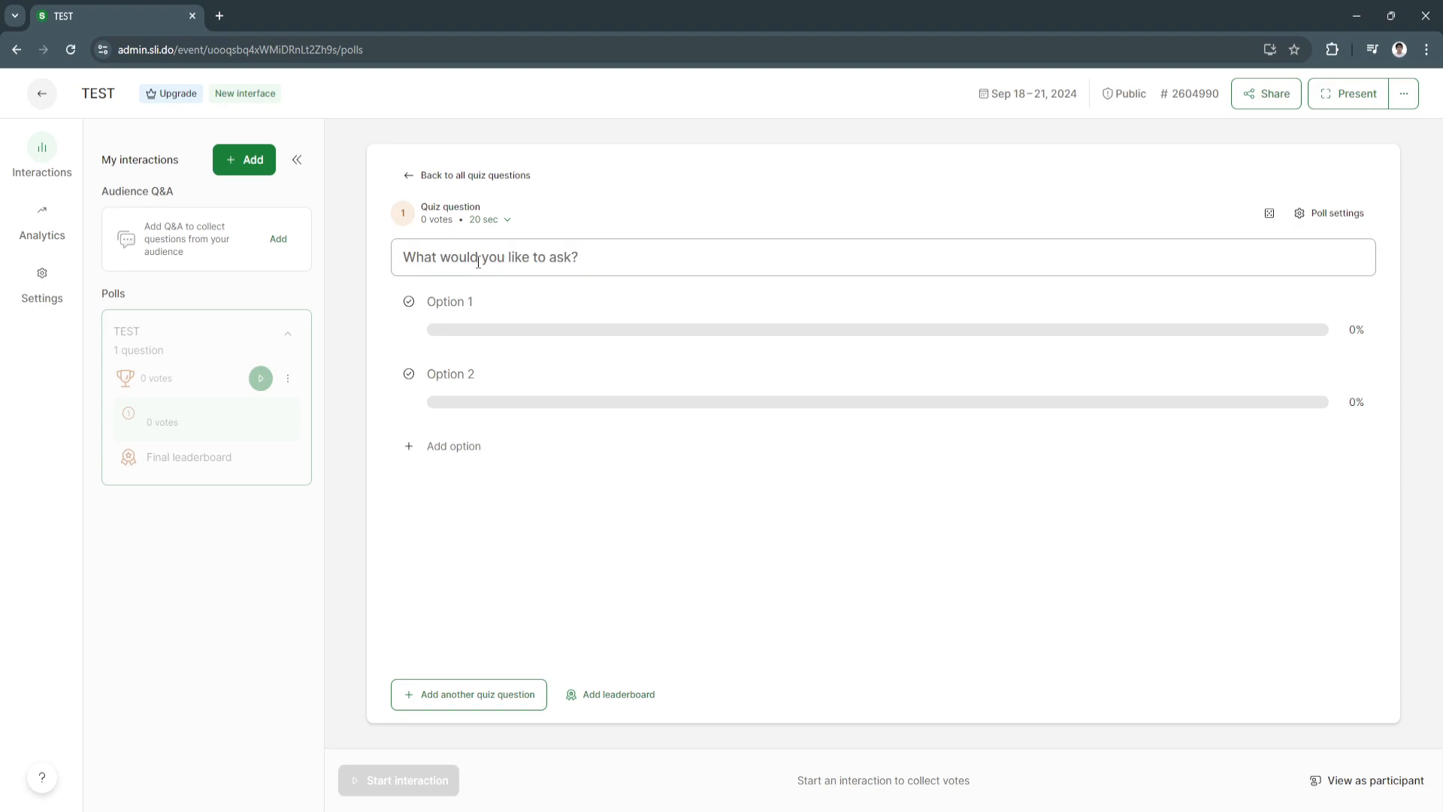
type("20x")
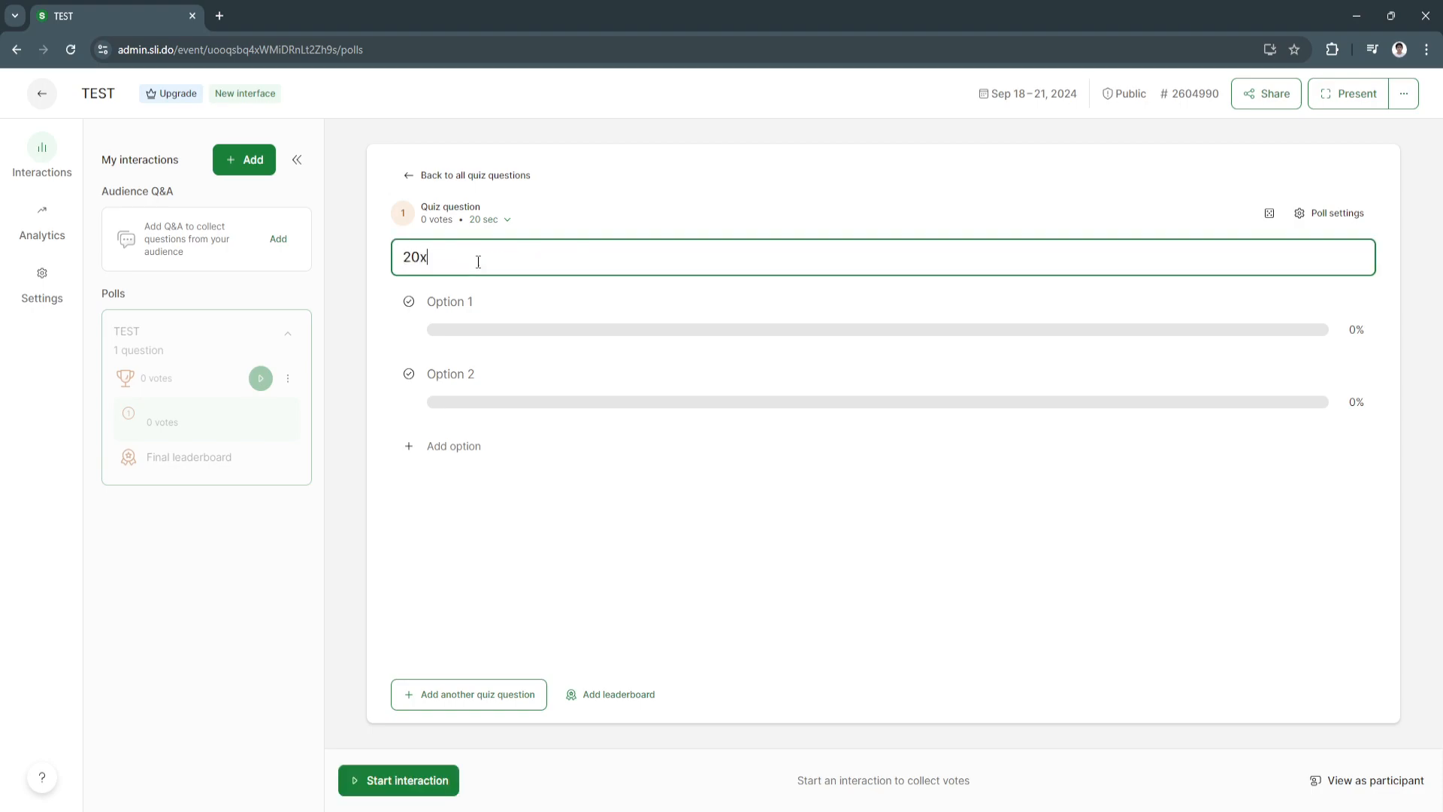
type("5")
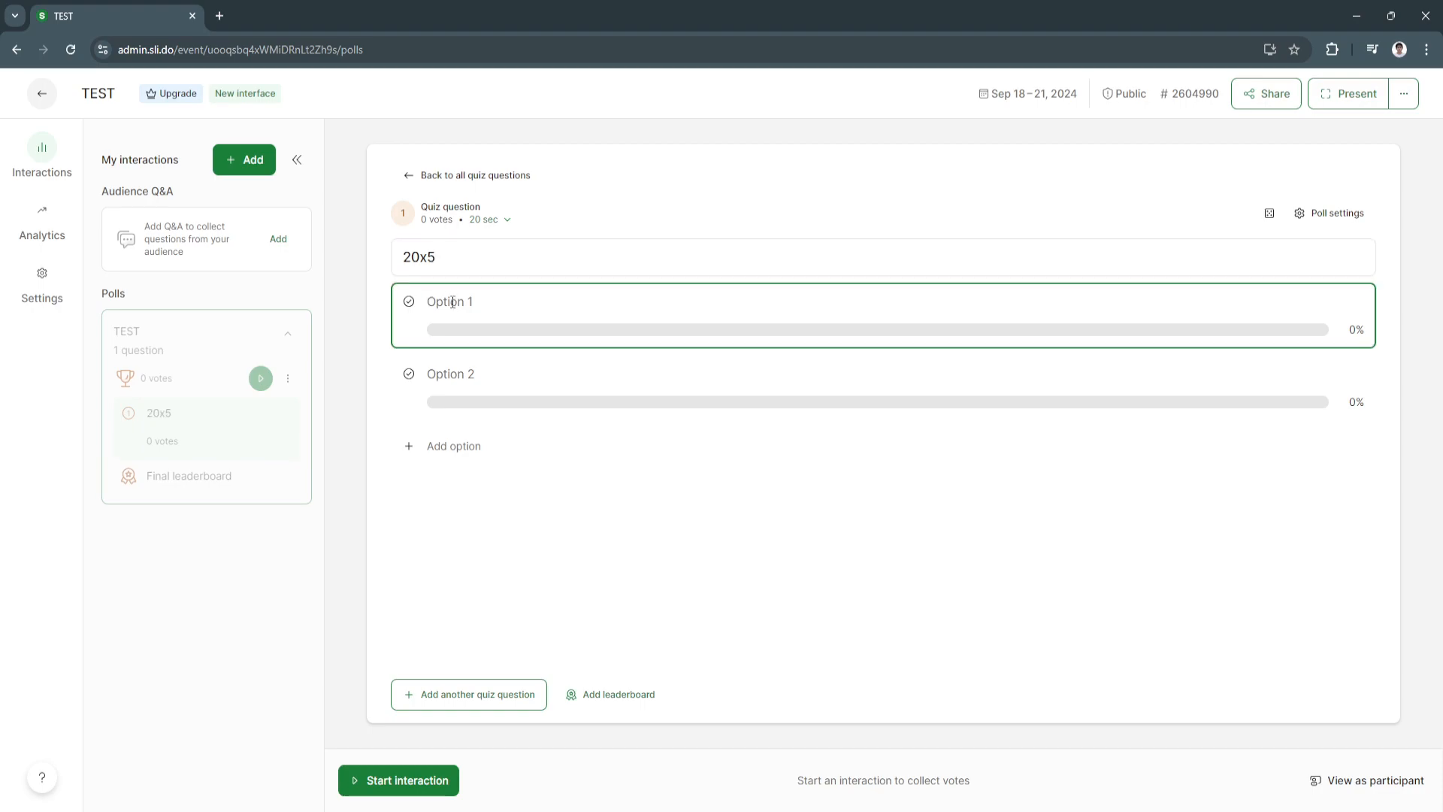
type("50")
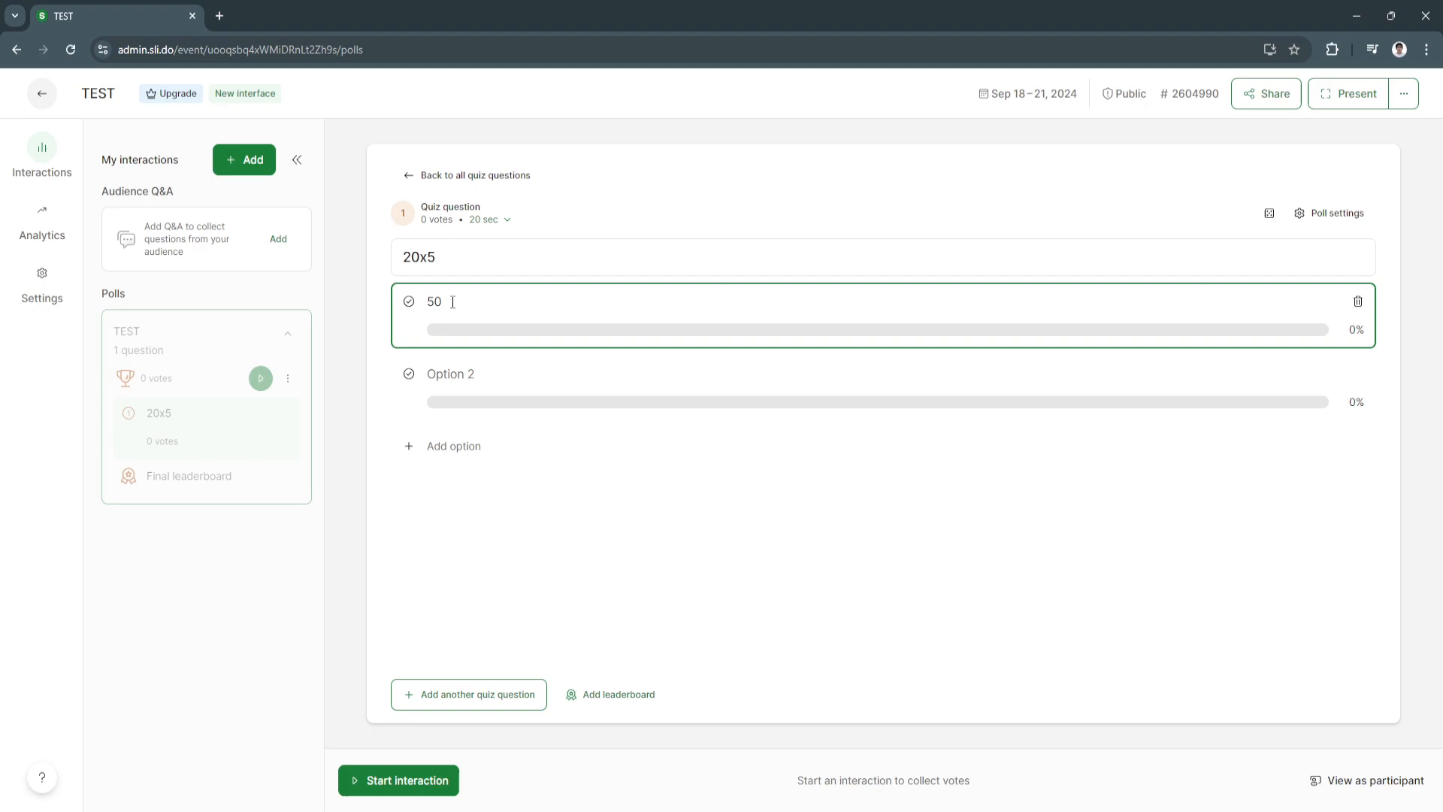
type("100")
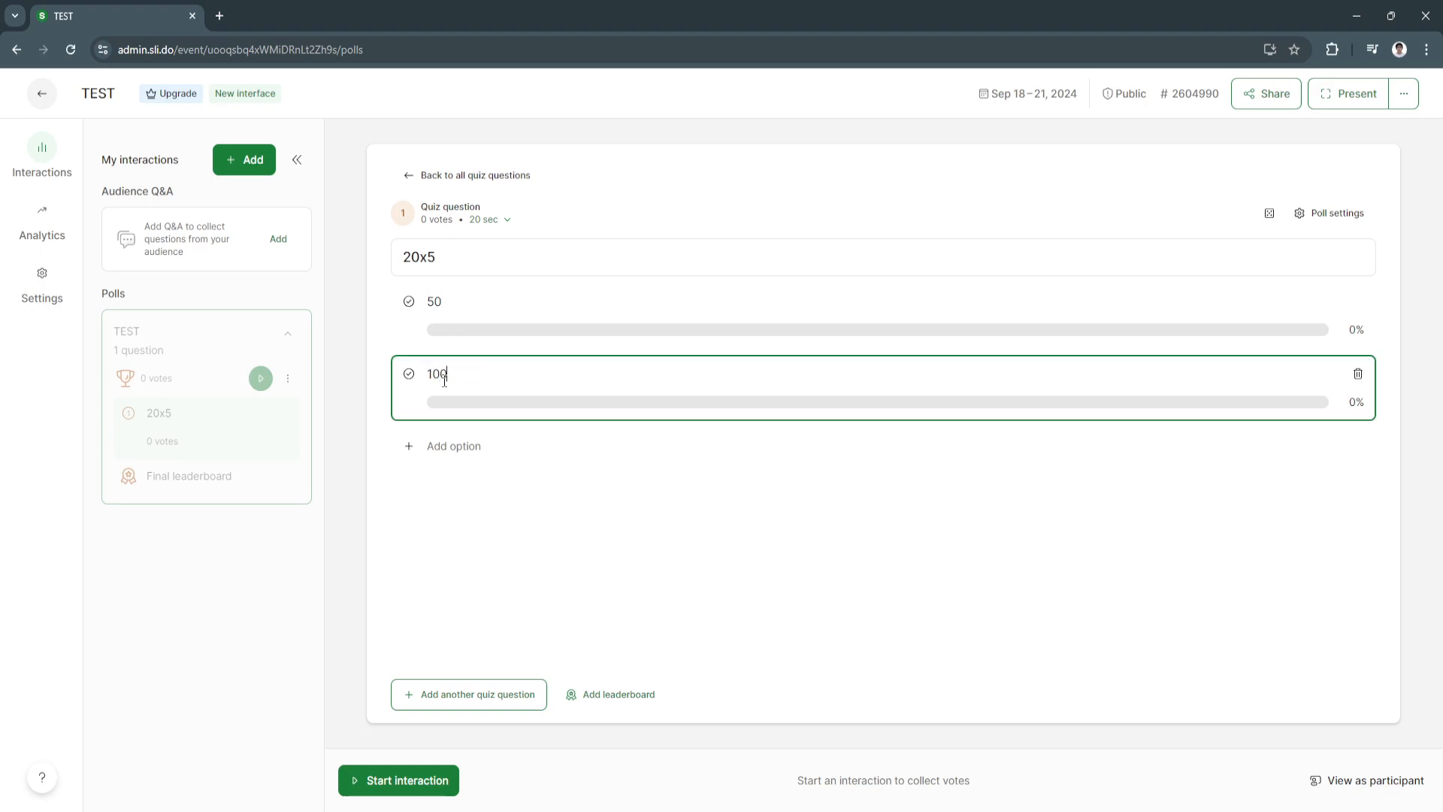
left_click(630, 608)
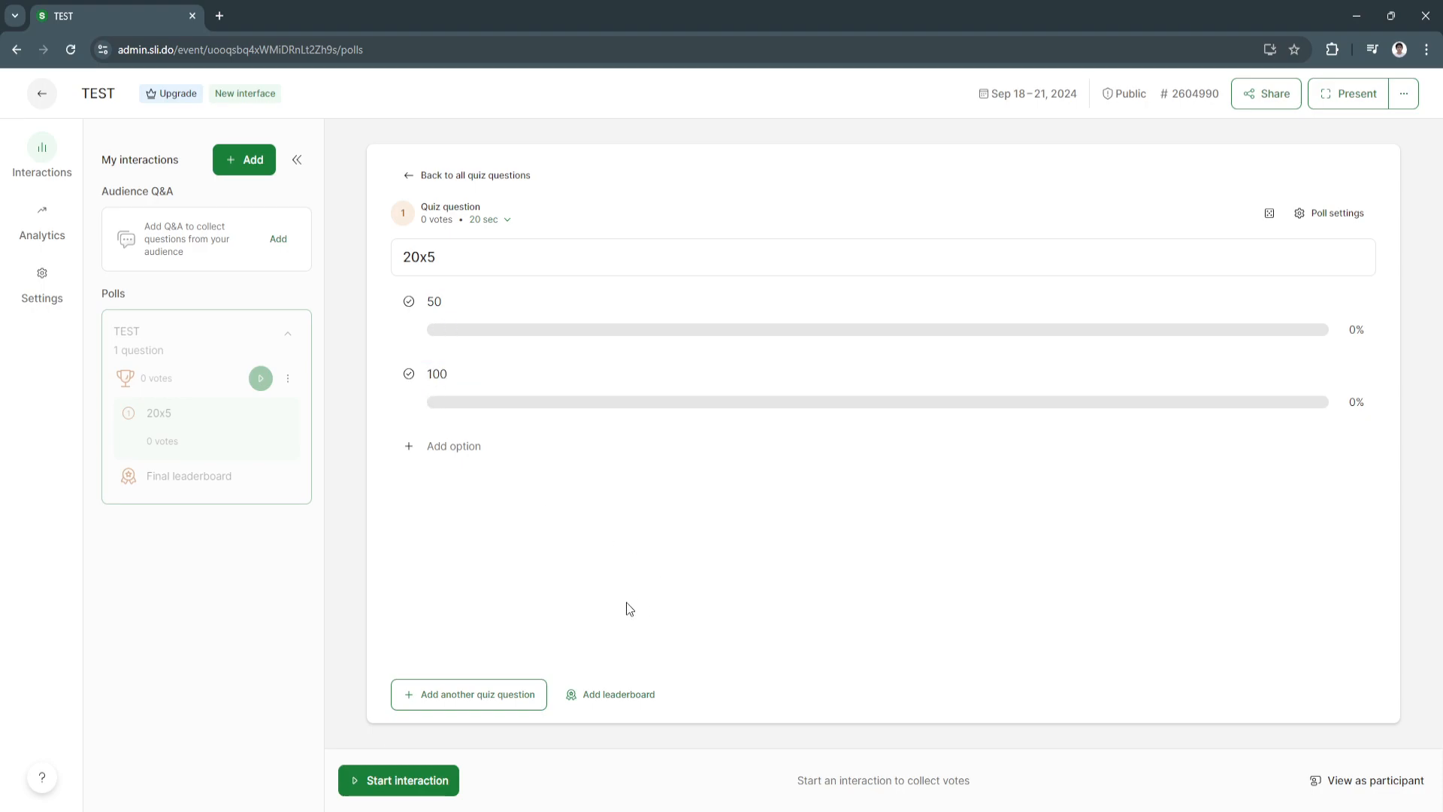
mouse_move(467, 694)
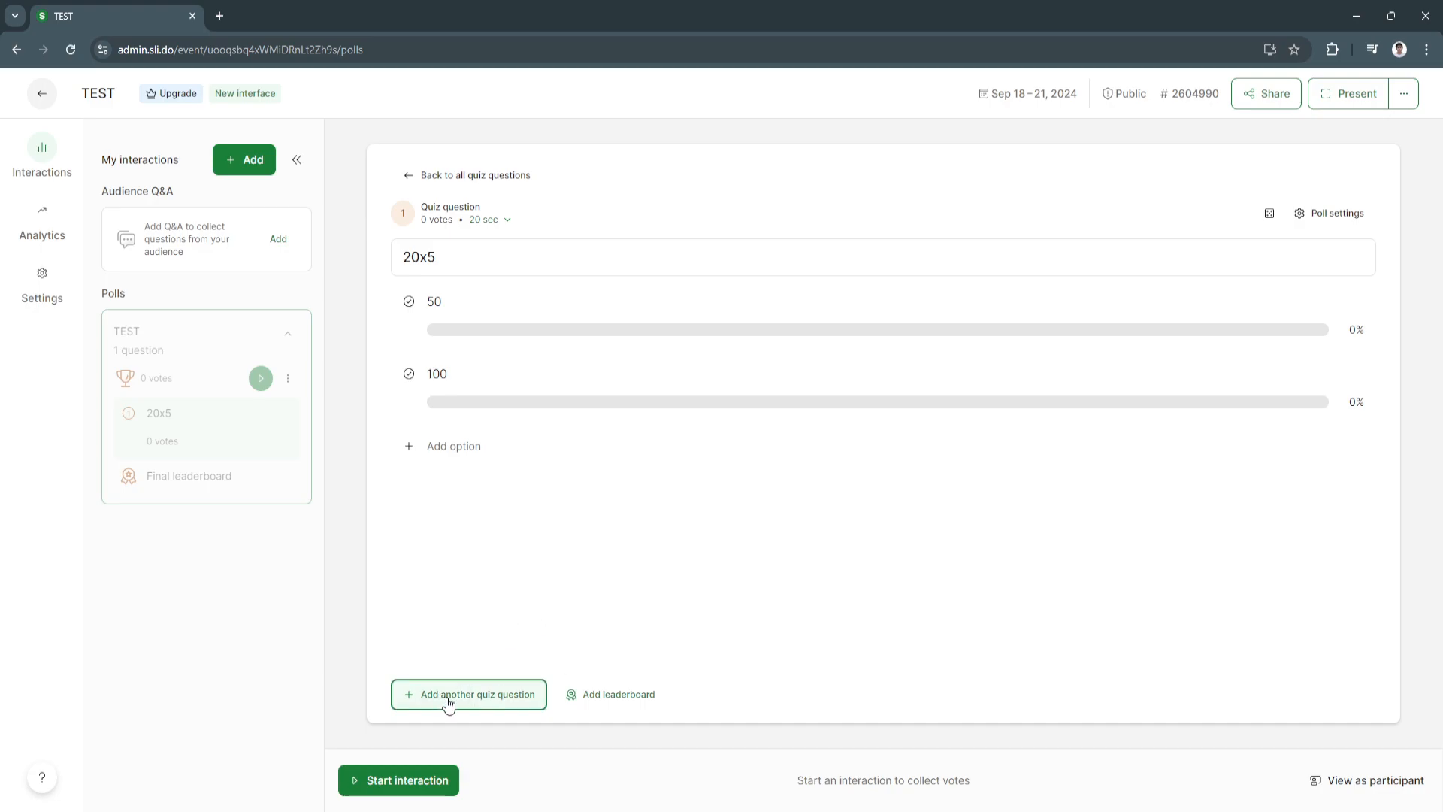
mouse_move(495, 673)
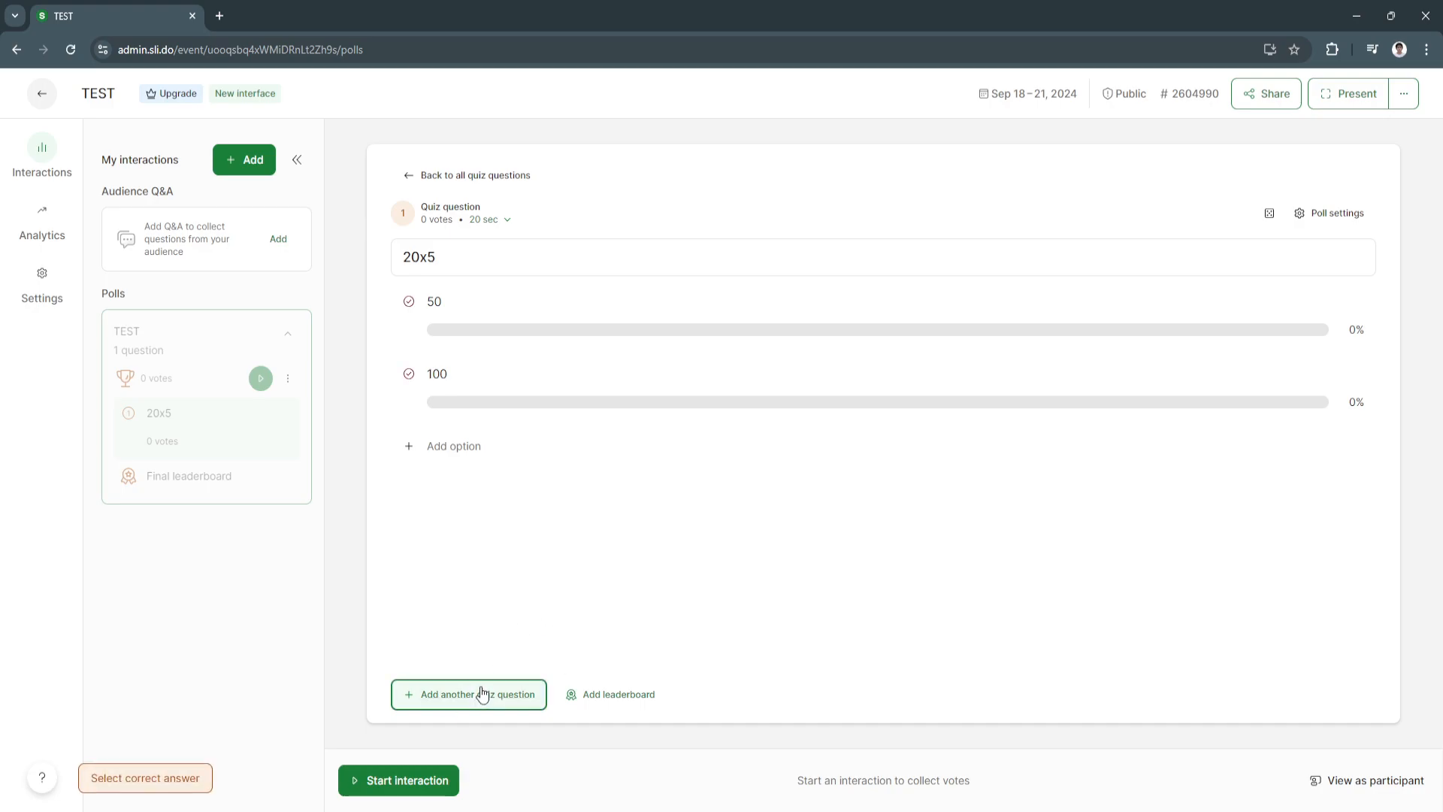
mouse_move(135, 791)
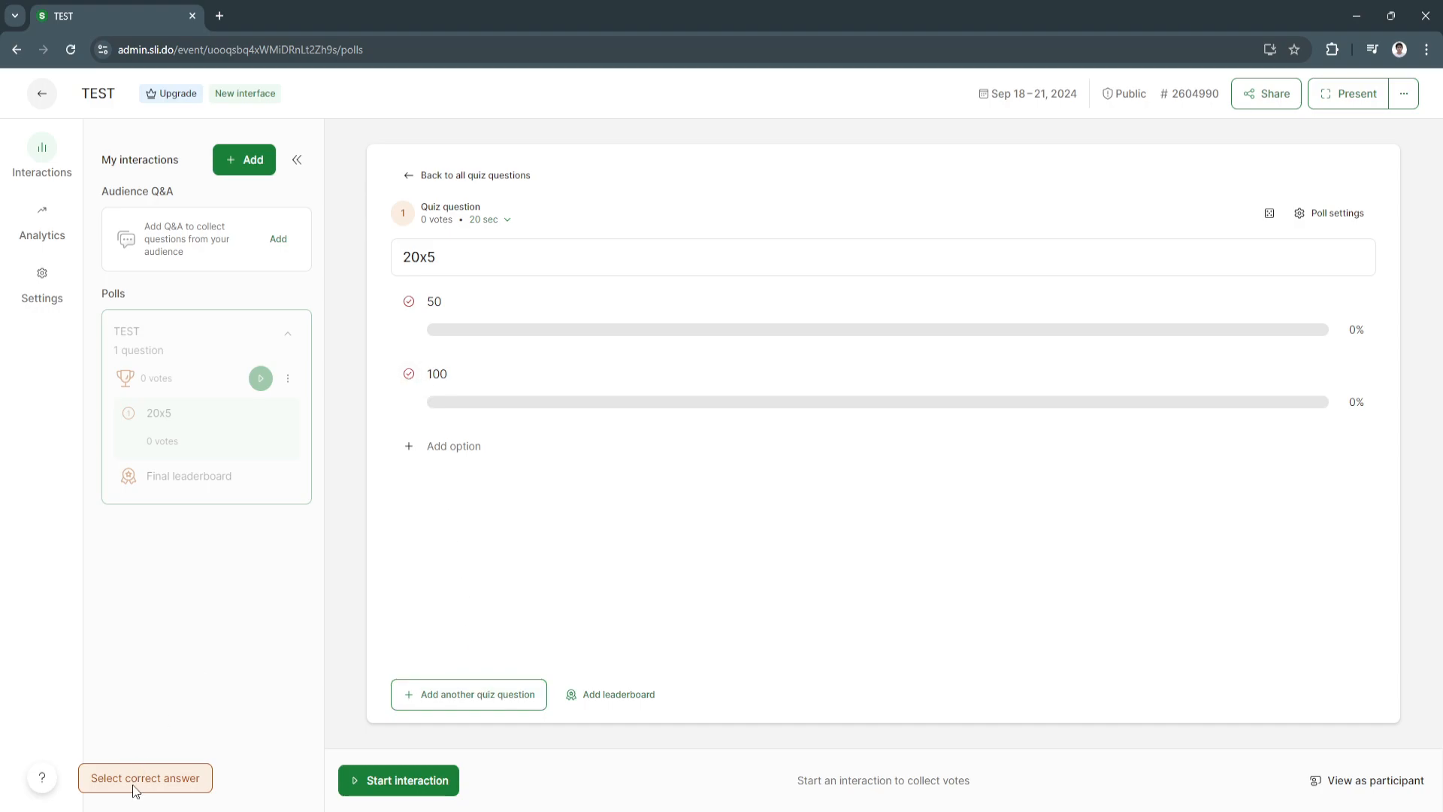
left_click(409, 374)
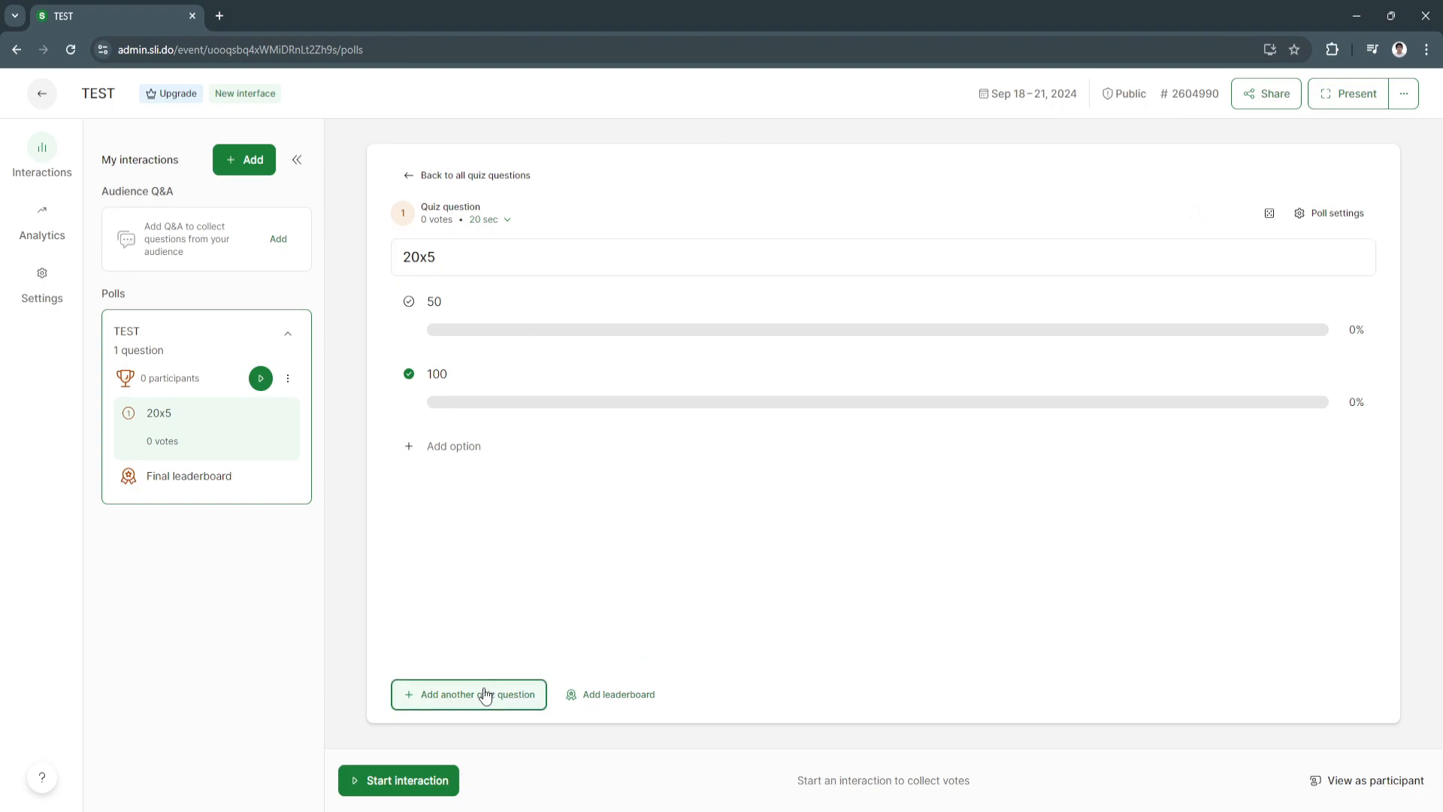
left_click(468, 694)
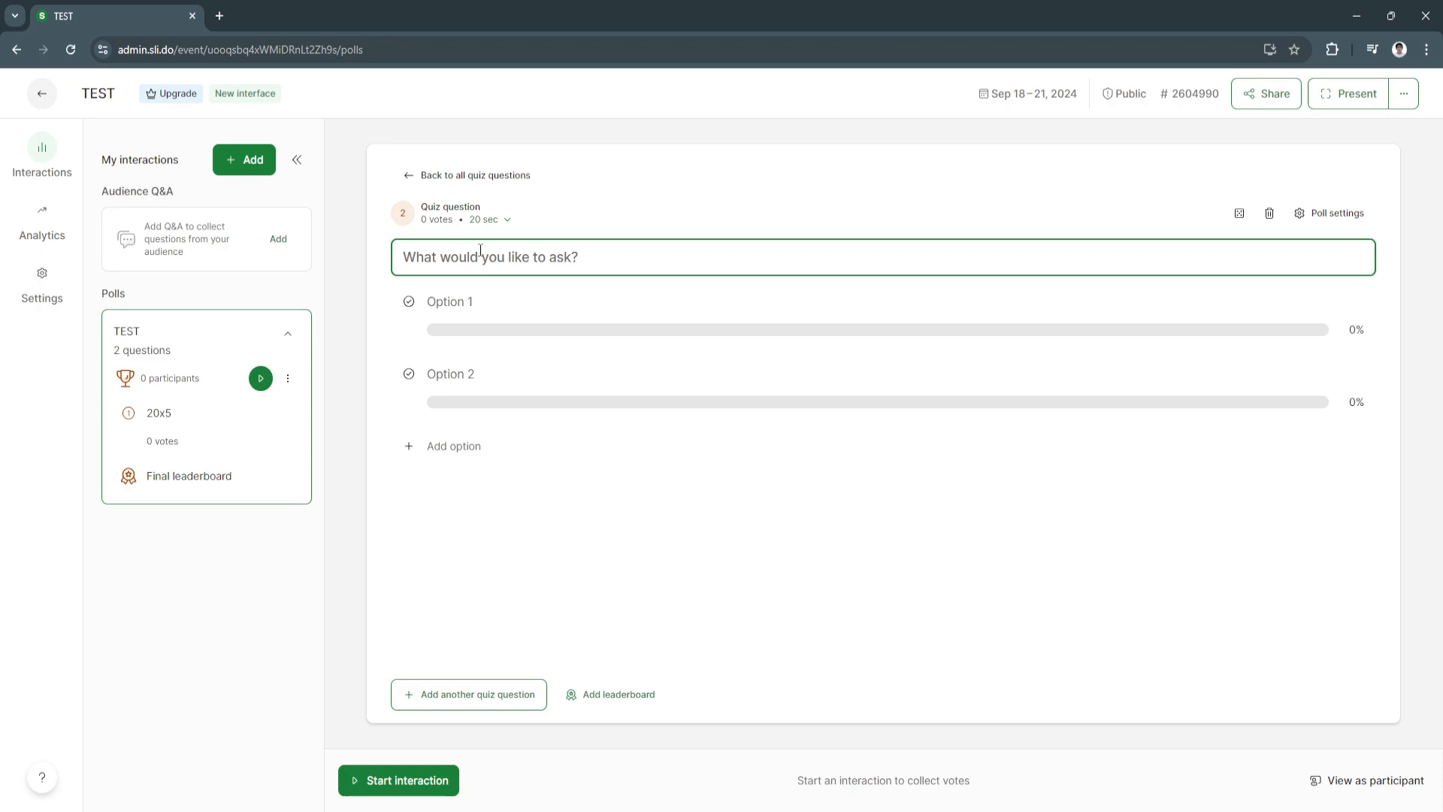
Enter second question 5x5 and mark answer 25 as correct.
type("5")
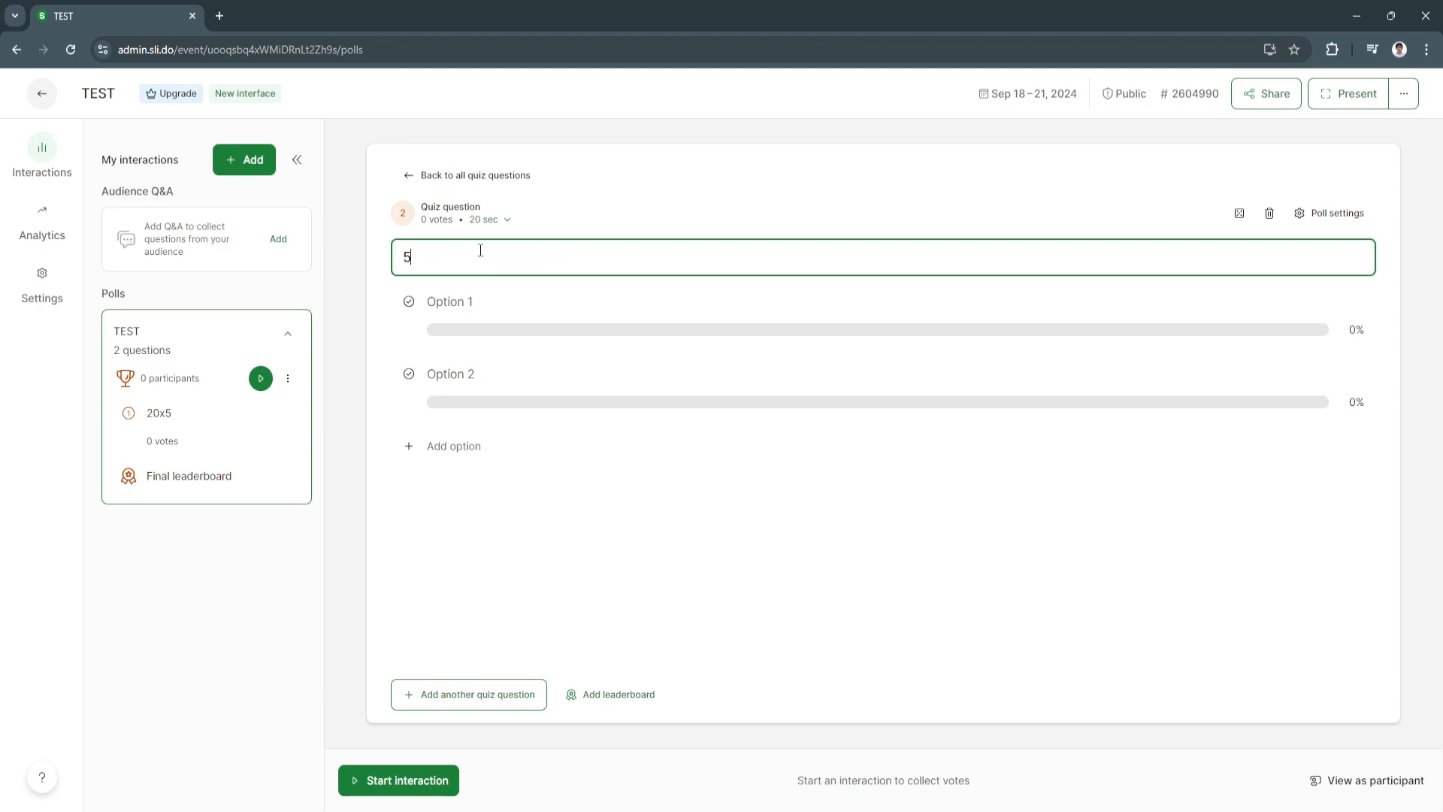
type("x5")
left_click(884, 388)
type("30")
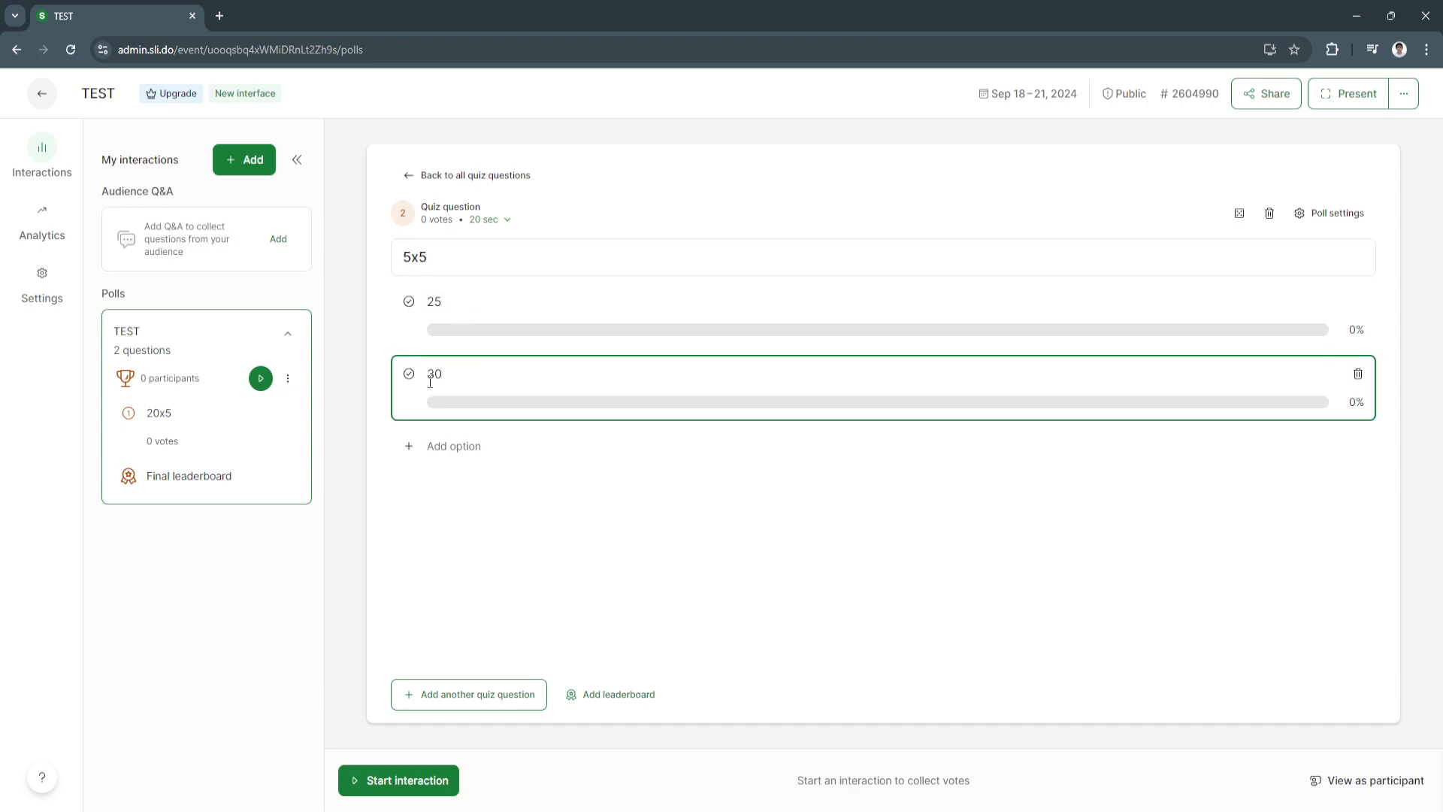
left_click(408, 300)
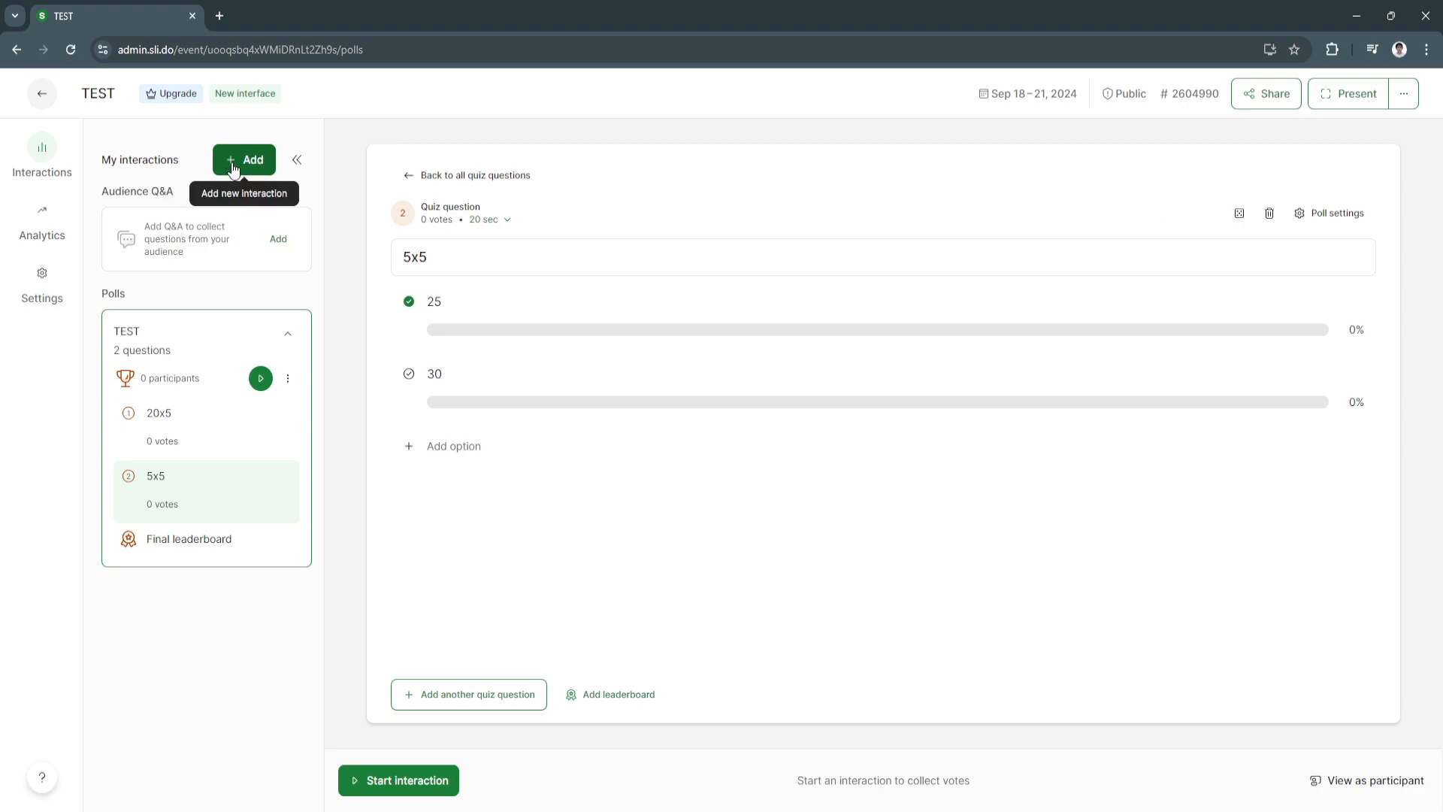
left_click(243, 159)
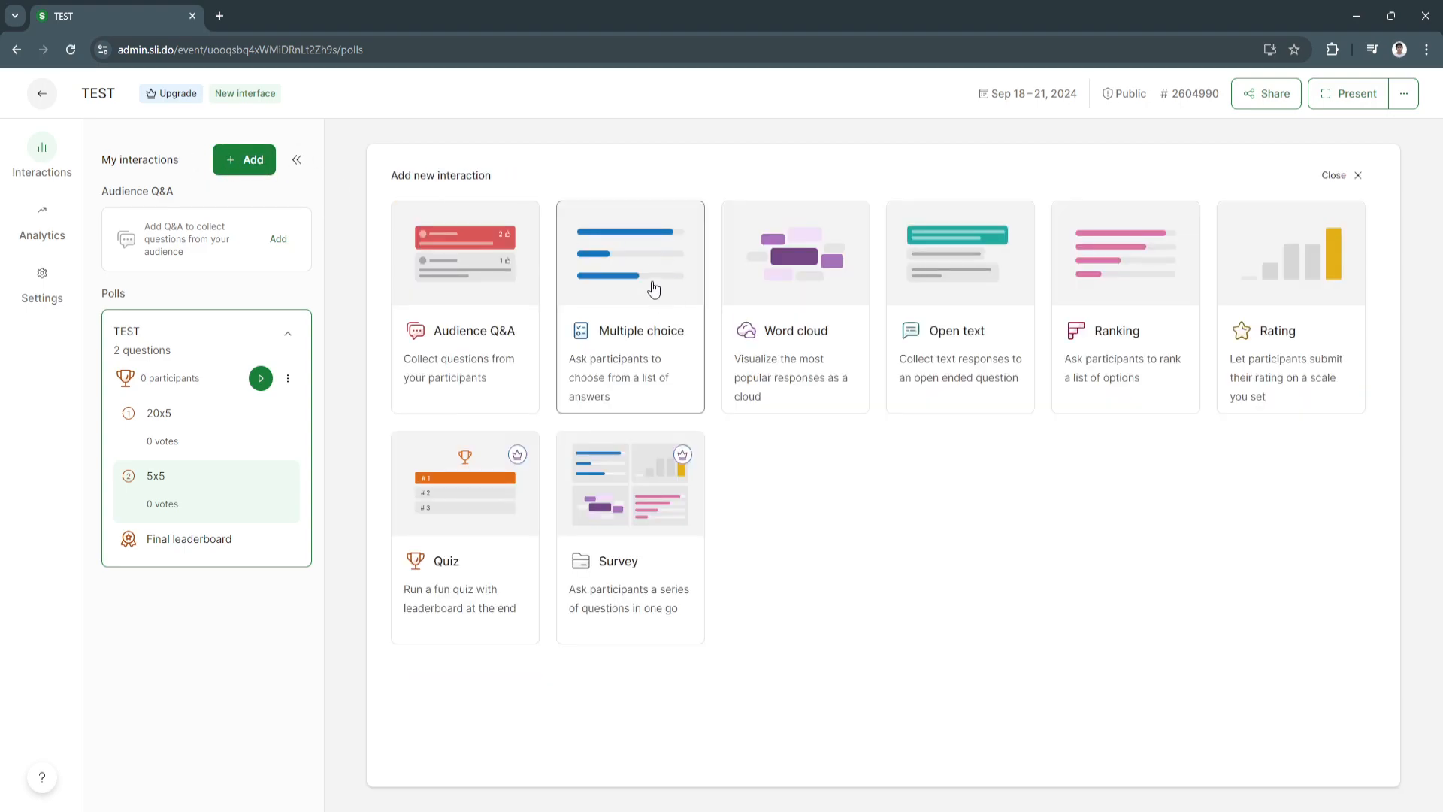
Create a multiple-choice poll 'What animal is considered as the Man's Bestfriend' with options Dog and Cat.
left_click(630, 306)
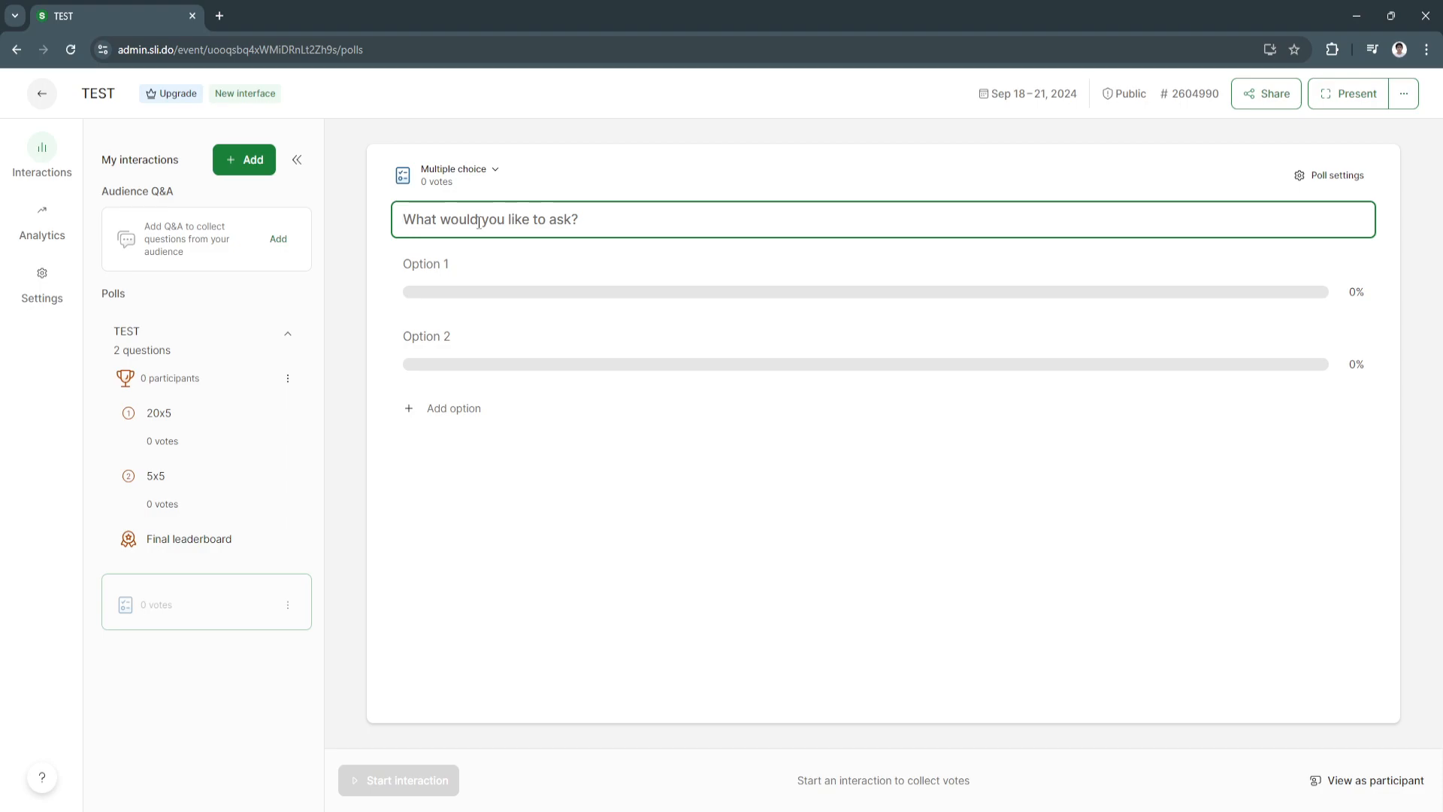
type("What is")
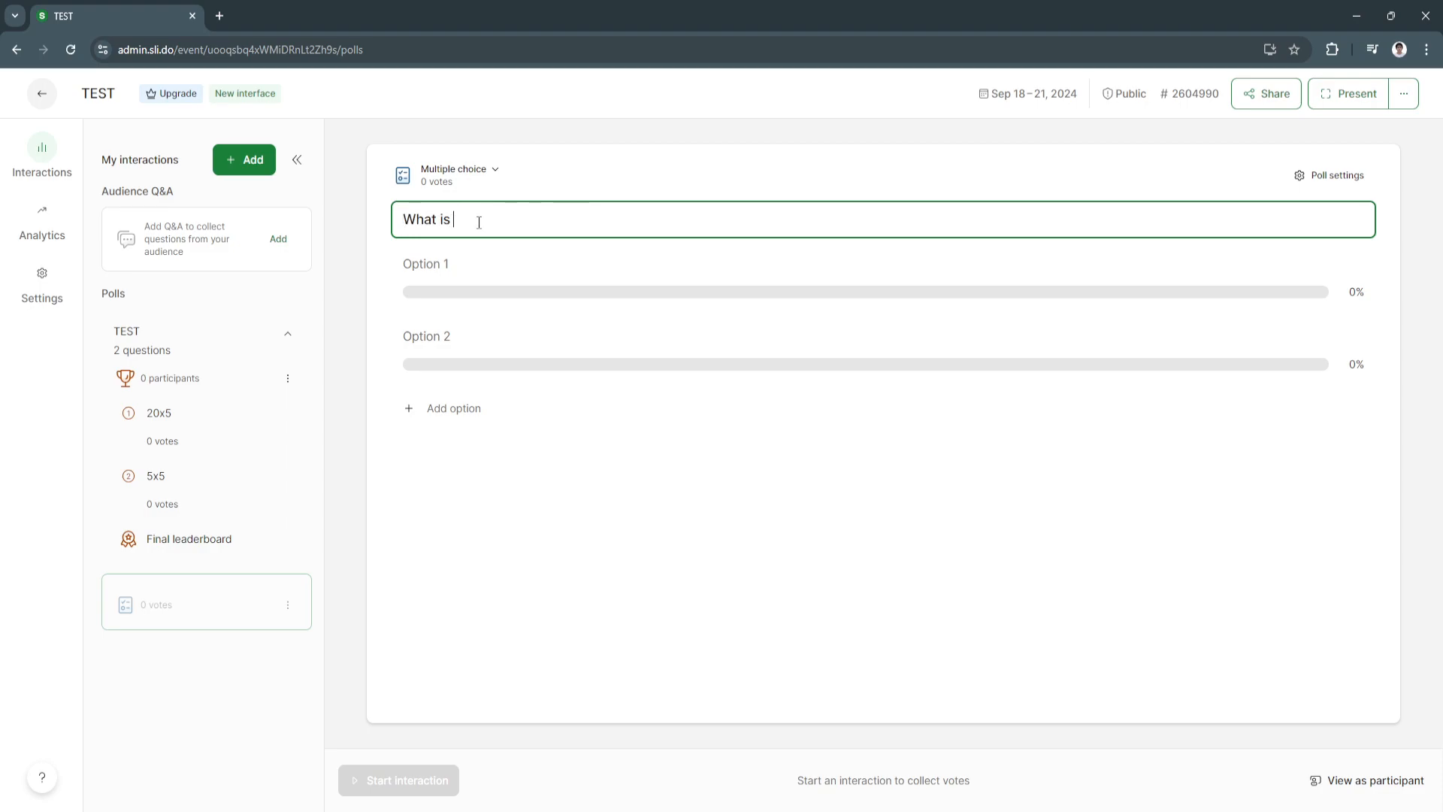
type("anim")
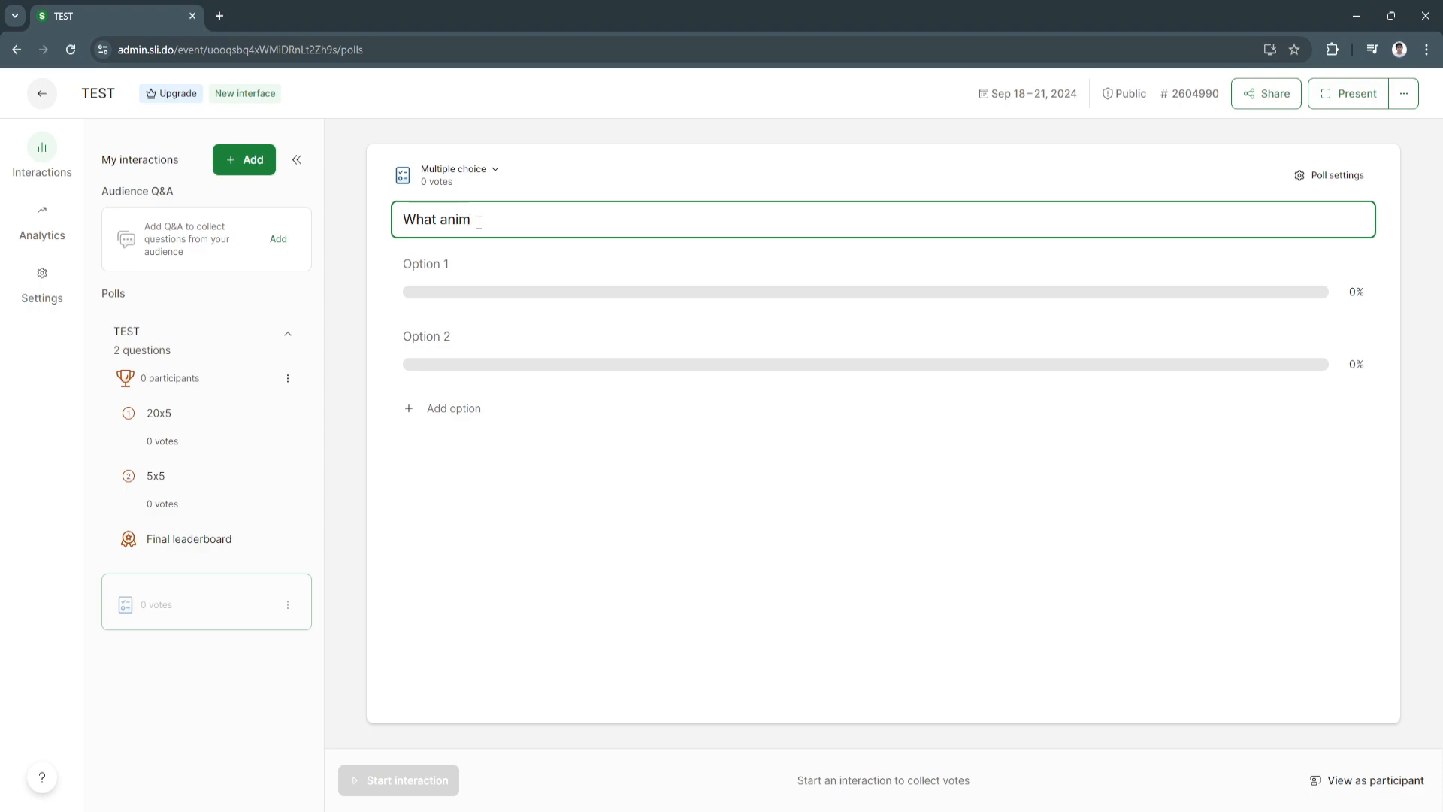
type("al is considered")
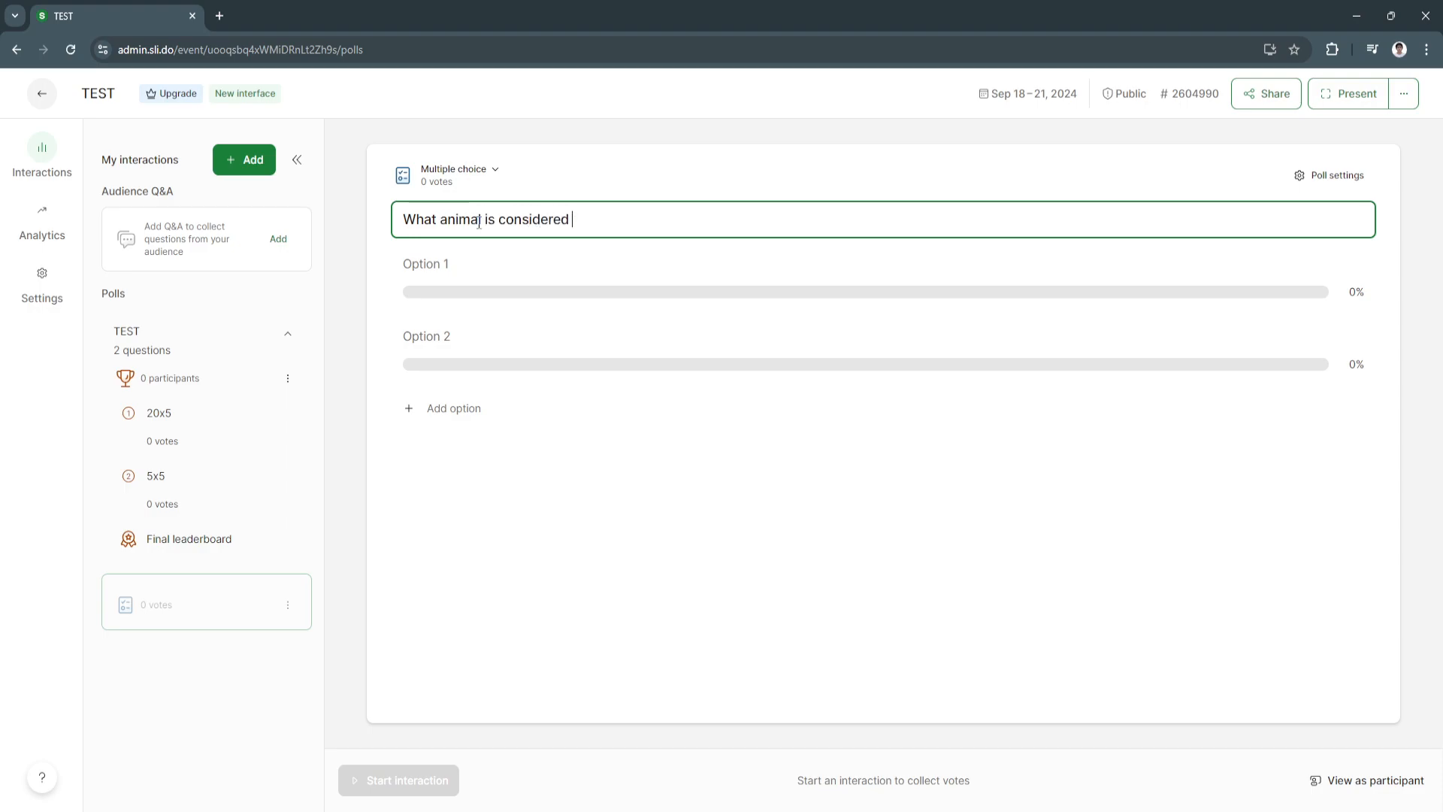
type("as the M")
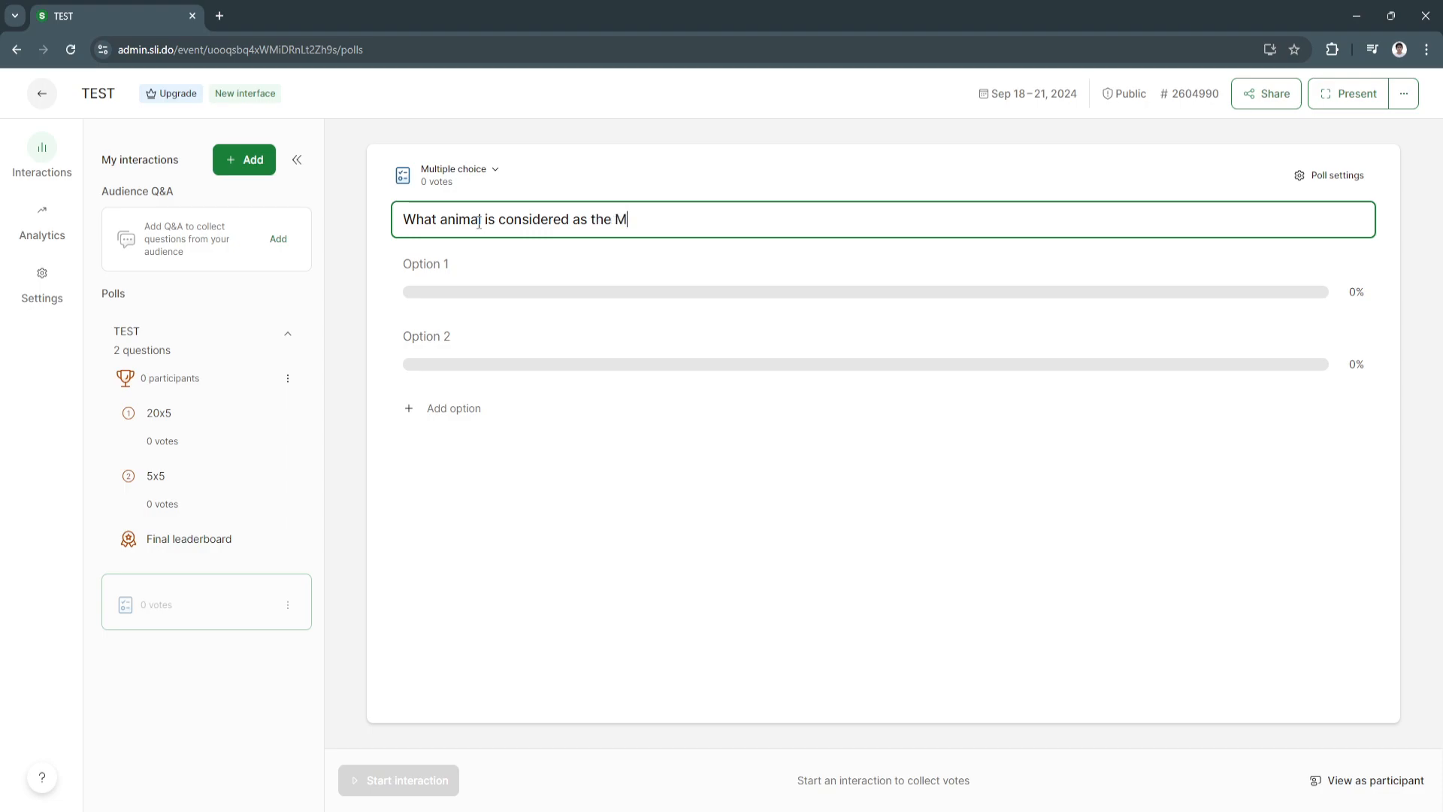
type("an's Be")
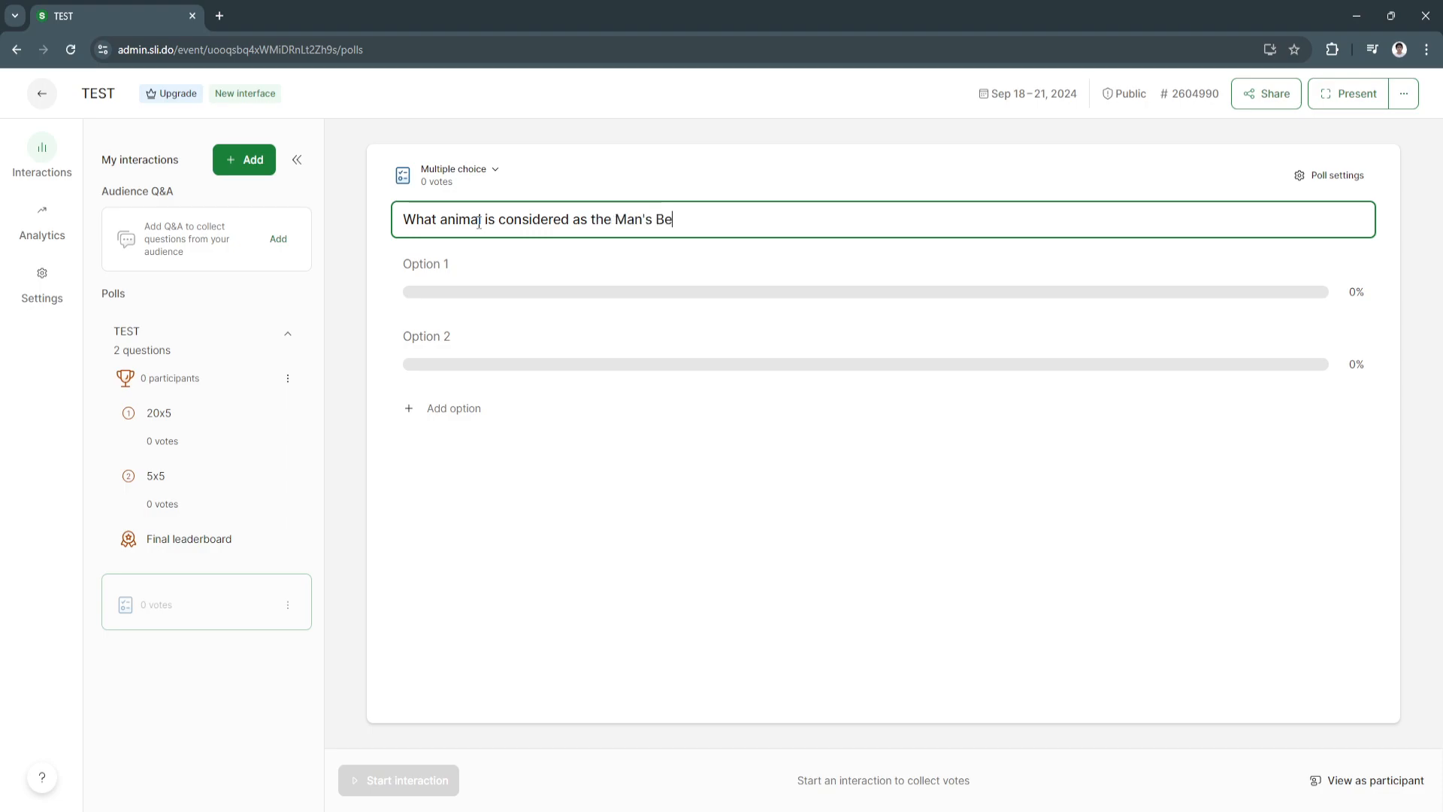
type("stfriend?")
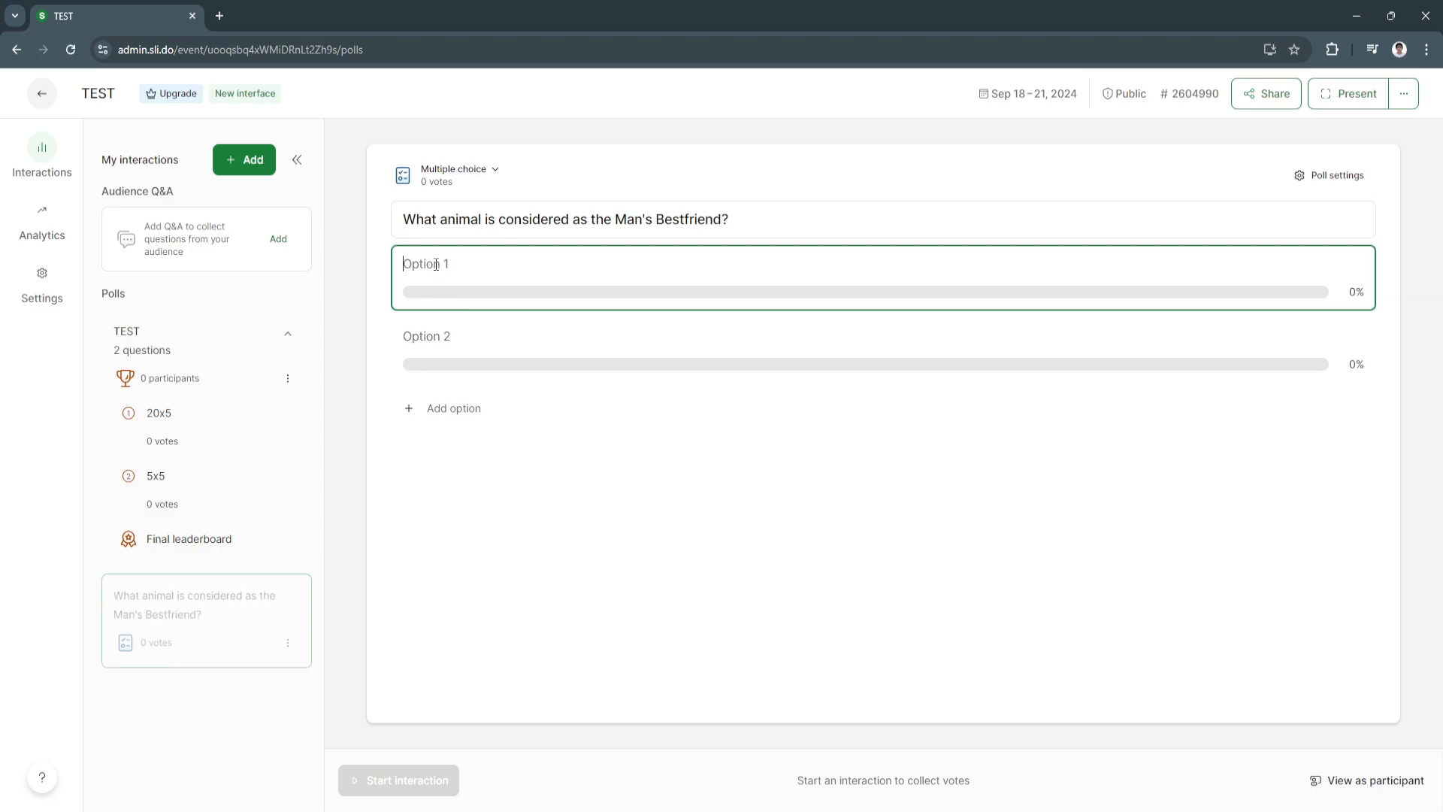
type("Dog")
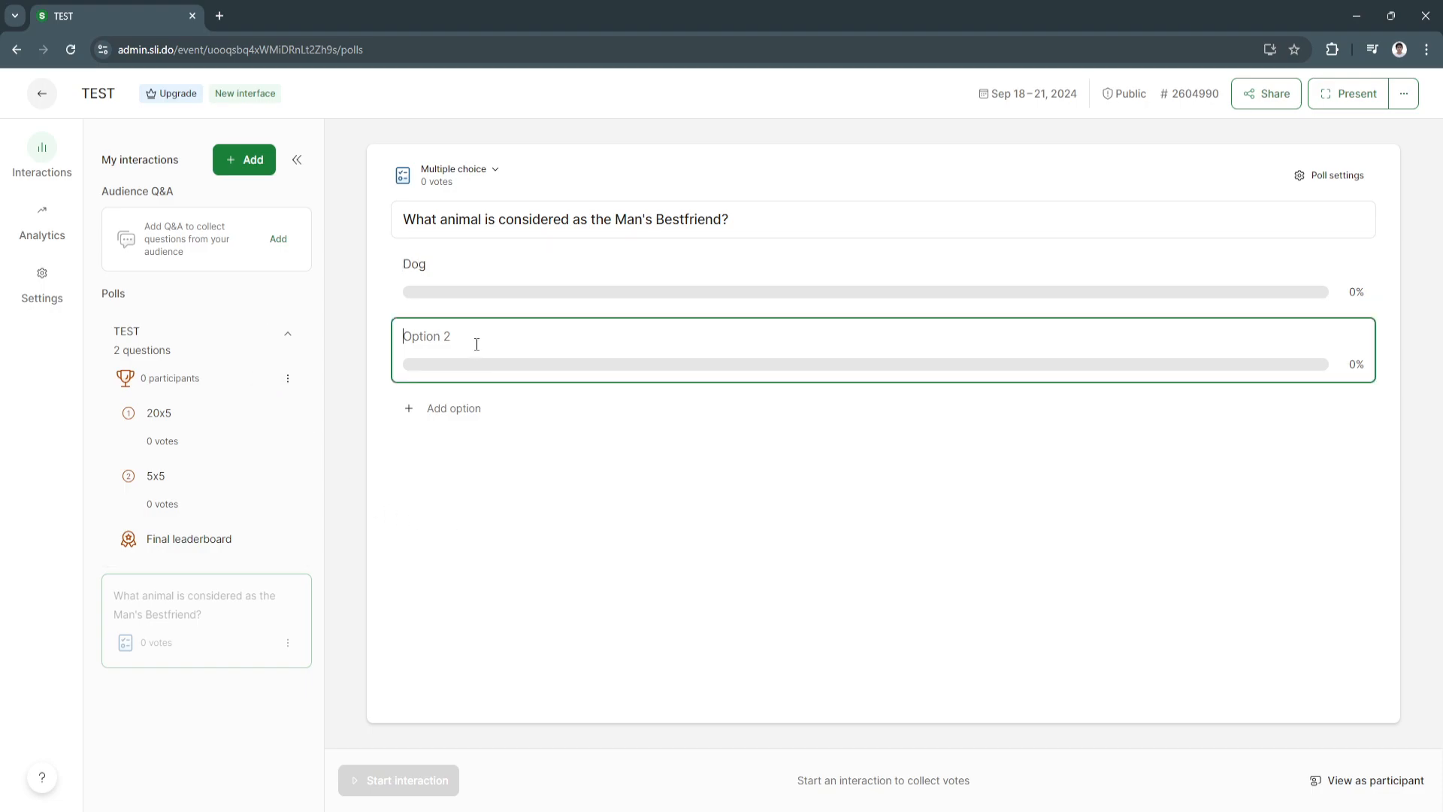
type("Cat")
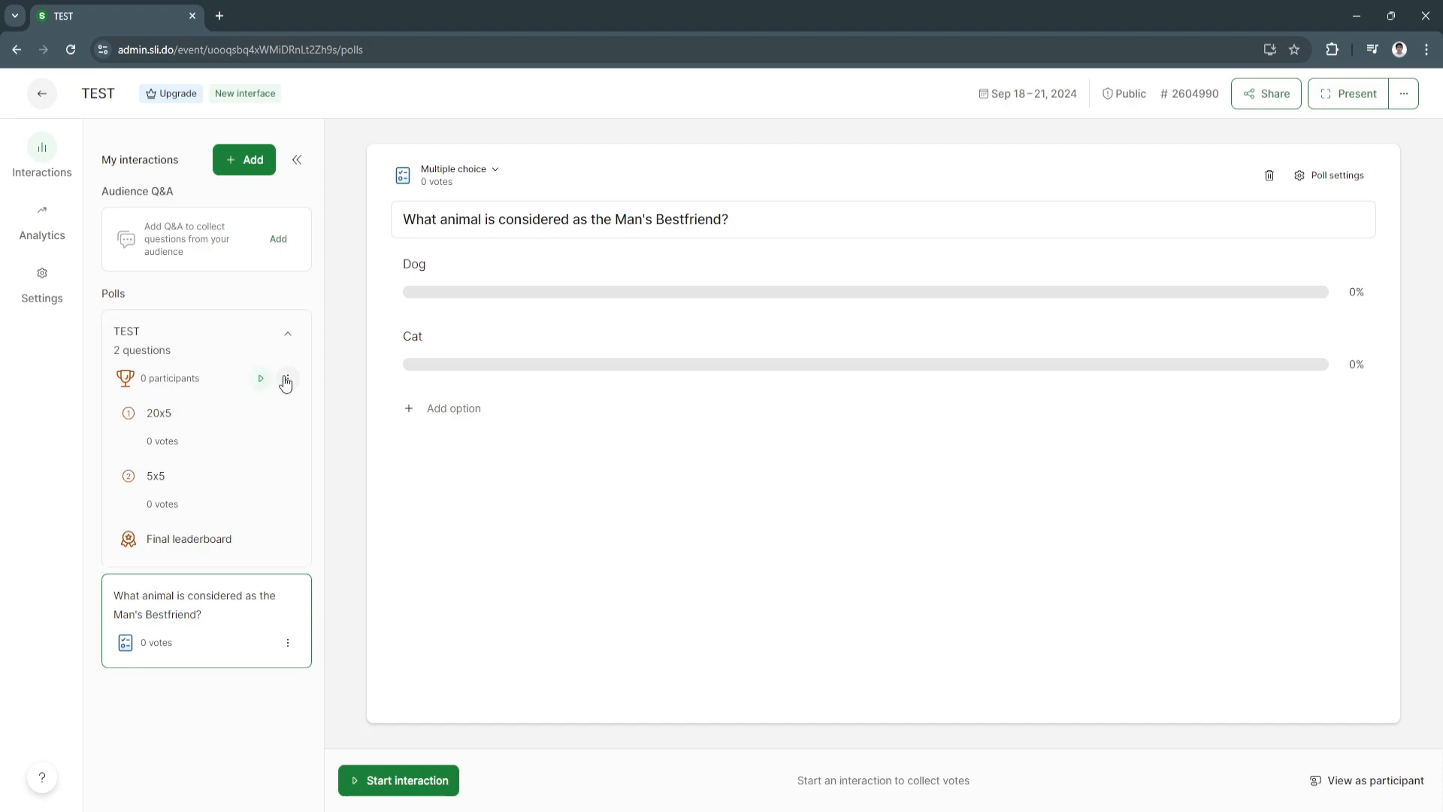
mouse_move(193, 409)
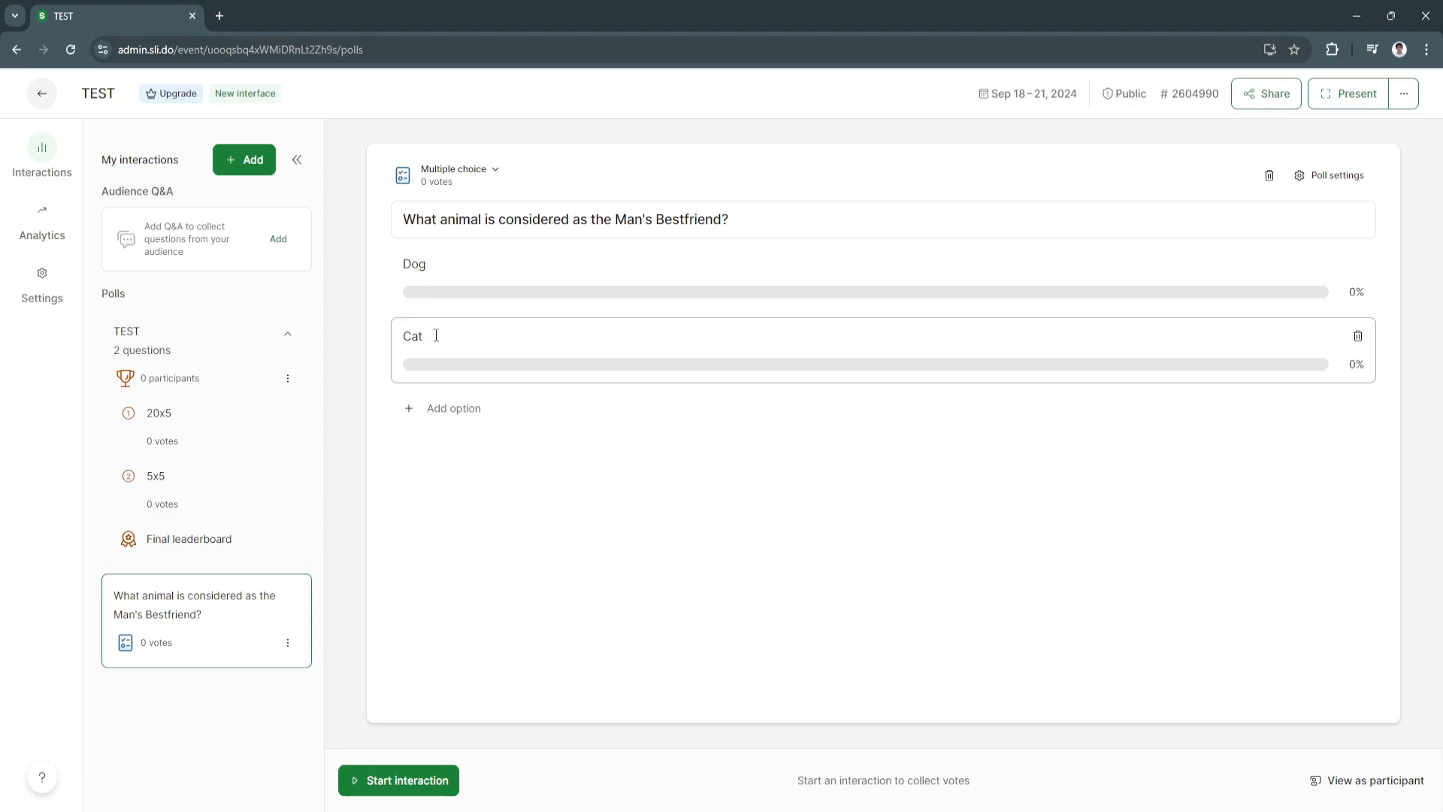
left_click(787, 463)
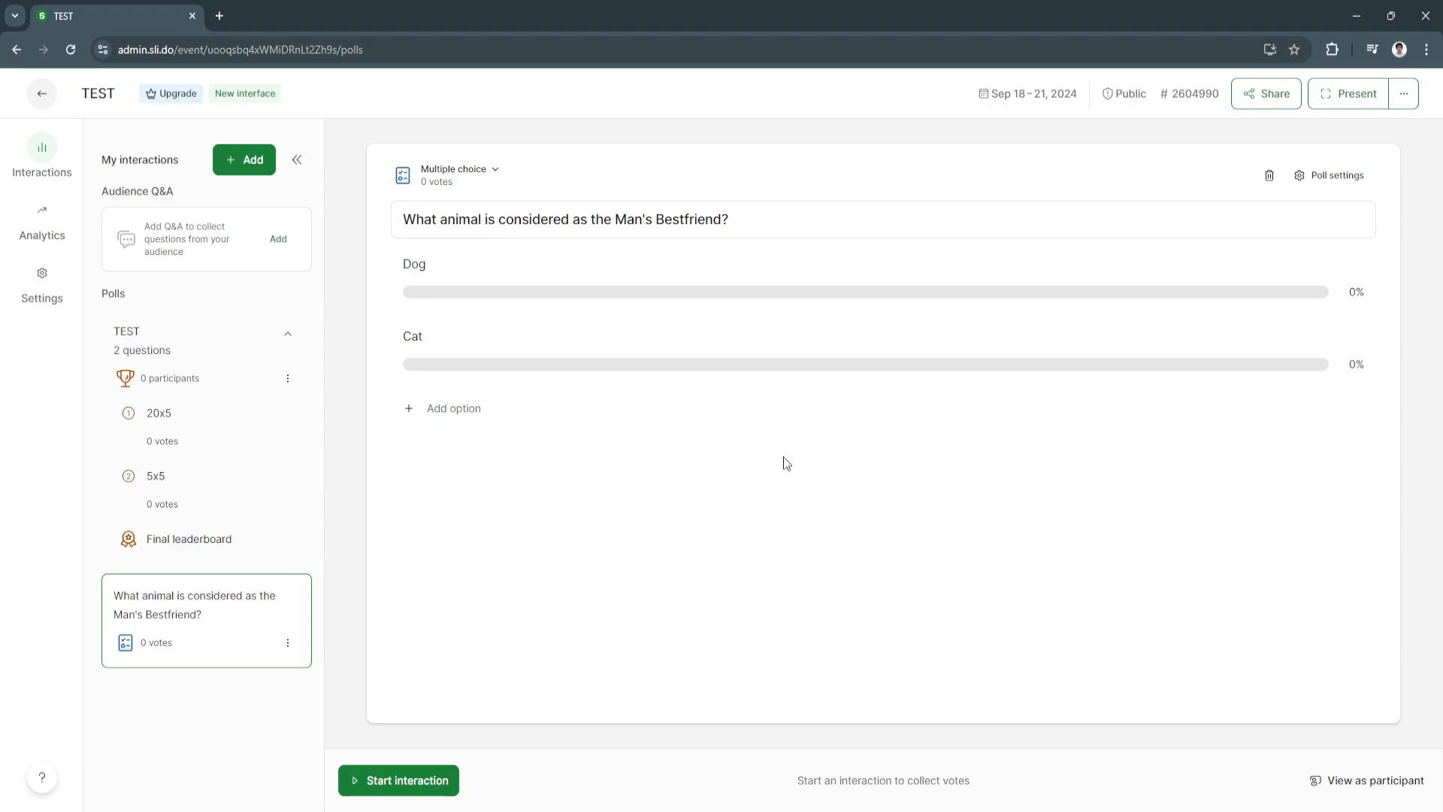
mouse_move(1314, 198)
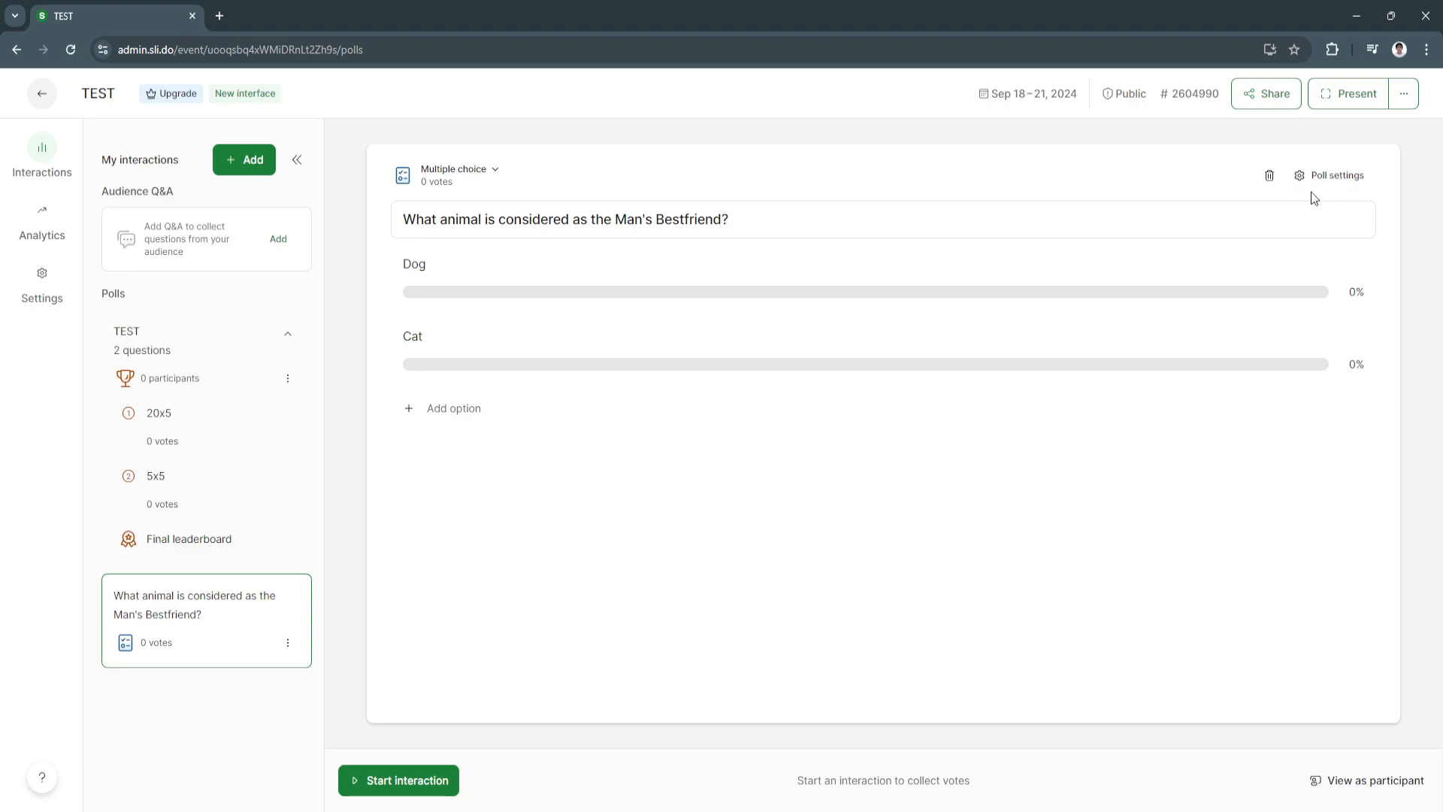
Enable Mark correct answer in poll settings and add options Goat and Snake.
left_click(1329, 175)
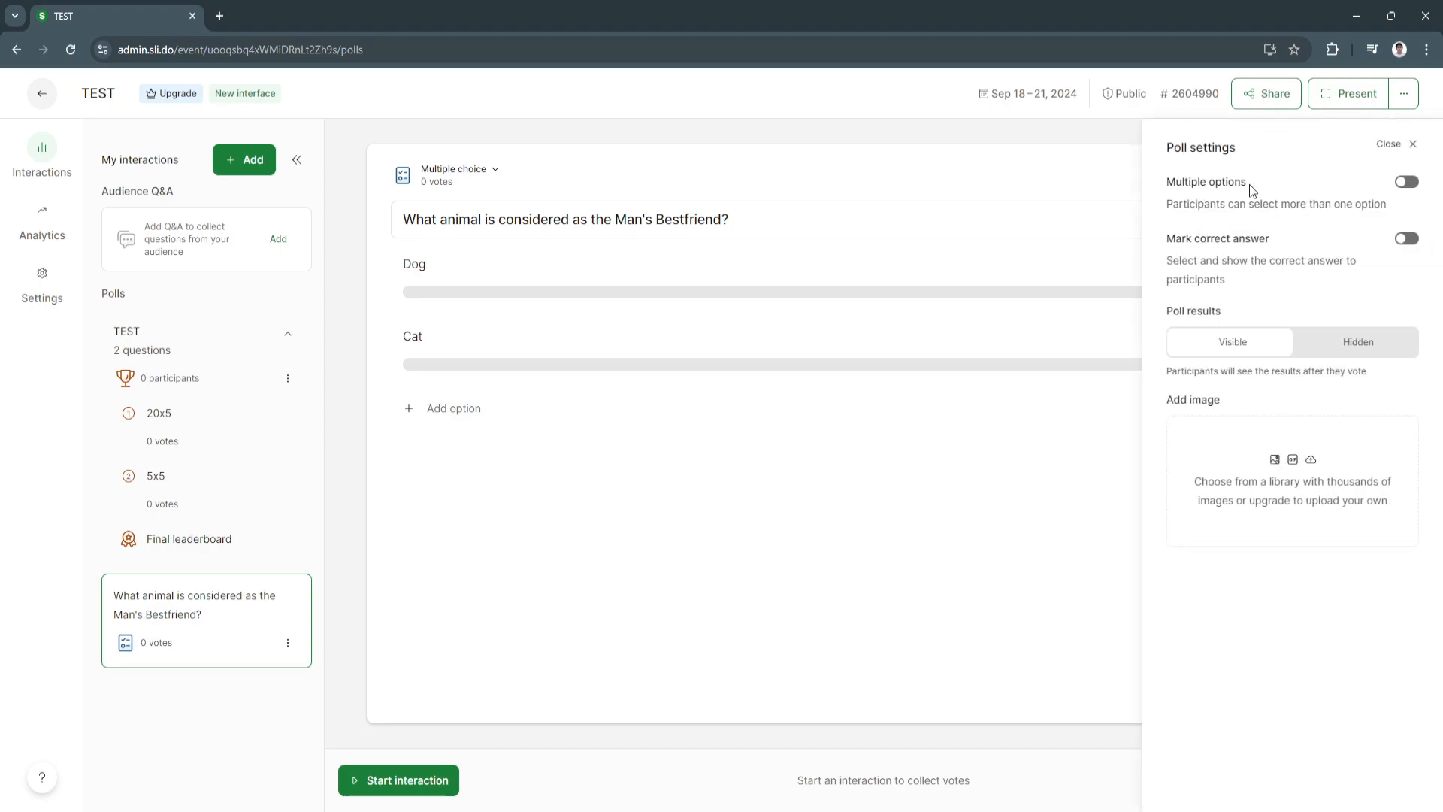
mouse_move(1380, 249)
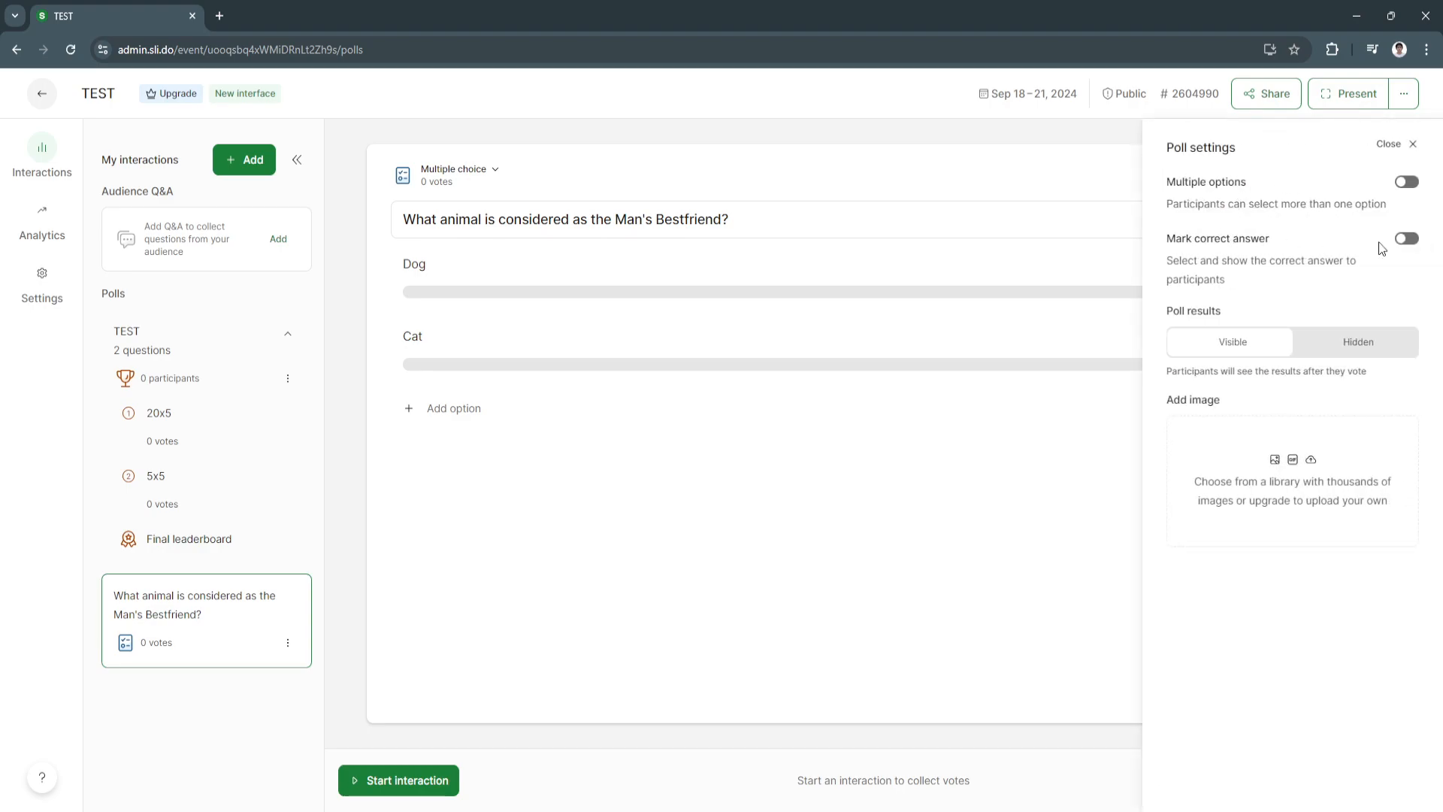
left_click(1406, 238)
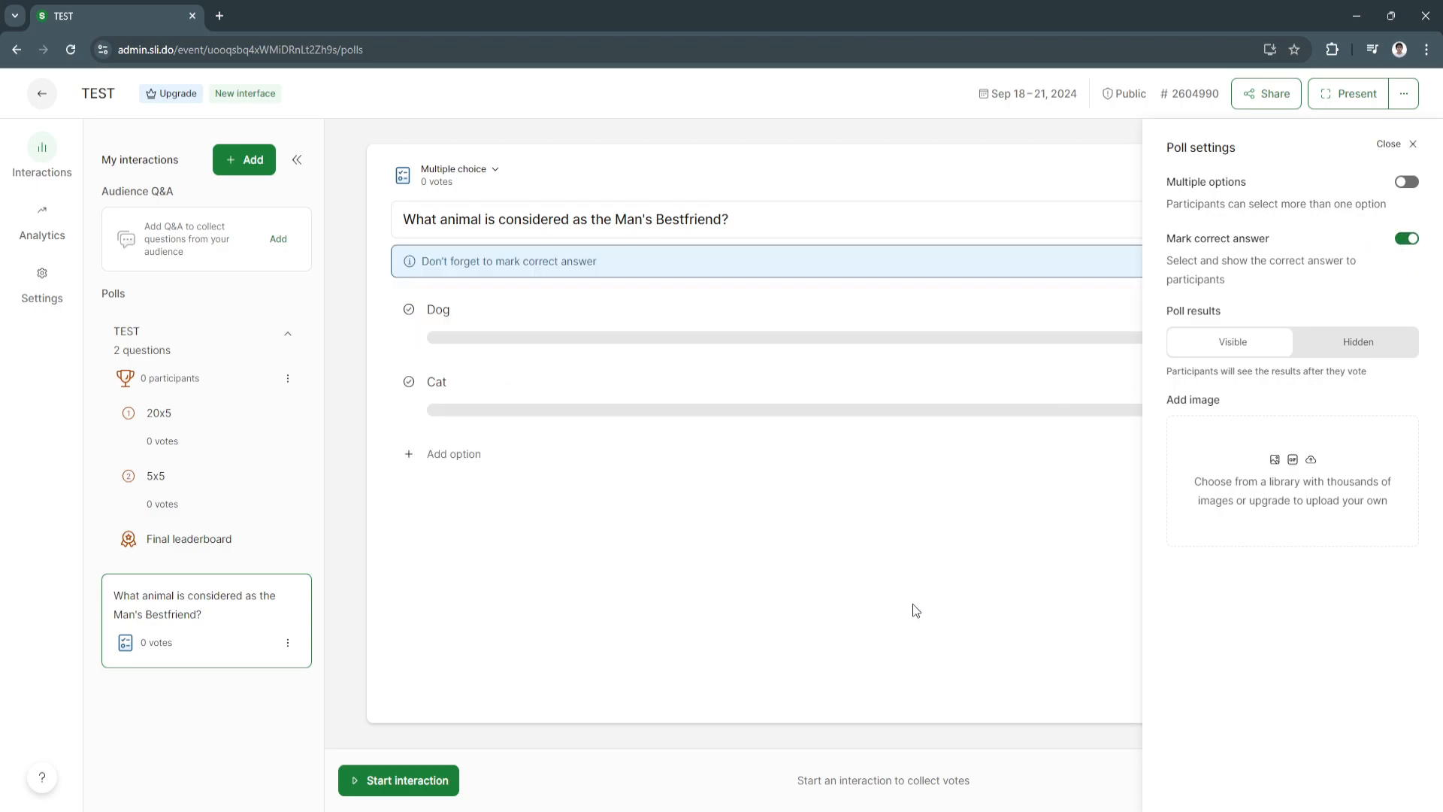
left_click(1411, 144)
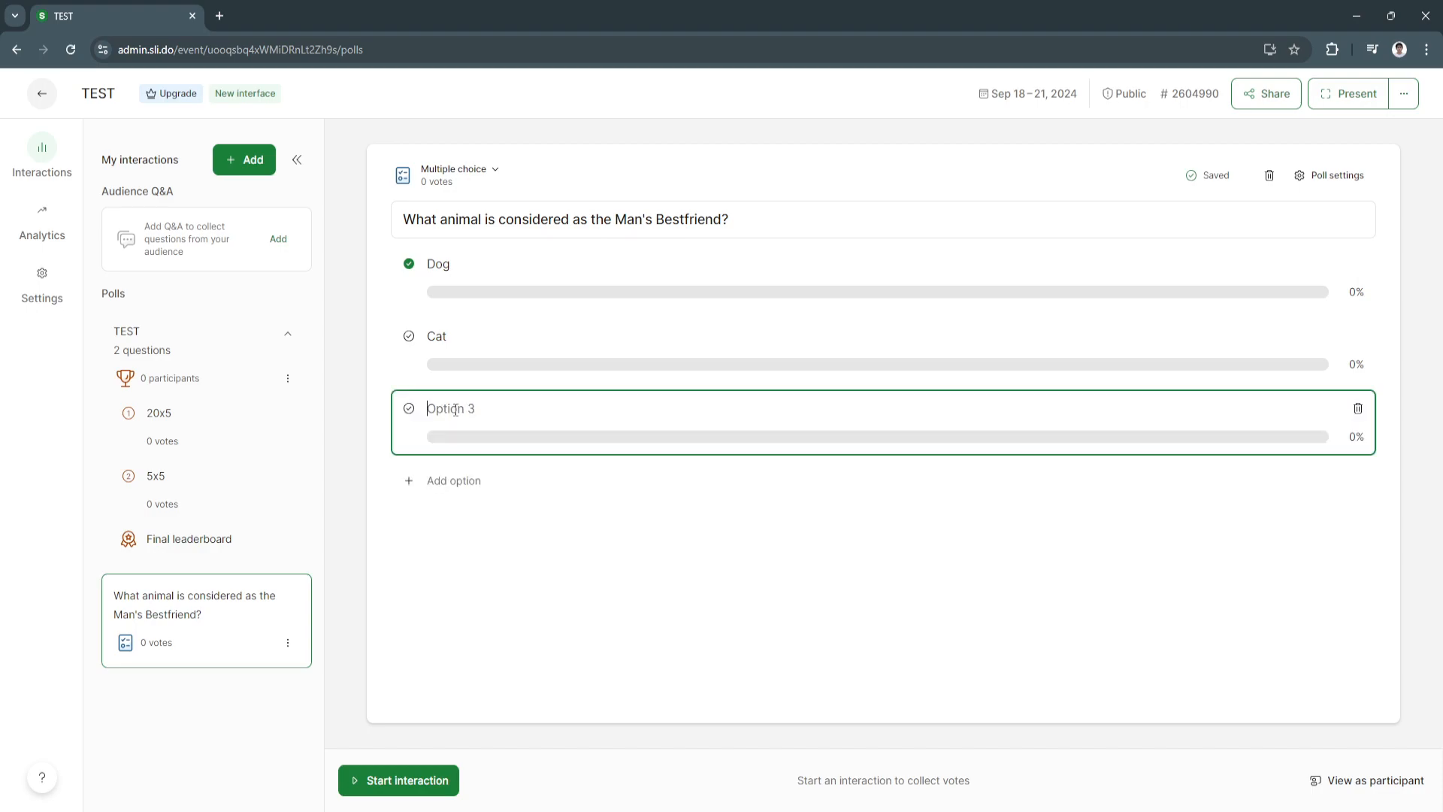
type("Goat")
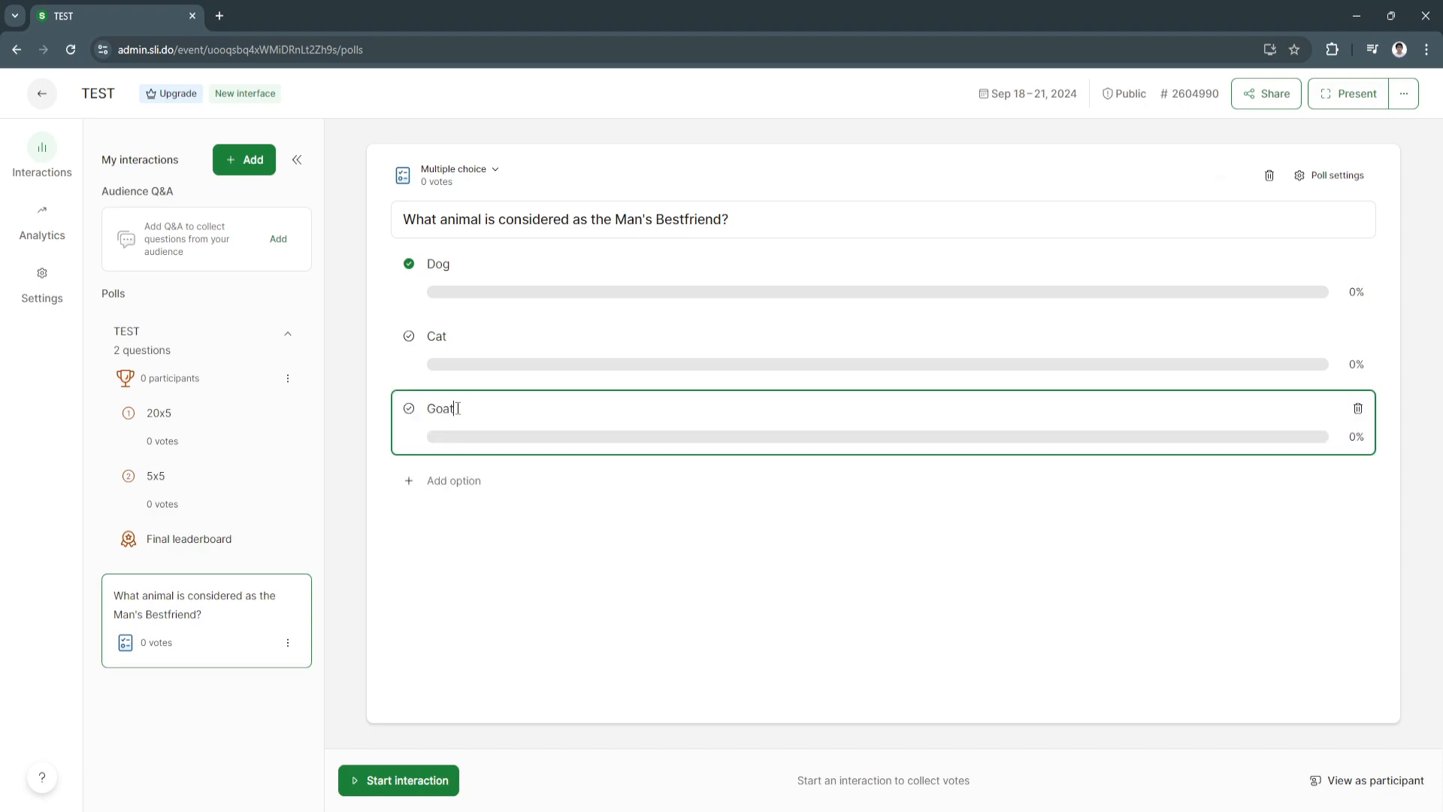
left_click(451, 479)
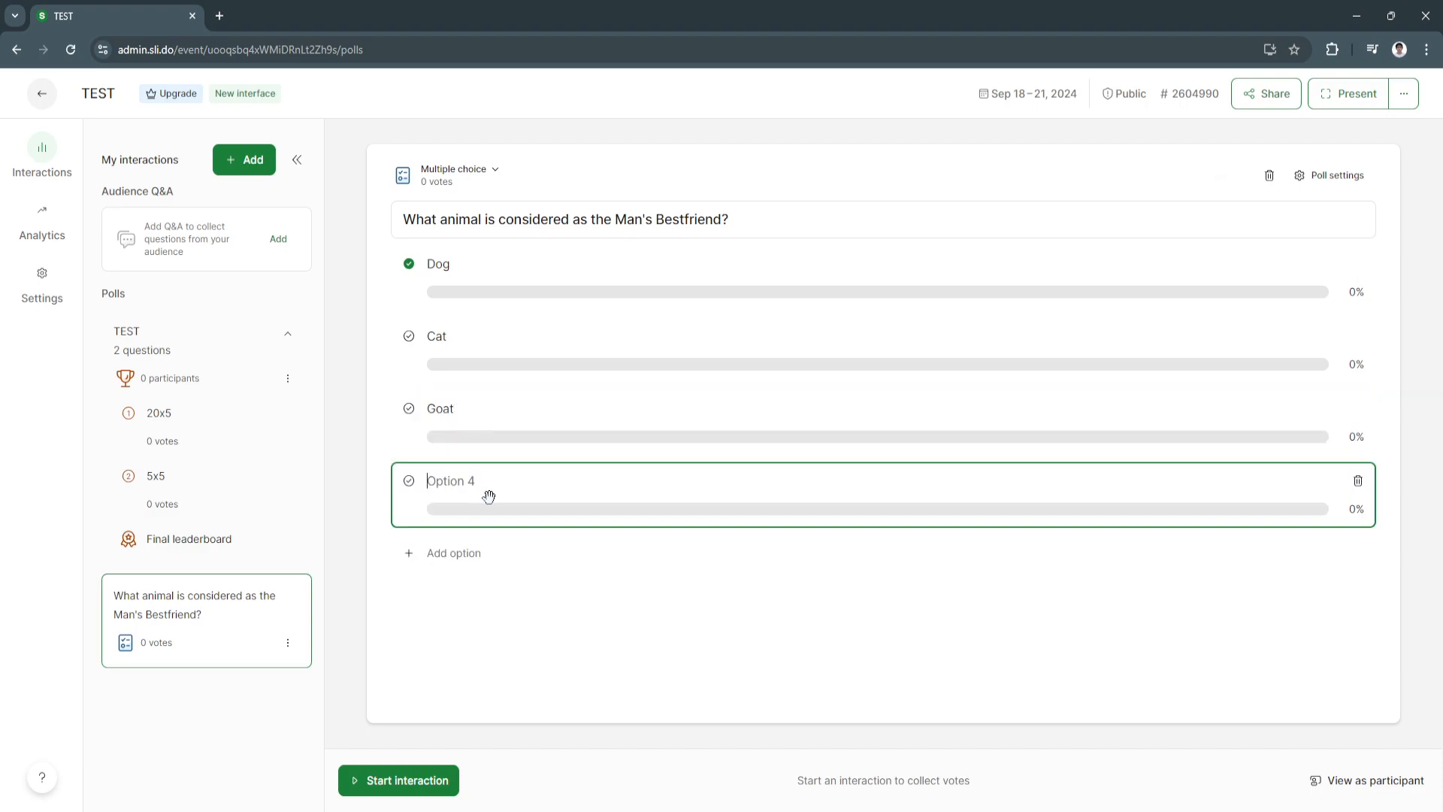
type("Snake")
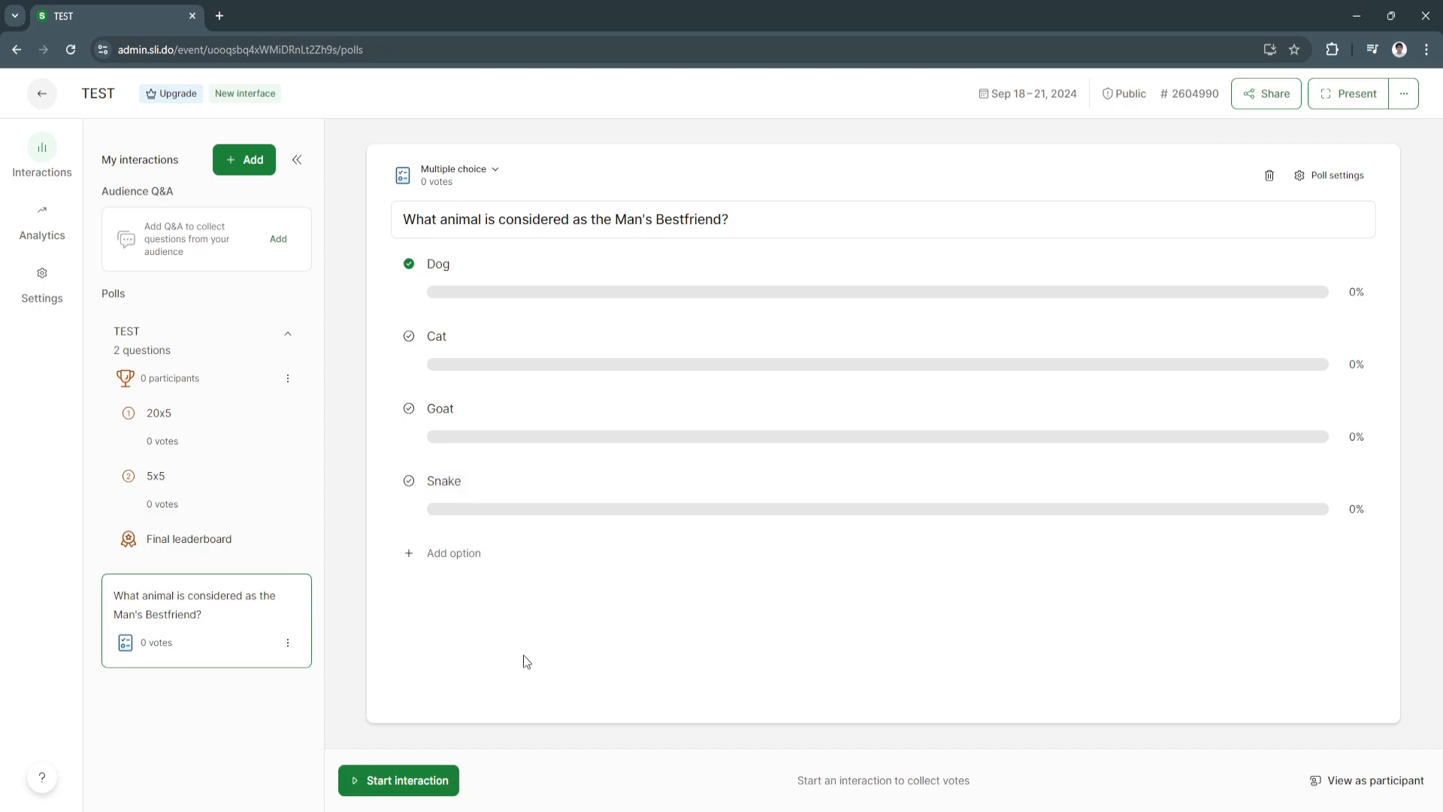
left_click(541, 263)
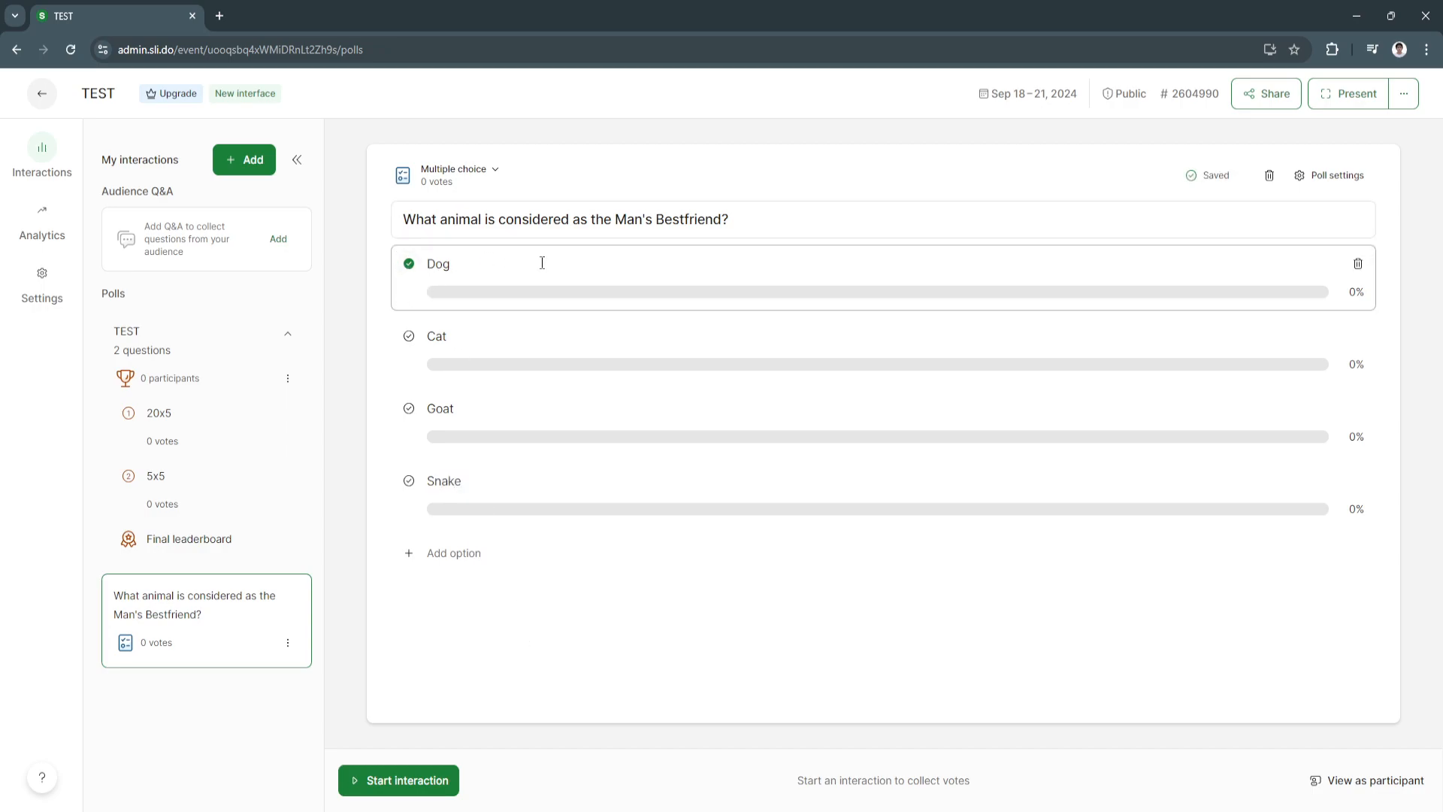
mouse_move(225, 352)
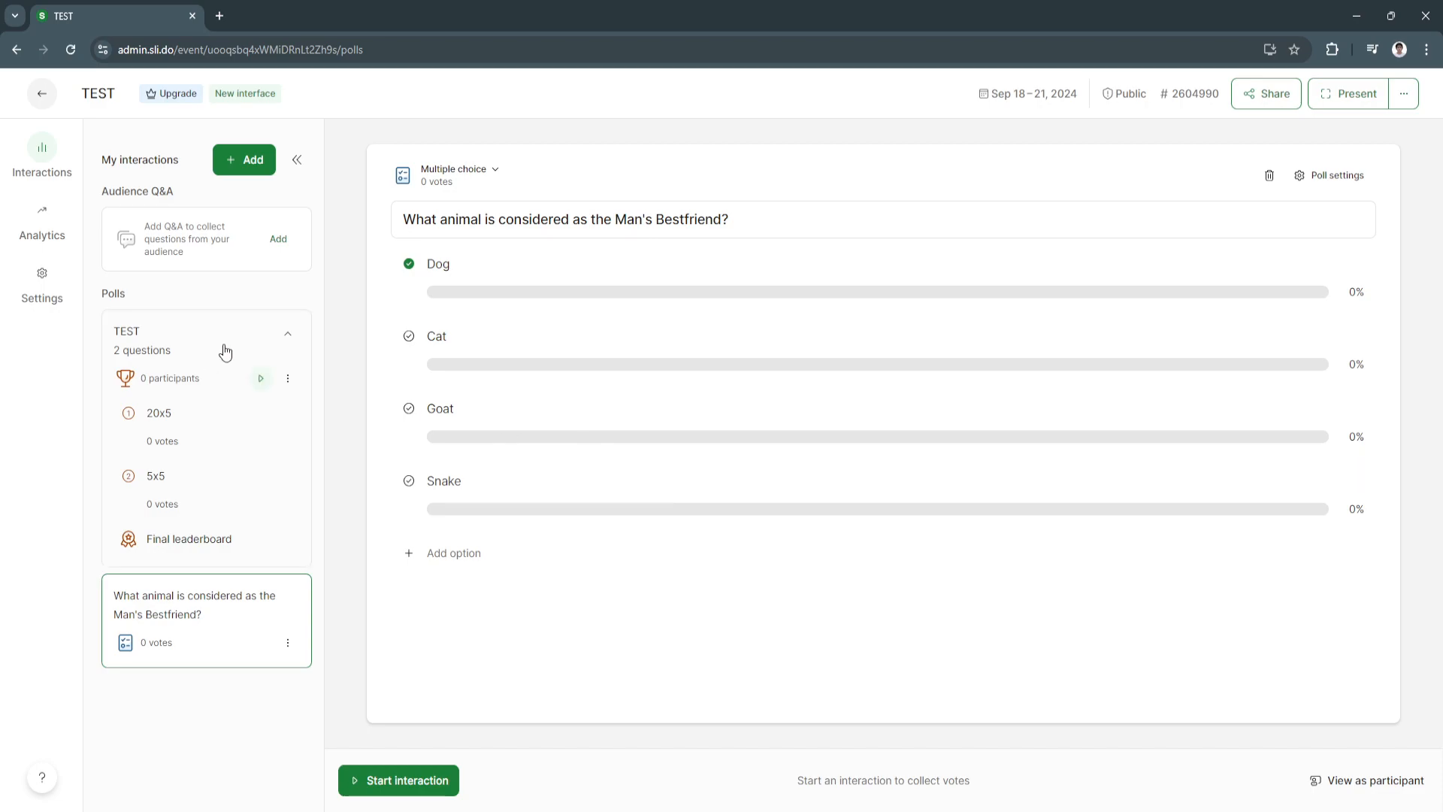
mouse_move(296, 159)
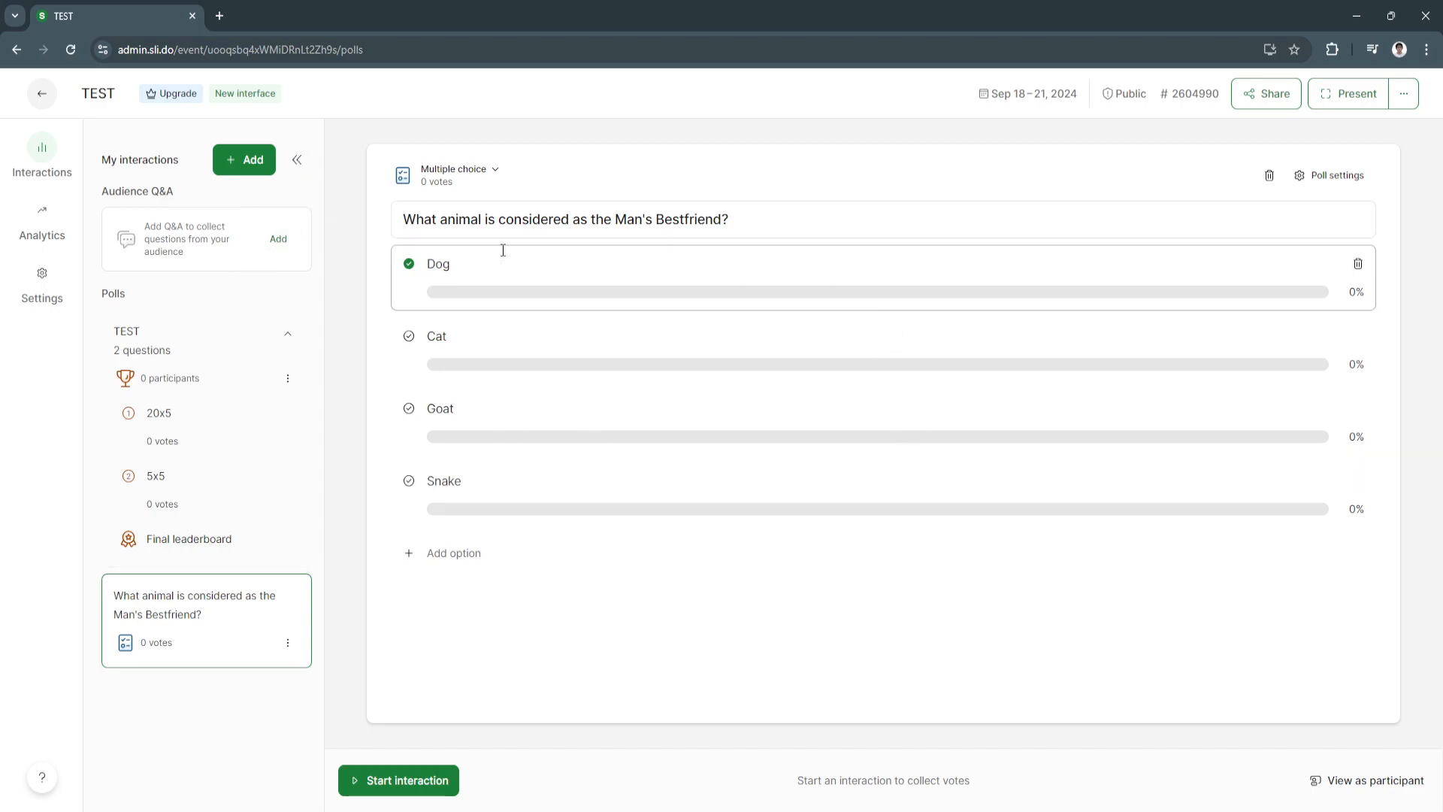
mouse_move(849, 353)
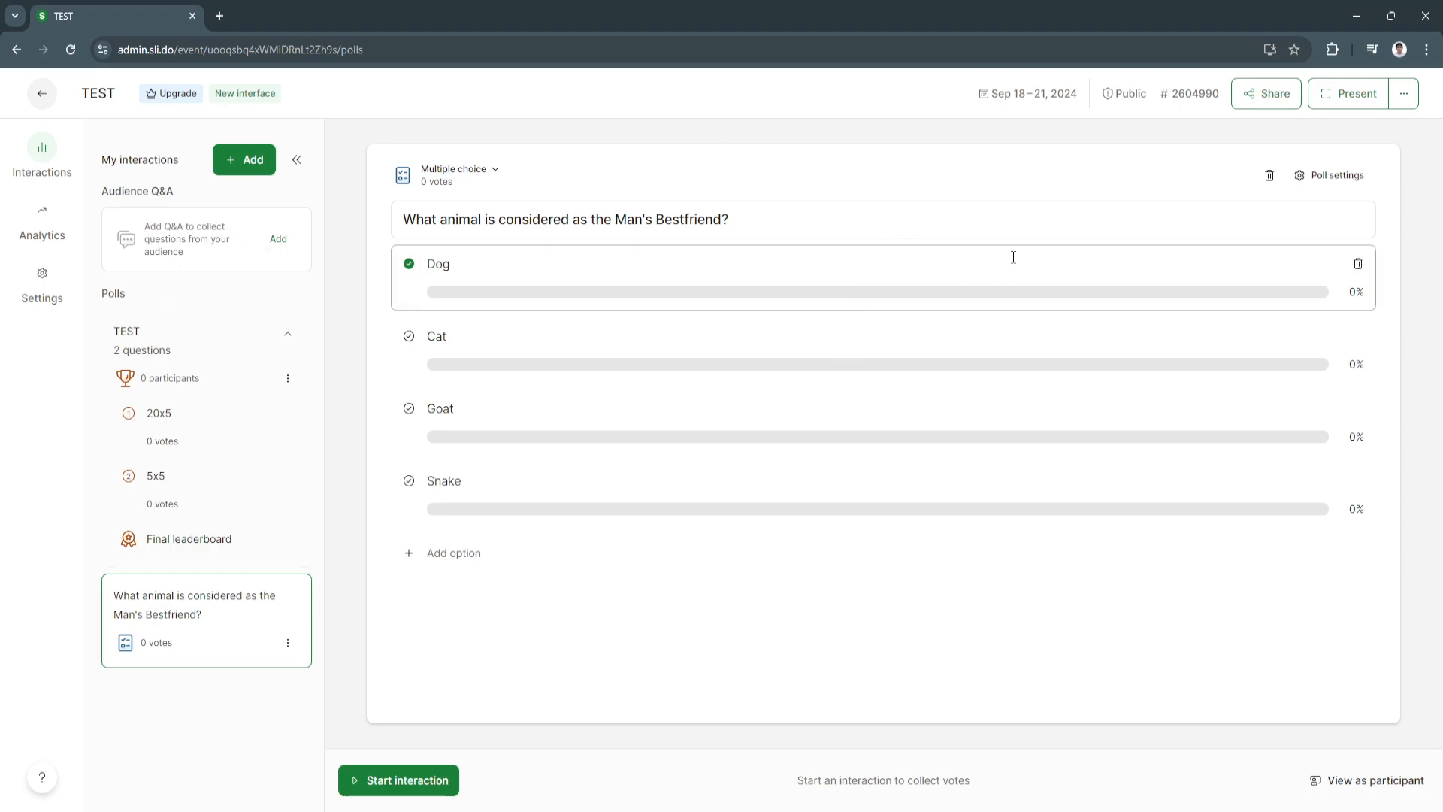
mouse_move(1214, 143)
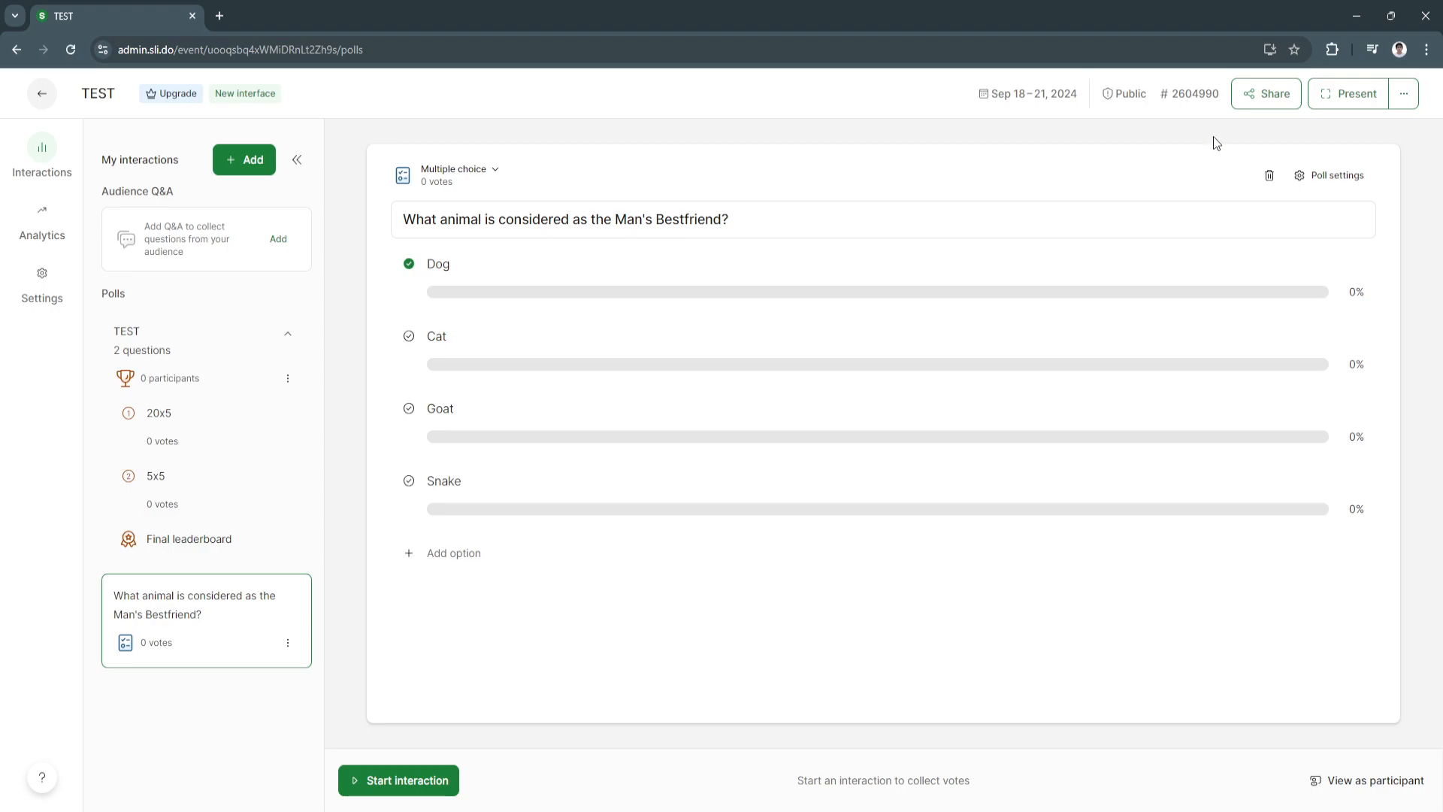
Copy the TEST event's participant joining link from the Share panel.
left_click(1267, 93)
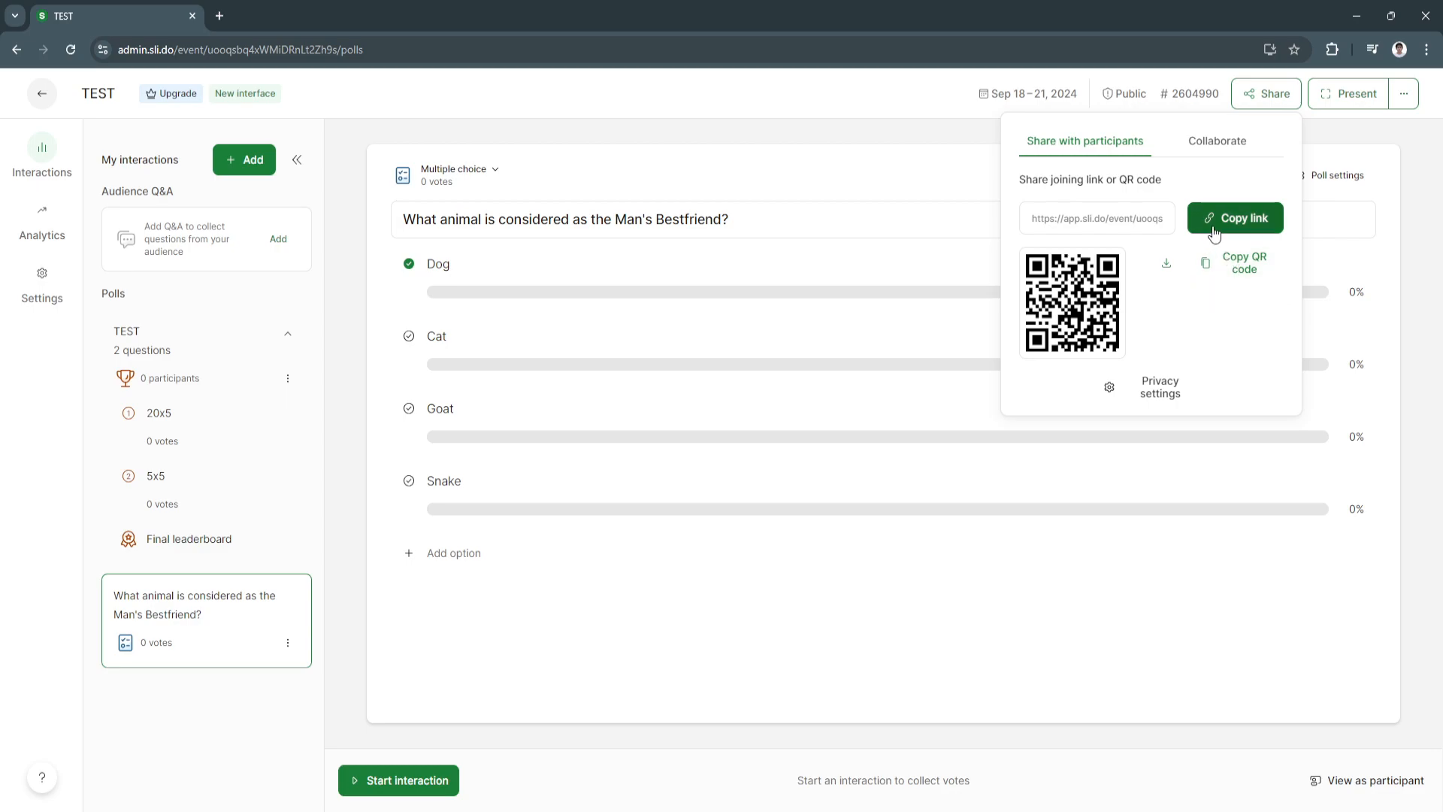
left_click(1235, 218)
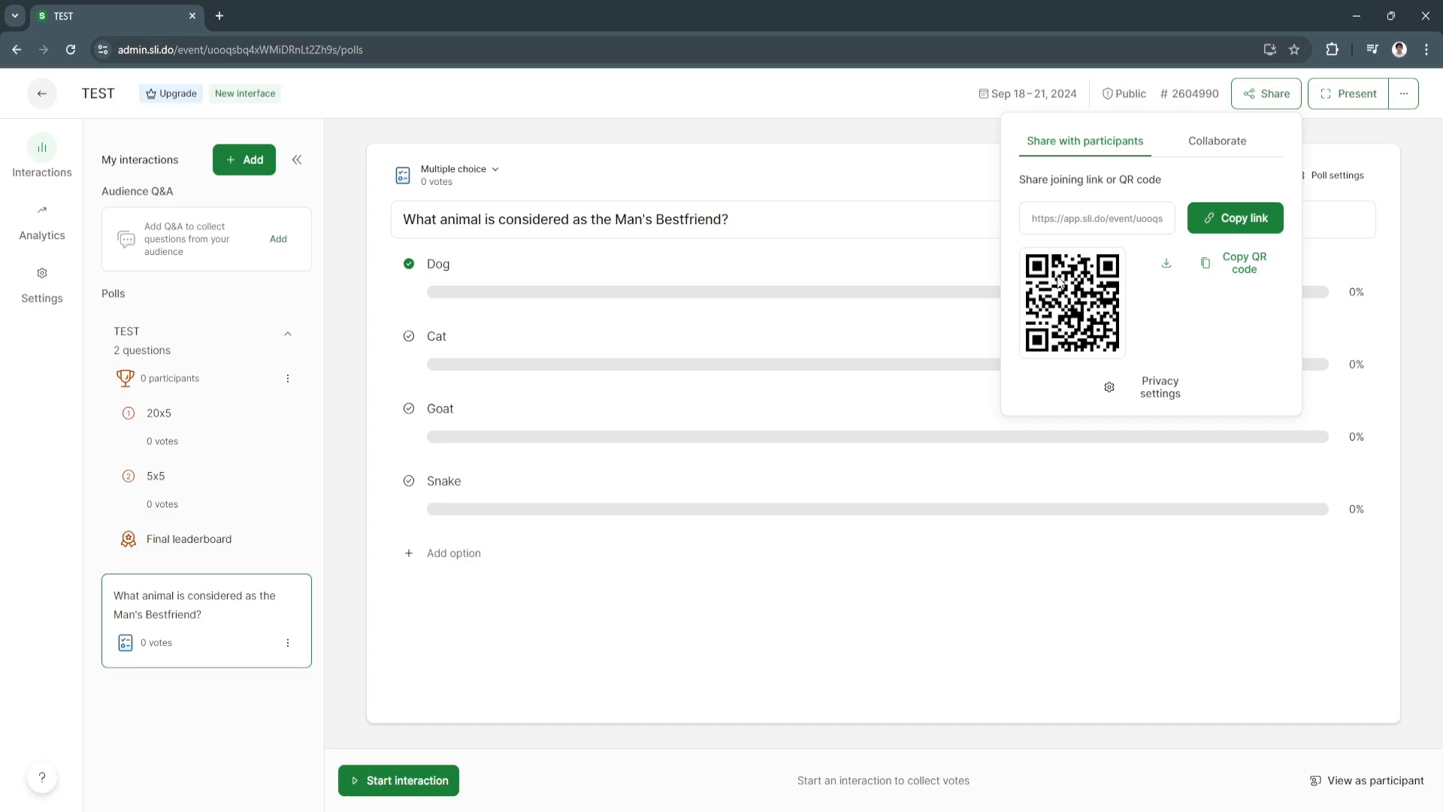
mouse_move(1166, 263)
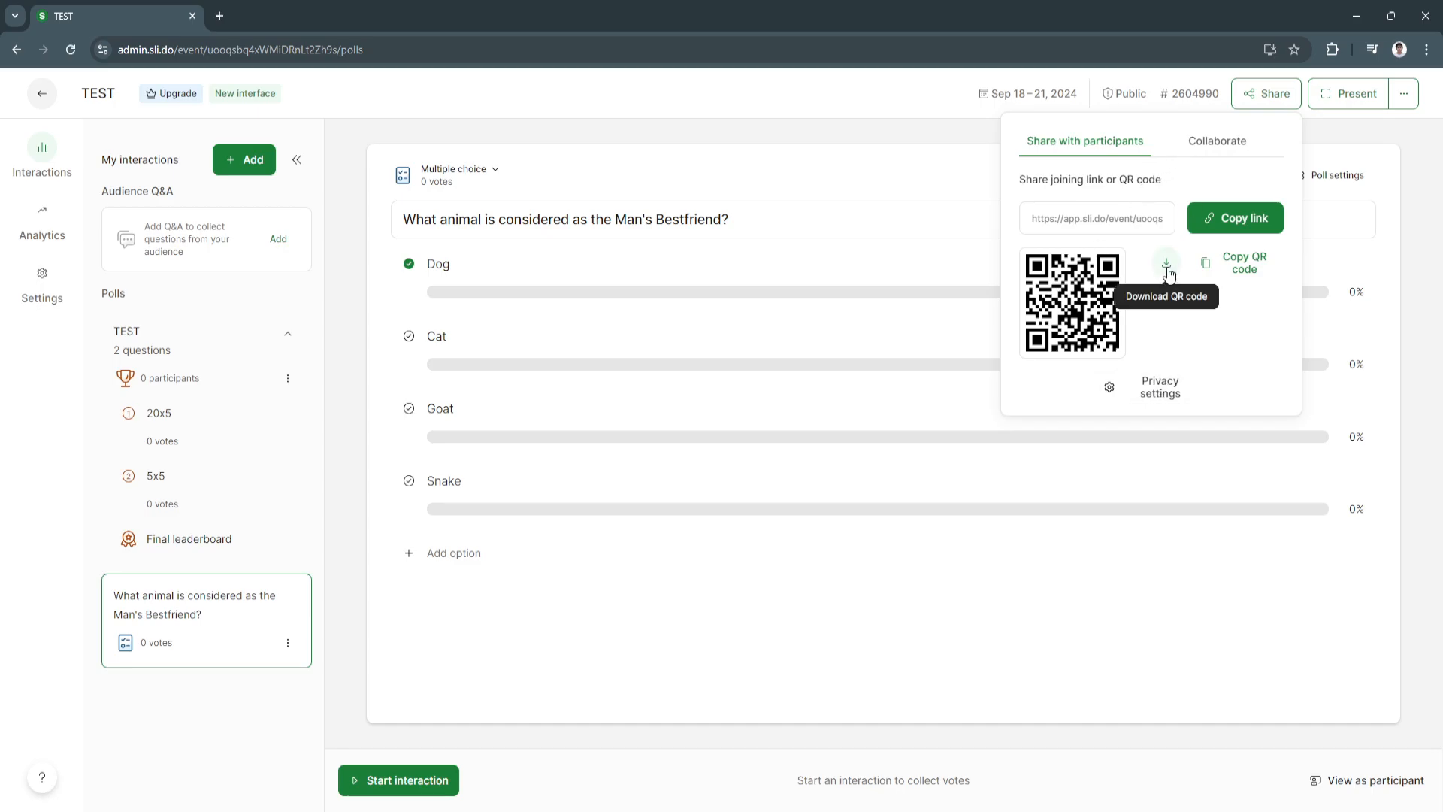
mouse_move(220, 16)
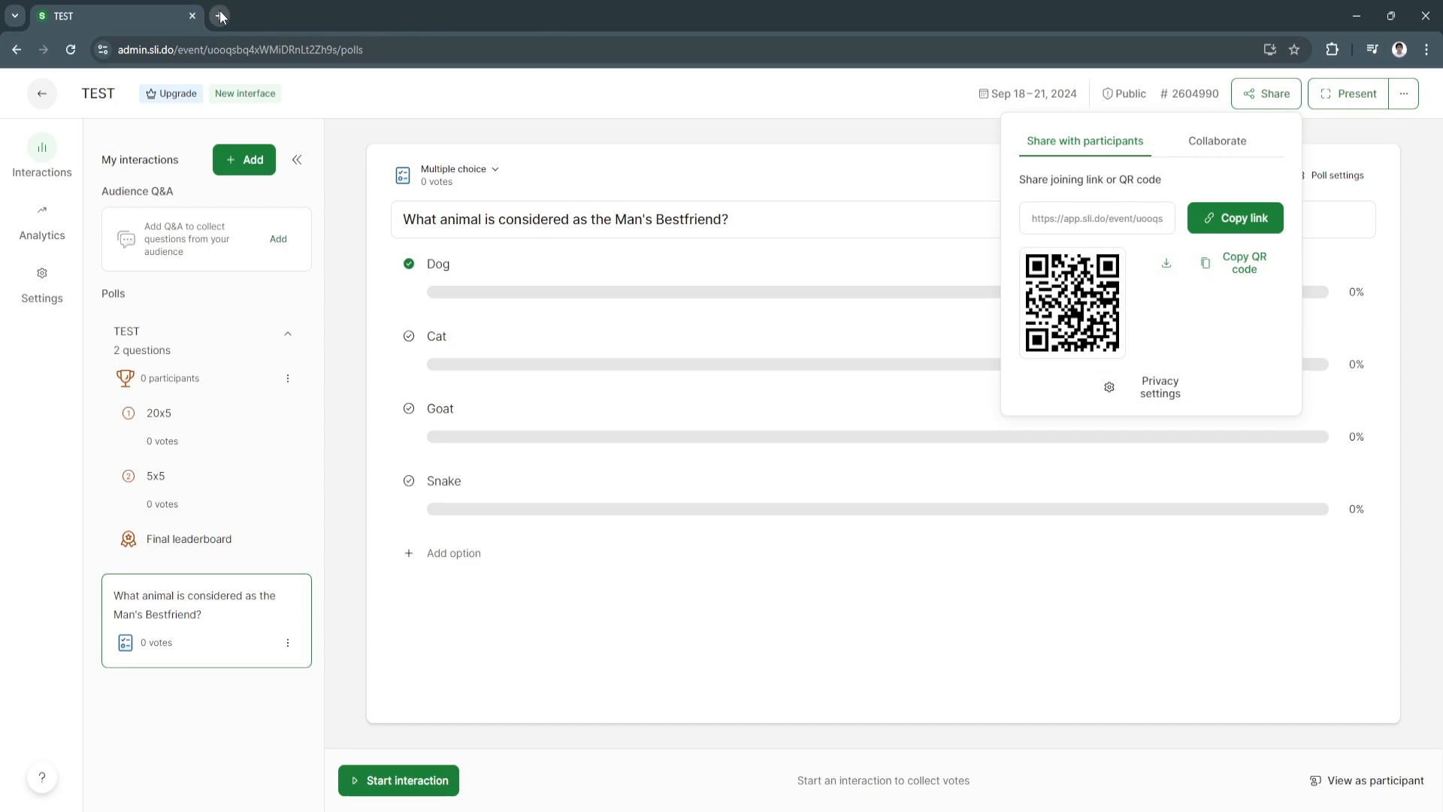
Open a new browser tab for the participant joining link.
left_click(221, 16)
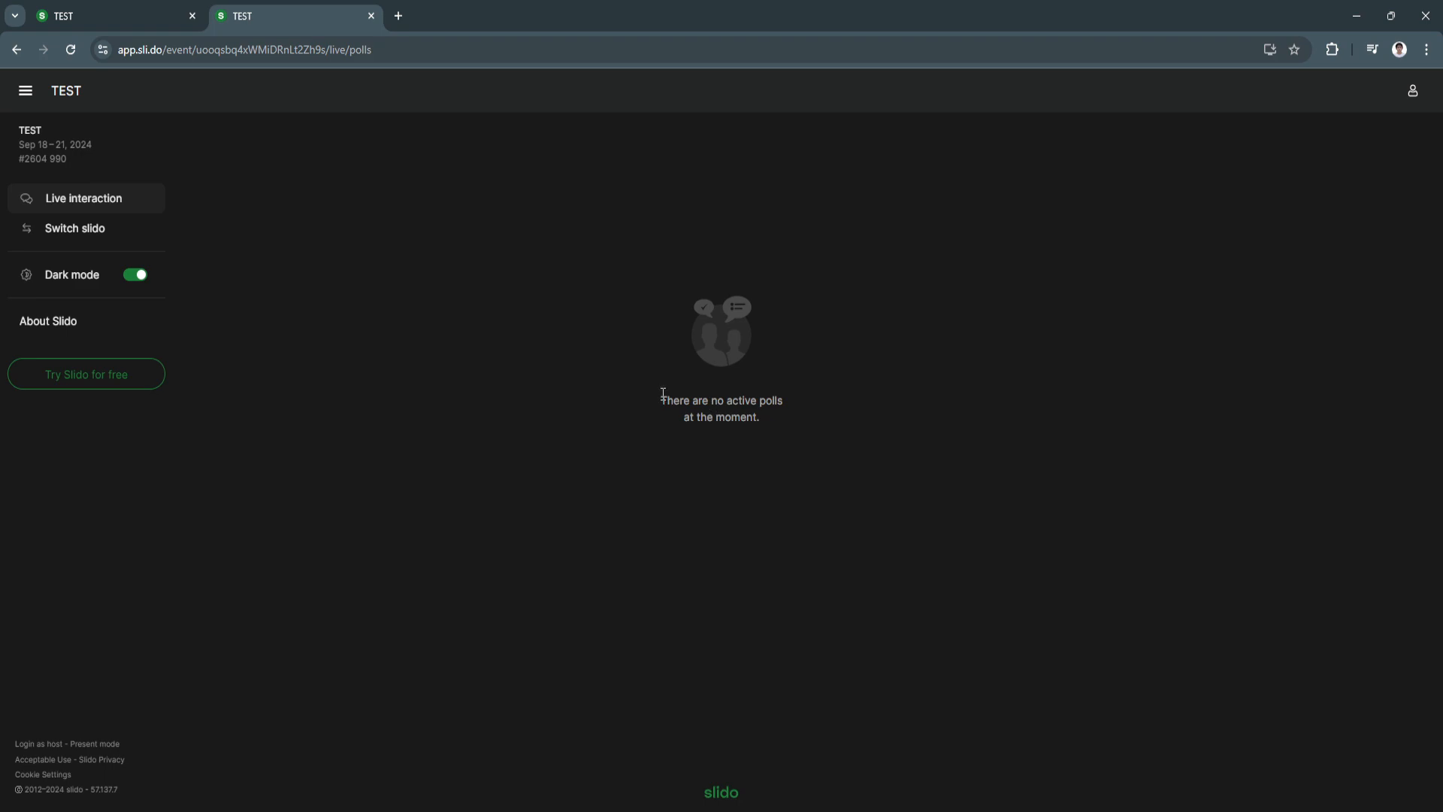
mouse_move(726, 430)
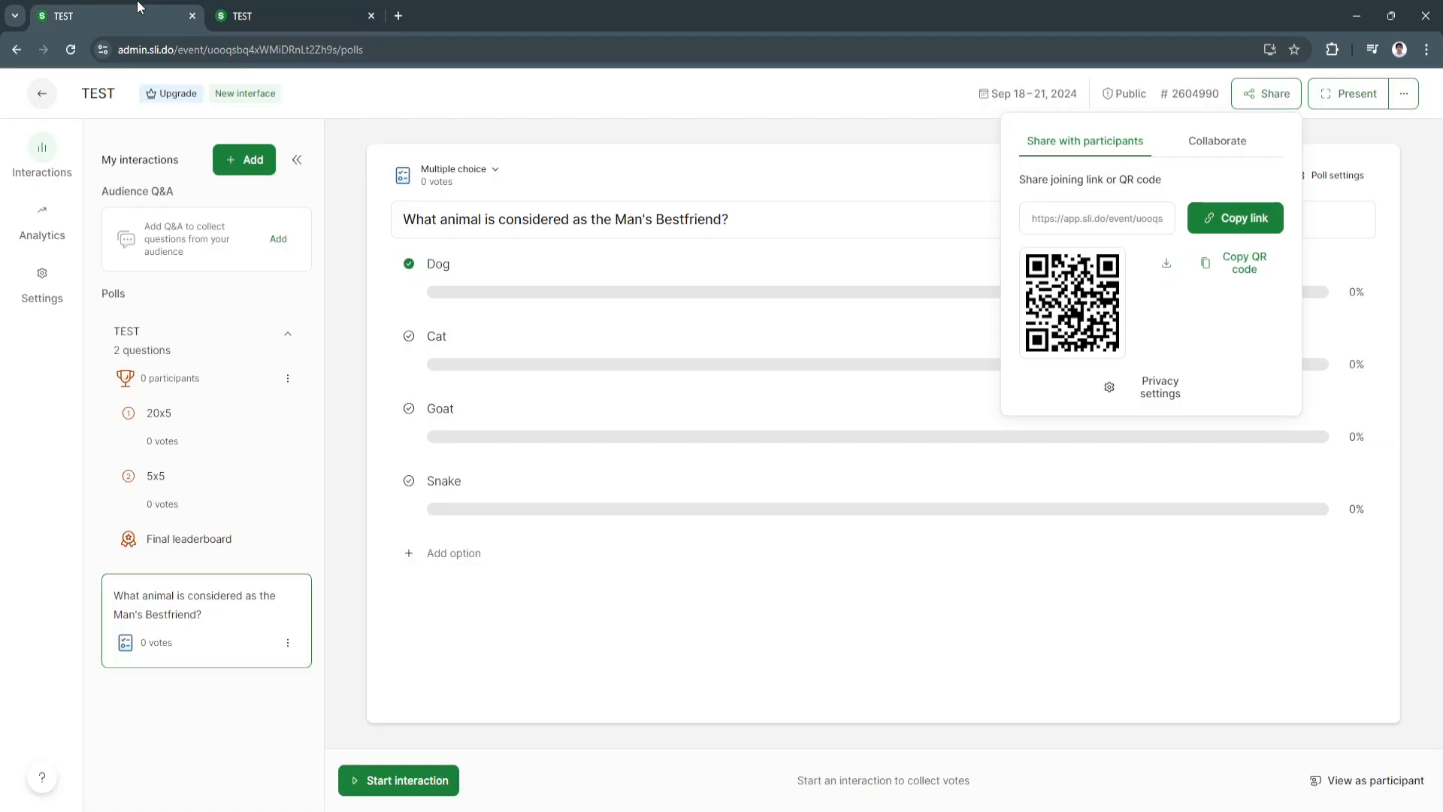
mouse_move(402, 746)
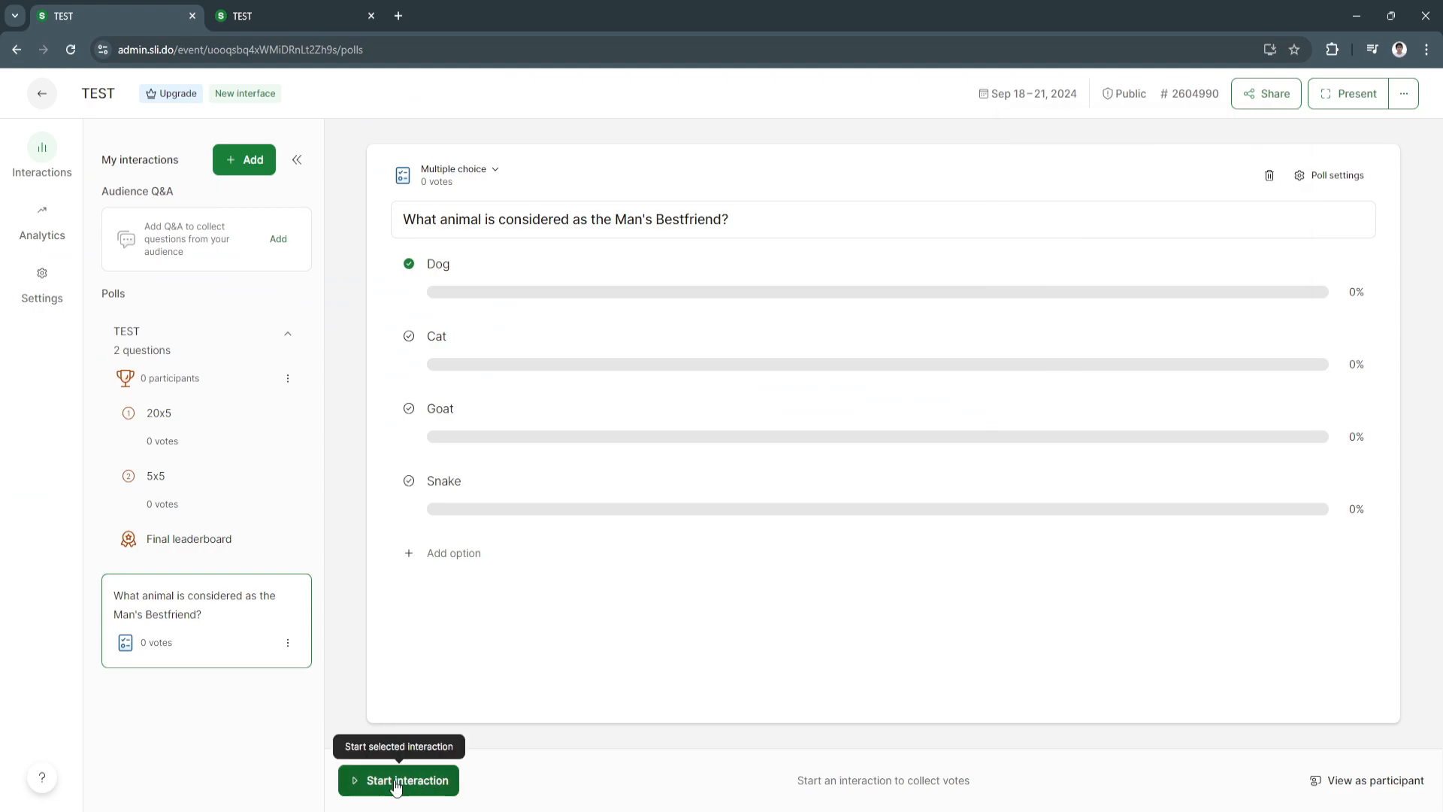
Start the 'What animal…' poll and vote Dog as the participant, showing 100%.
left_click(397, 780)
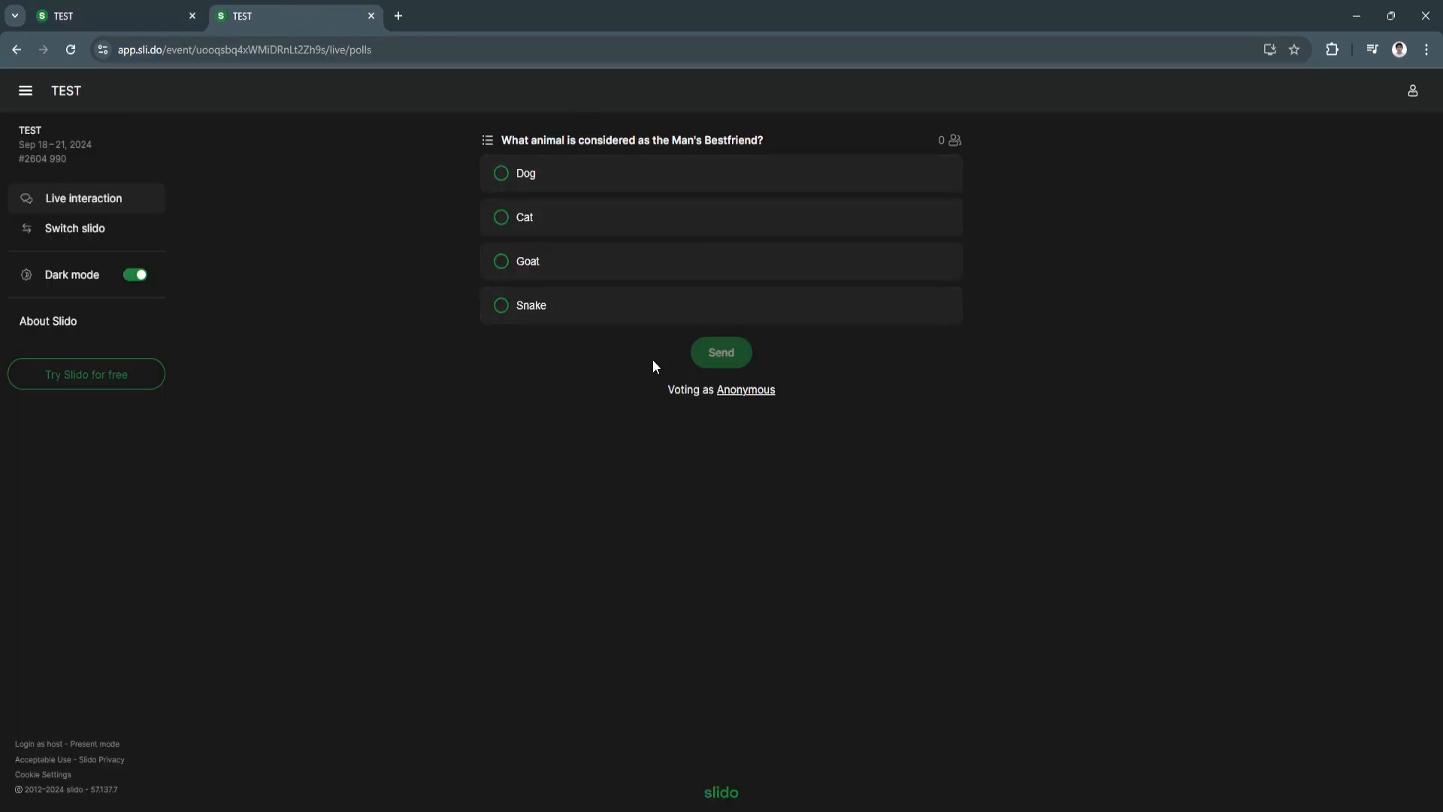
mouse_move(613, 287)
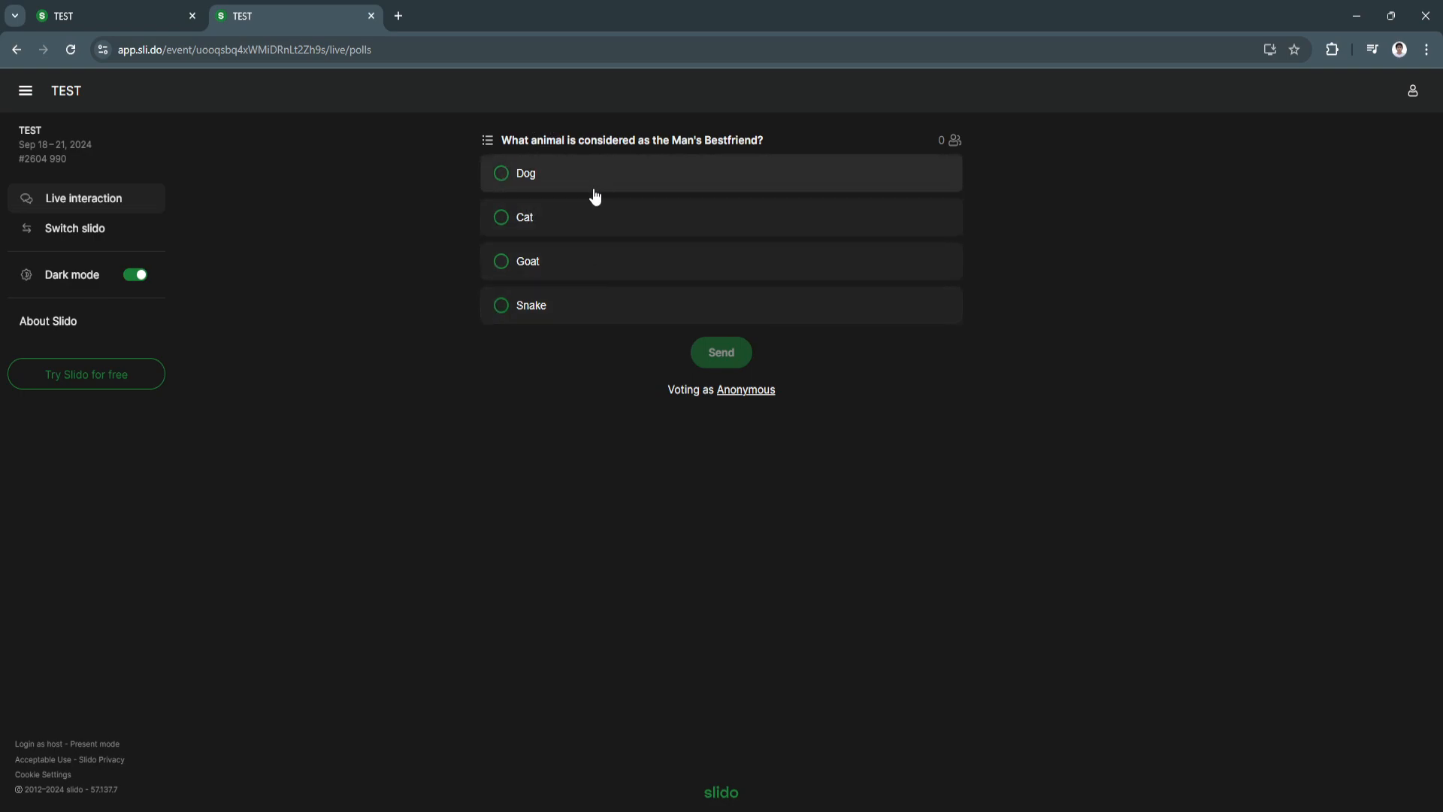
mouse_move(554, 171)
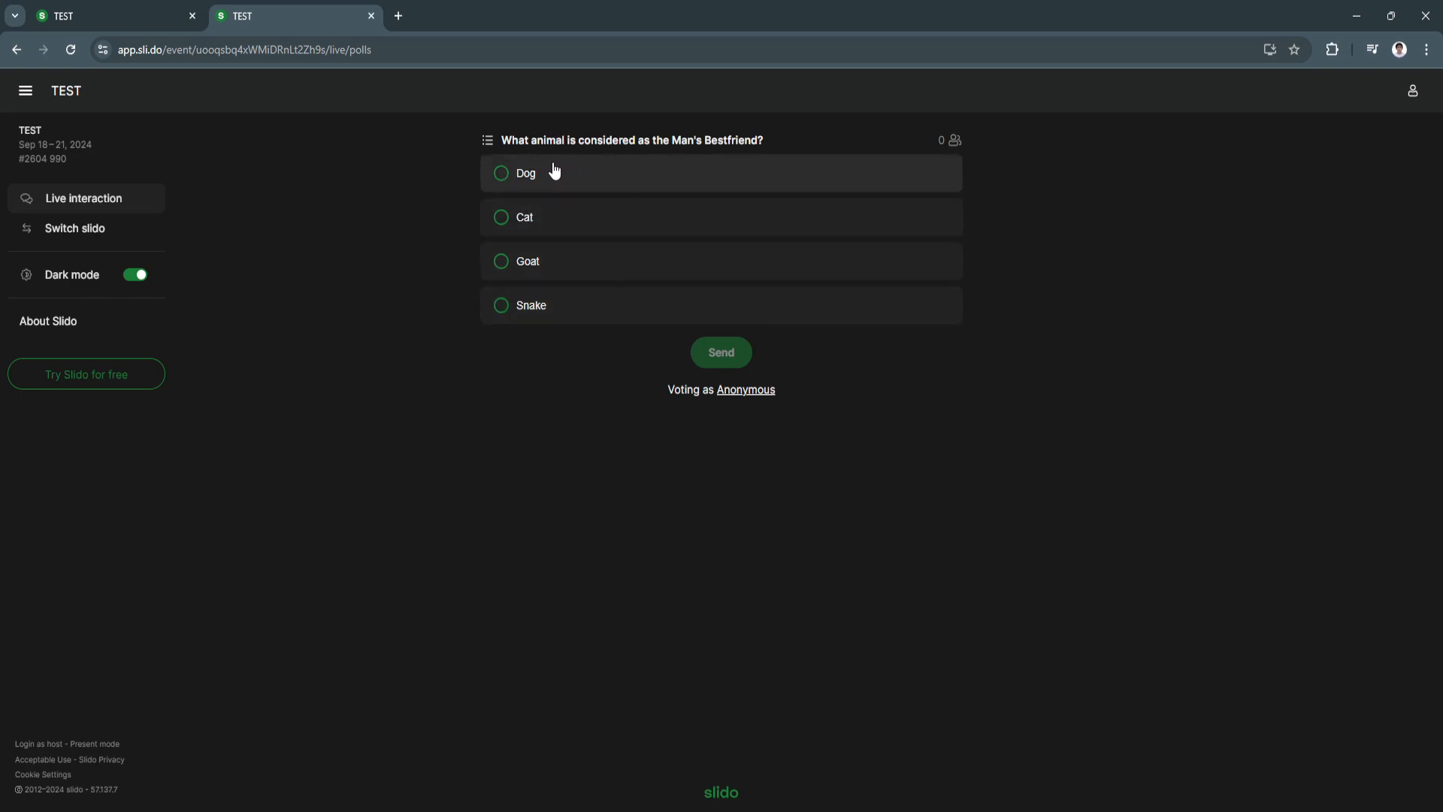
mouse_move(533, 180)
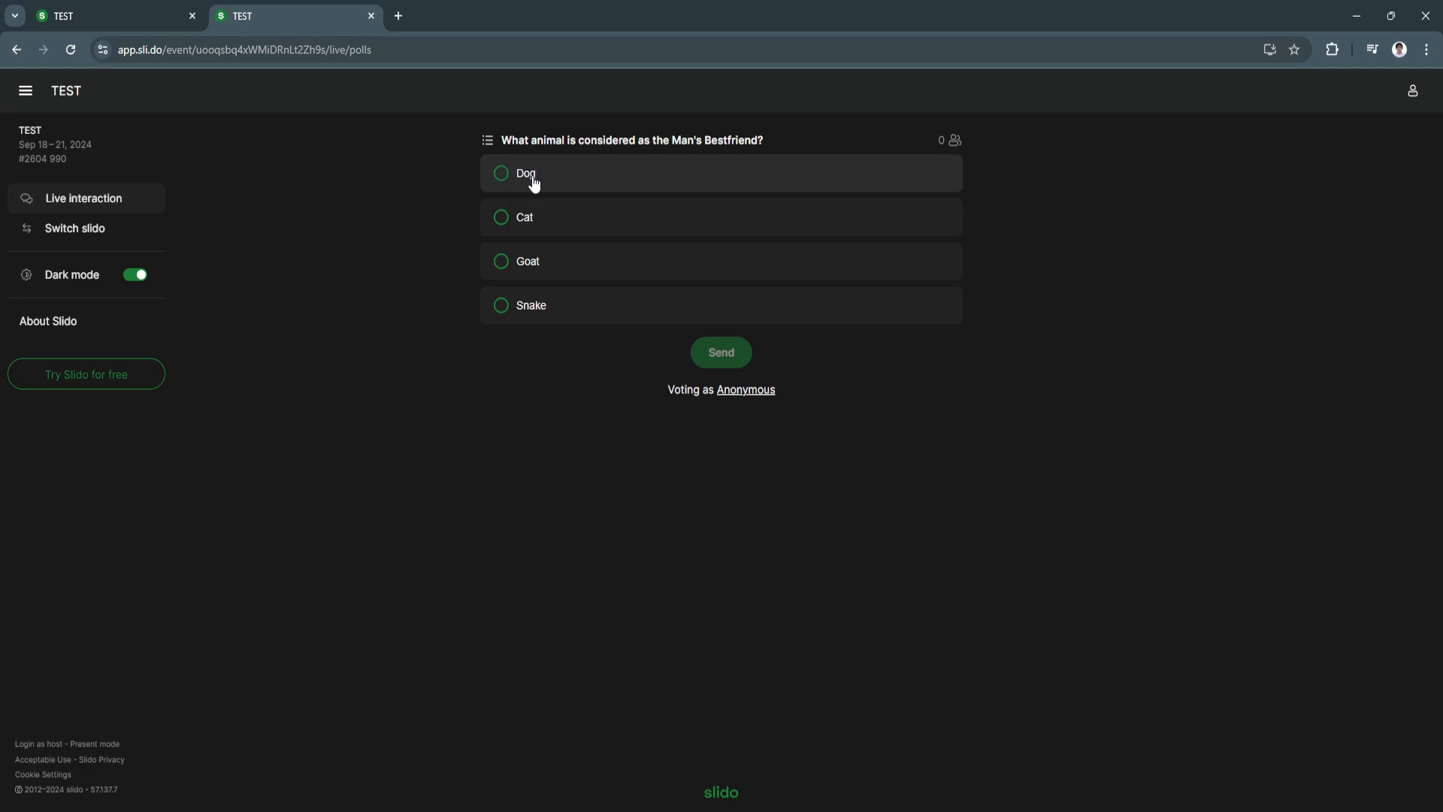
left_click(720, 352)
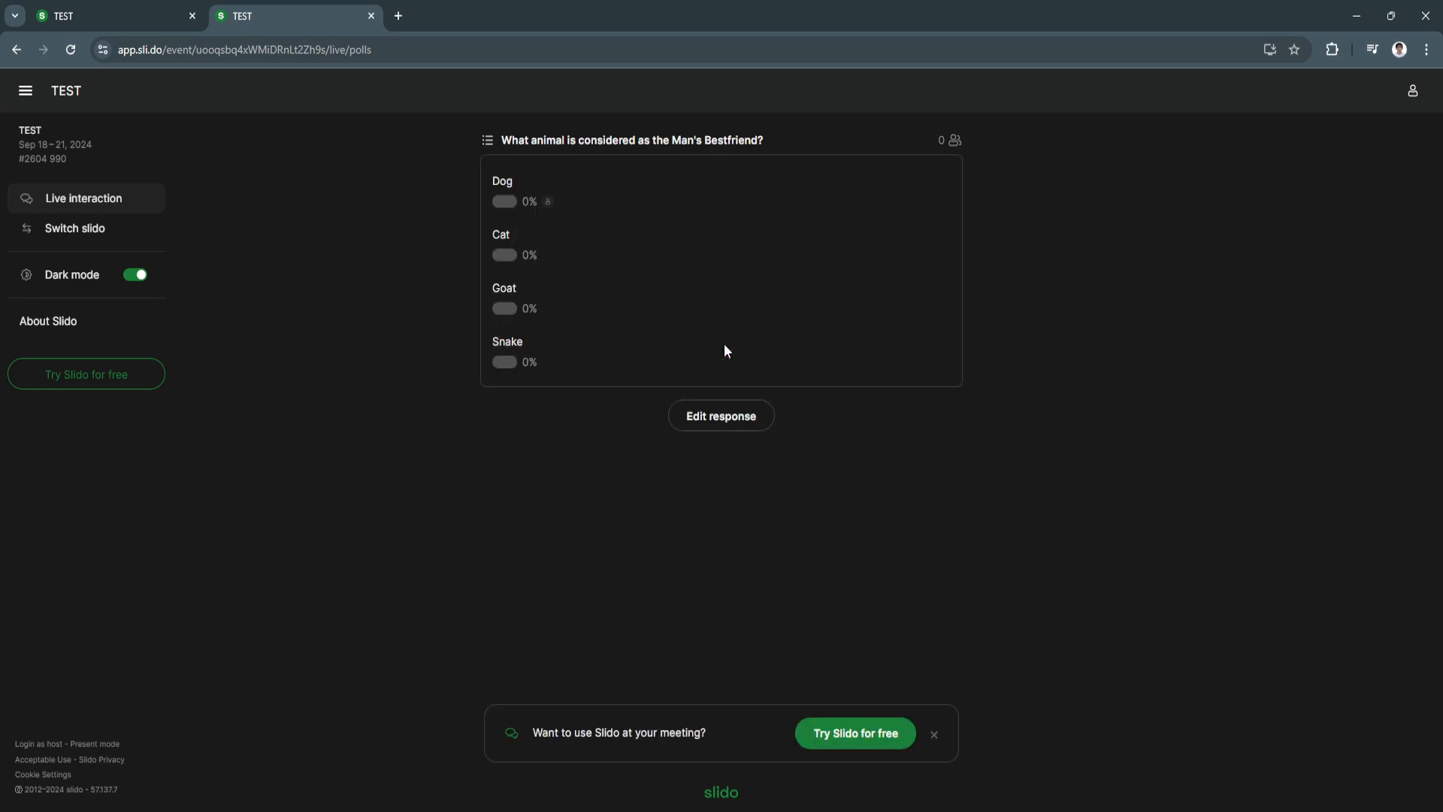
left_click(504, 181)
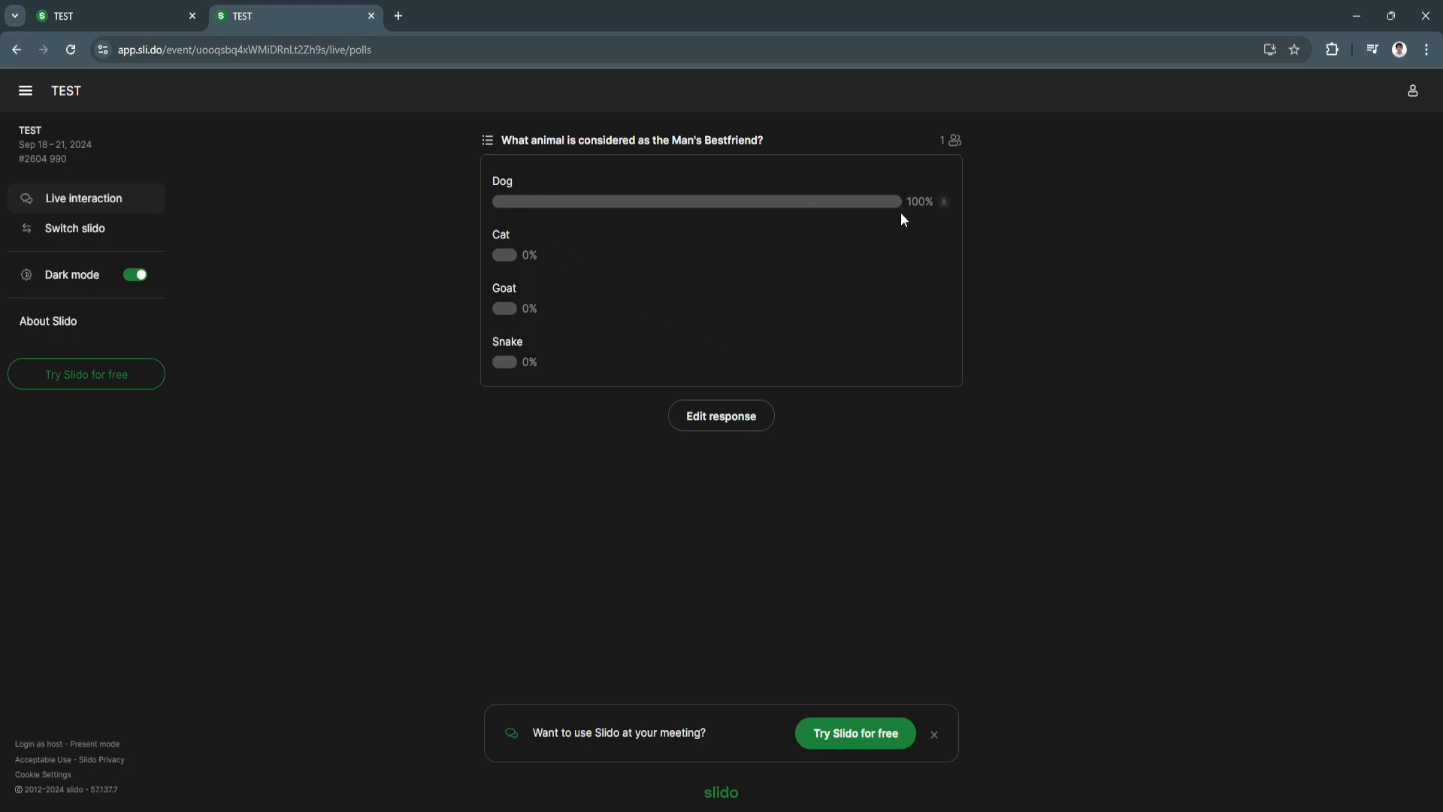
mouse_move(750, 243)
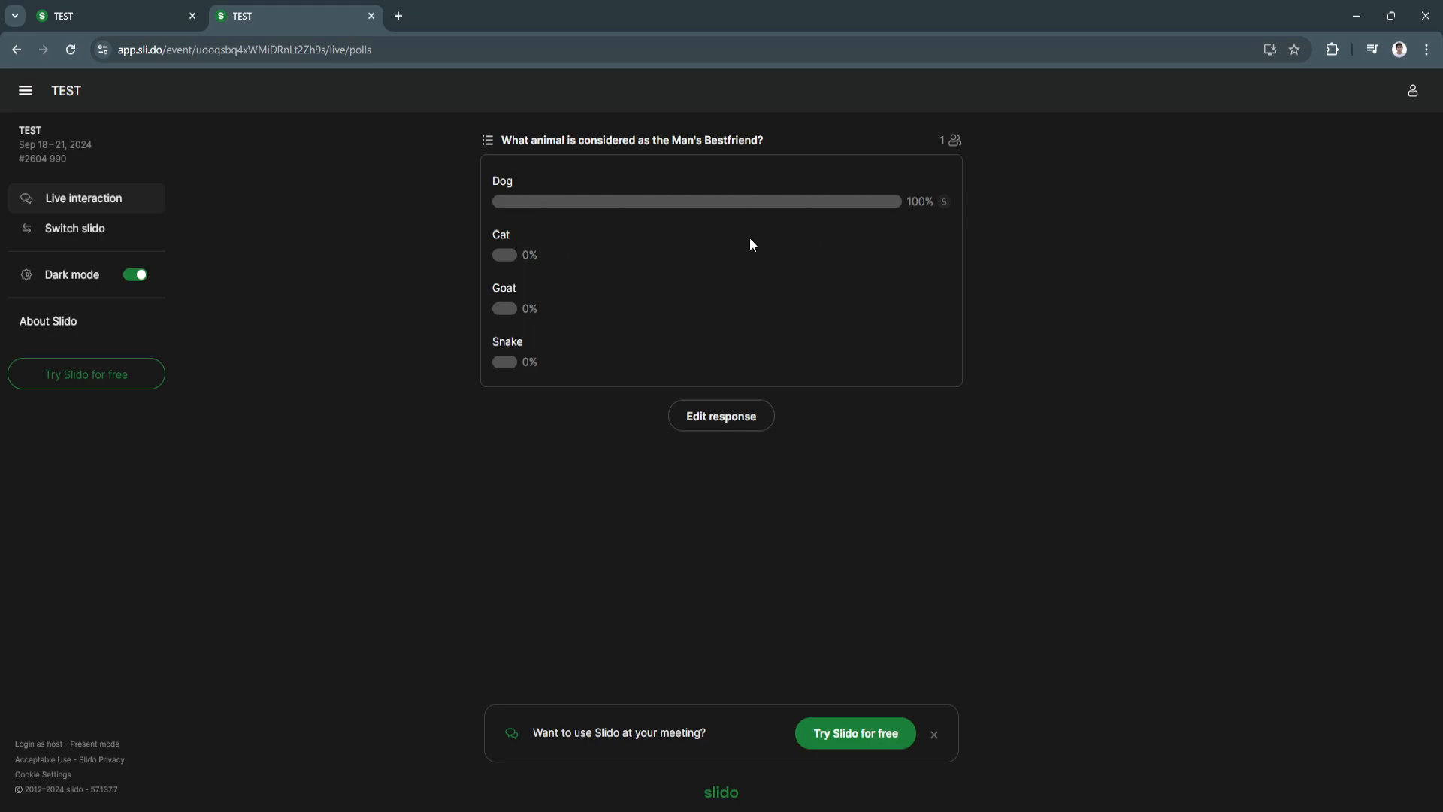
mouse_move(504, 220)
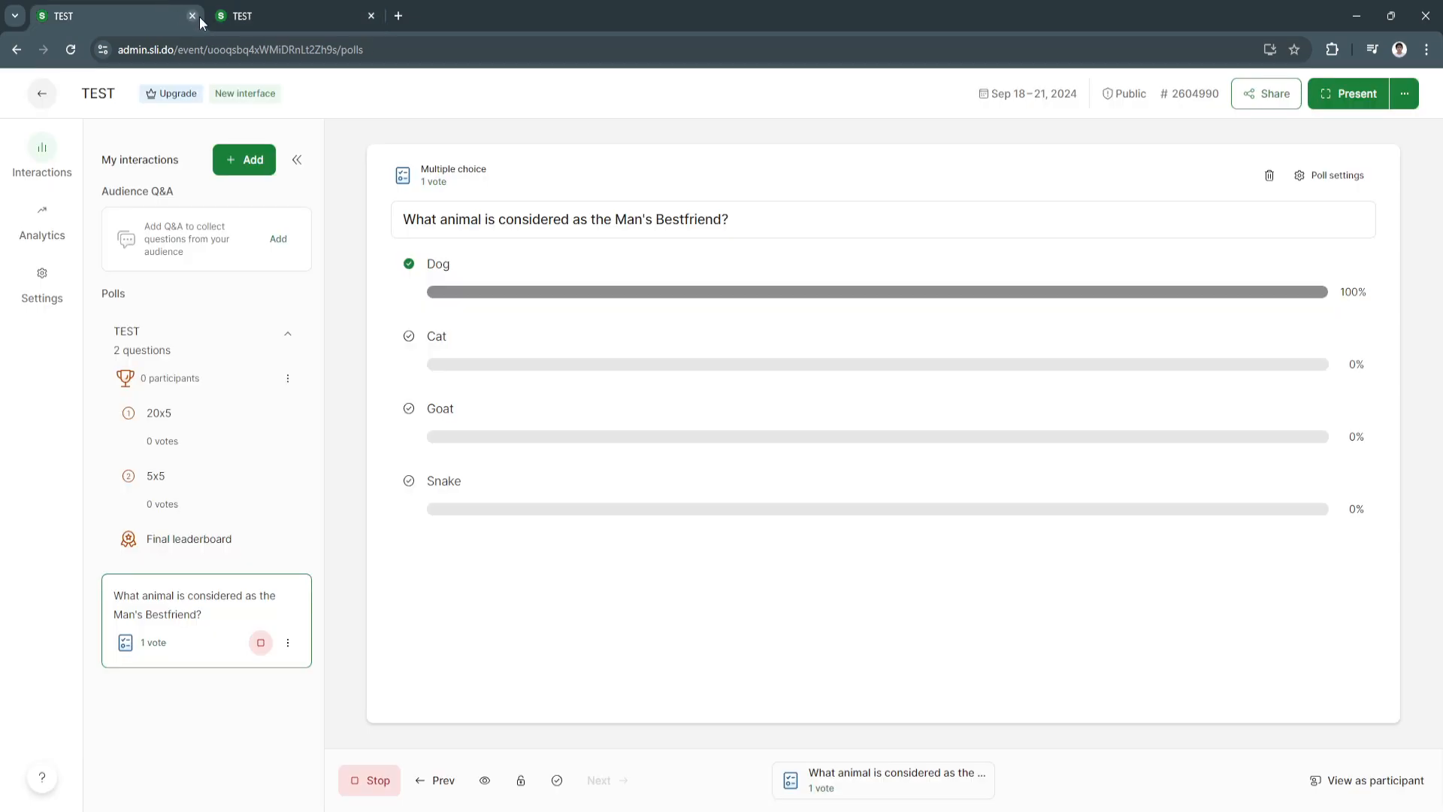
mouse_move(402, 317)
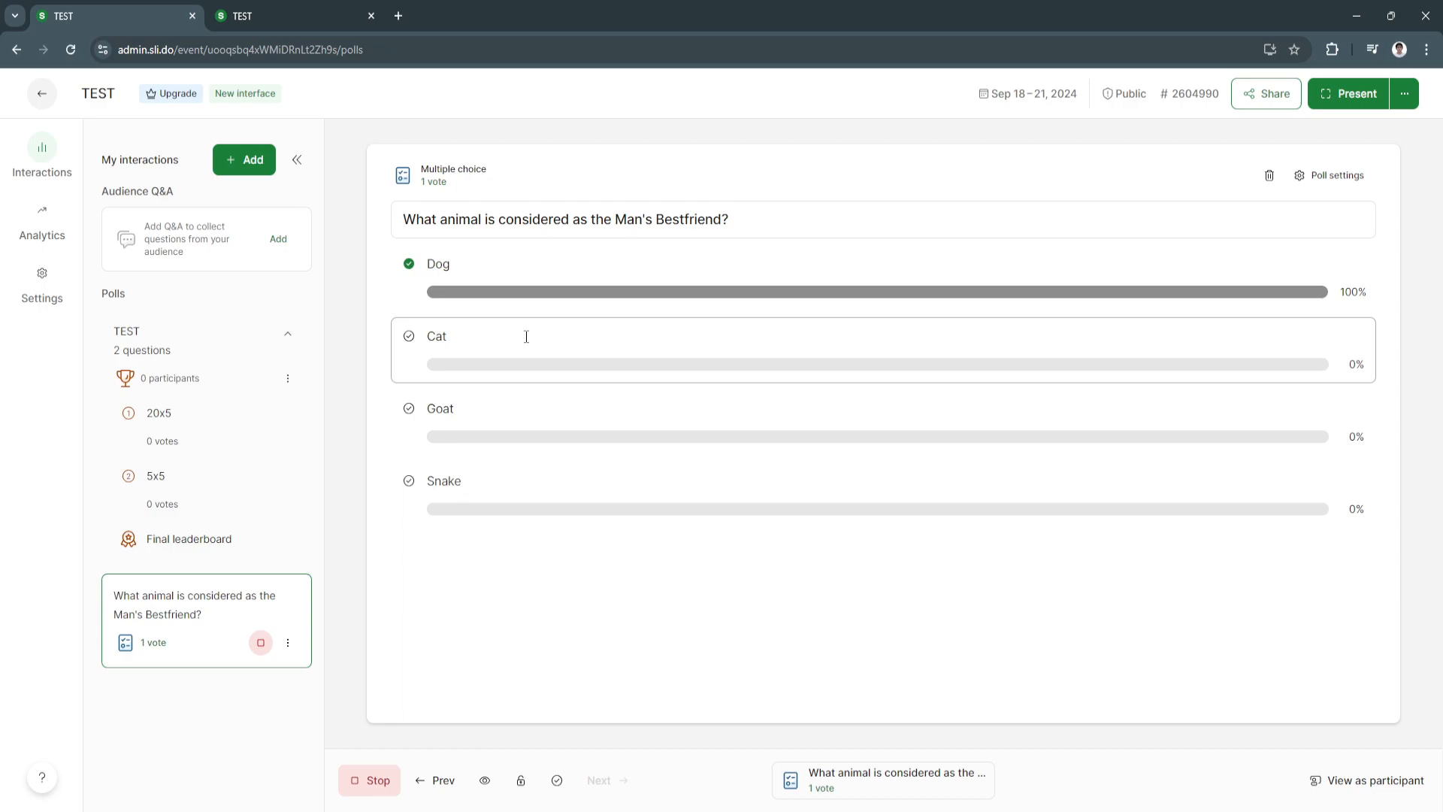
mouse_move(518, 313)
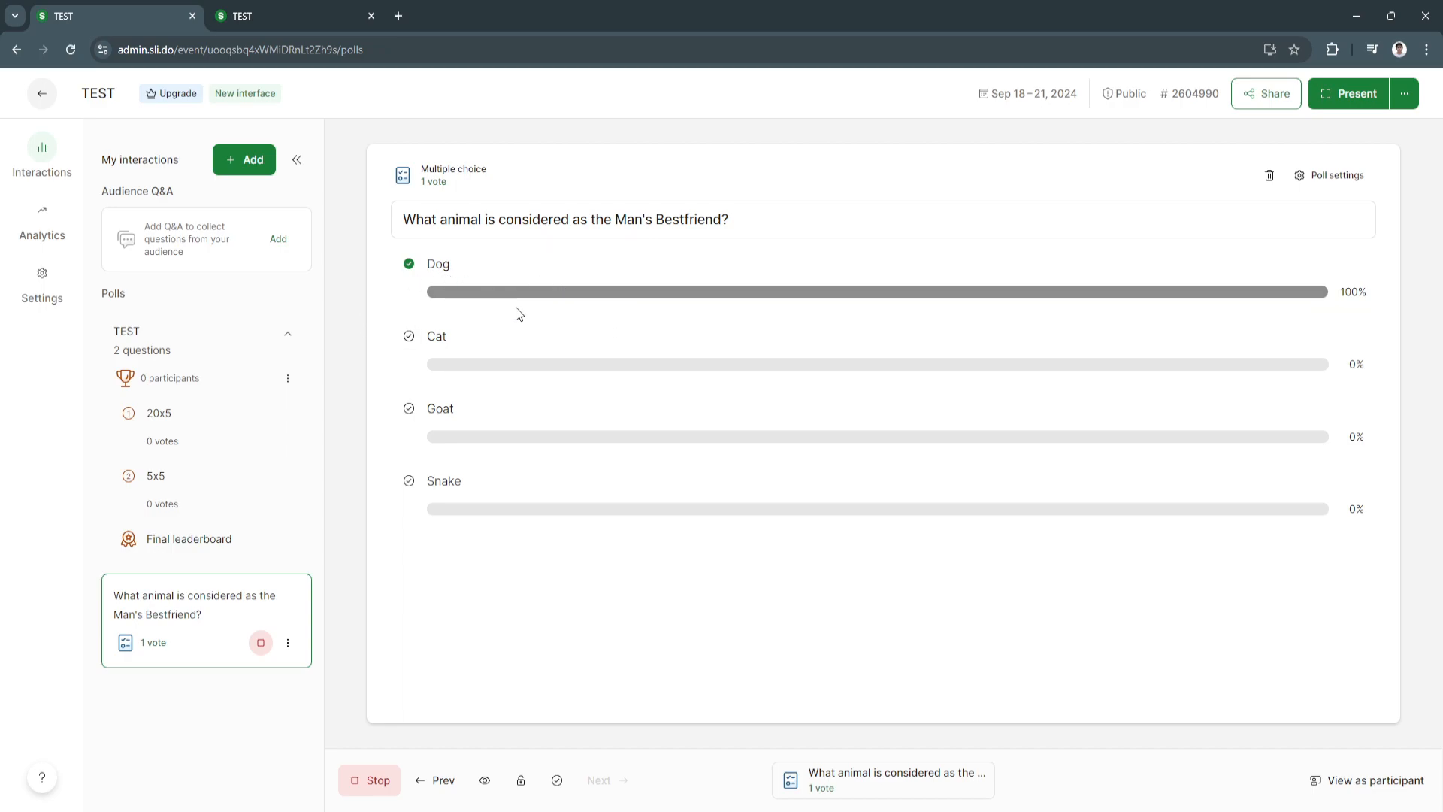
mouse_move(579, 323)
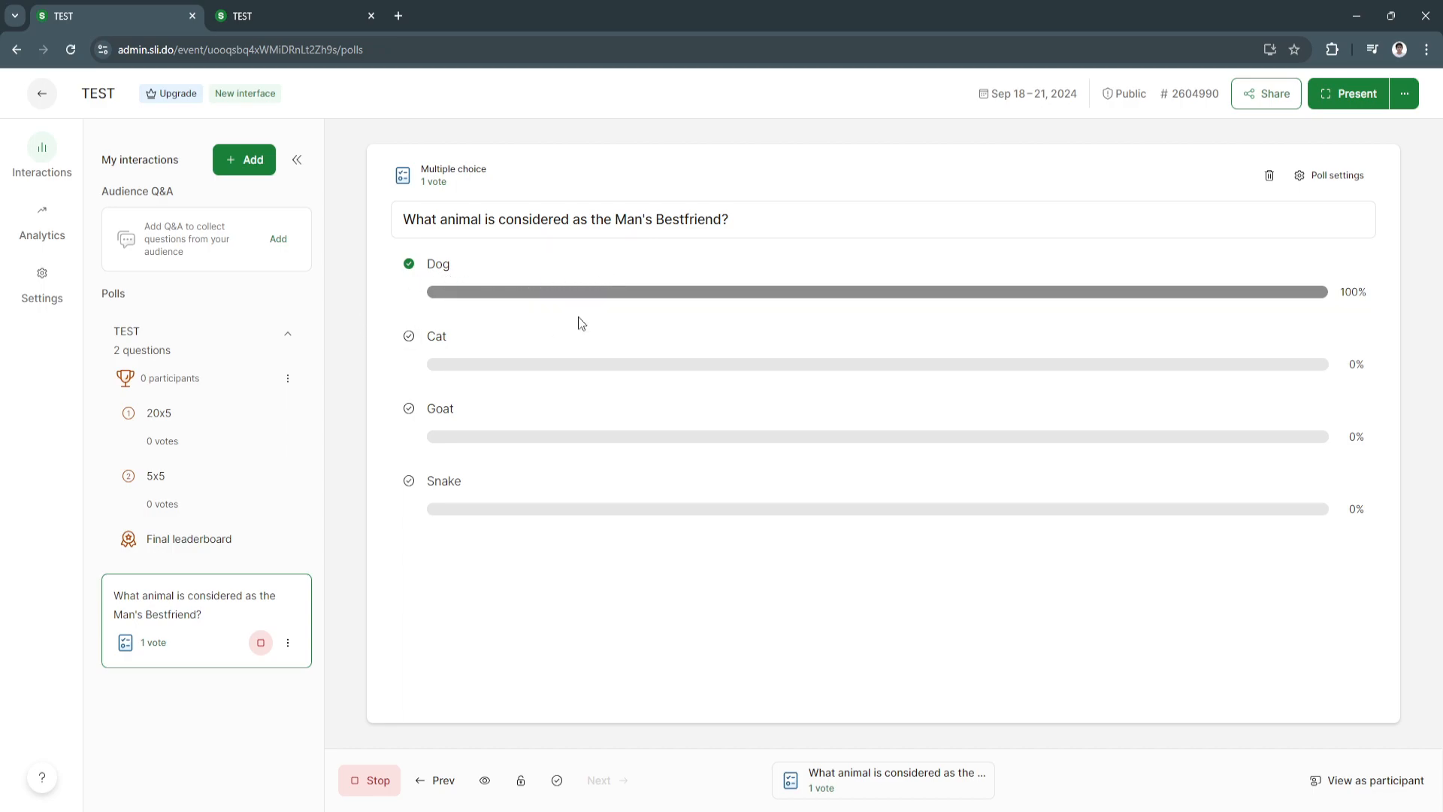
Stop the animal poll, start the TEST quiz, and join as CJ from the participant tab.
left_click(127, 331)
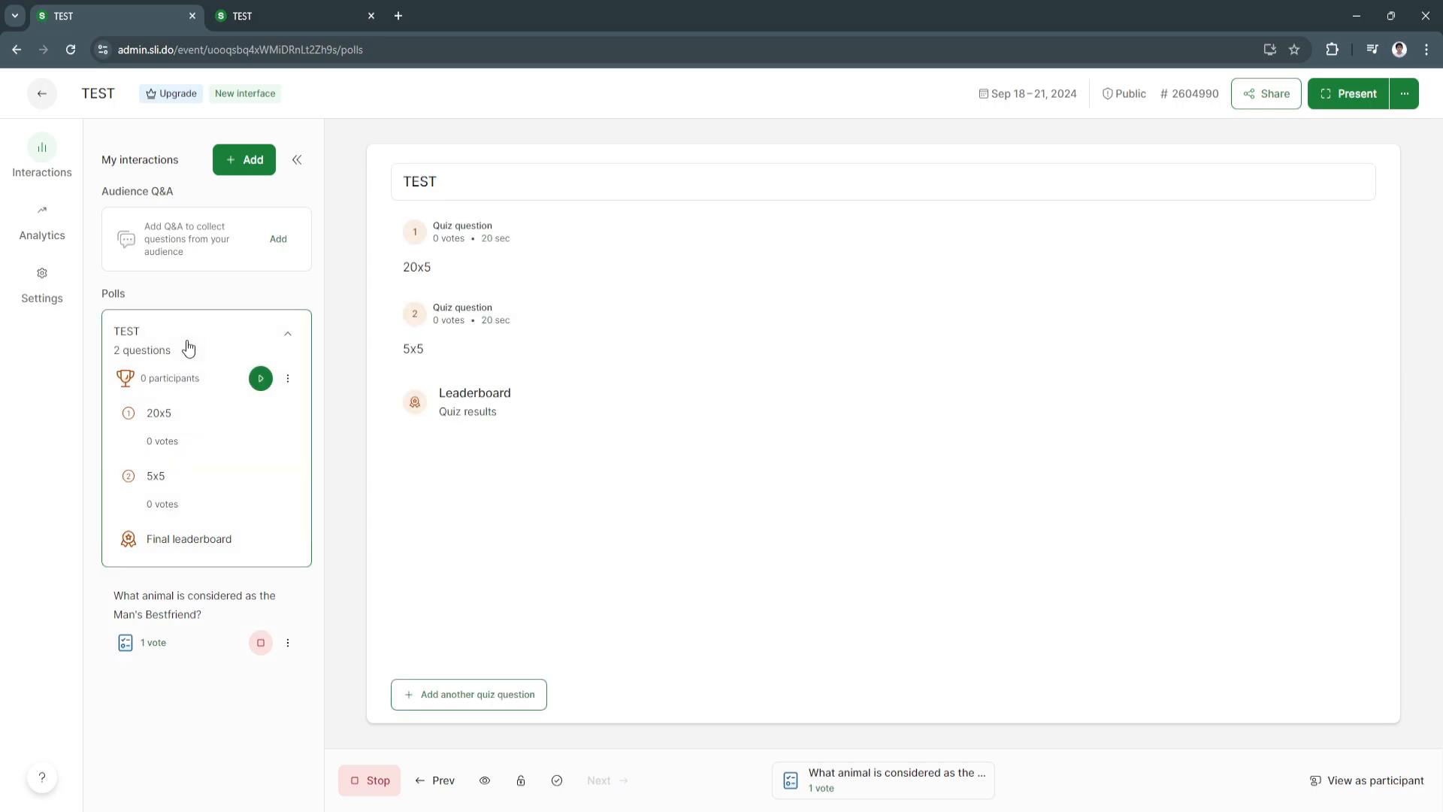
left_click(295, 16)
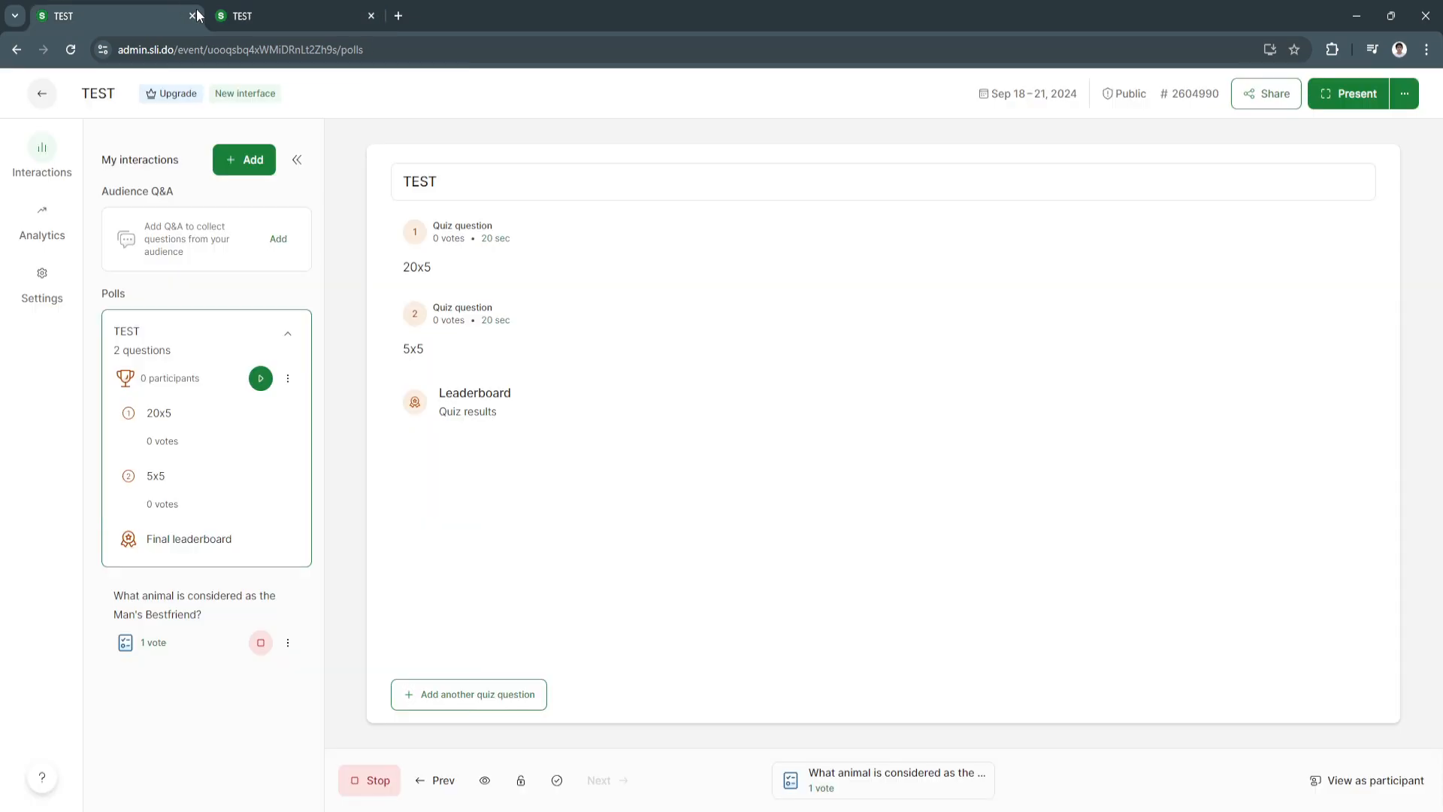
mouse_move(468, 694)
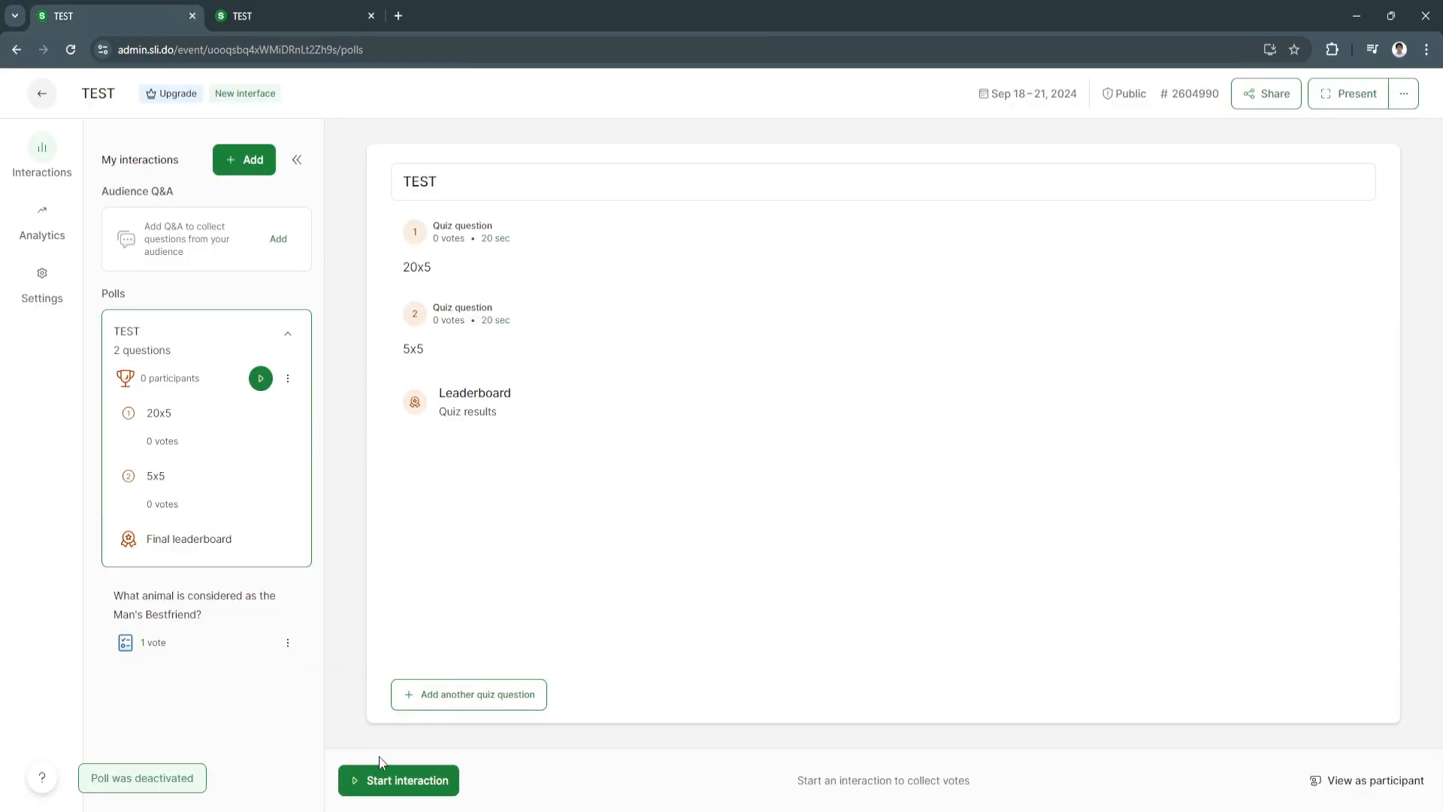
left_click(398, 779)
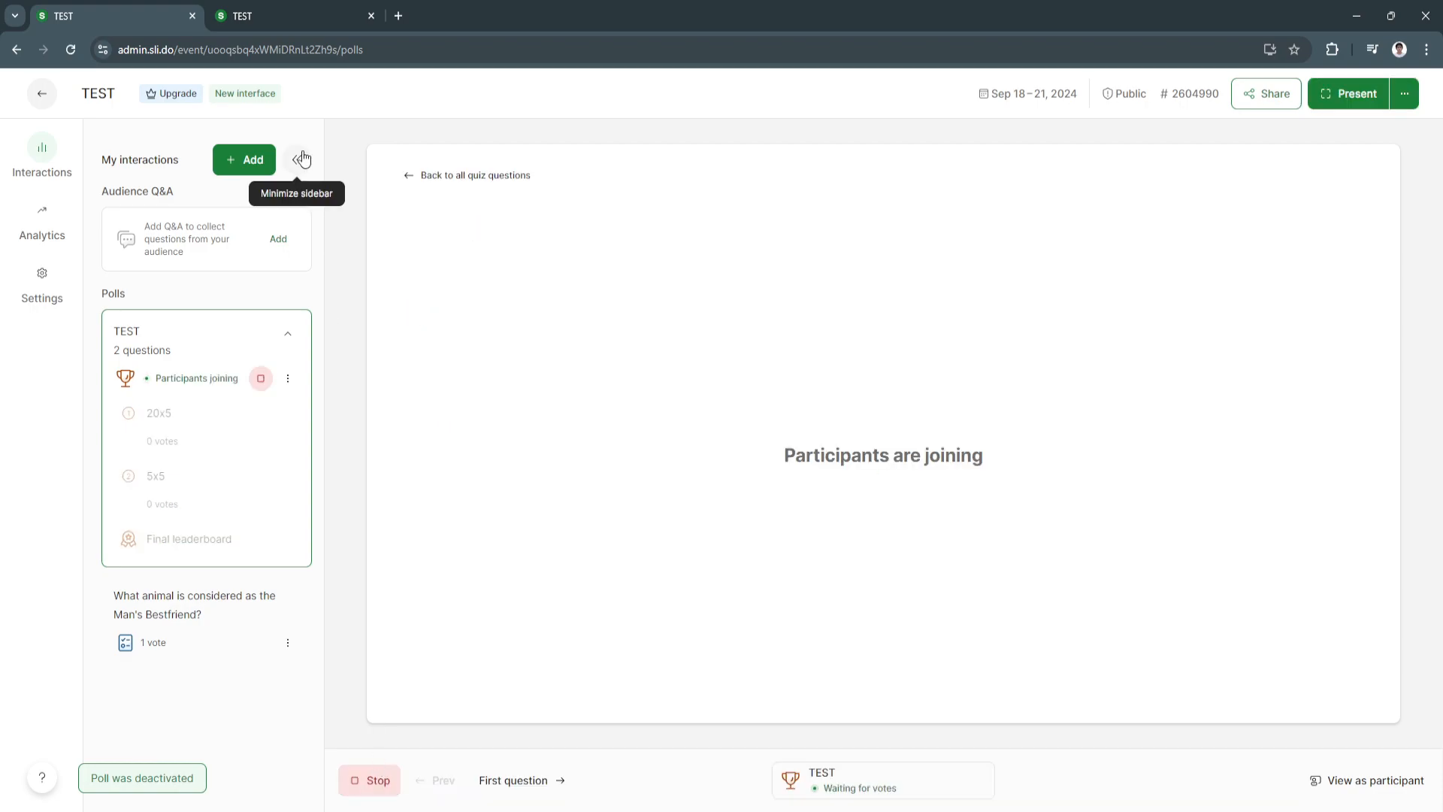
left_click(294, 16)
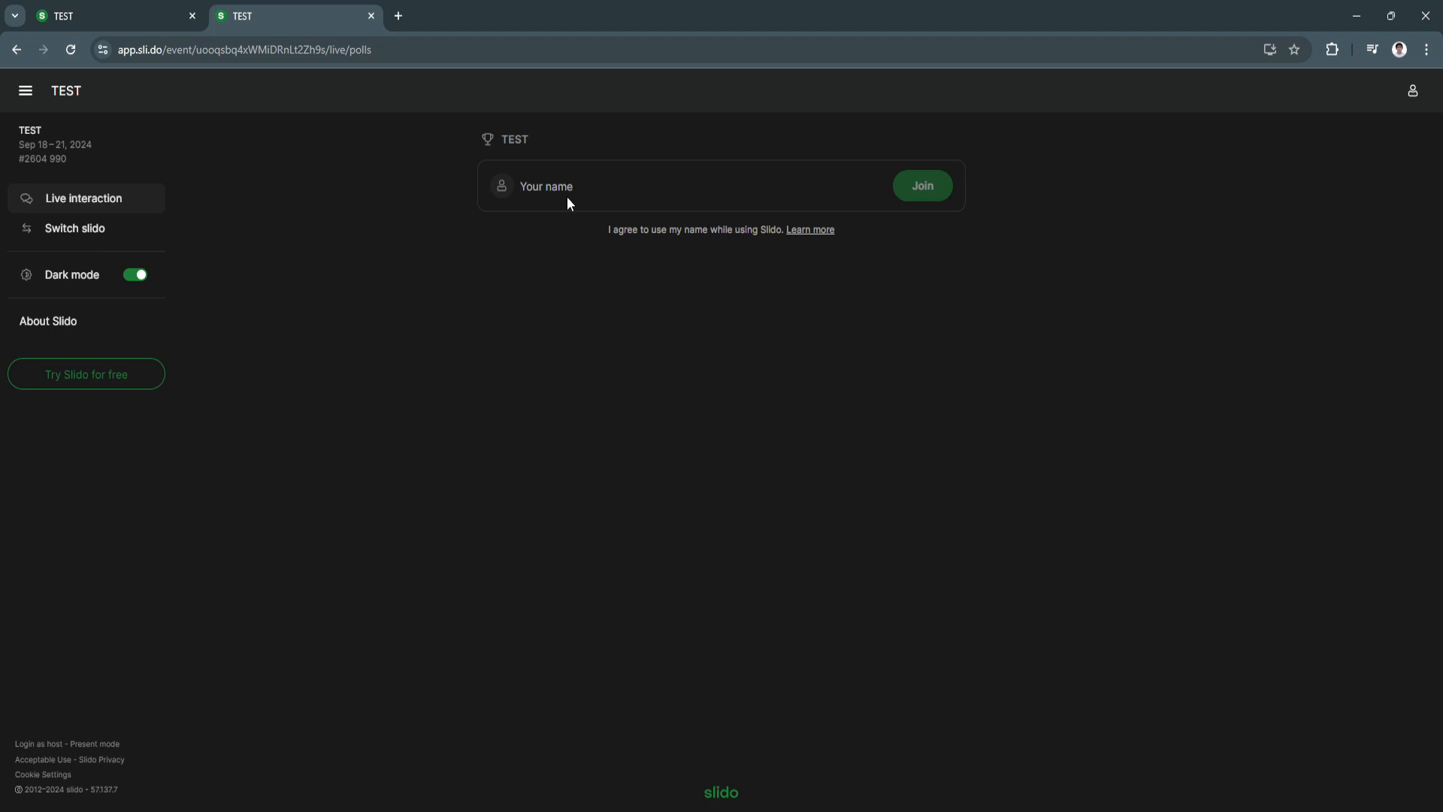
left_click(922, 185)
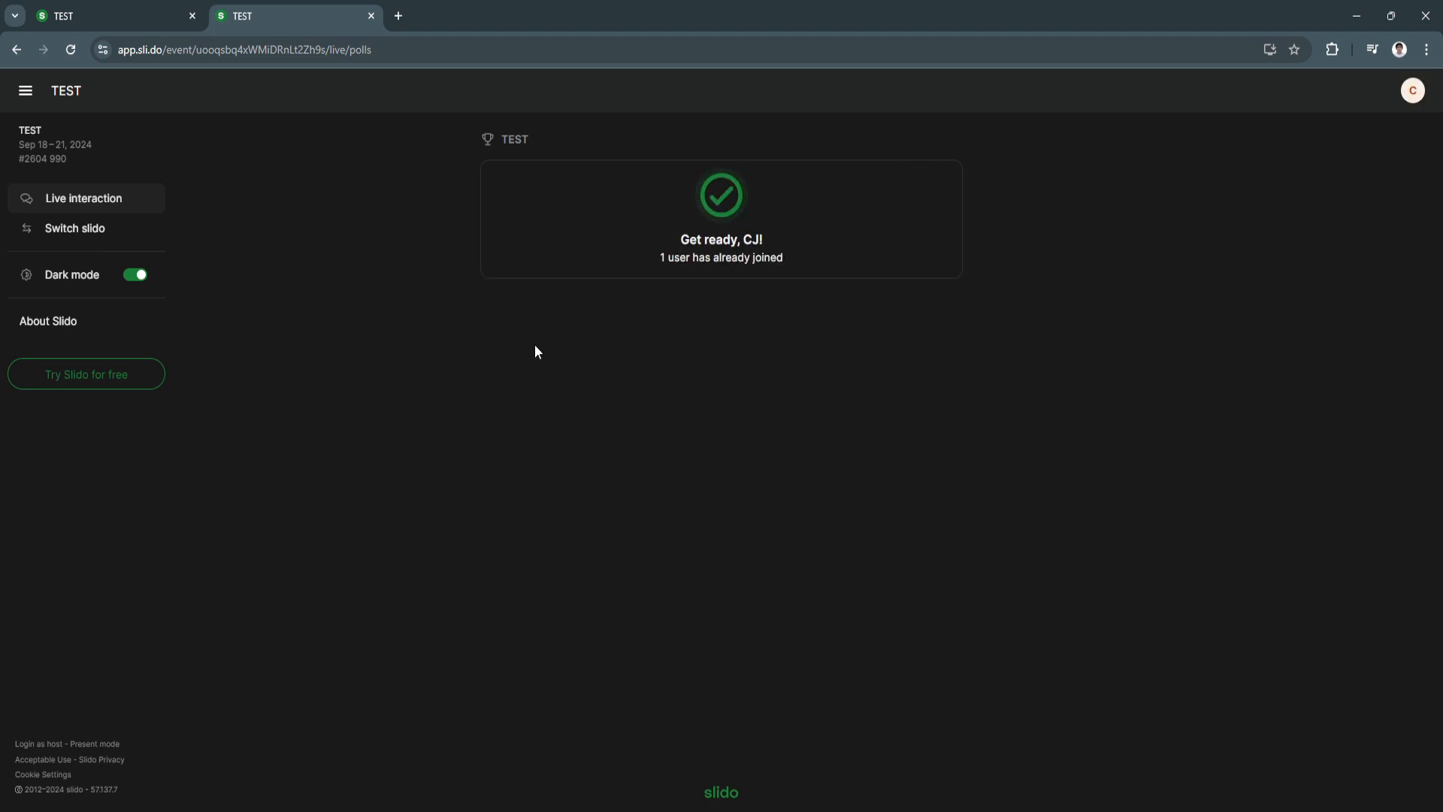
mouse_move(458, 370)
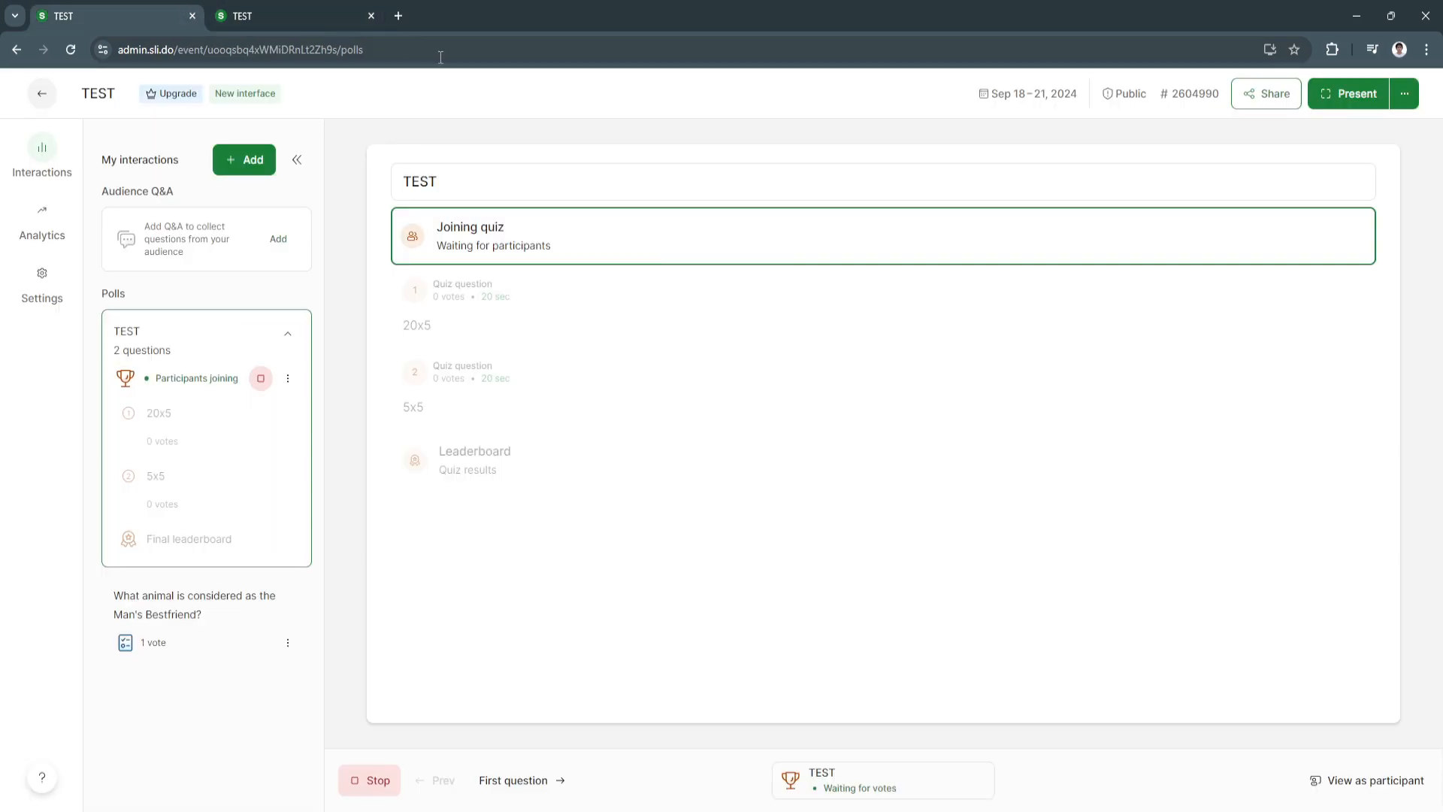
mouse_move(522, 779)
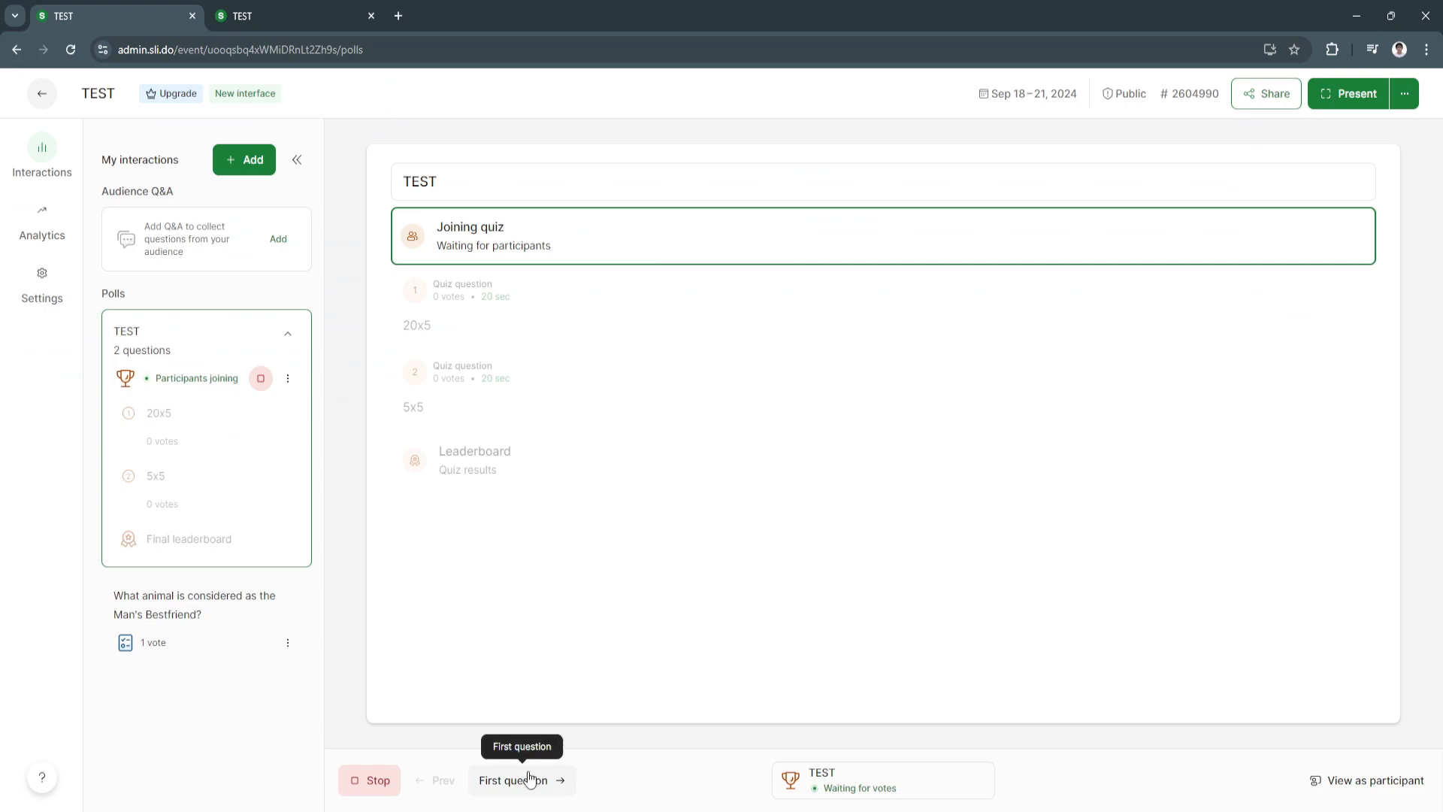
Launch the 20x5 question, let voting close without votes, and reveal 100 as correct.
left_click(522, 779)
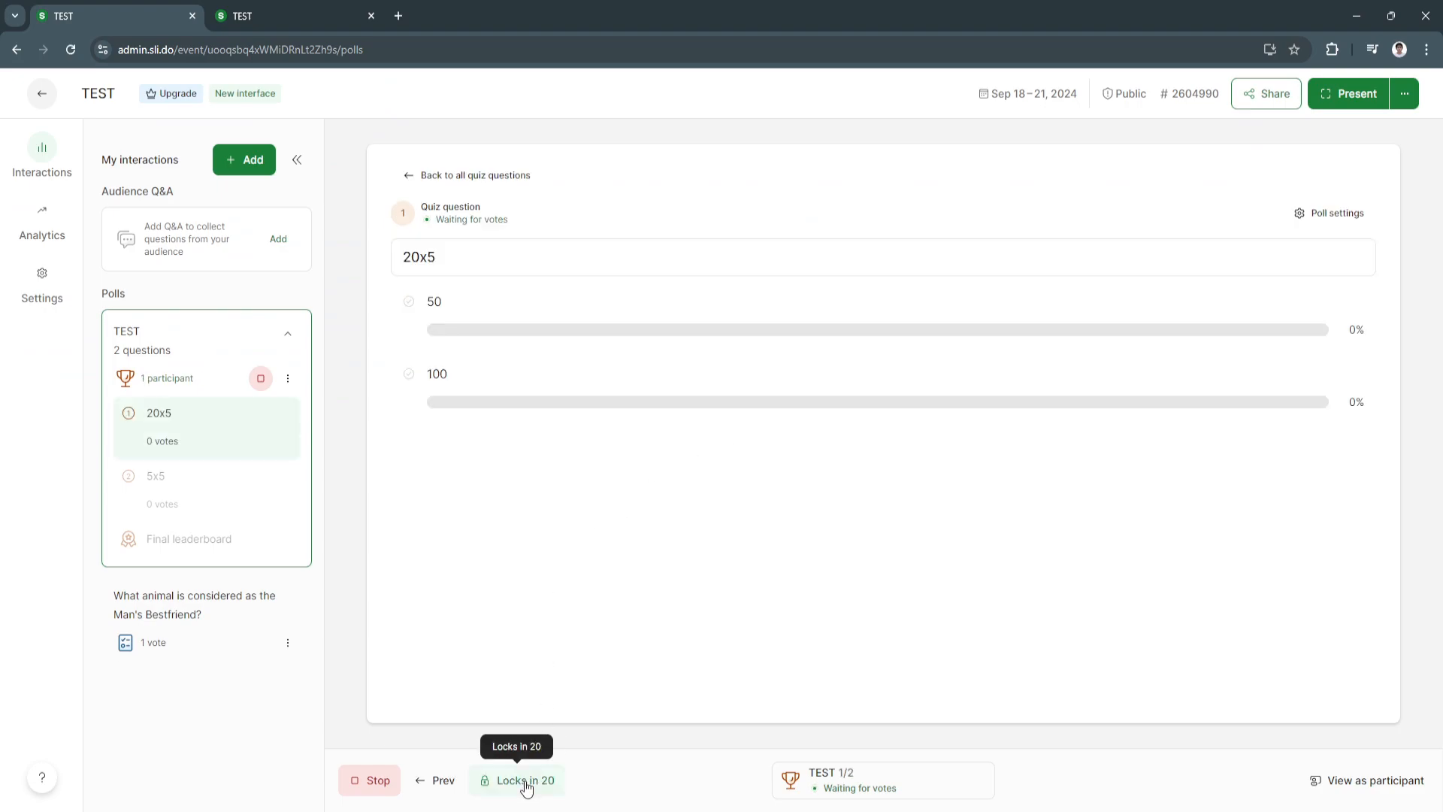
left_click(294, 16)
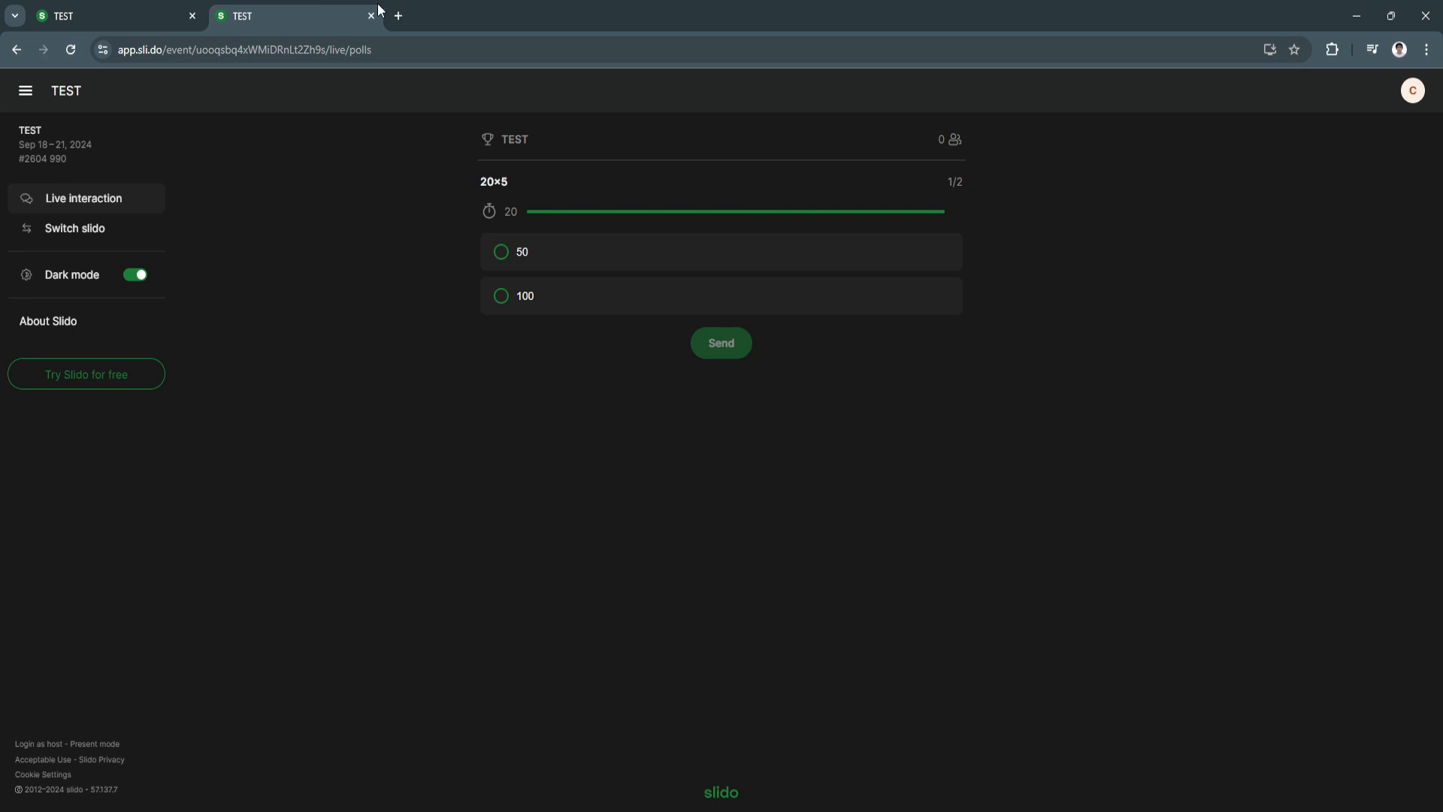
mouse_move(779, 388)
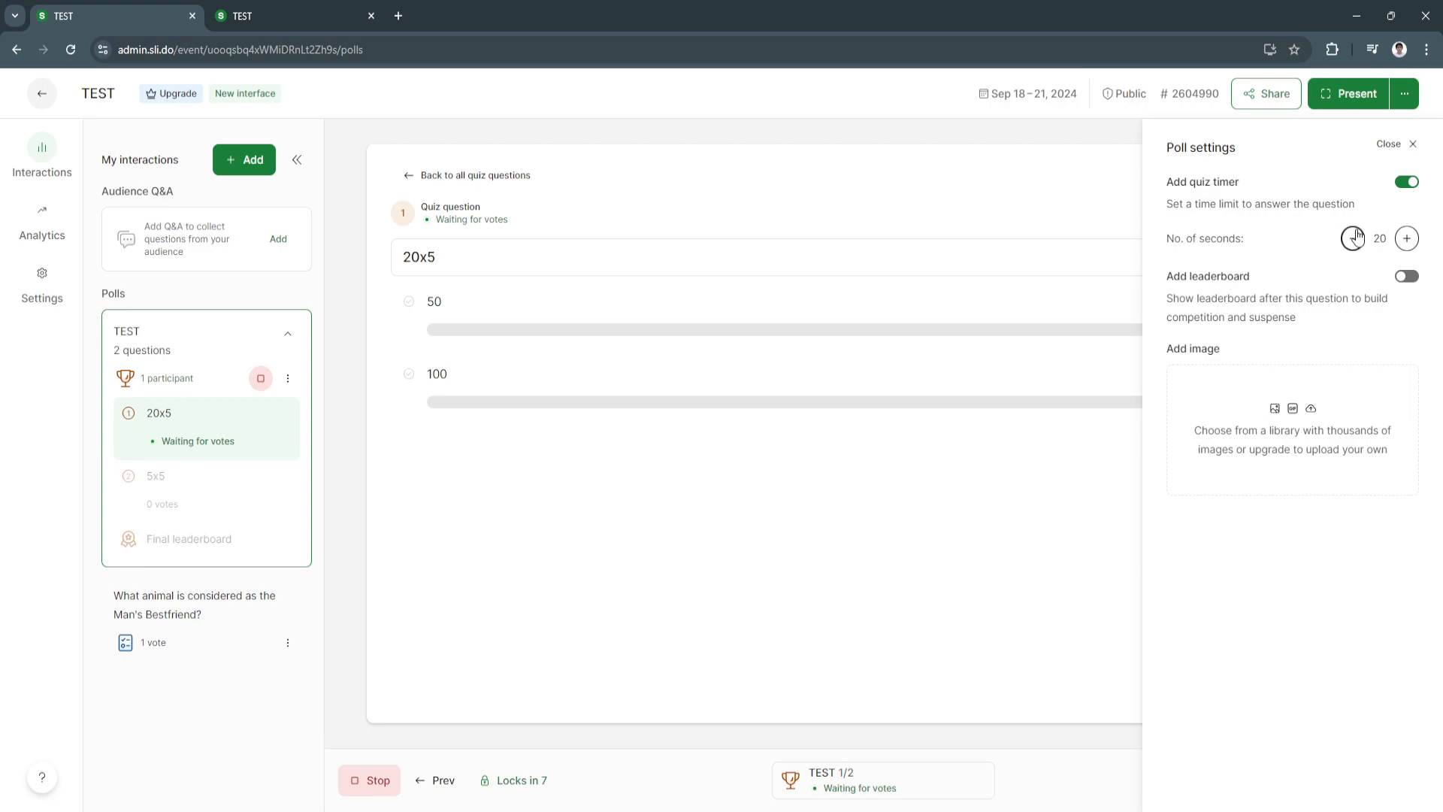
left_click(1378, 238)
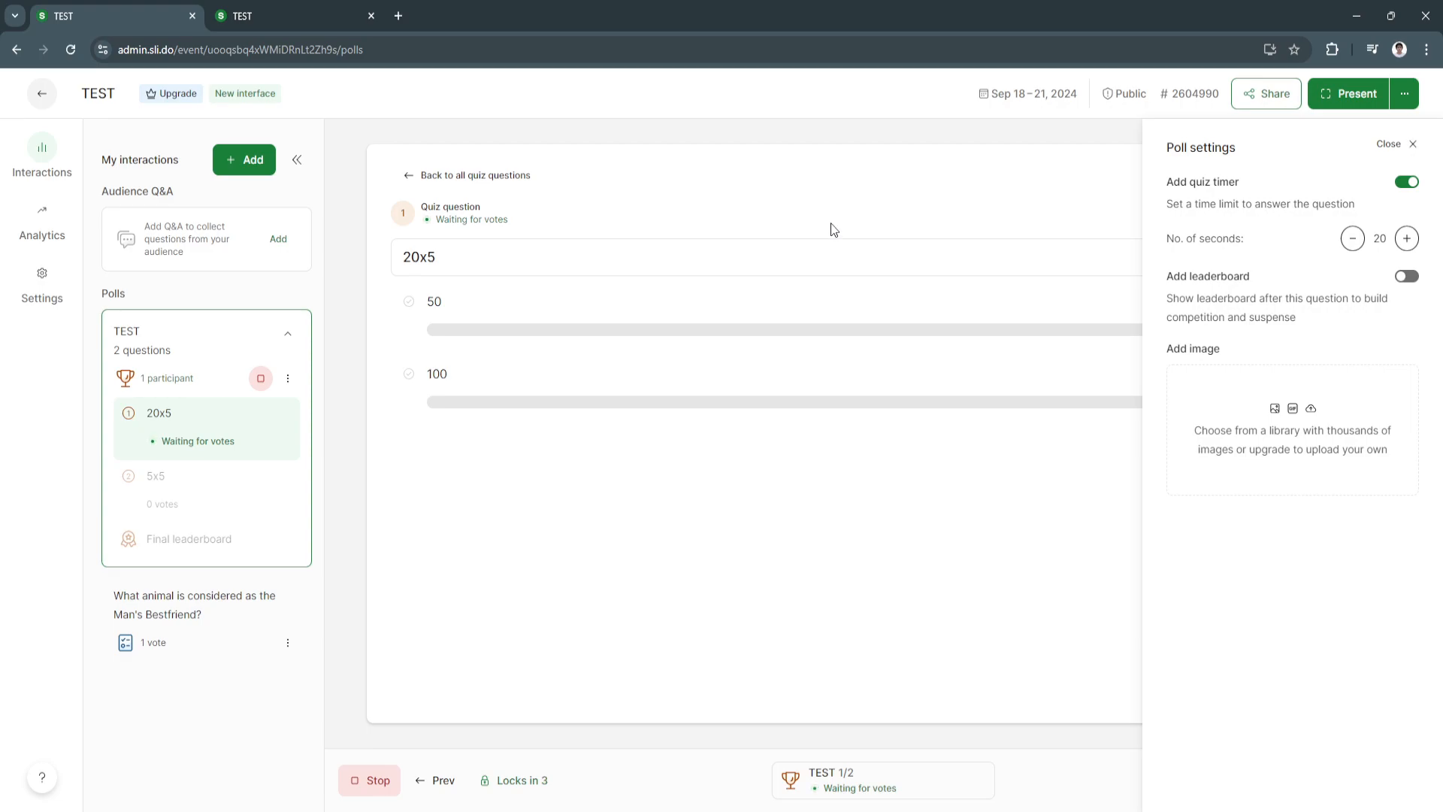
left_click(294, 16)
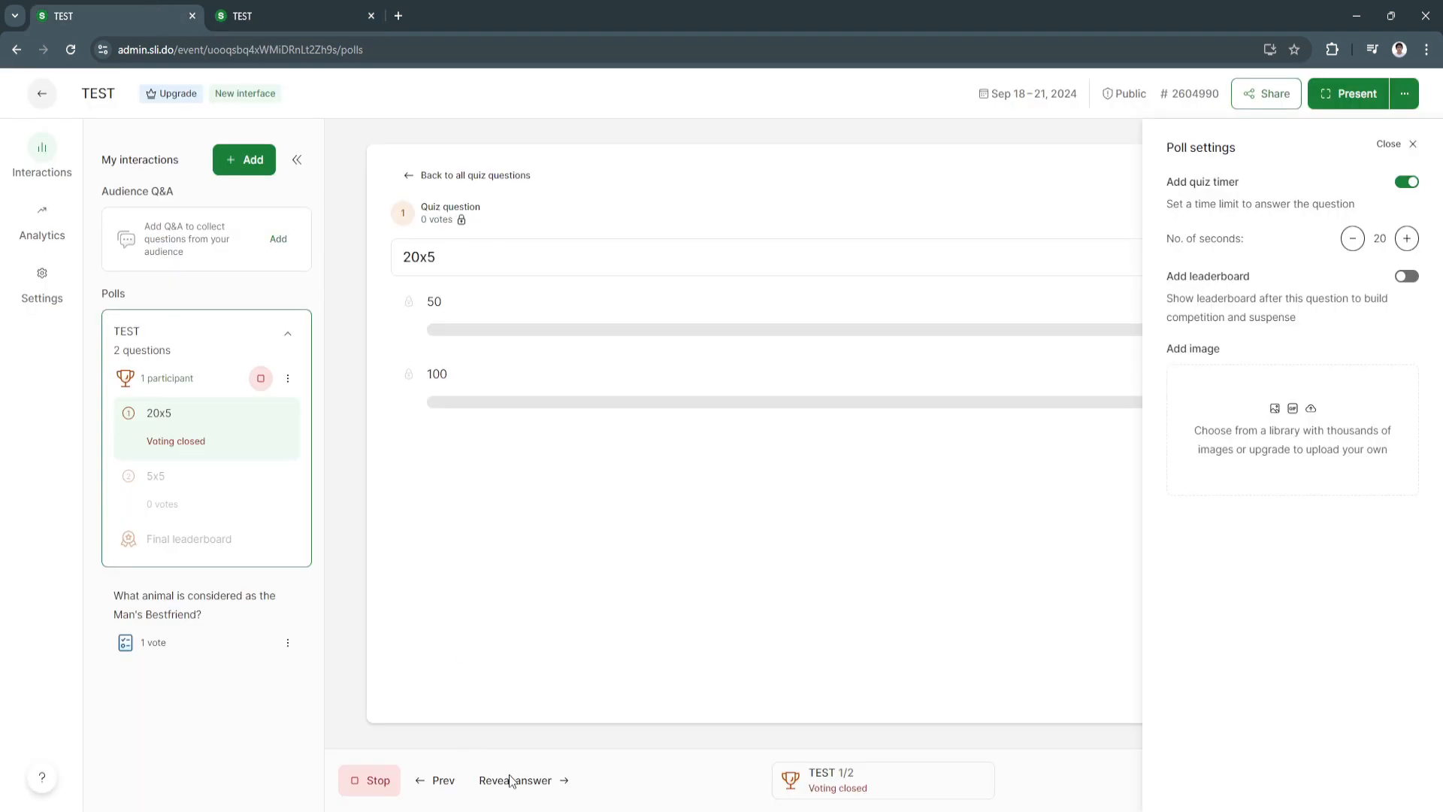
left_click(1395, 144)
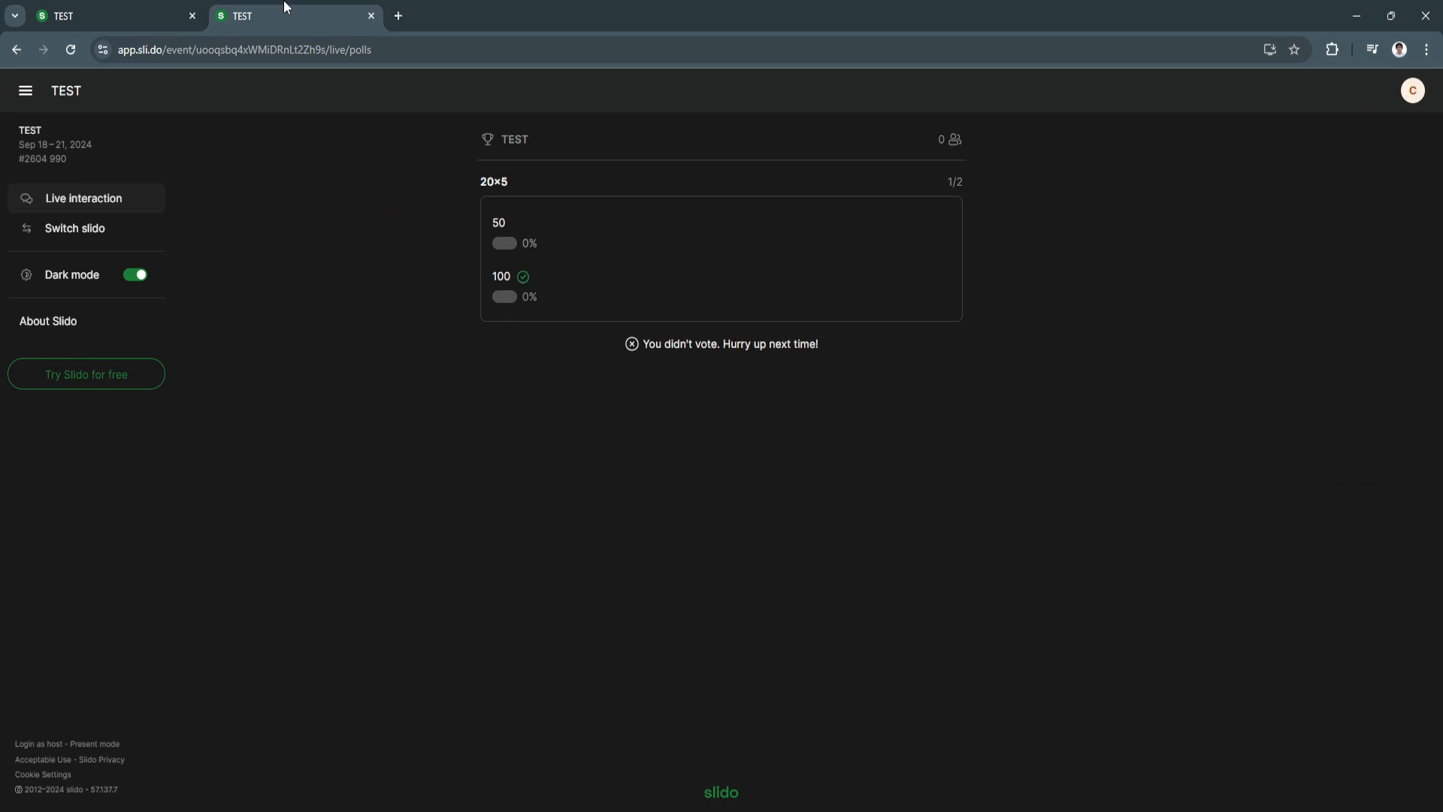
mouse_move(517, 282)
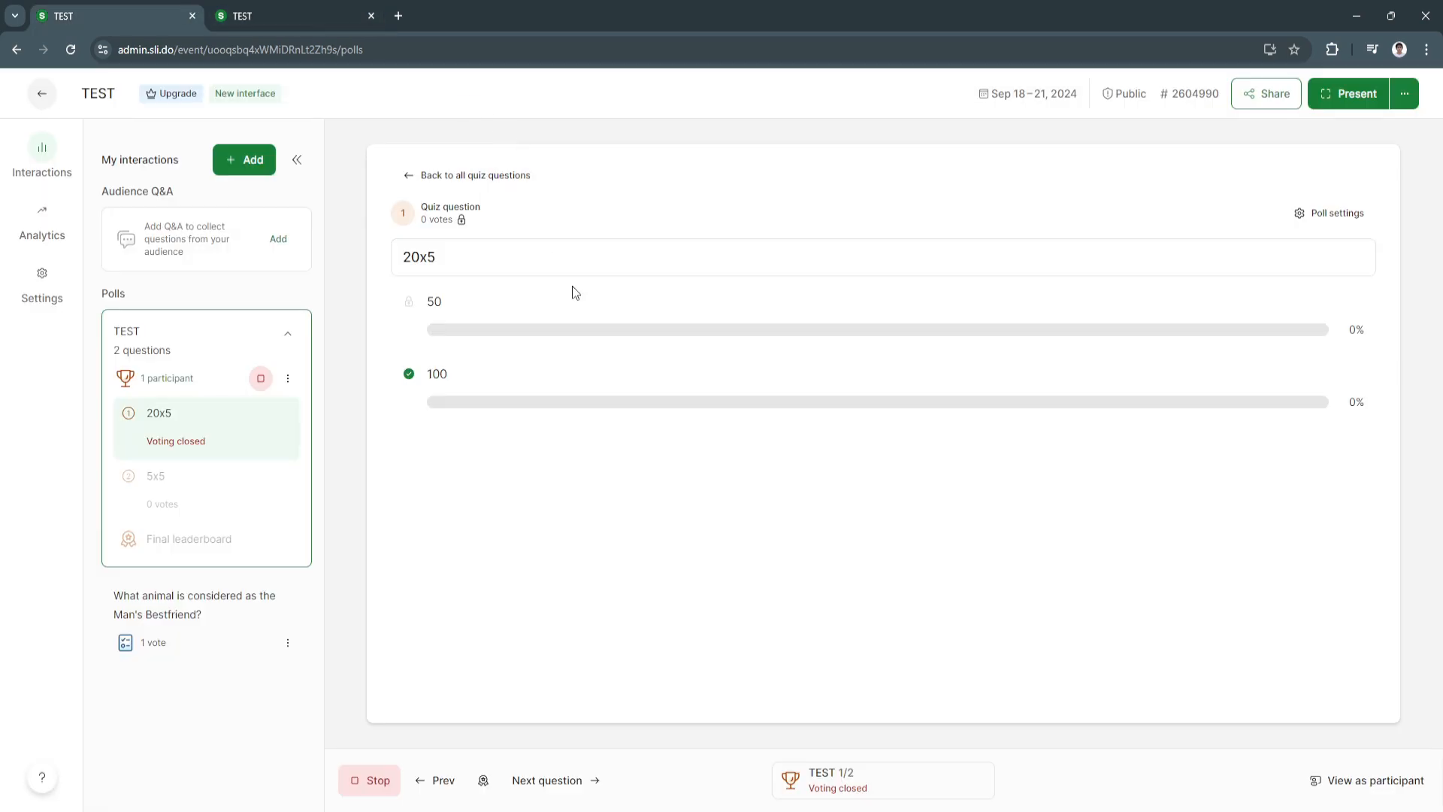
Advance to the 5x5 question, submit 30 as the participant, then reveal 25.
left_click(546, 780)
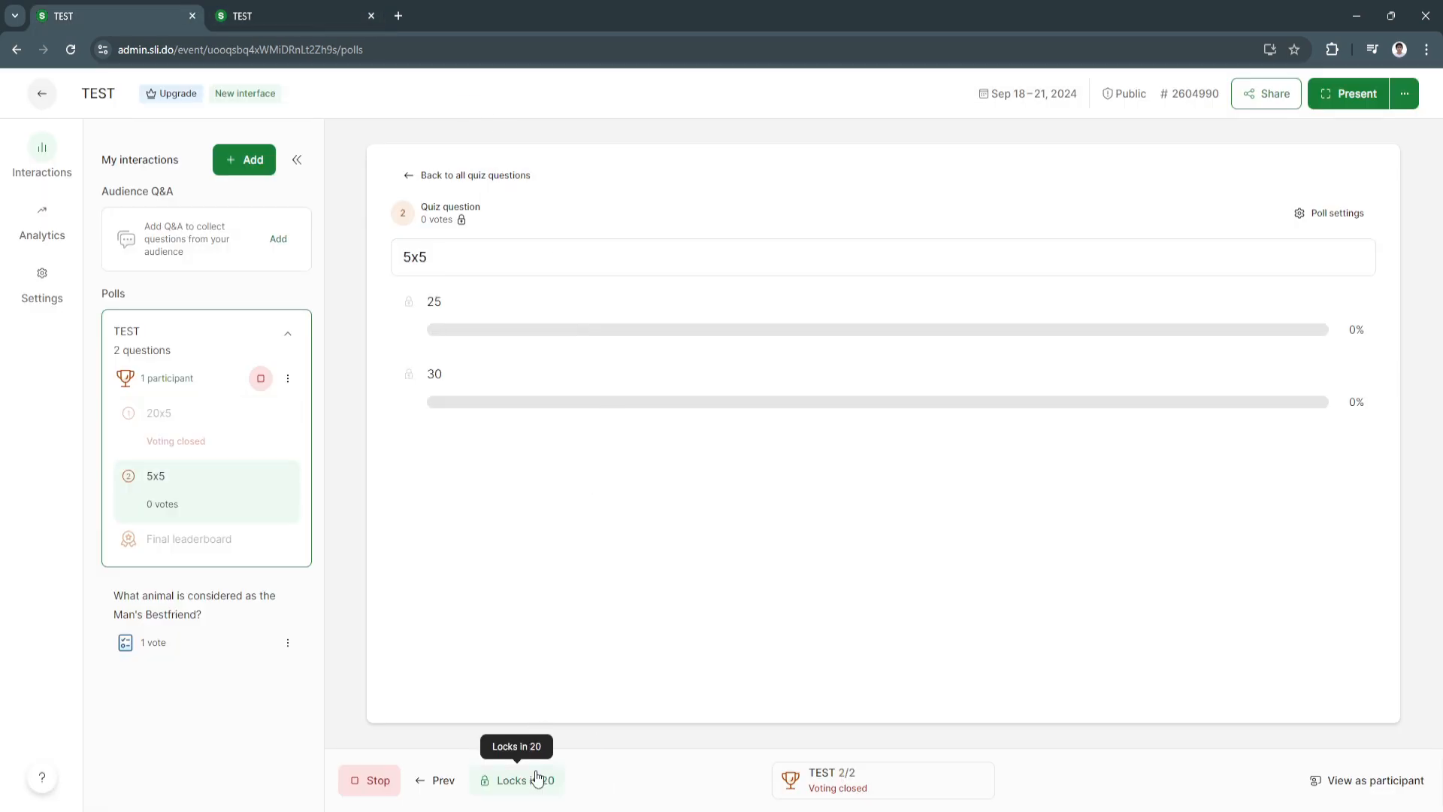
left_click(516, 780)
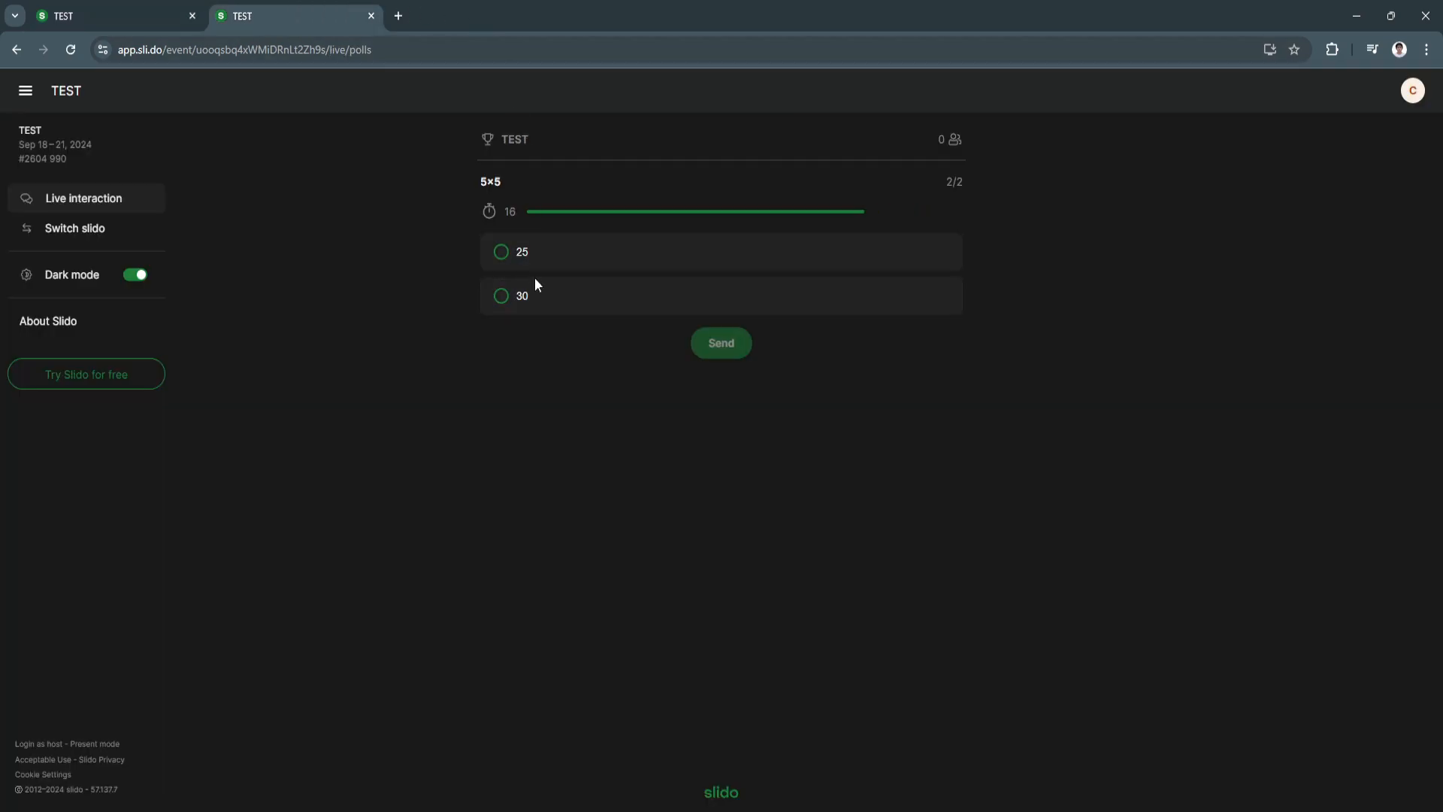
left_click(520, 296)
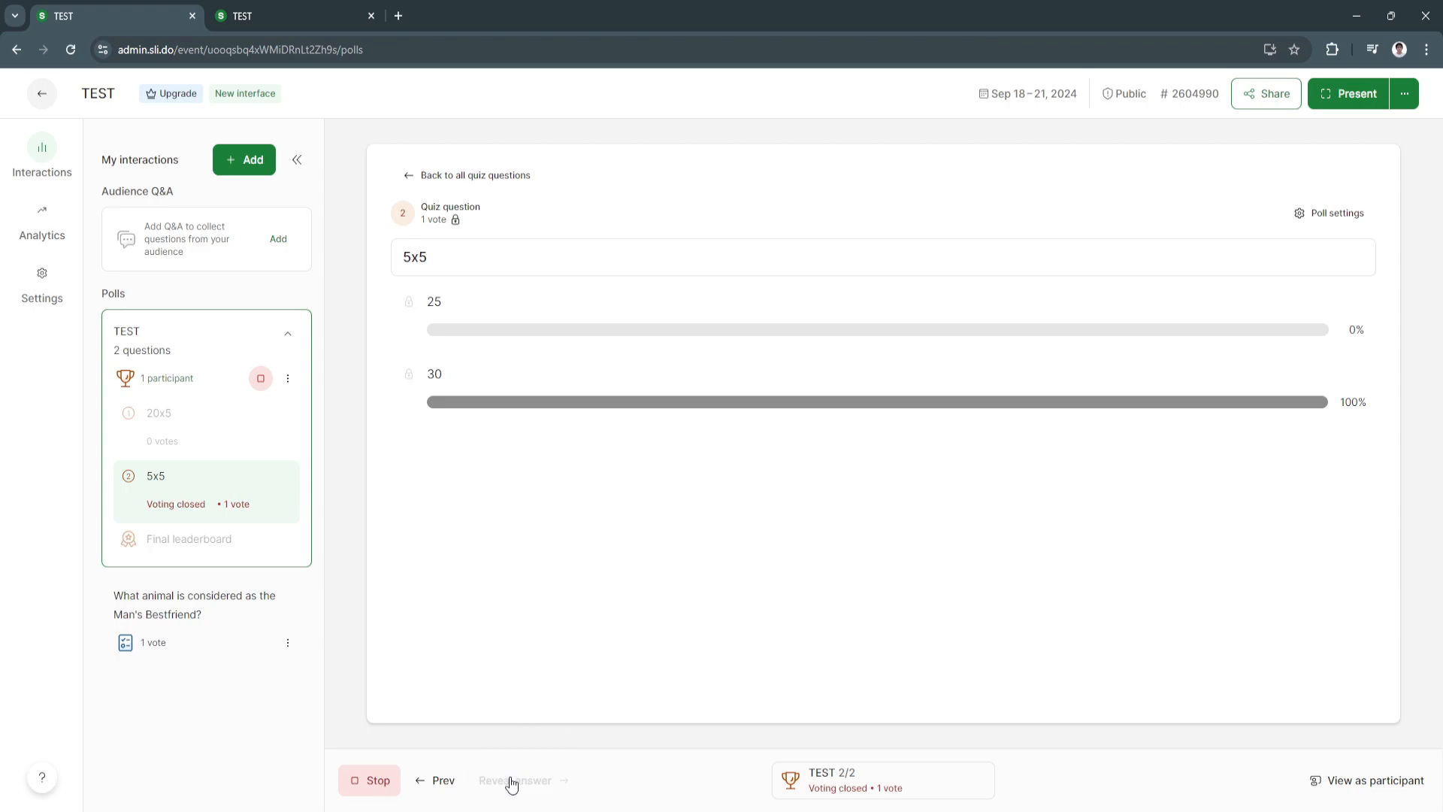
left_click(294, 16)
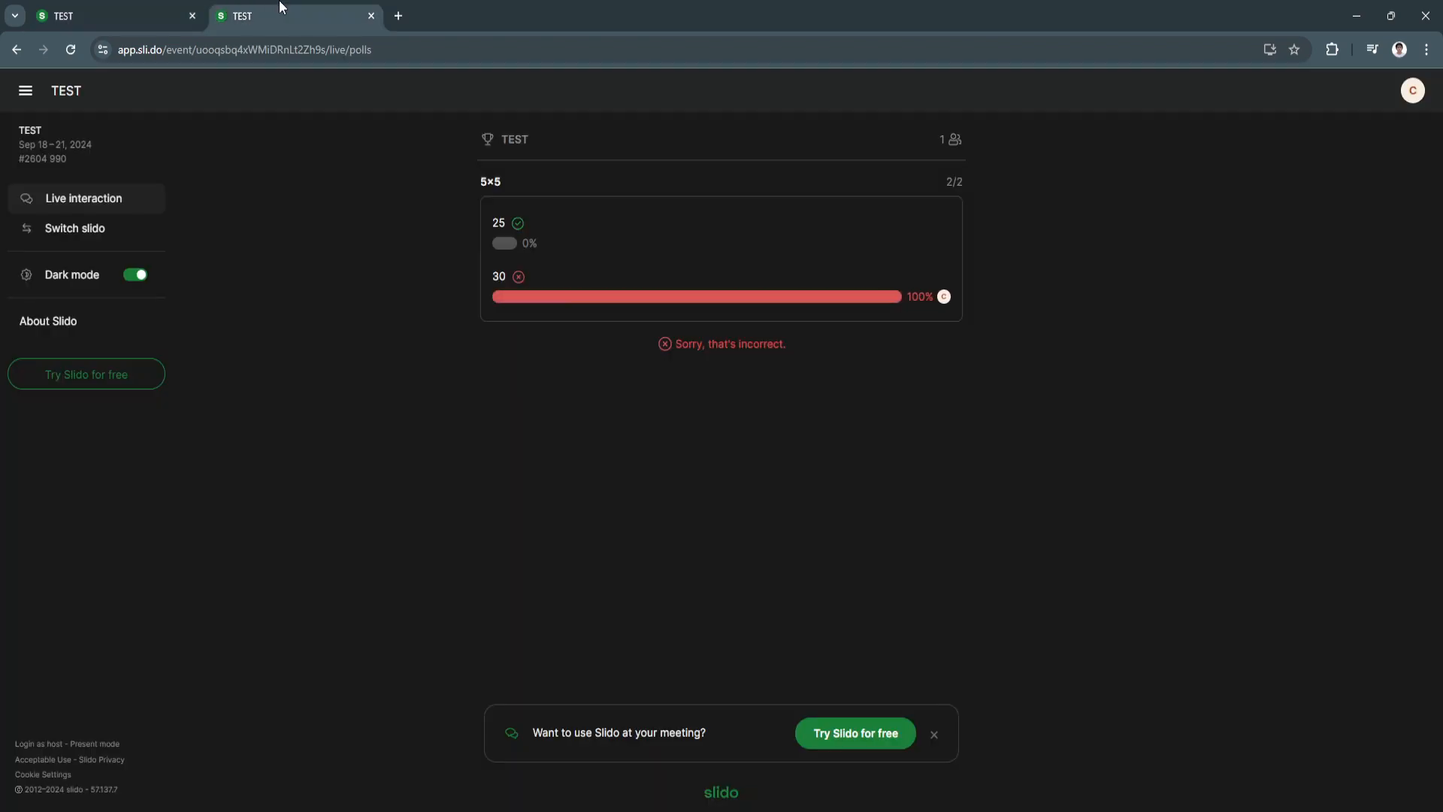
mouse_move(685, 348)
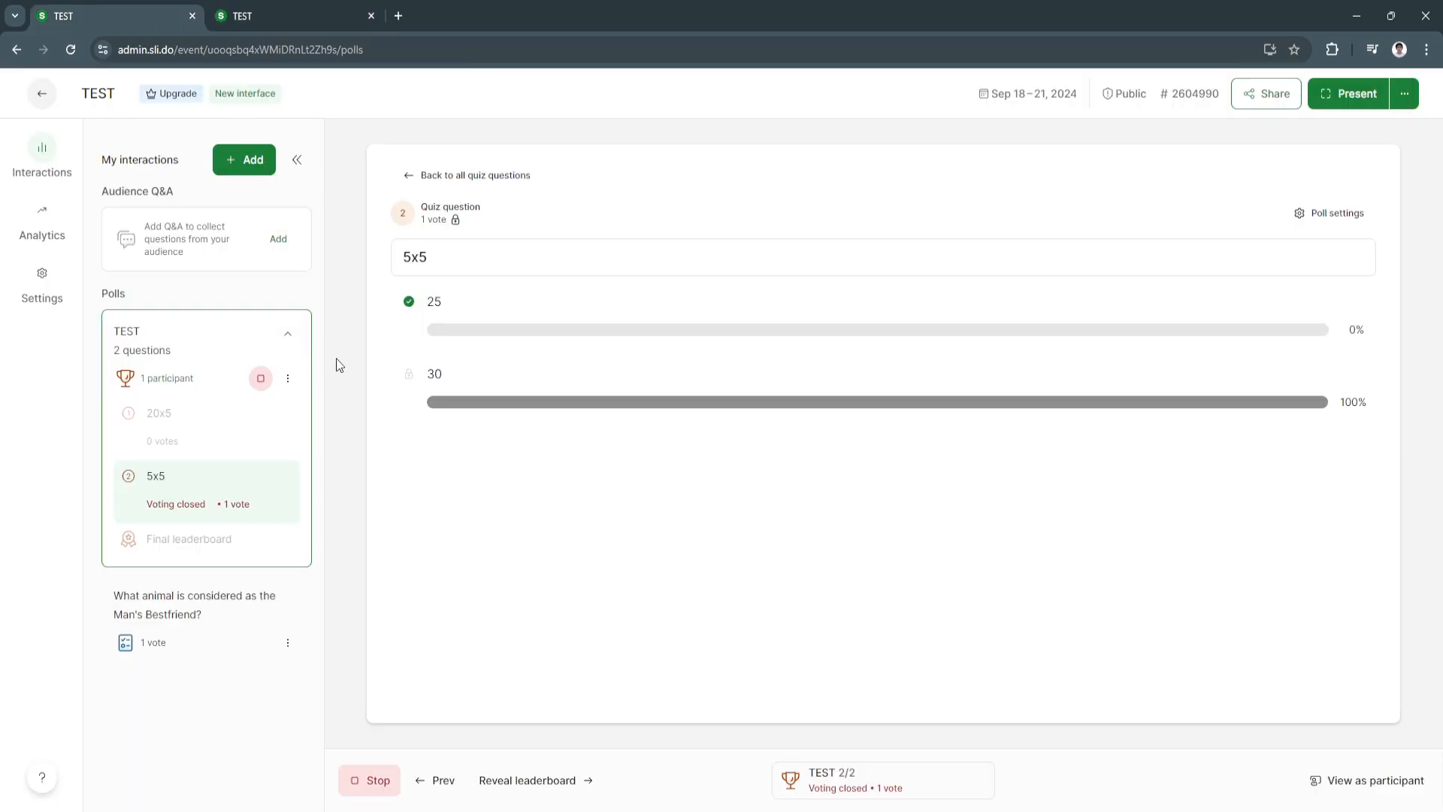
mouse_move(303, 189)
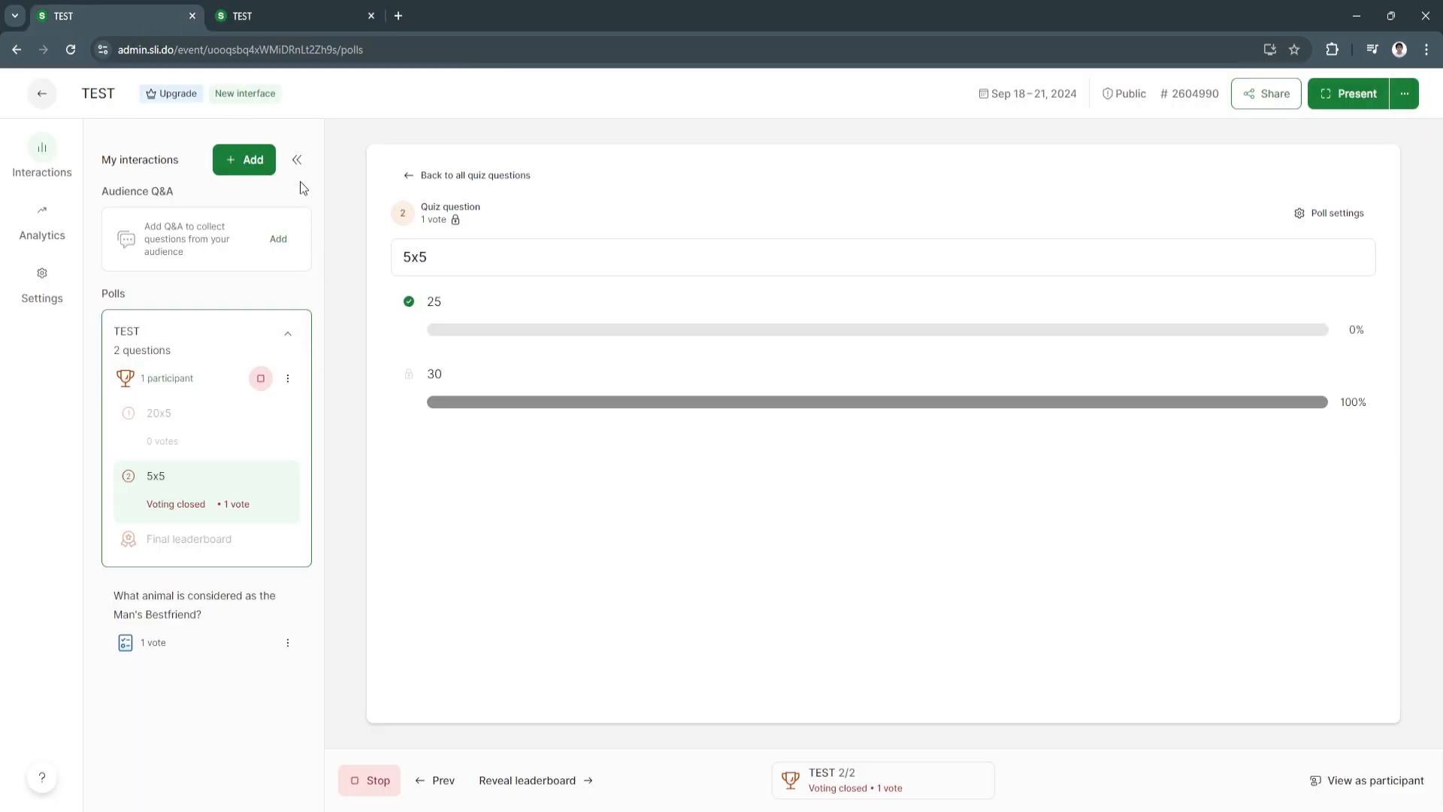
mouse_move(337, 165)
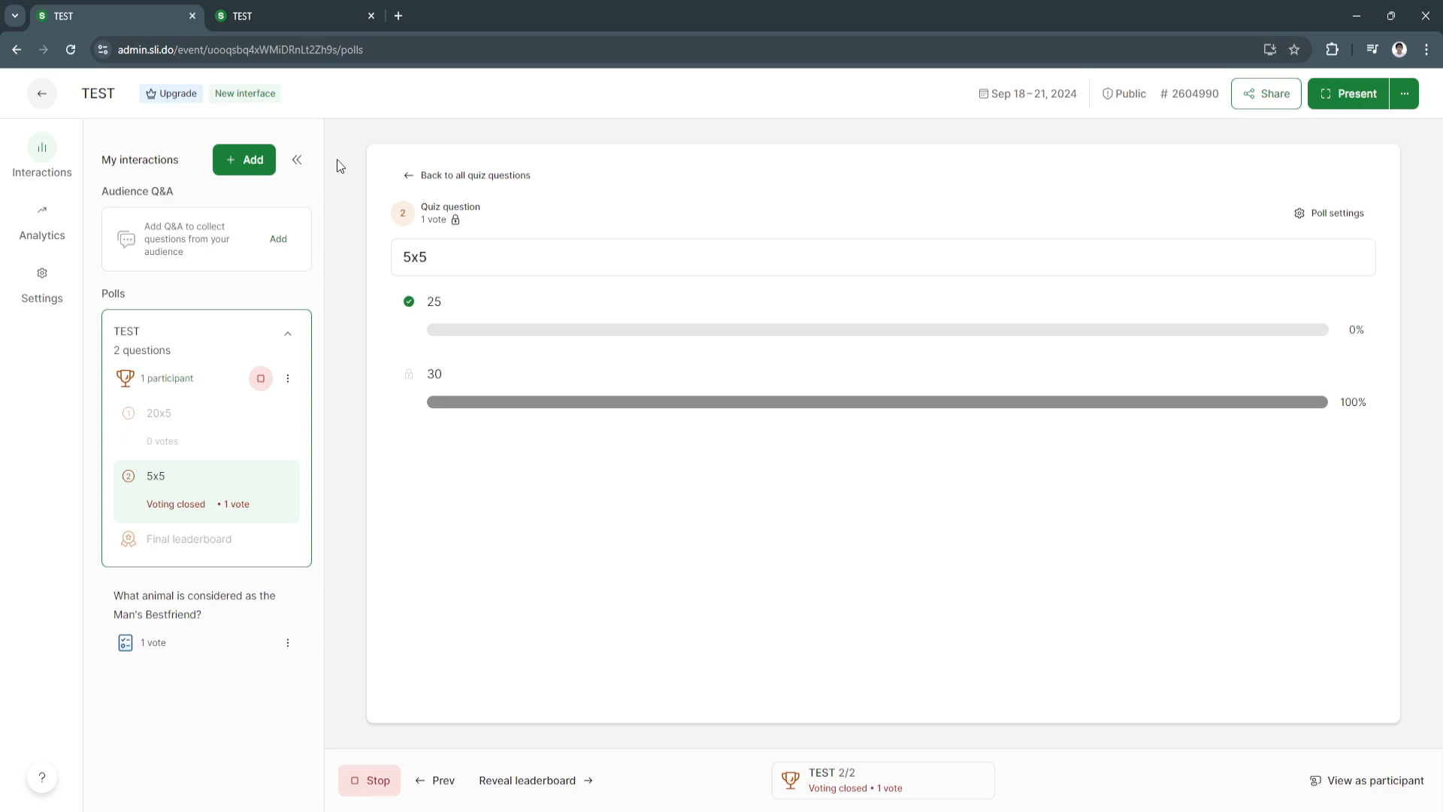
mouse_move(363, 282)
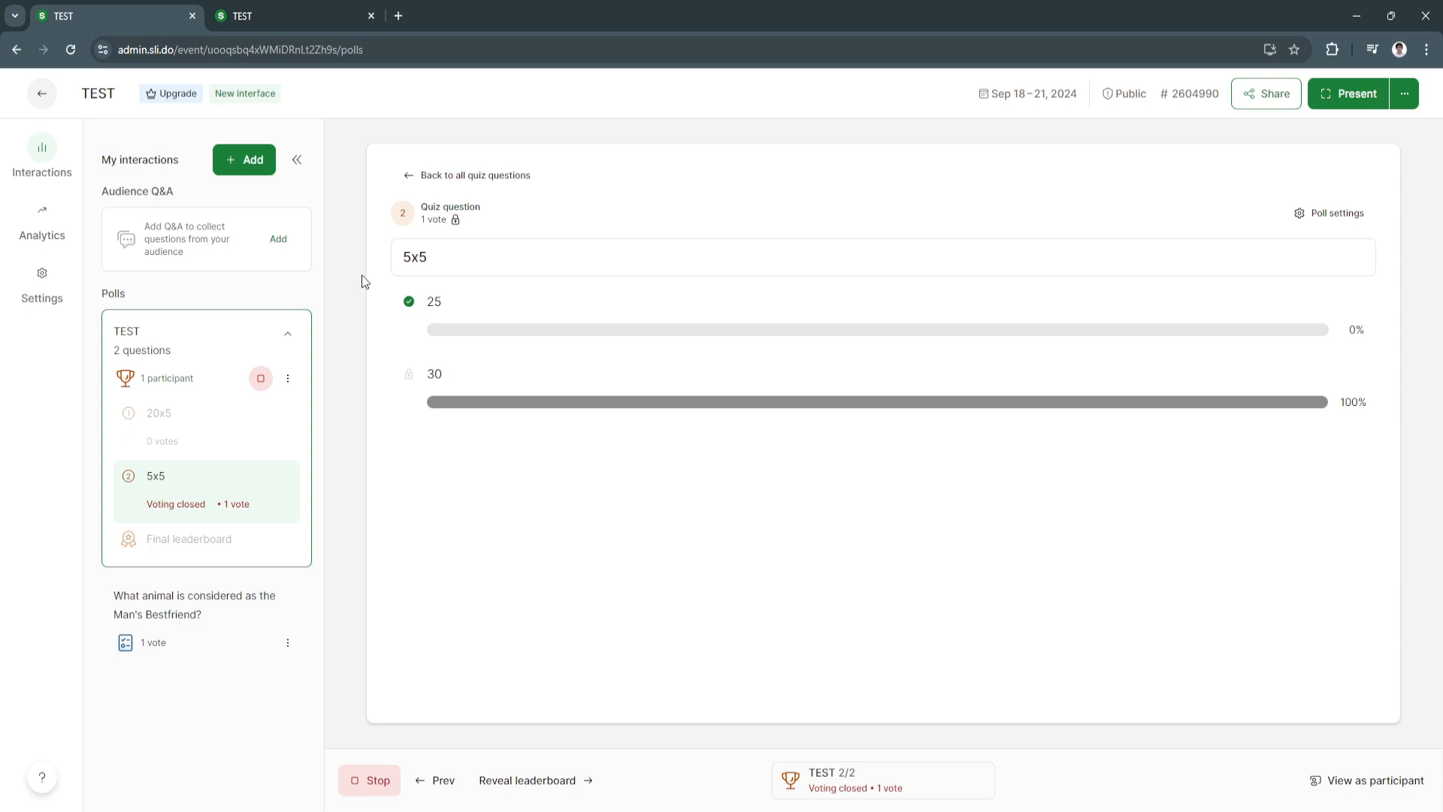
mouse_move(886, 743)
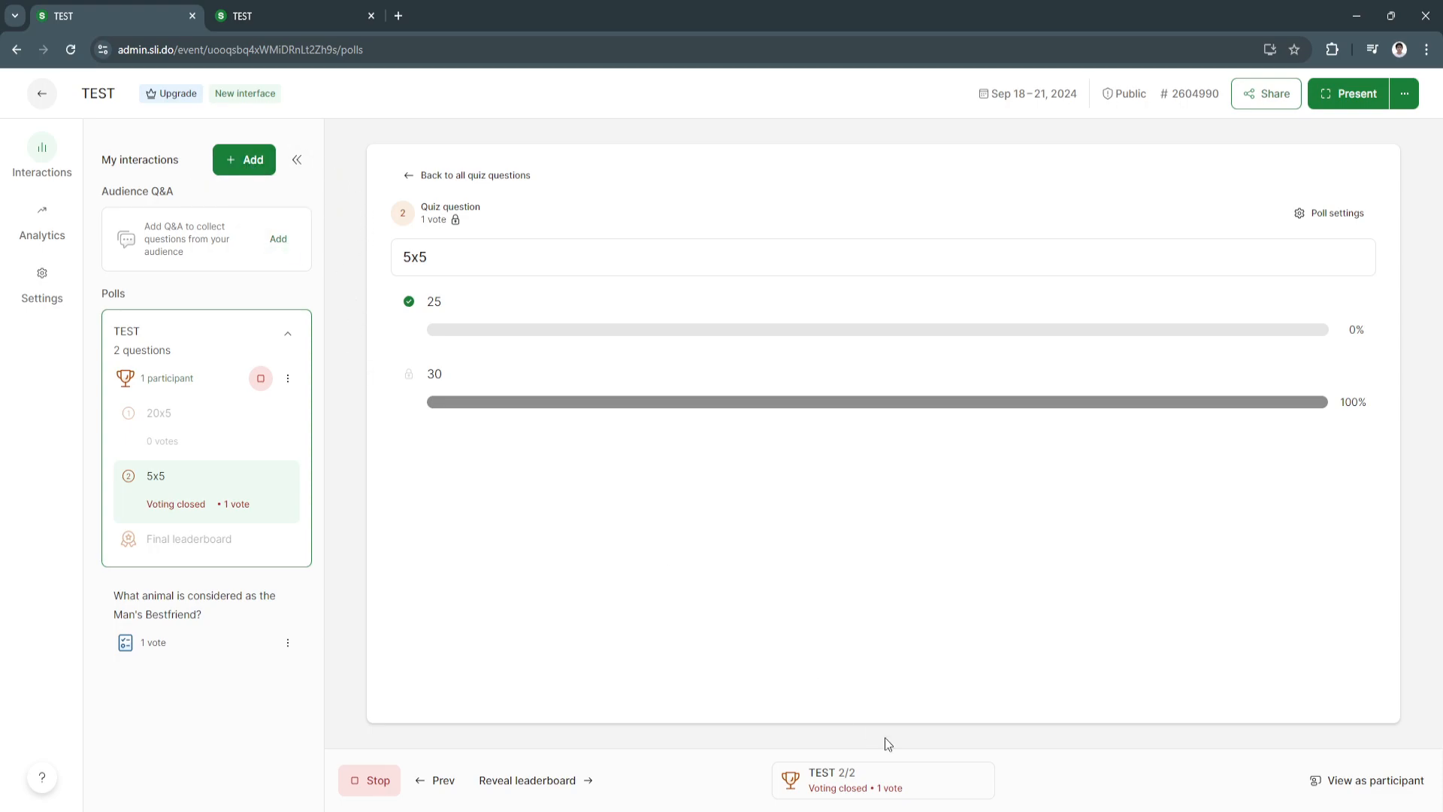